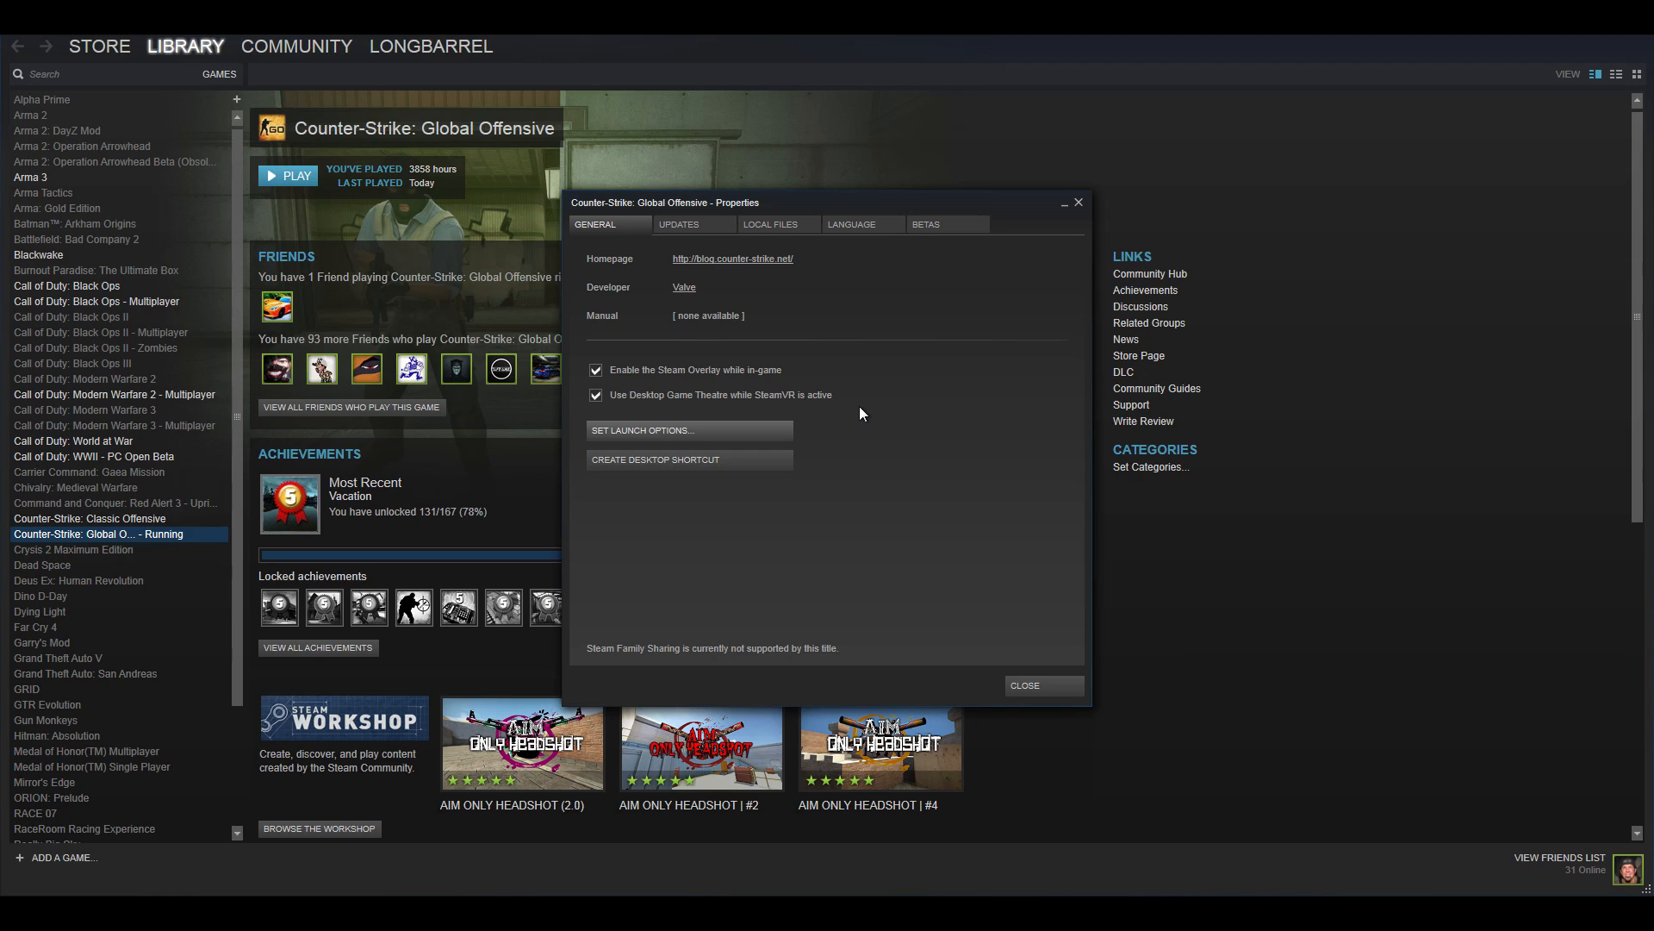
{"action": "mouse_move", "coordinate": [824, 376]}
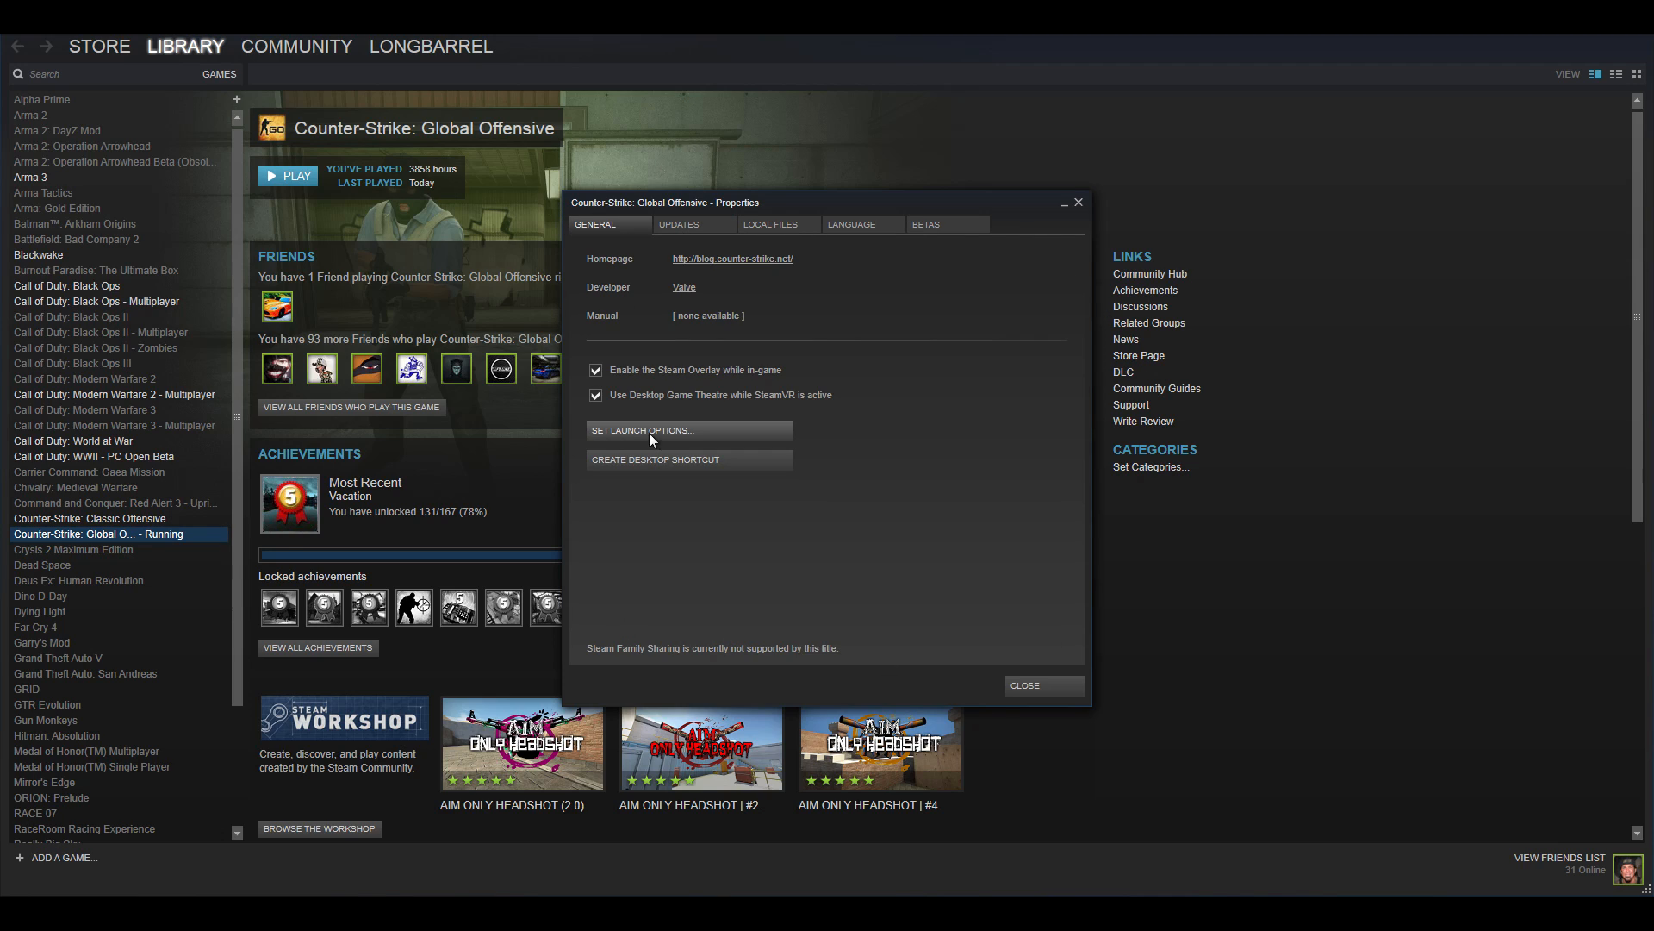
Step: Review the launch options -novid +mat_queue_mode 2 -tickrate 128 -nod3d9ex1, highlighting mat_queue_mode 2 and -nod3d9ex1
{"action": "left_click", "coordinate": [642, 429]}
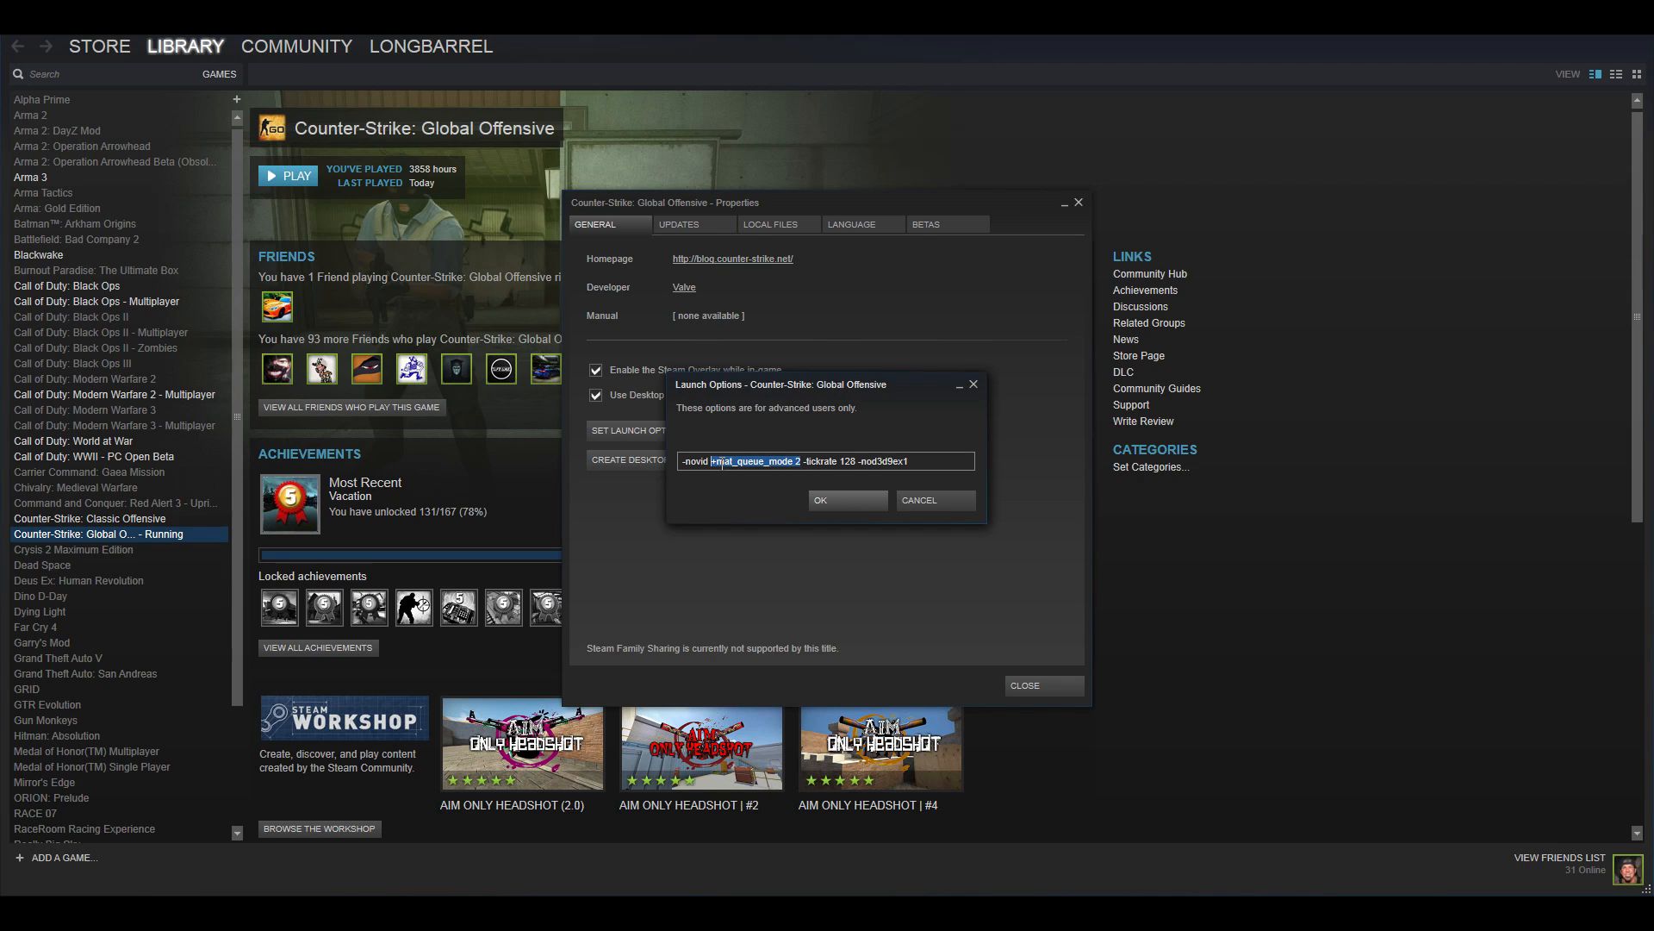
{"action": "left_click", "coordinate": [784, 461]}
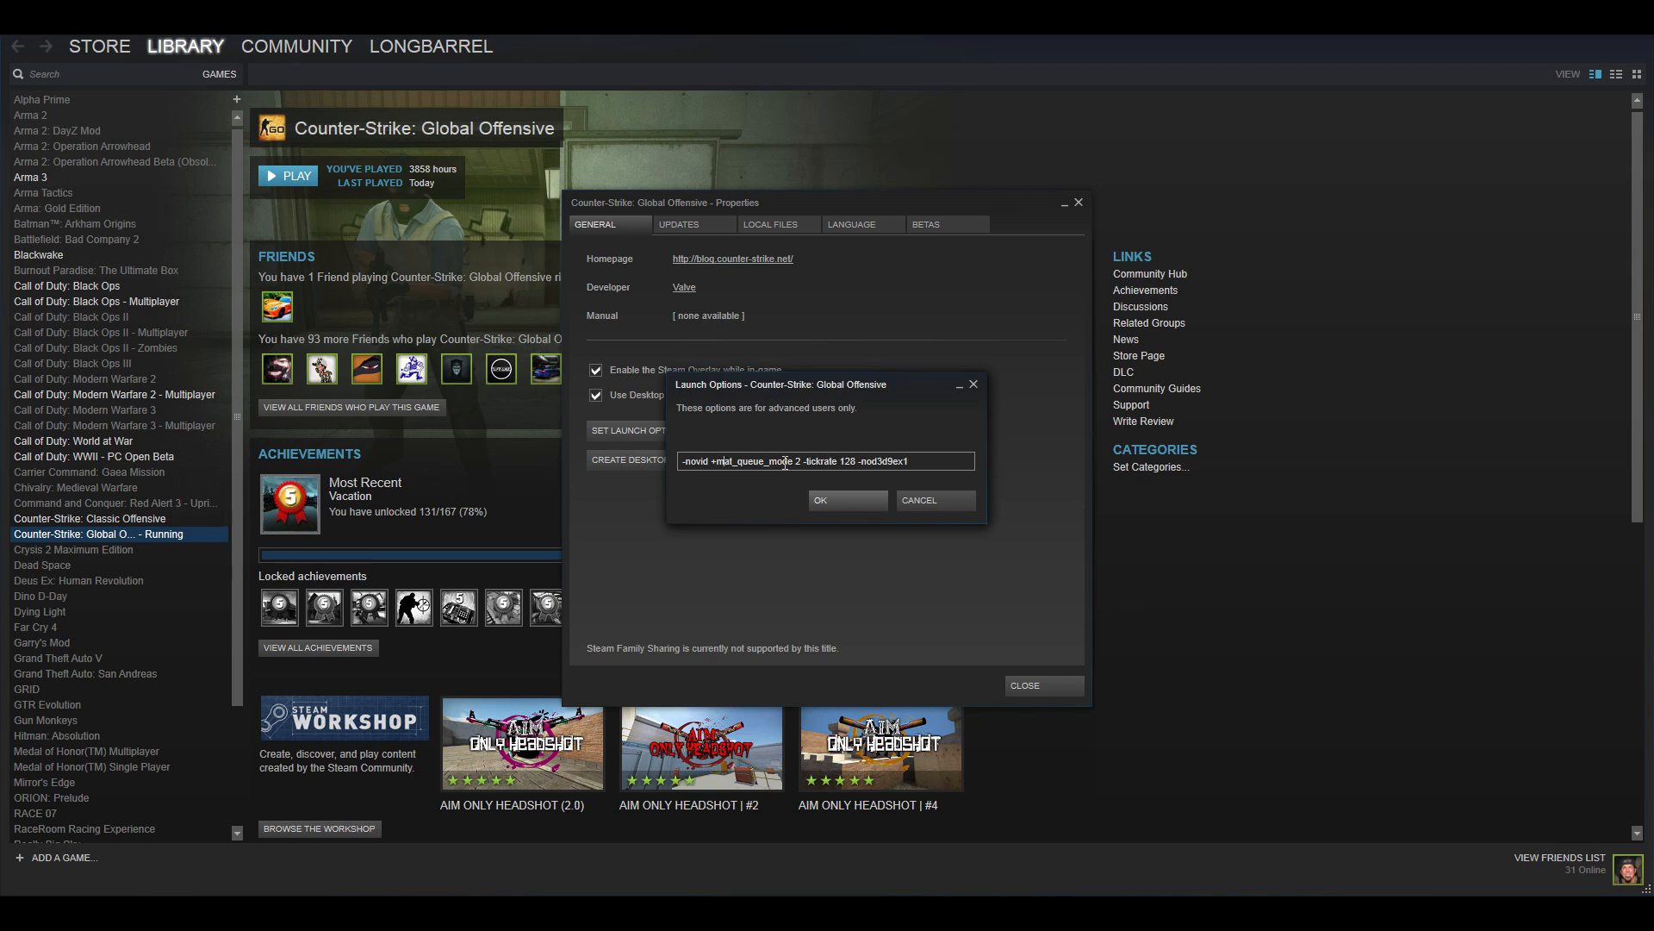
{"action": "double_click", "coordinate": [829, 462]}
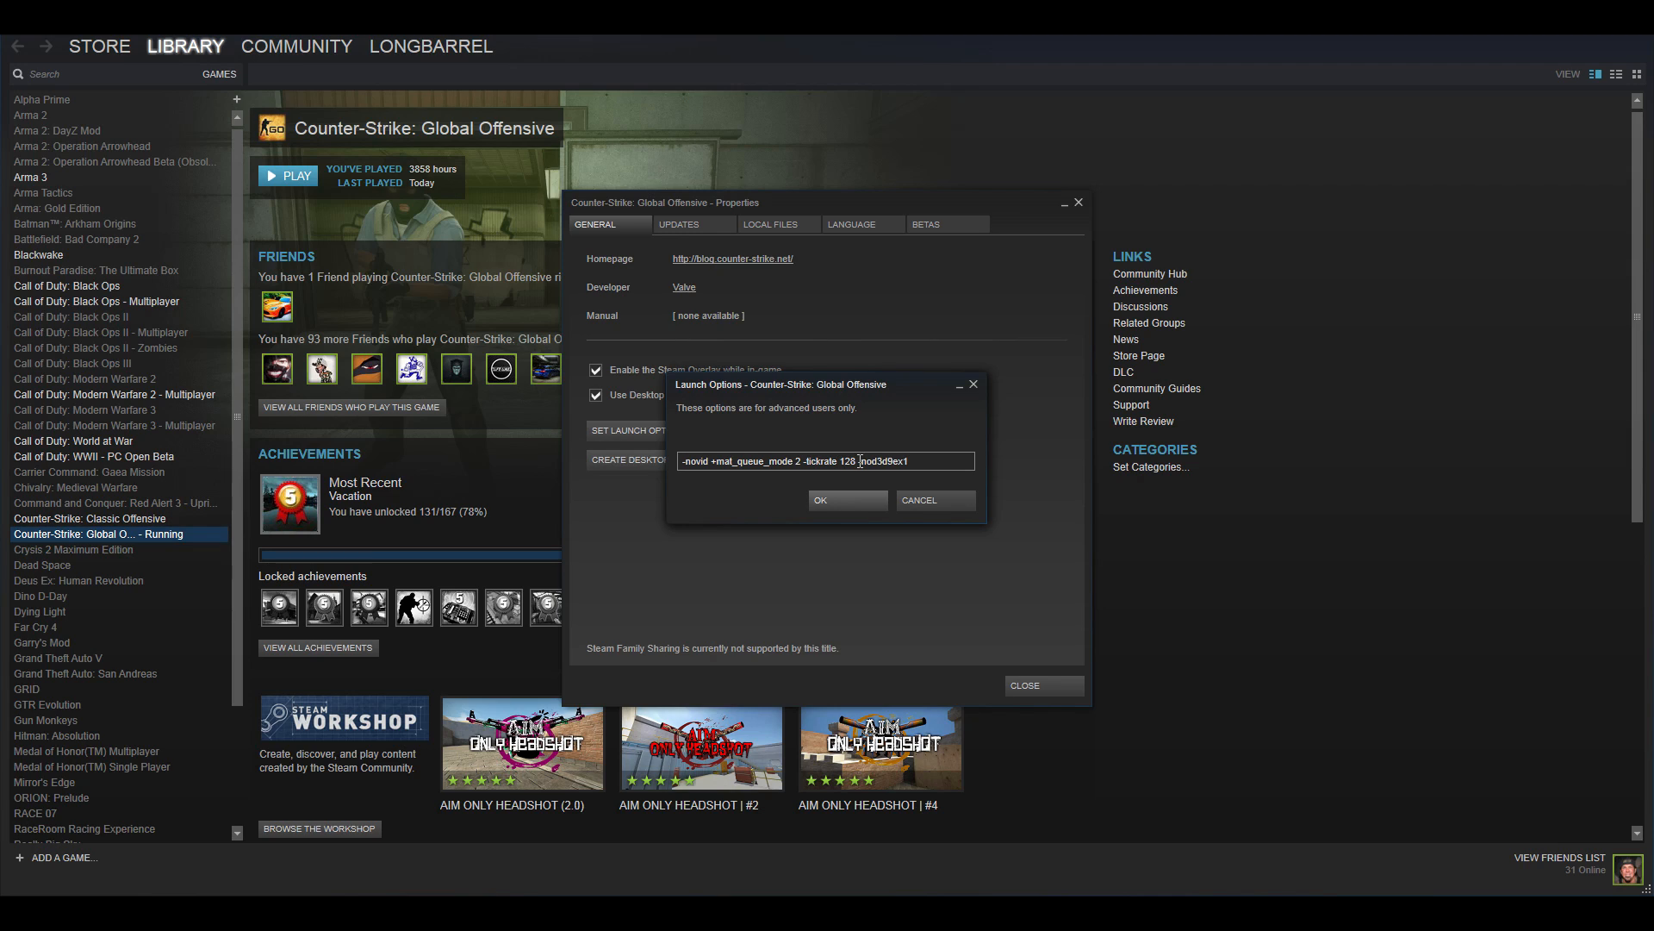
{"action": "double_click", "coordinate": [874, 462]}
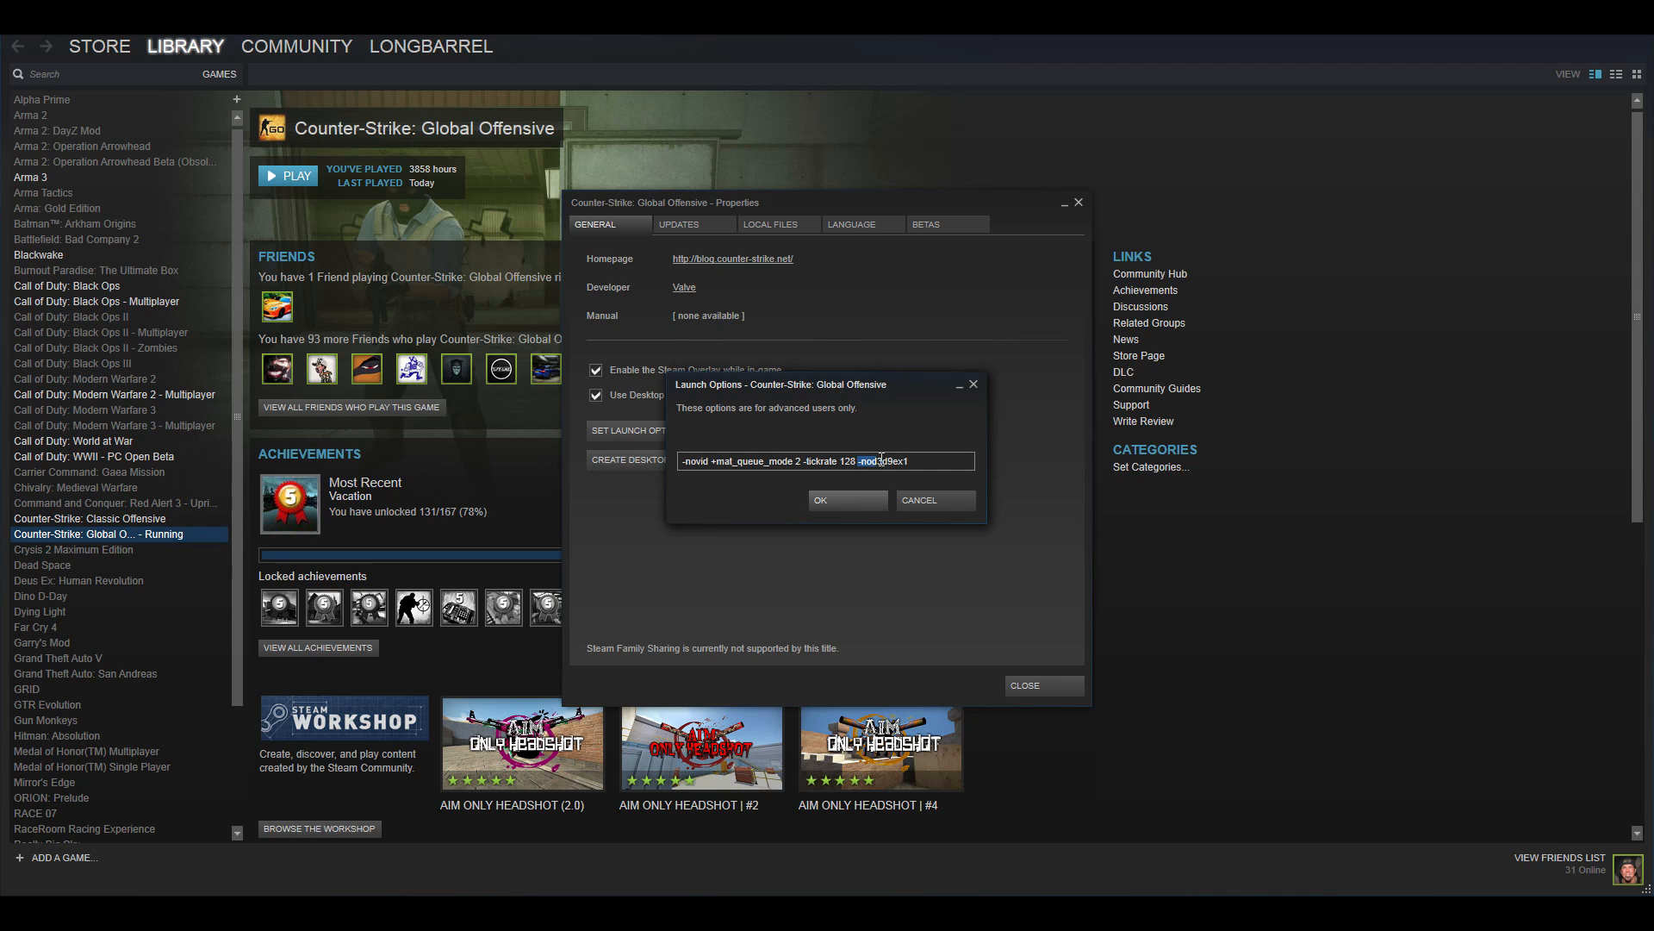
{"action": "left_click", "coordinate": [918, 460]}
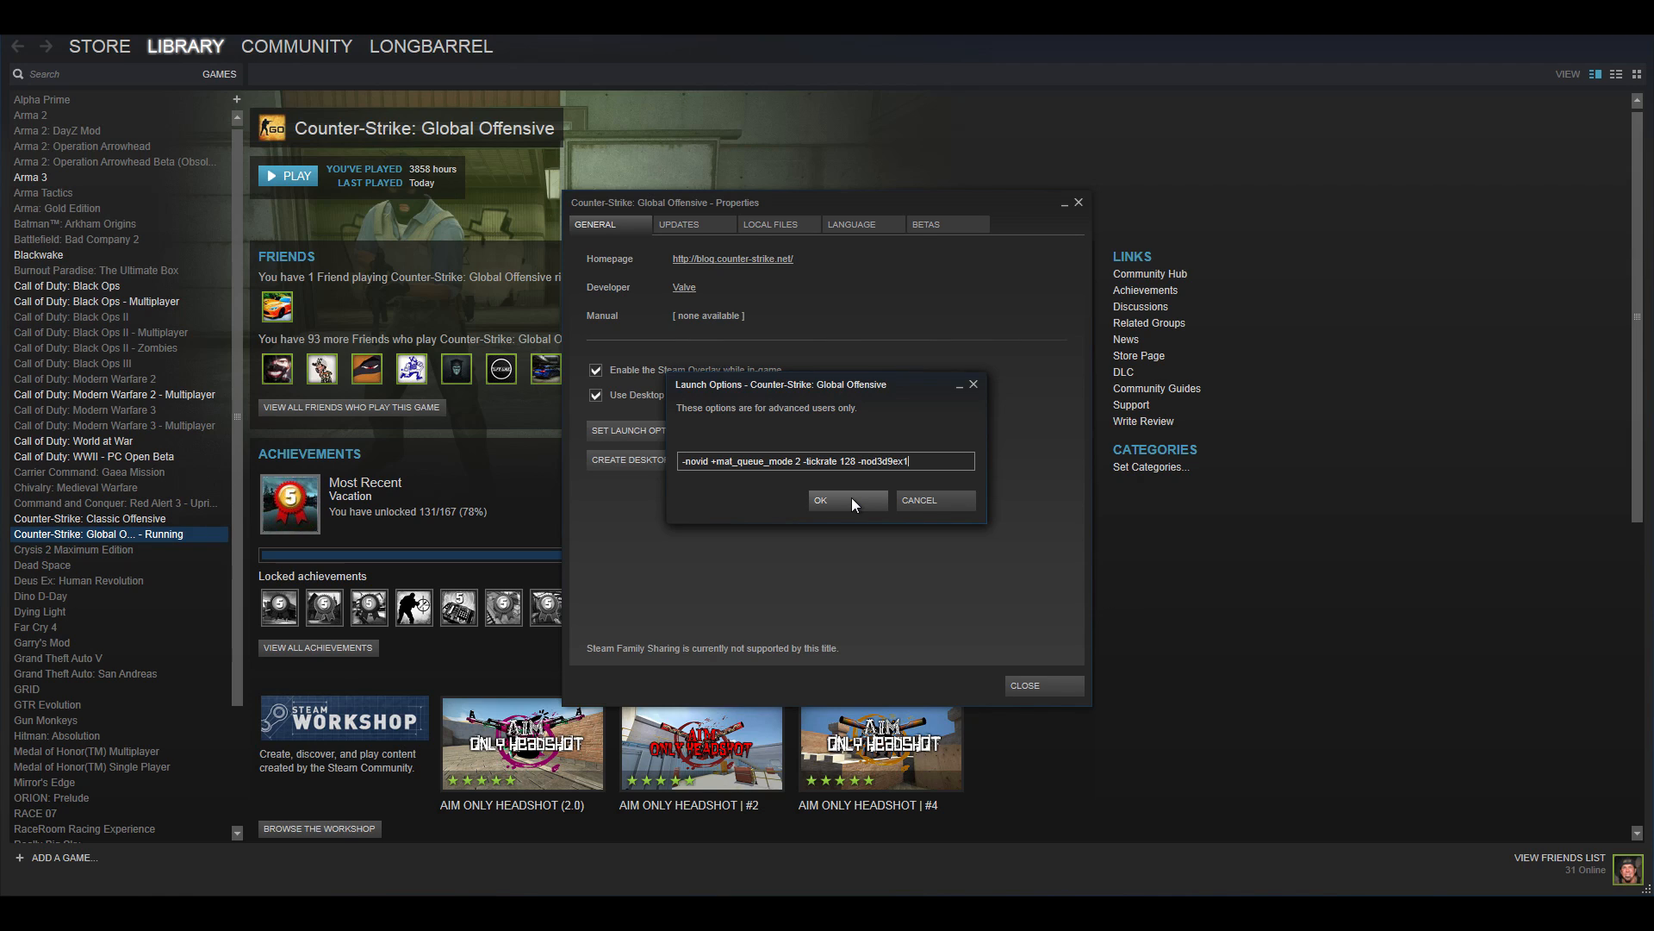
Step: Confirm the launch options dialog with OK
{"action": "left_click", "coordinate": [846, 500]}
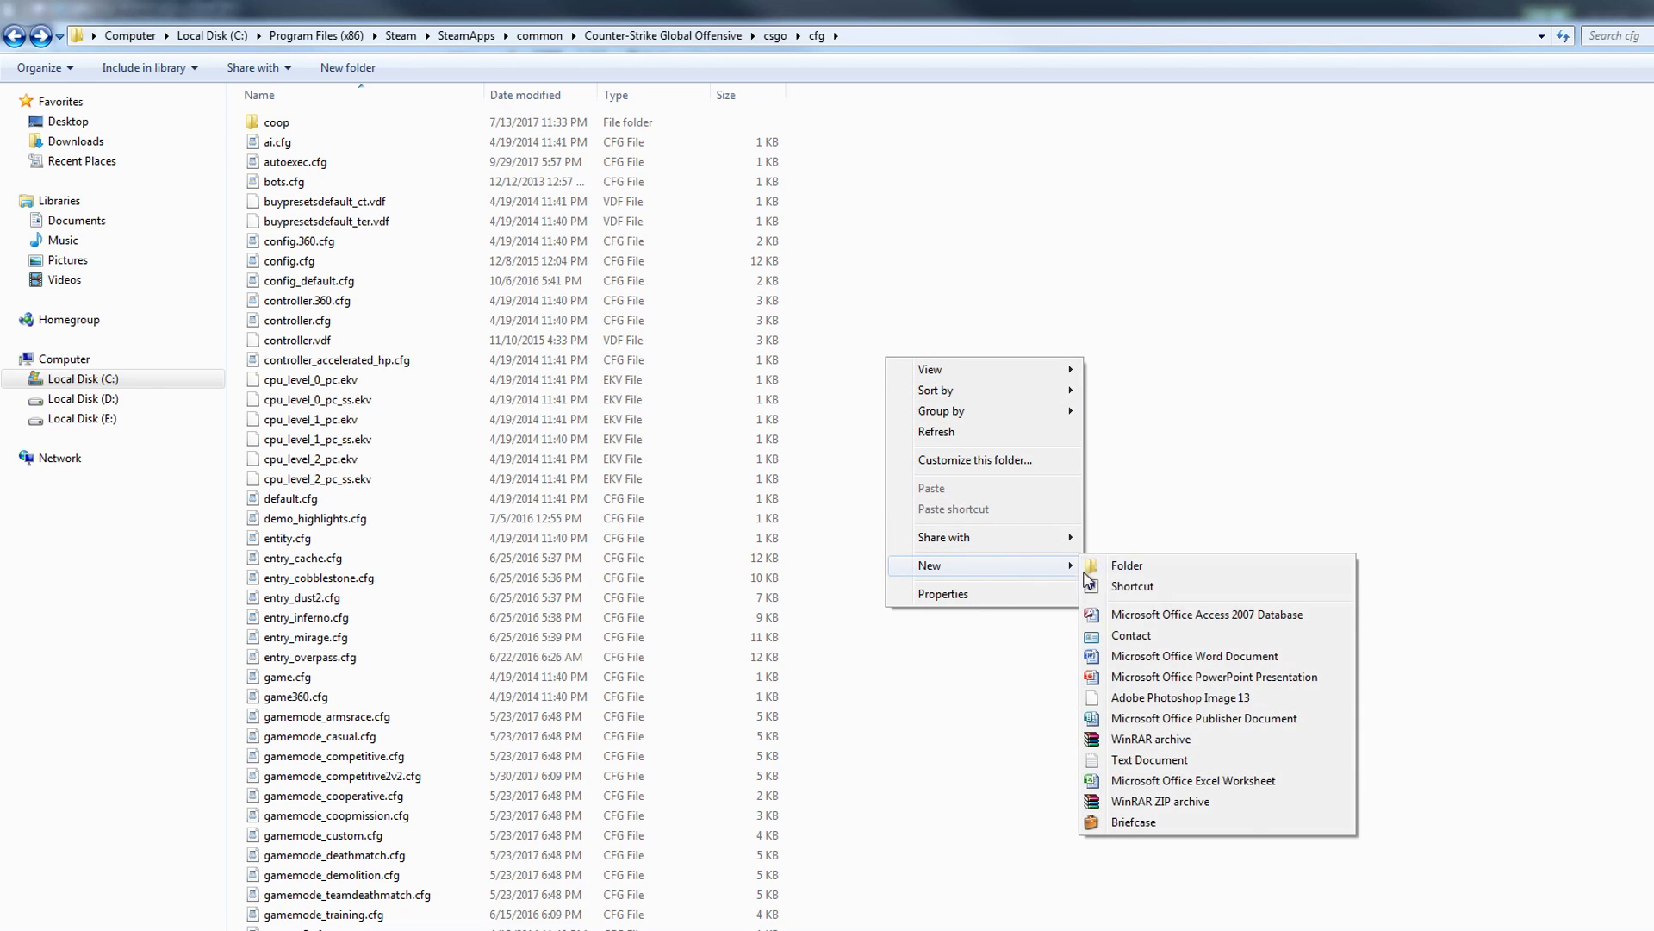
{"action": "mouse_move", "coordinate": [448, 197]}
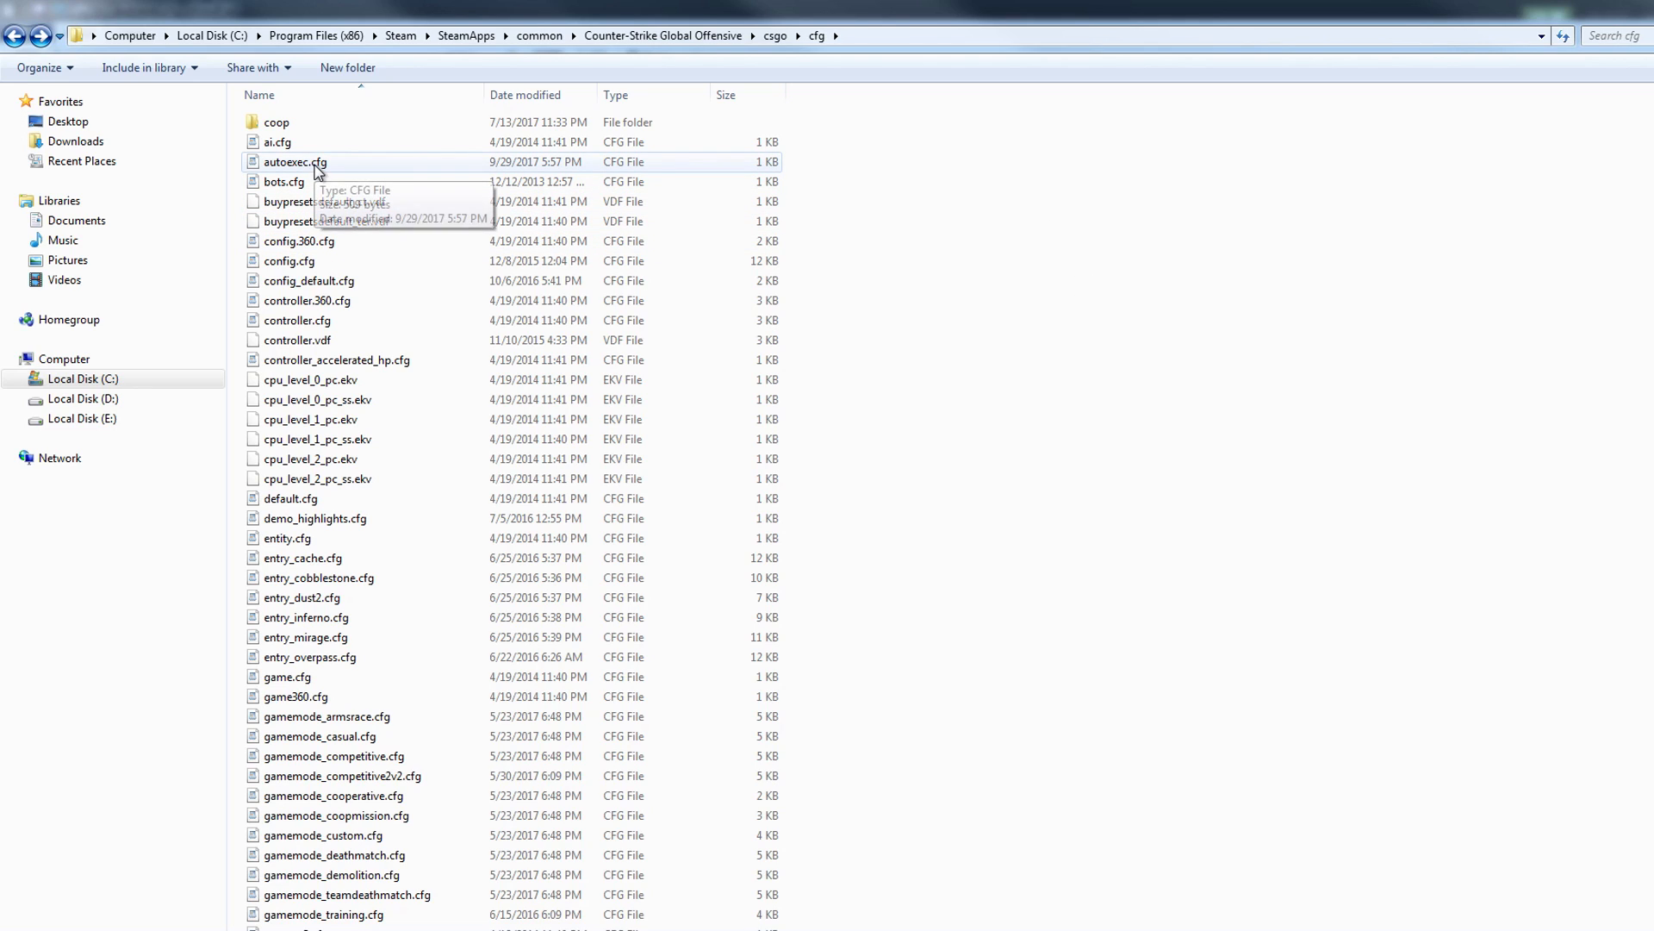
{"action": "mouse_move", "coordinate": [1044, 191]}
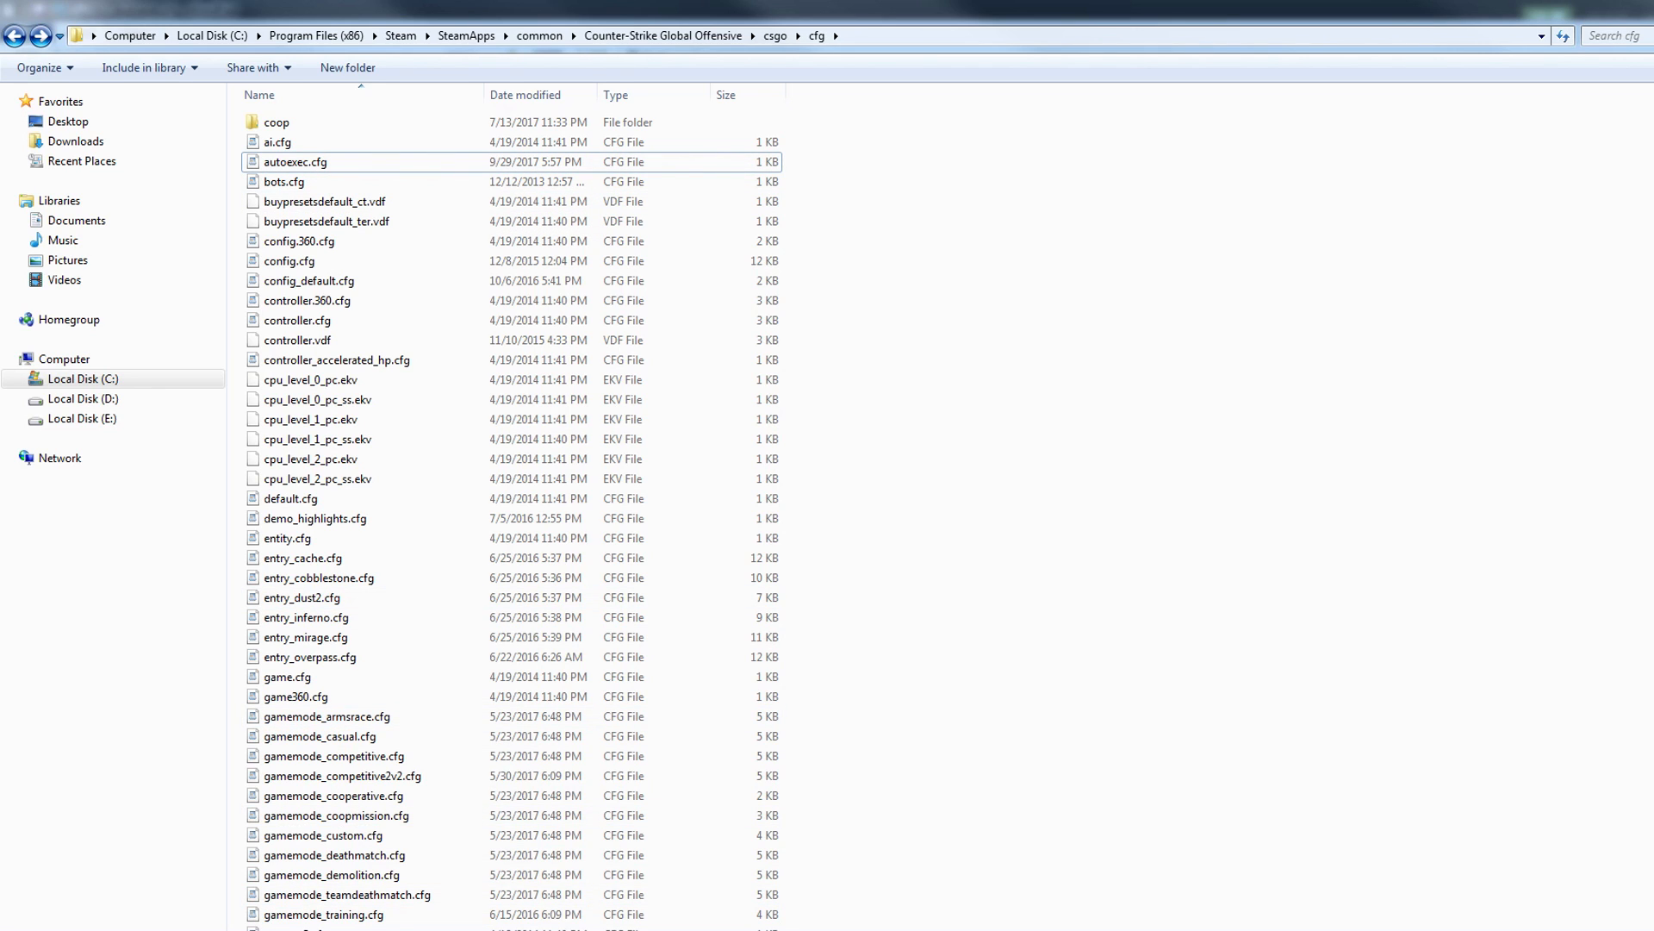
Step: Open autoexec.cfg in WordPad and review the network rates: rate 786432, cl_interp, fps_max 999
{"action": "double_click", "coordinate": [295, 162]}
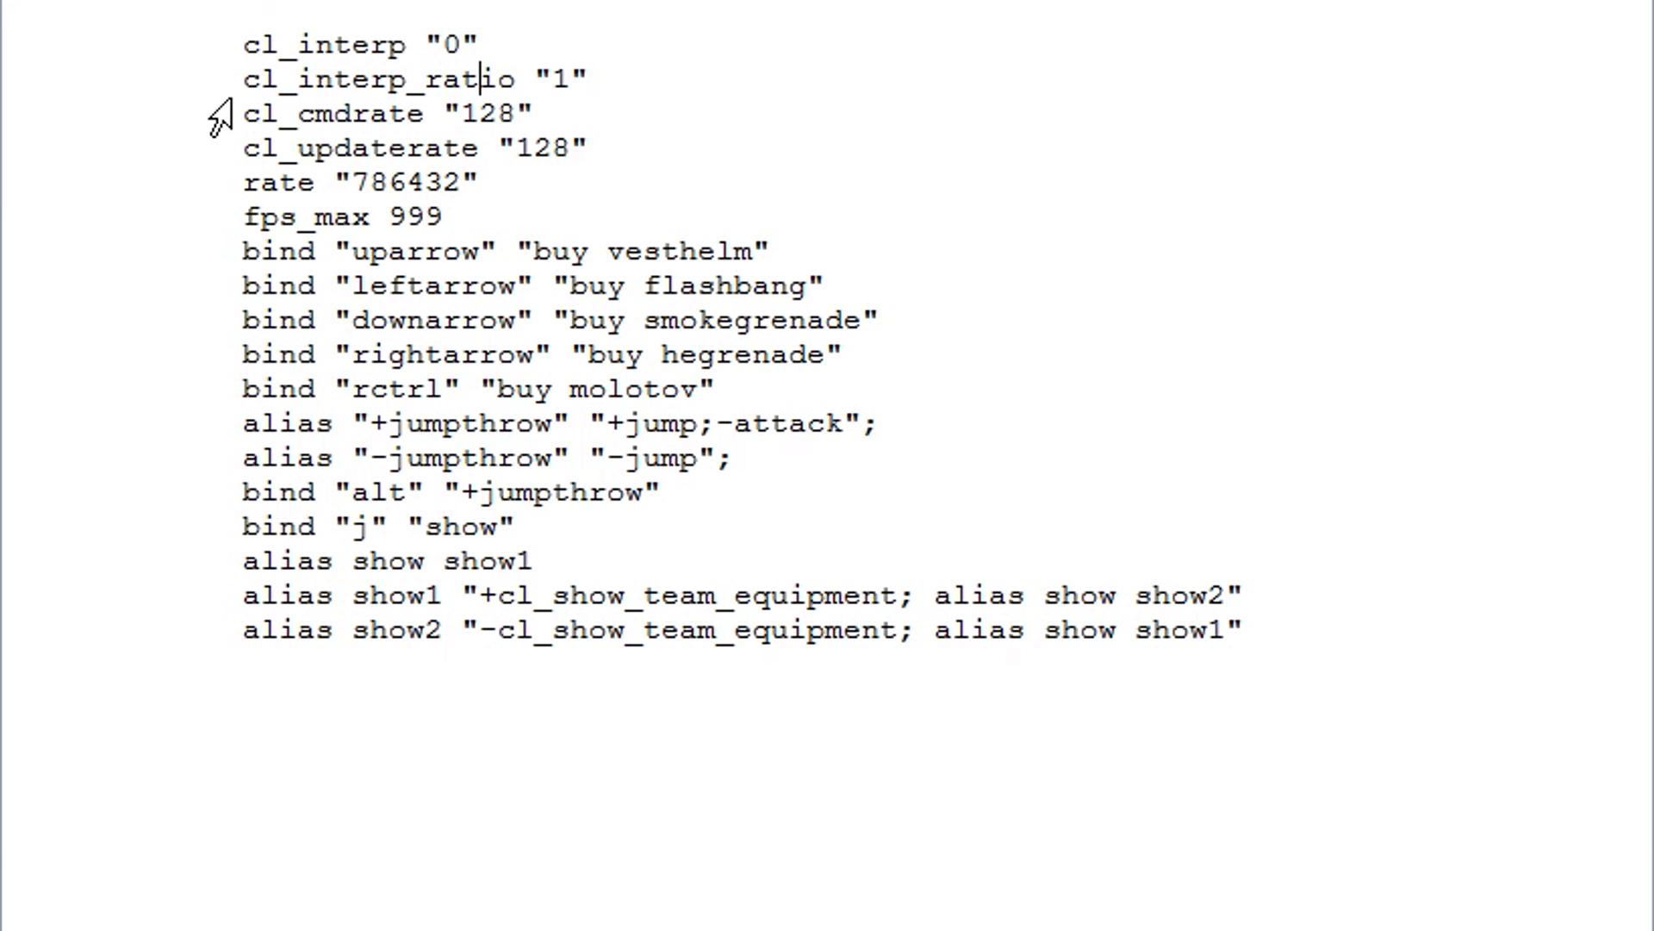
{"action": "left_click_drag", "start_coordinate": [273, 114], "coordinate": [1239, 631]}
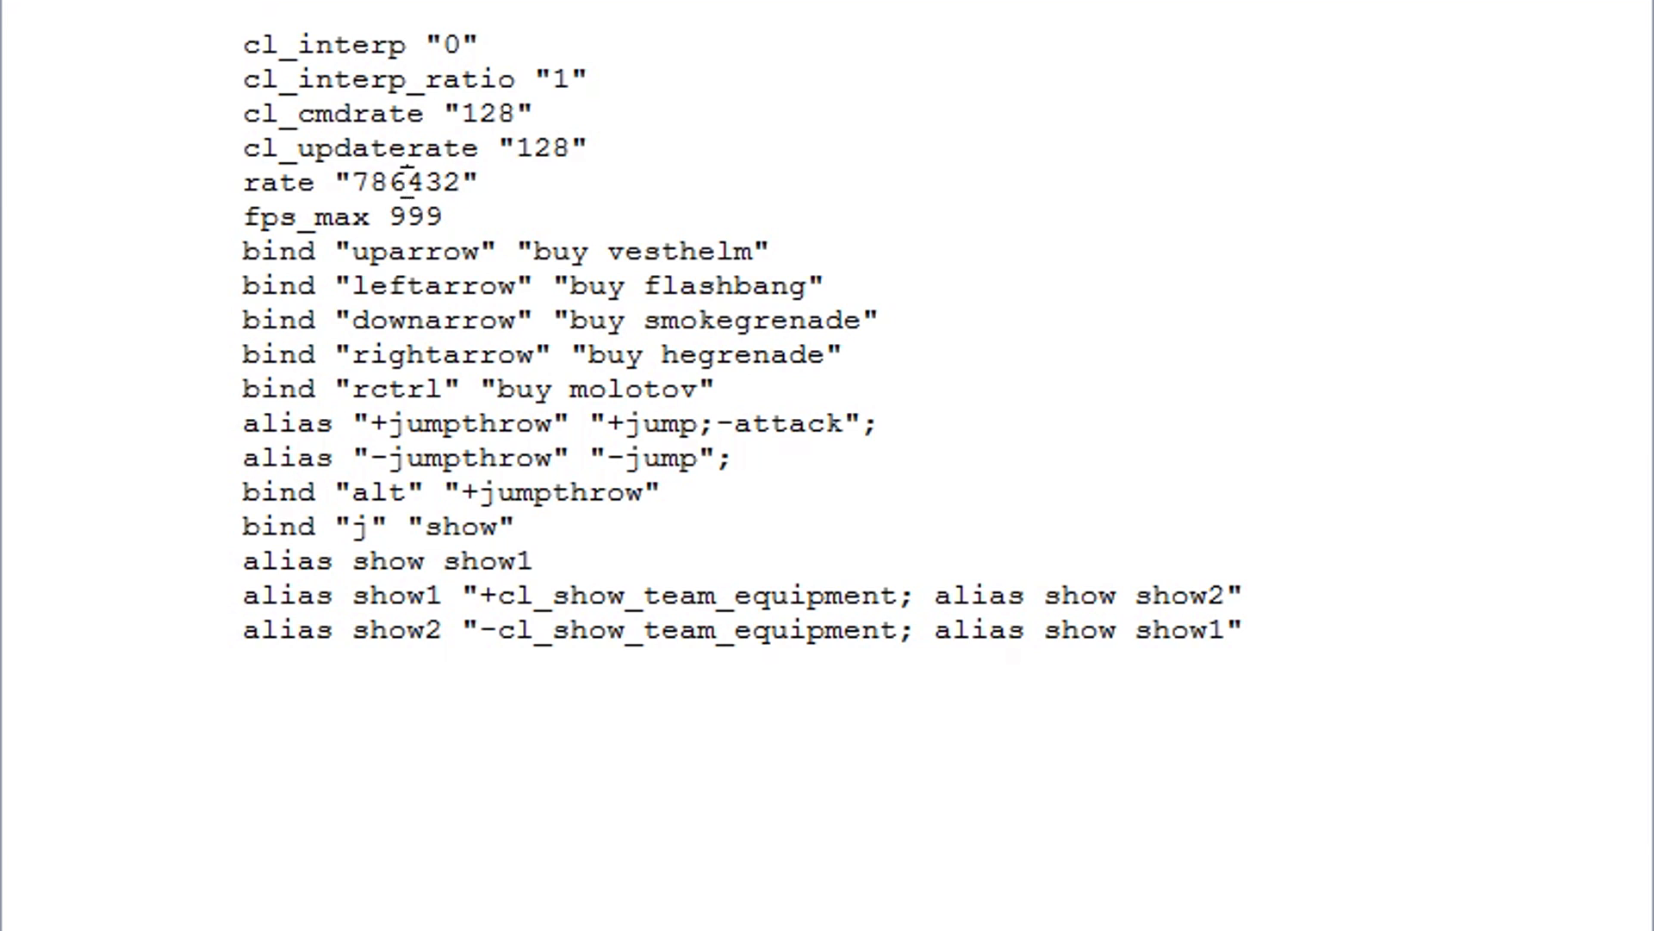
{"action": "double_click", "coordinate": [469, 113]}
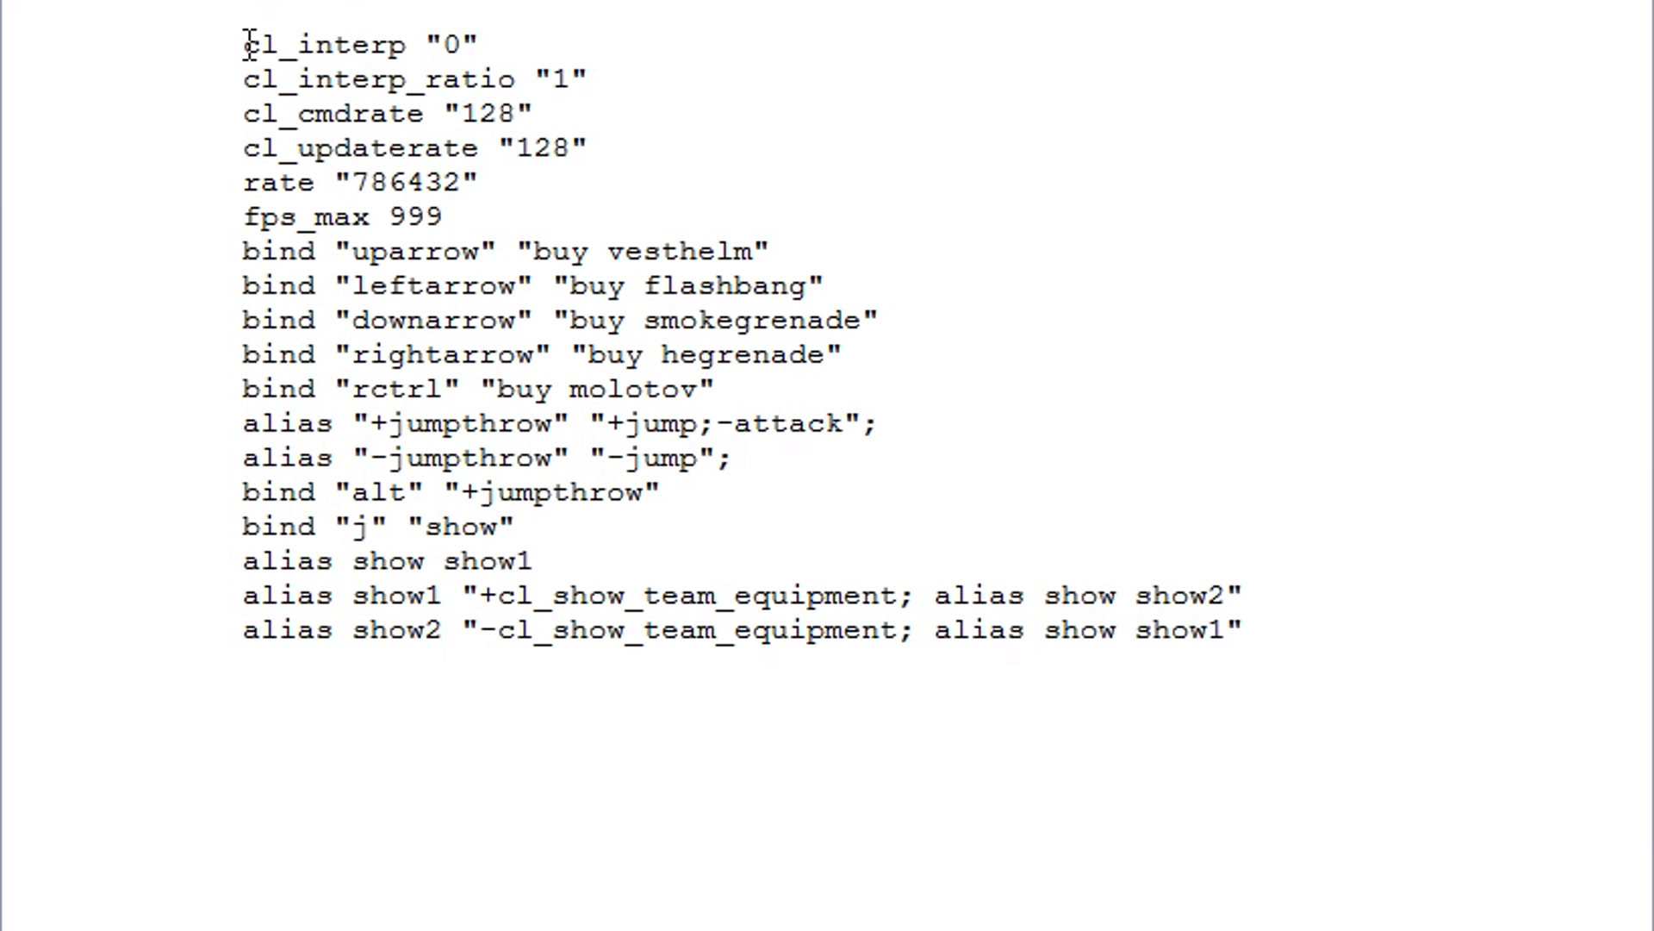
{"action": "double_click", "coordinate": [341, 217]}
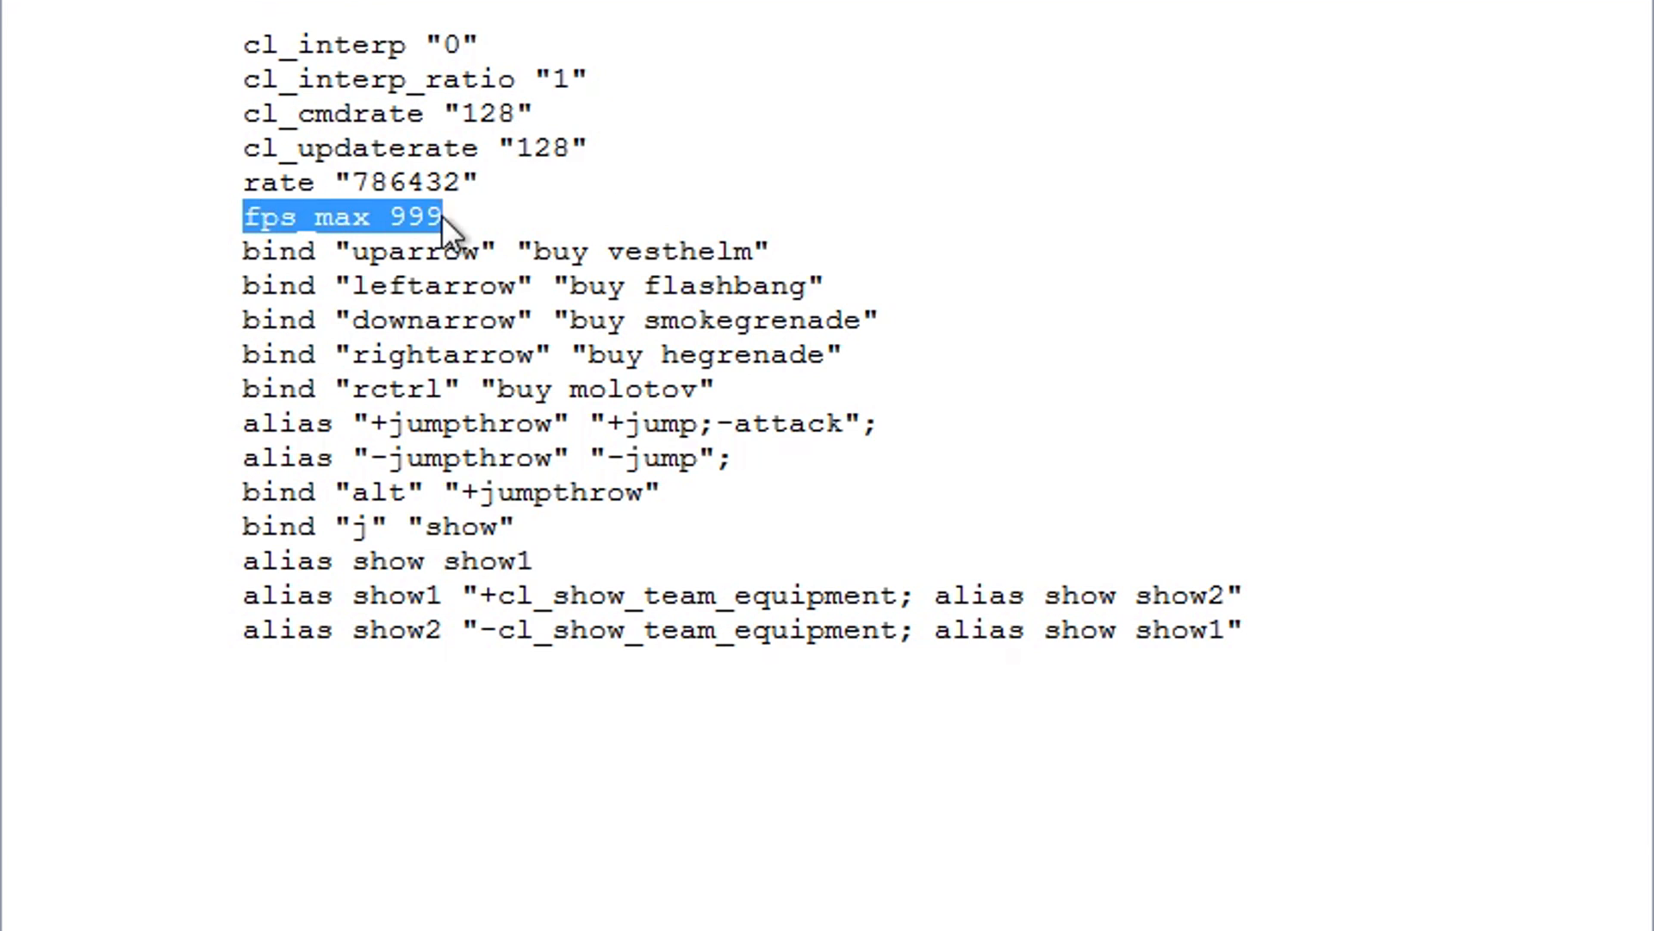
{"action": "left_click", "coordinate": [443, 217]}
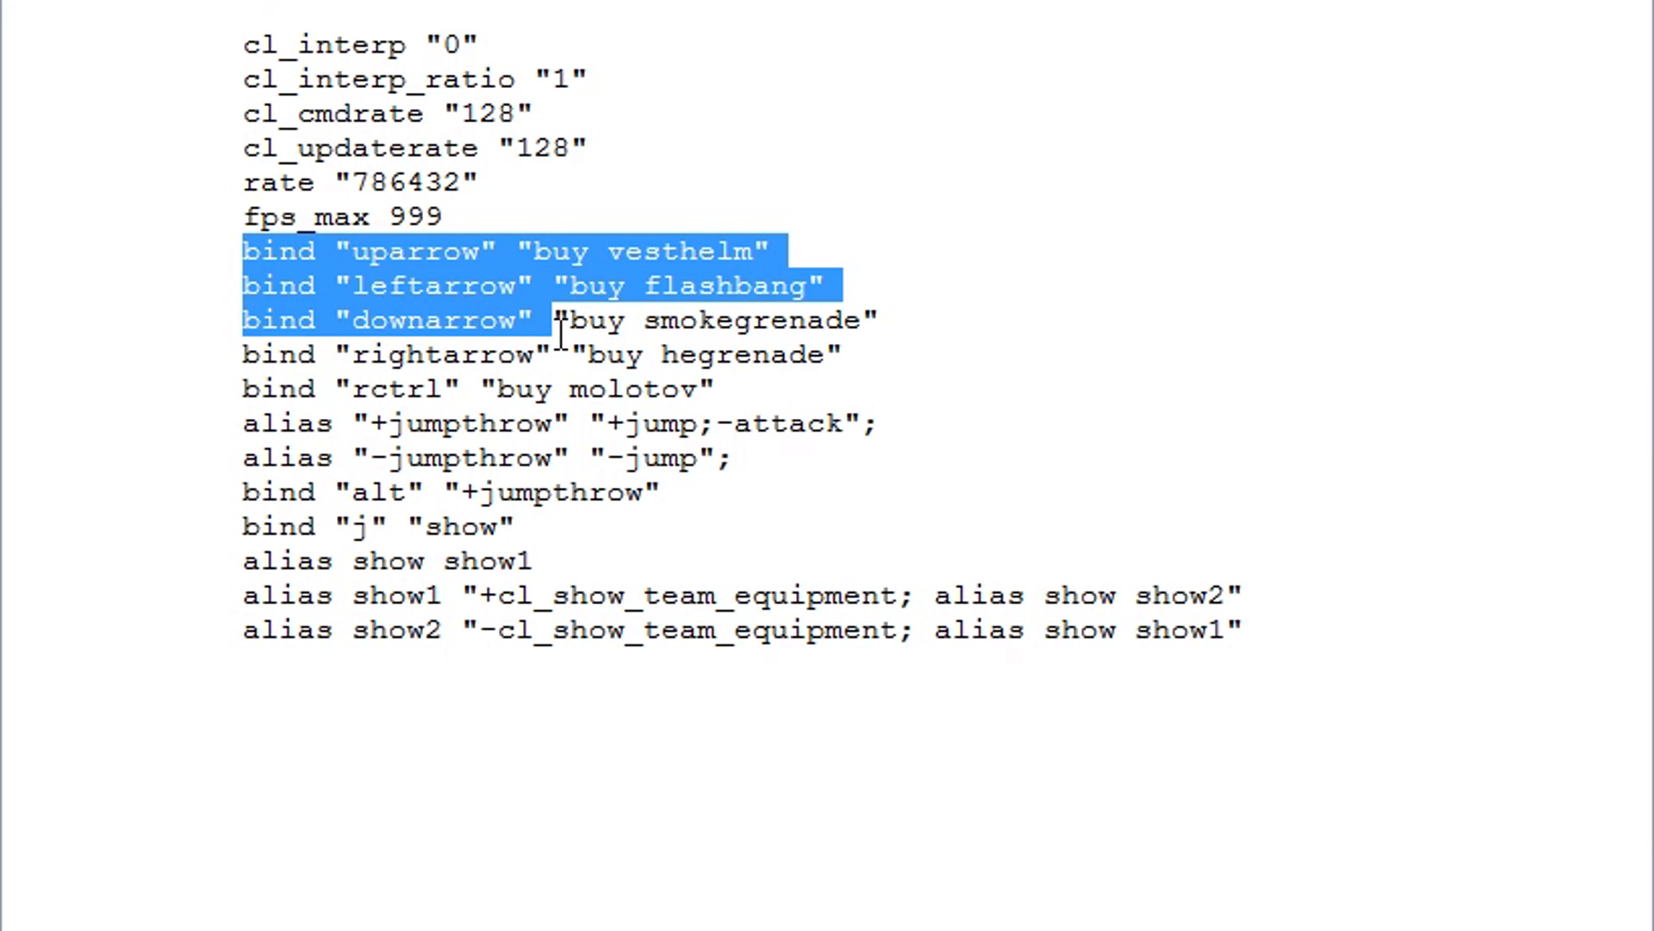
Step: Review the buy binds including vesthelm in the autoexec
{"action": "left_click", "coordinate": [538, 321]}
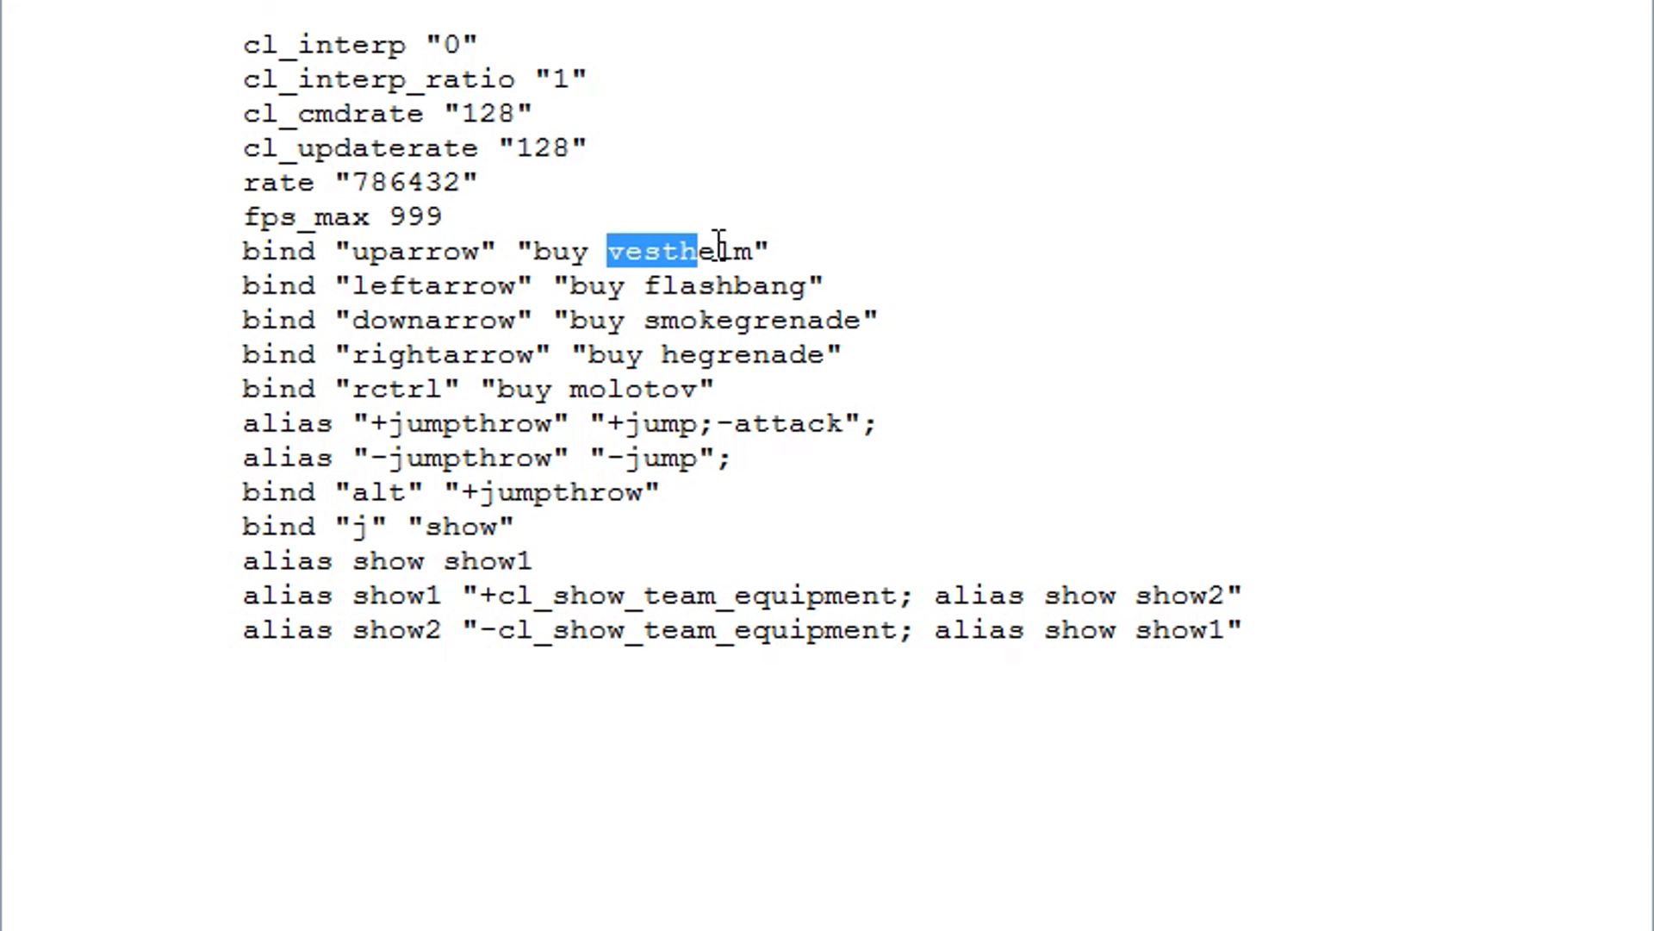
{"action": "left_click", "coordinate": [517, 285]}
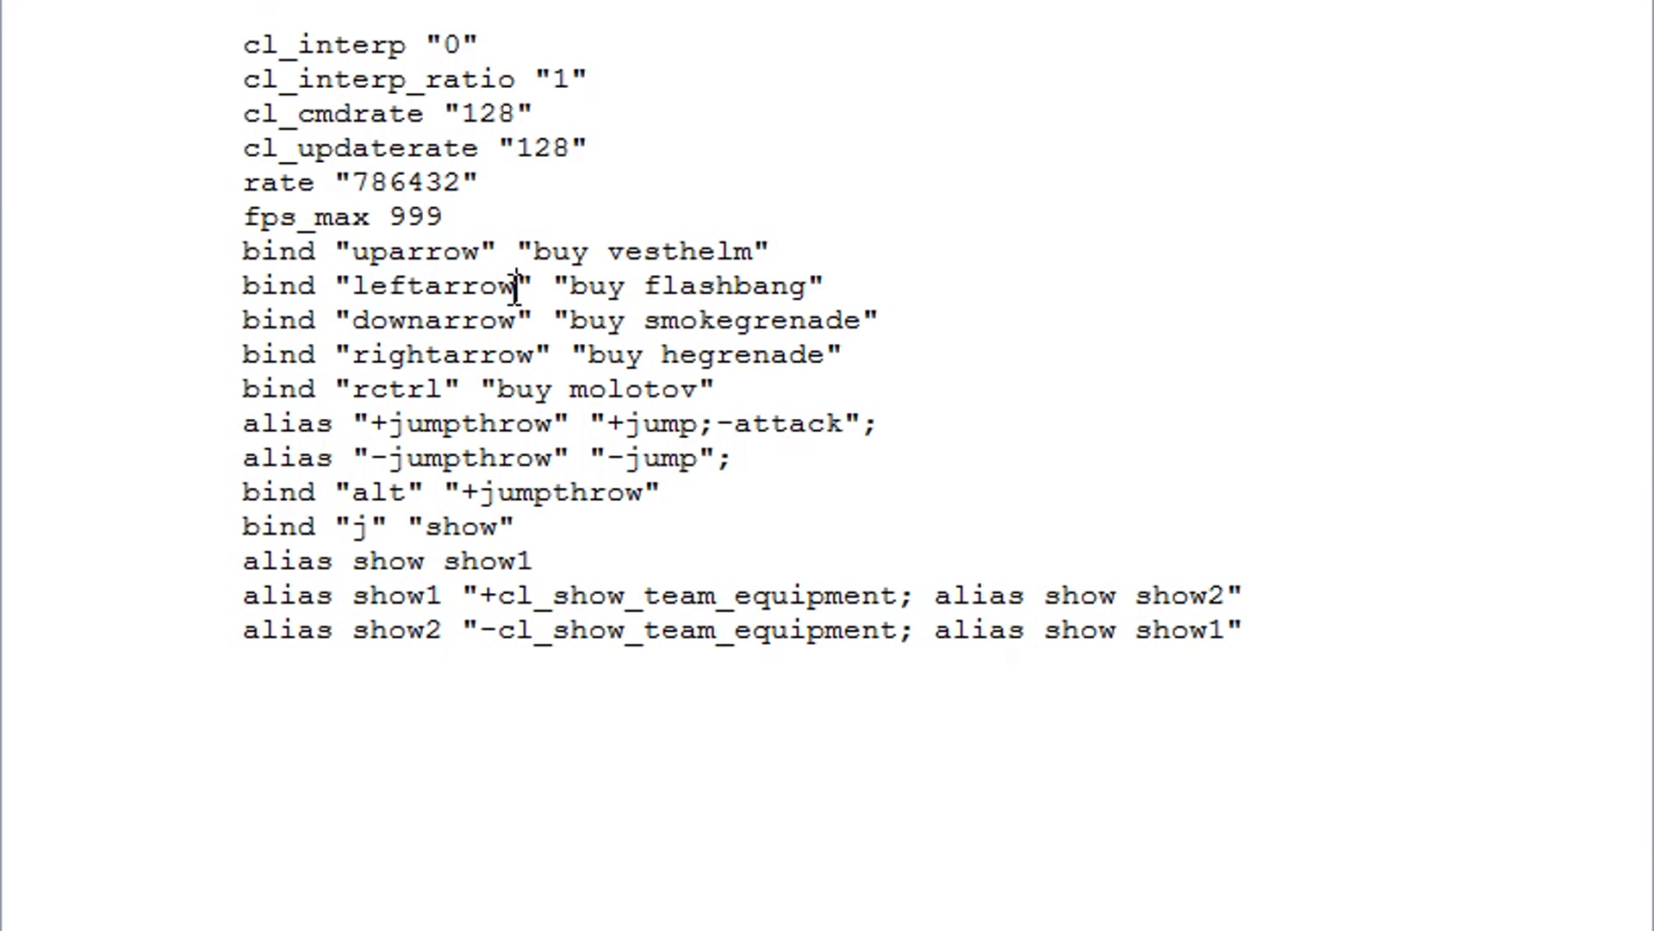
{"action": "left_click", "coordinate": [553, 320]}
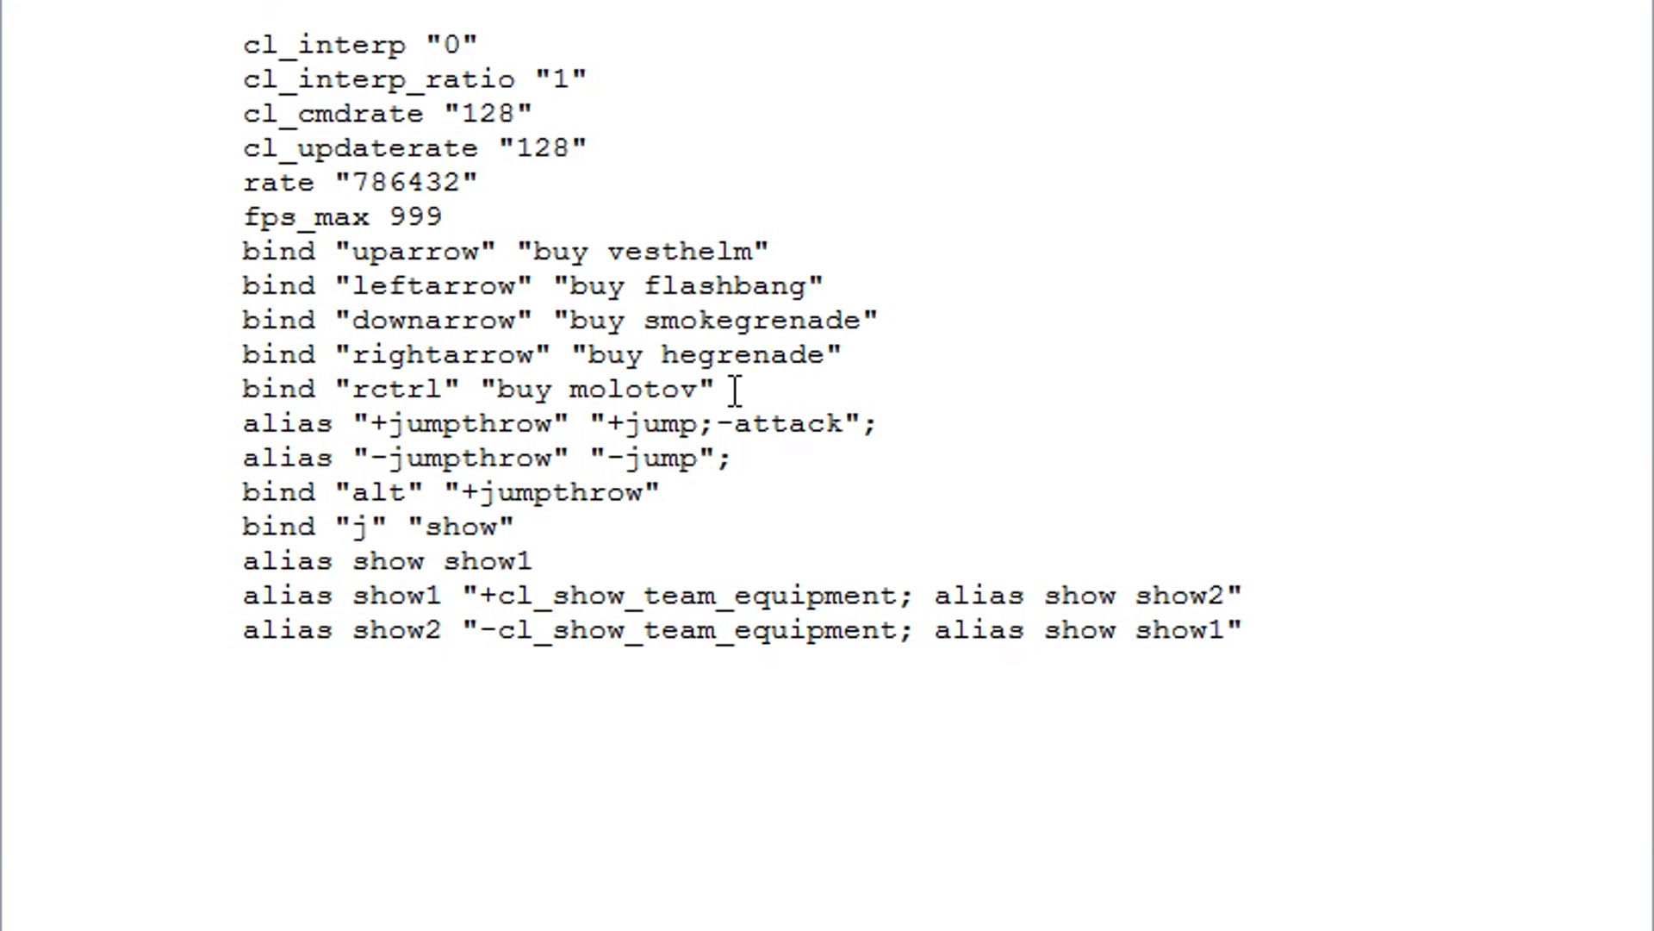
{"action": "mouse_move", "coordinate": [200, 453]}
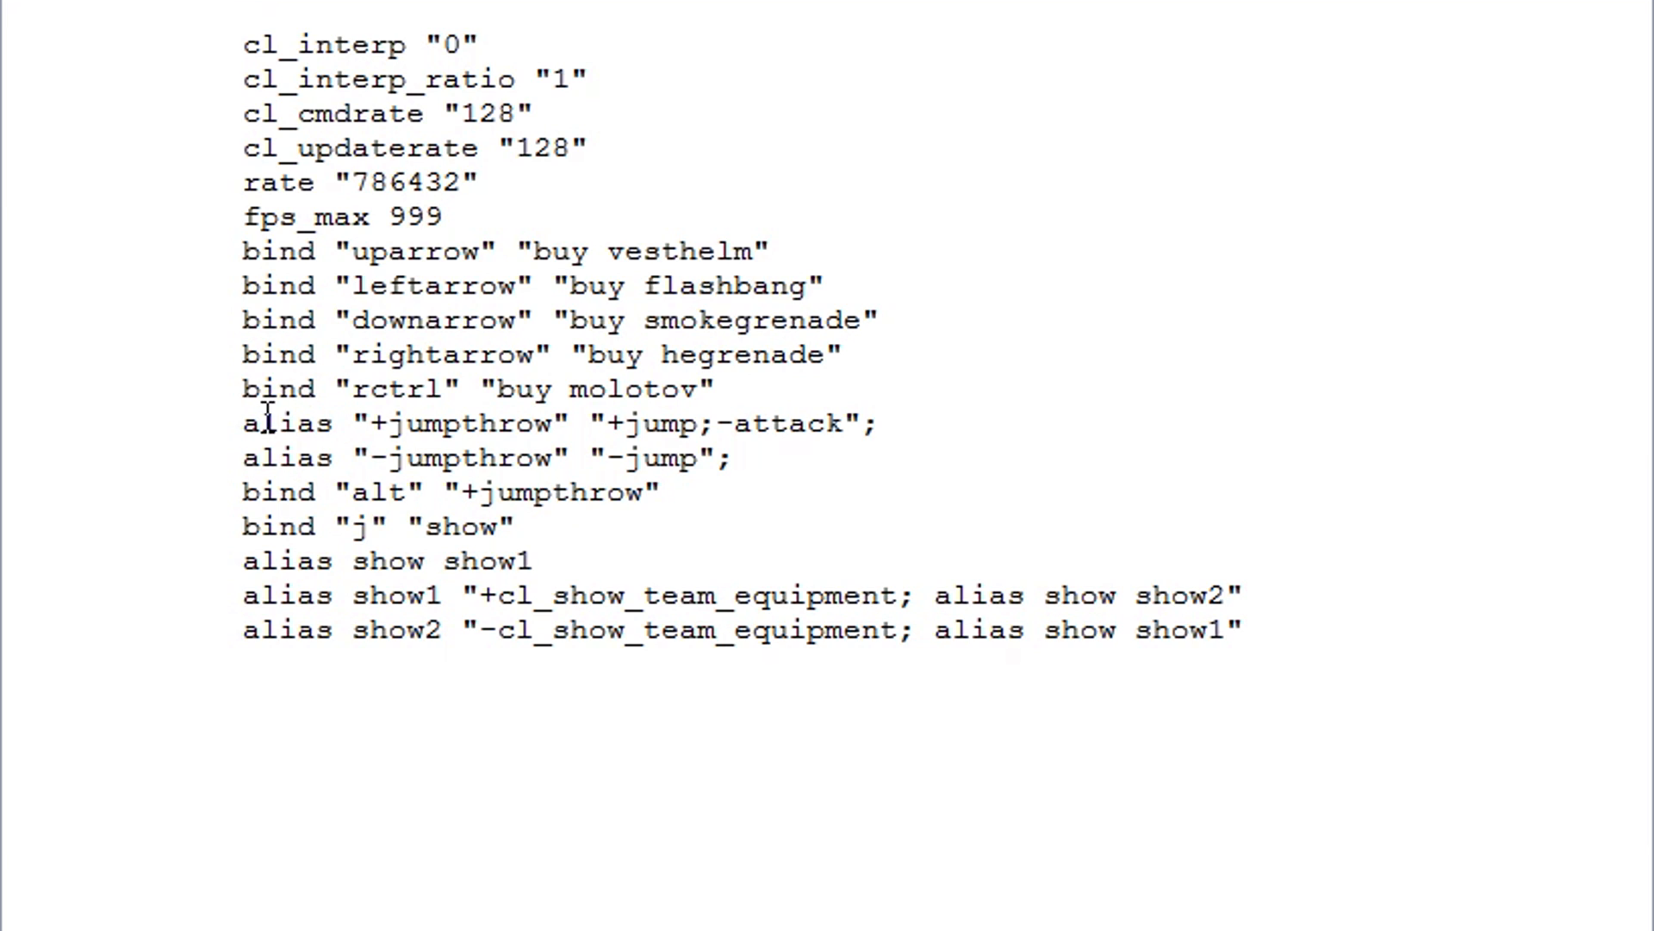
Step: Review the jumpthrow alias and bind lines at the end of the autoexec
{"action": "left_click_drag", "start_coordinate": [243, 424], "coordinate": [686, 491]}
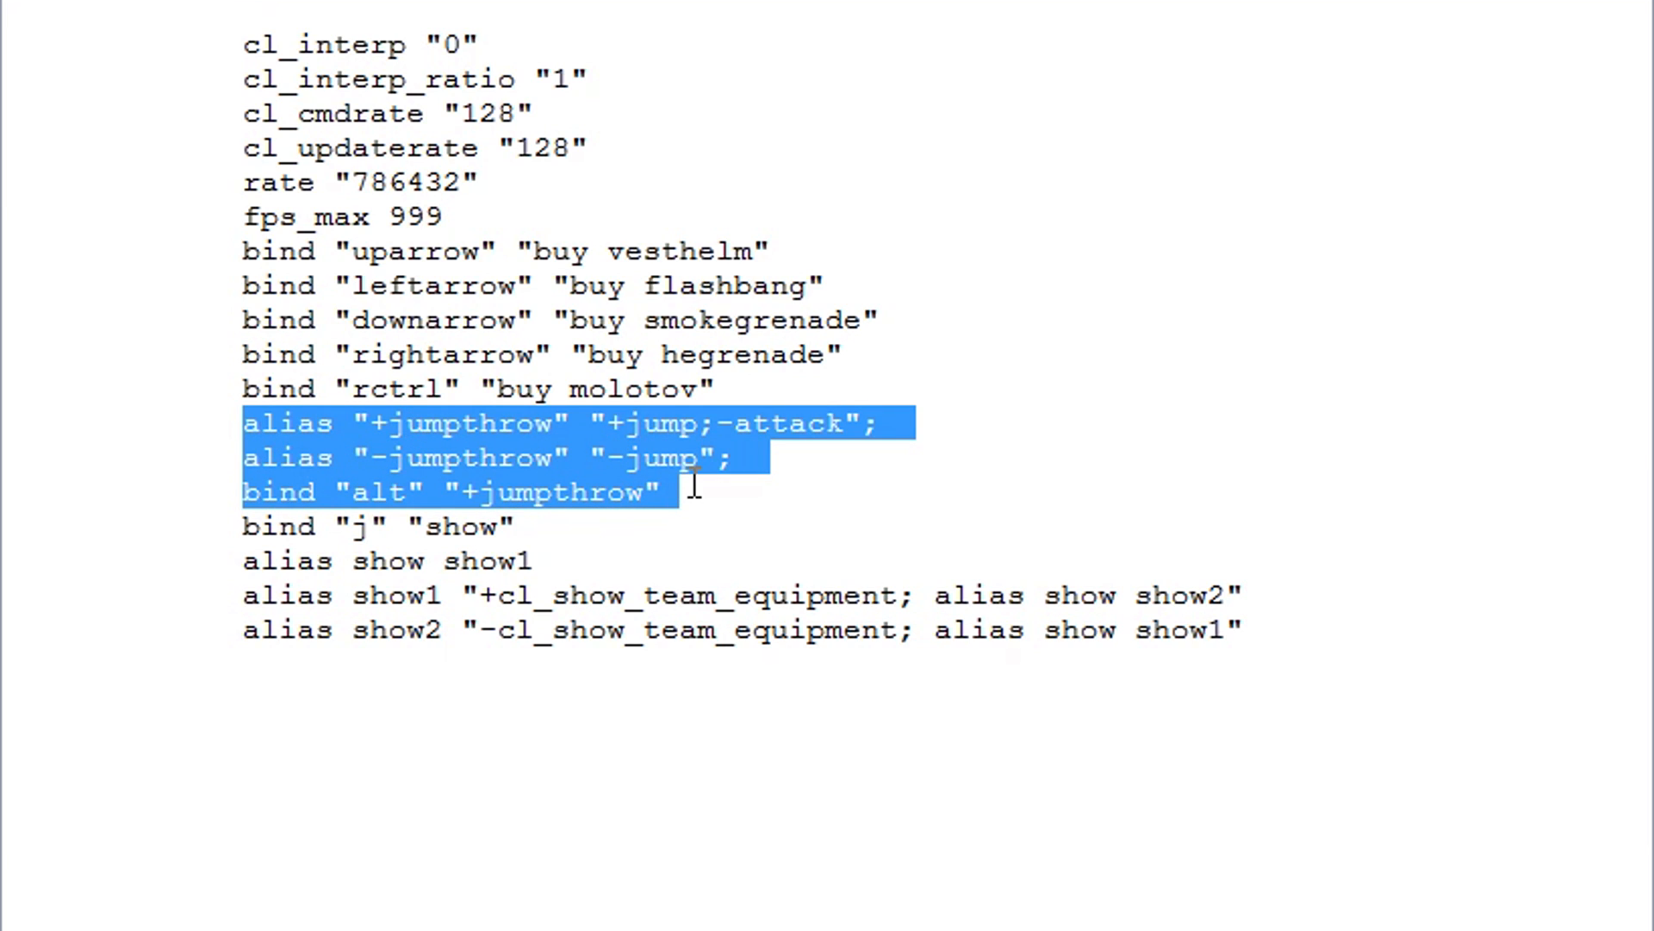
{"action": "left_click", "coordinate": [228, 437]}
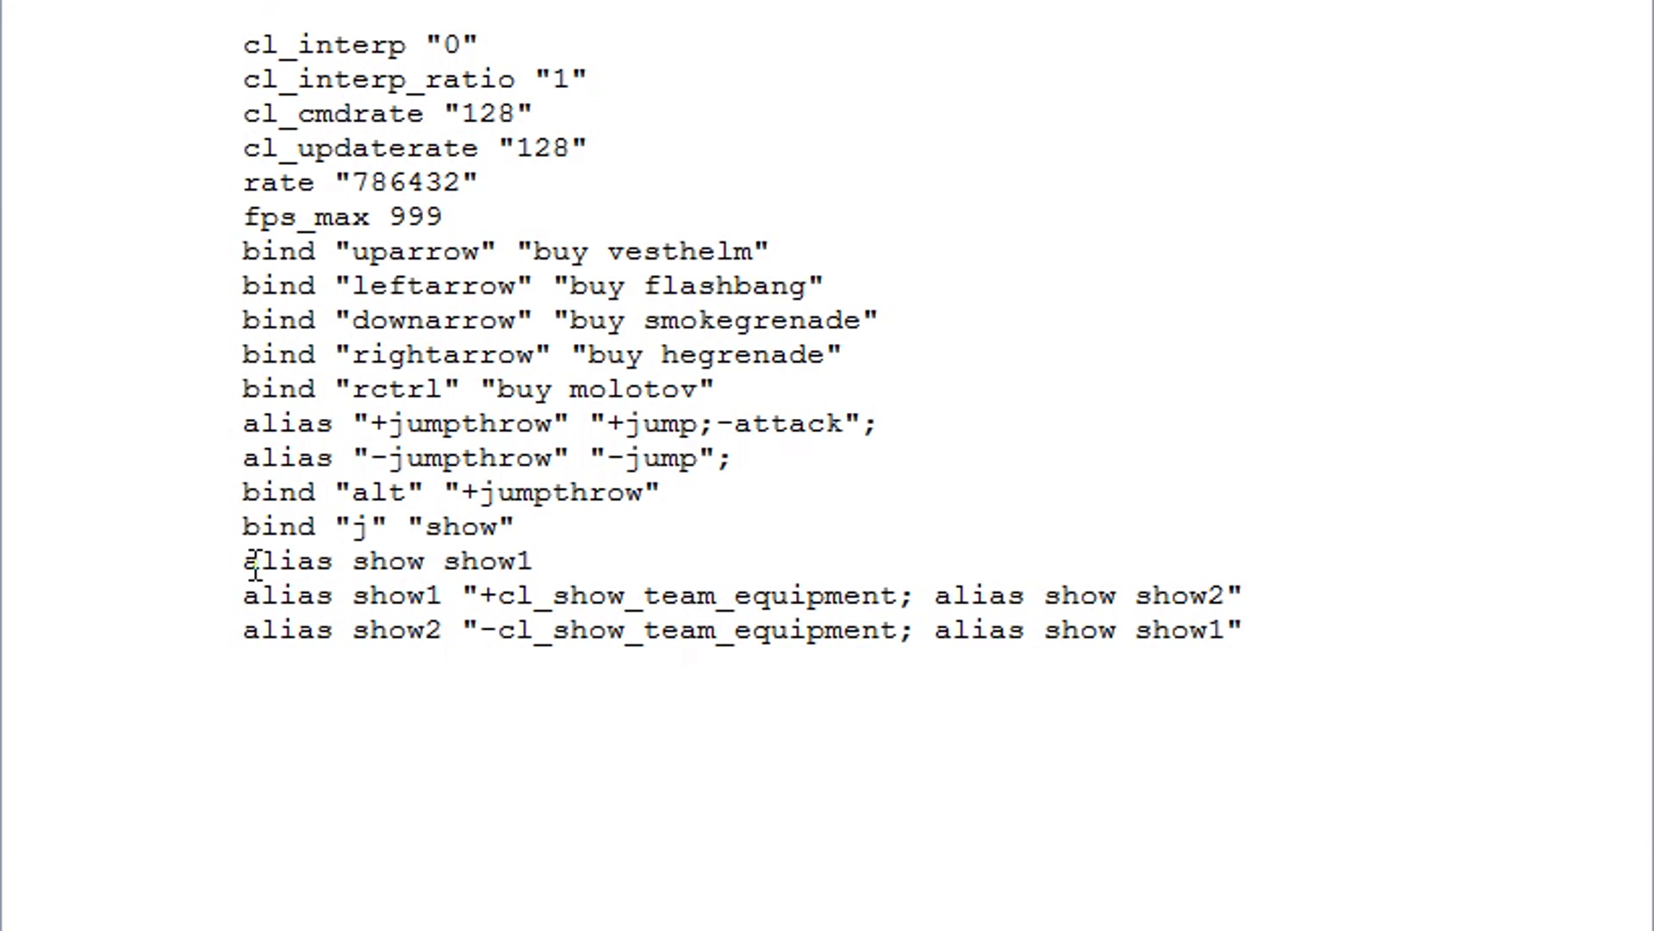
{"action": "left_click", "coordinate": [1244, 631]}
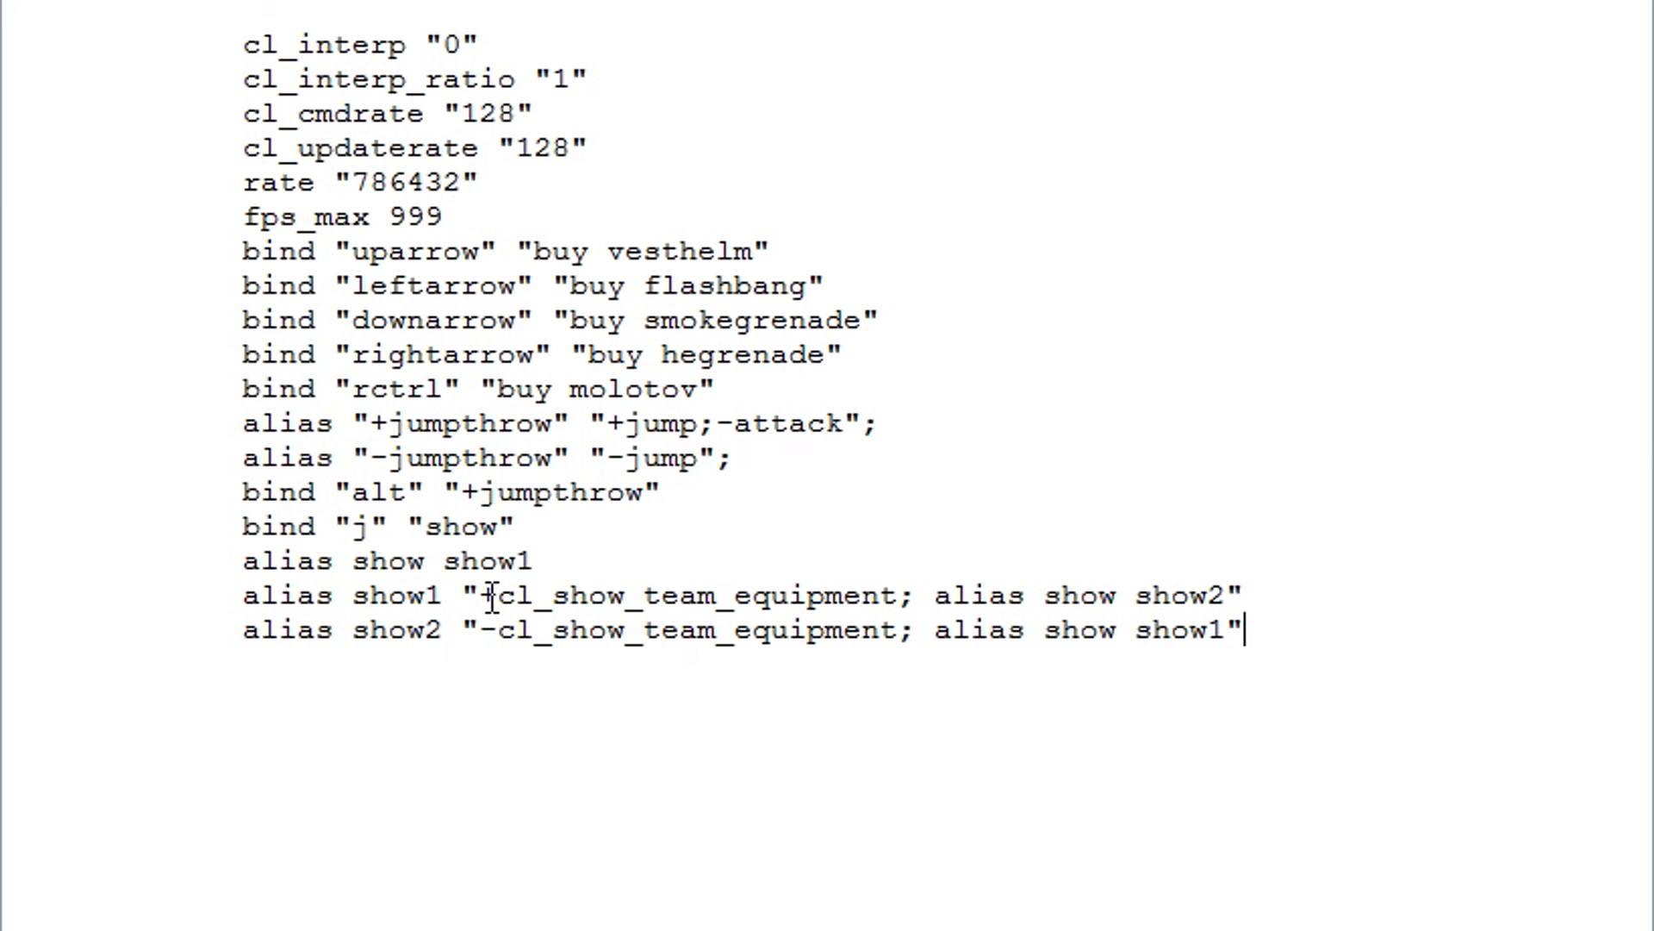
{"action": "mouse_move", "coordinate": [1313, 617]}
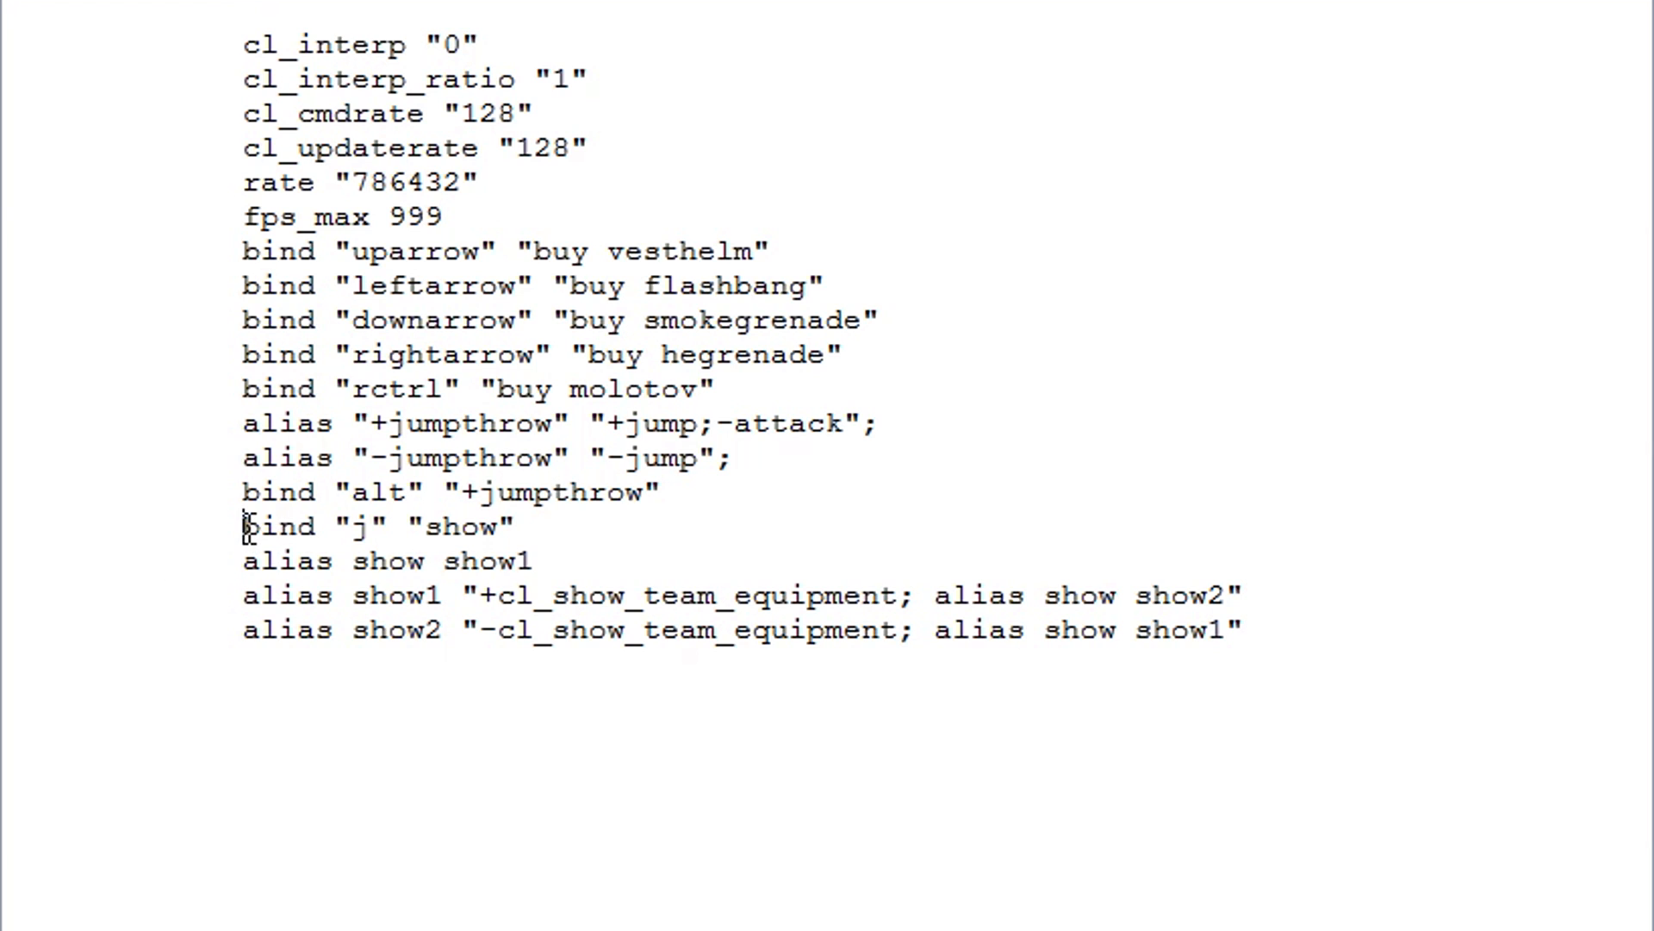
{"action": "mouse_move", "coordinate": [272, 526]}
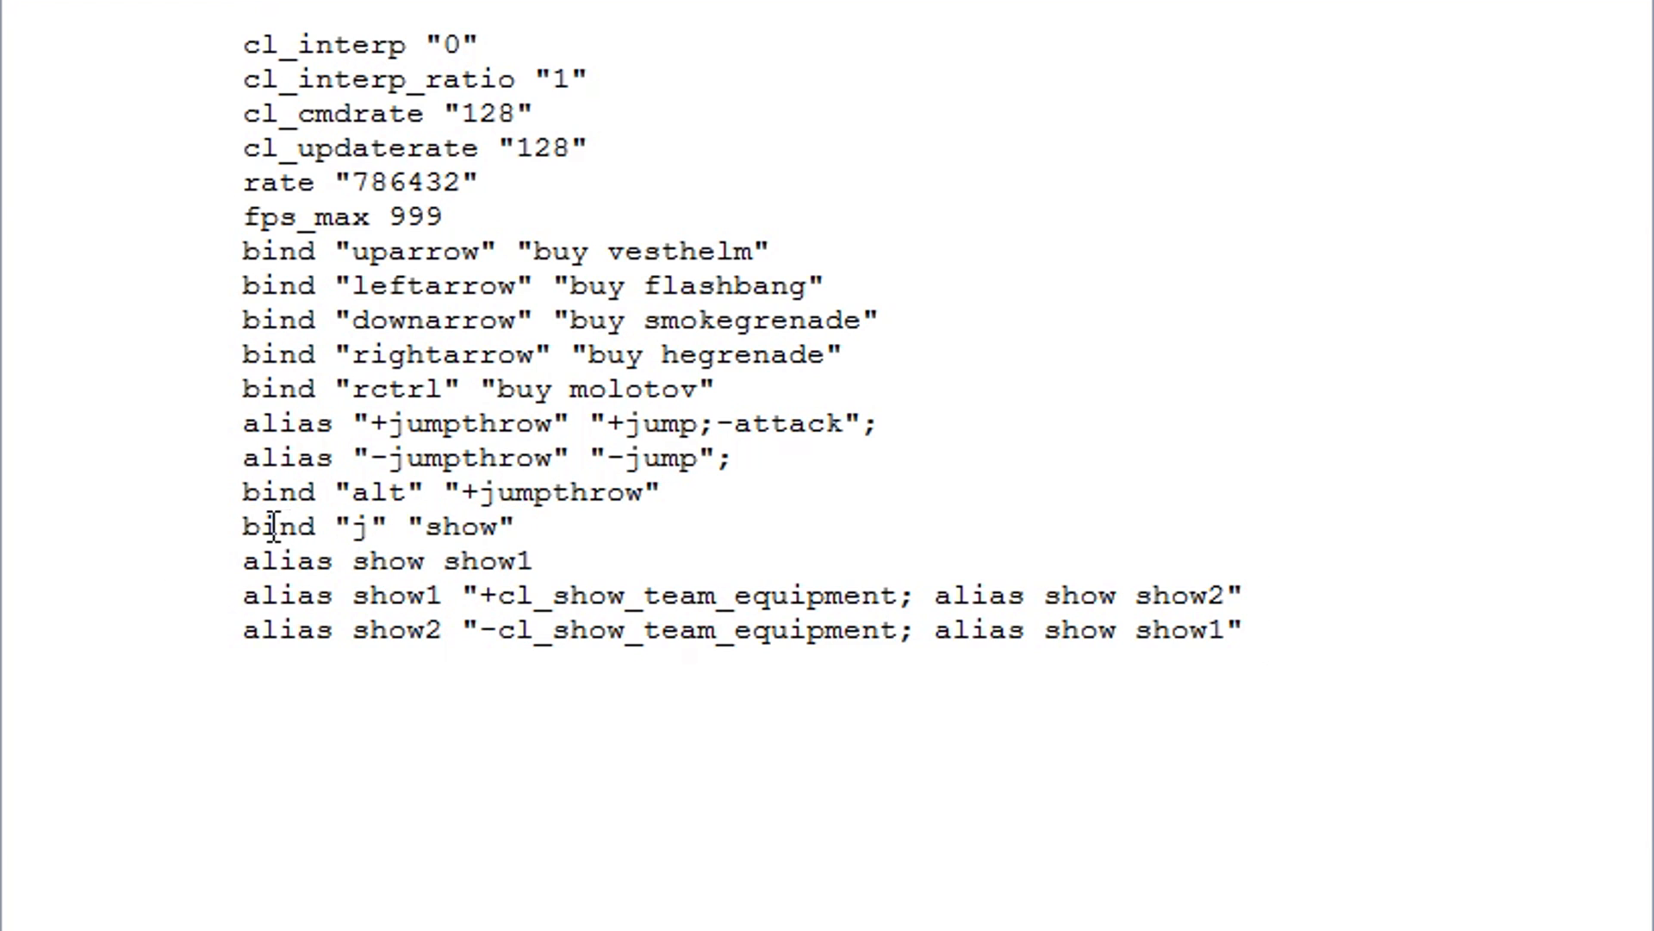
Step: Review the j-key show bind and the show1/show2 cl_show_team_equipment toggle aliases
{"action": "double_click", "coordinate": [360, 528]}
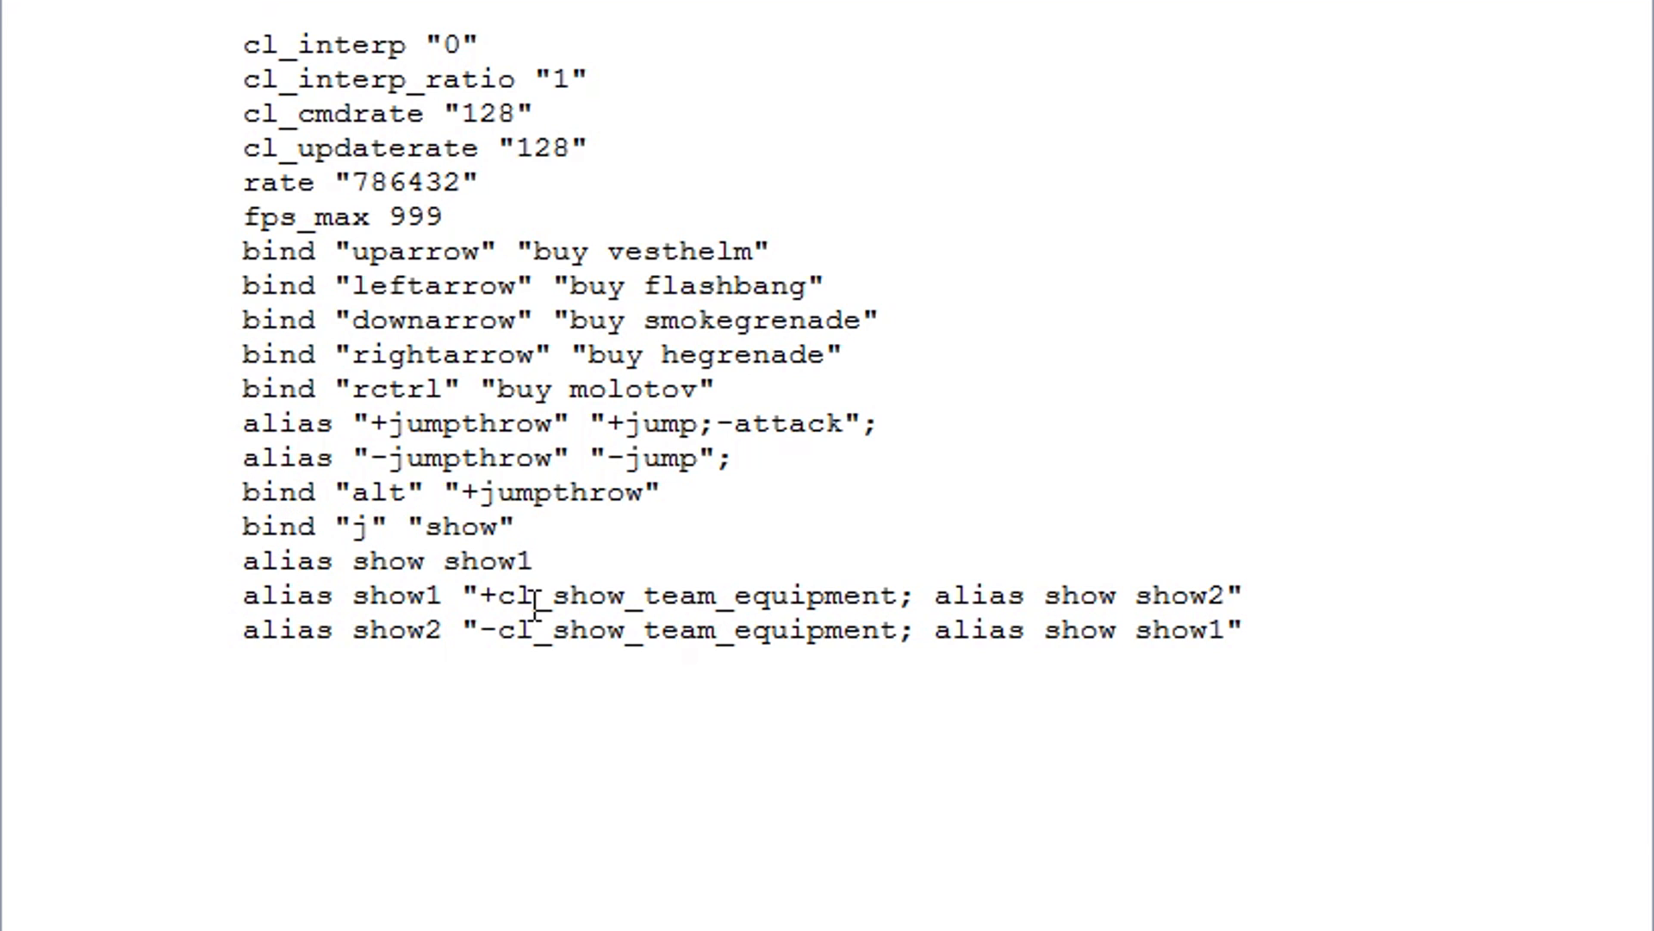
{"action": "double_click", "coordinate": [360, 527]}
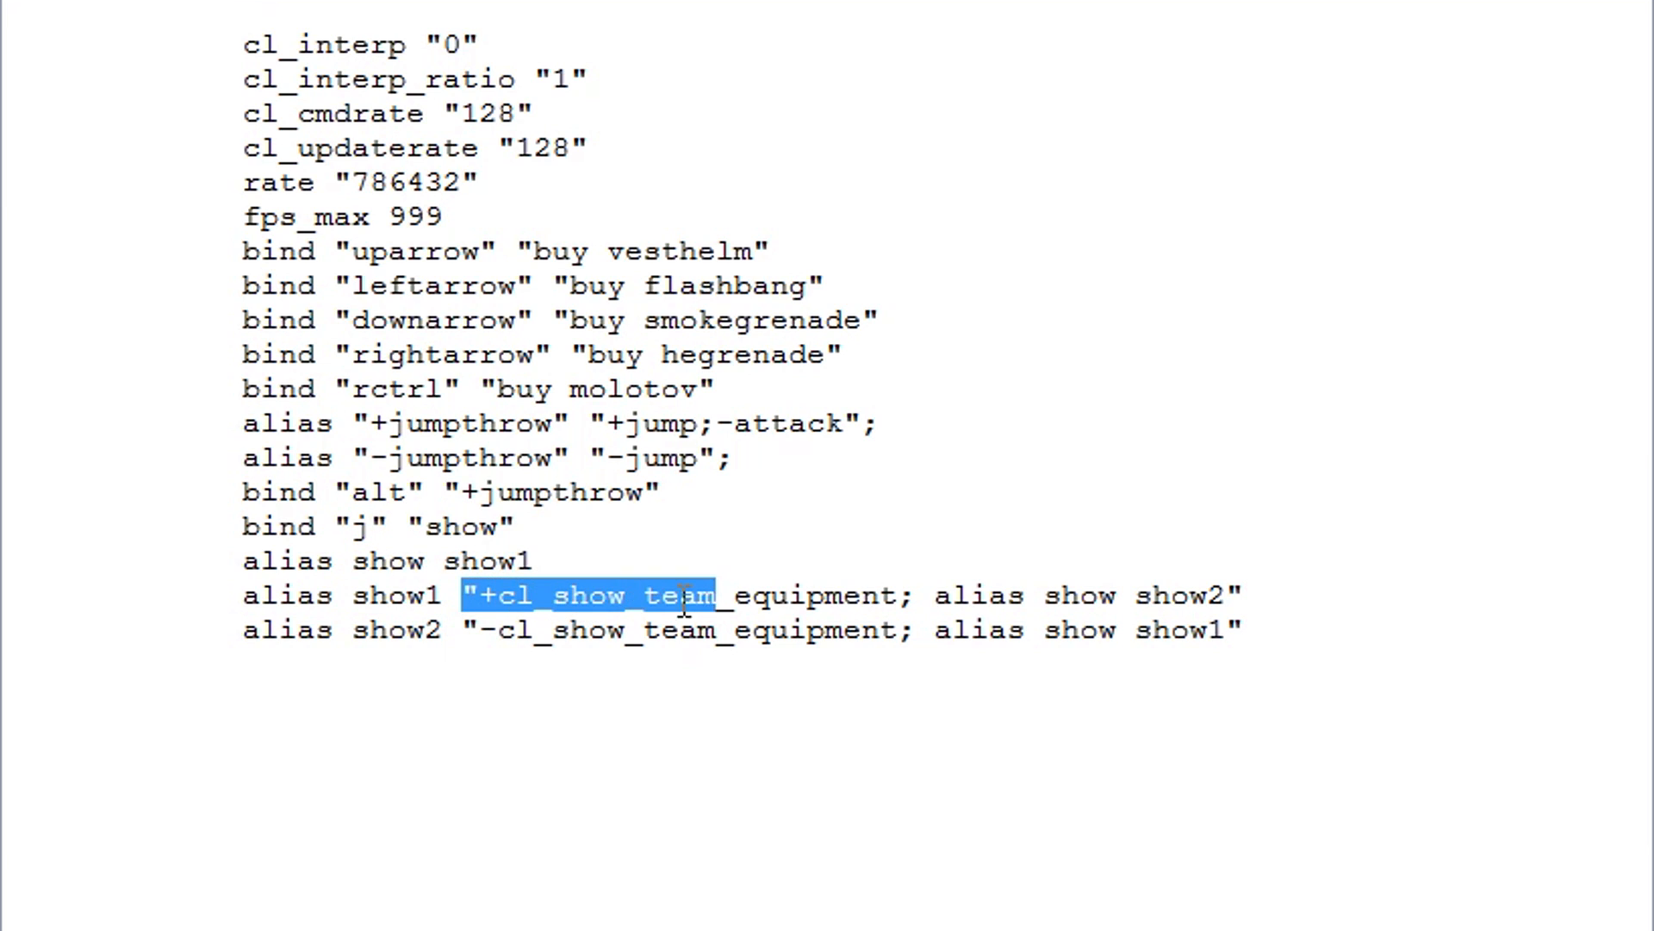
{"action": "left_click", "coordinate": [486, 594]}
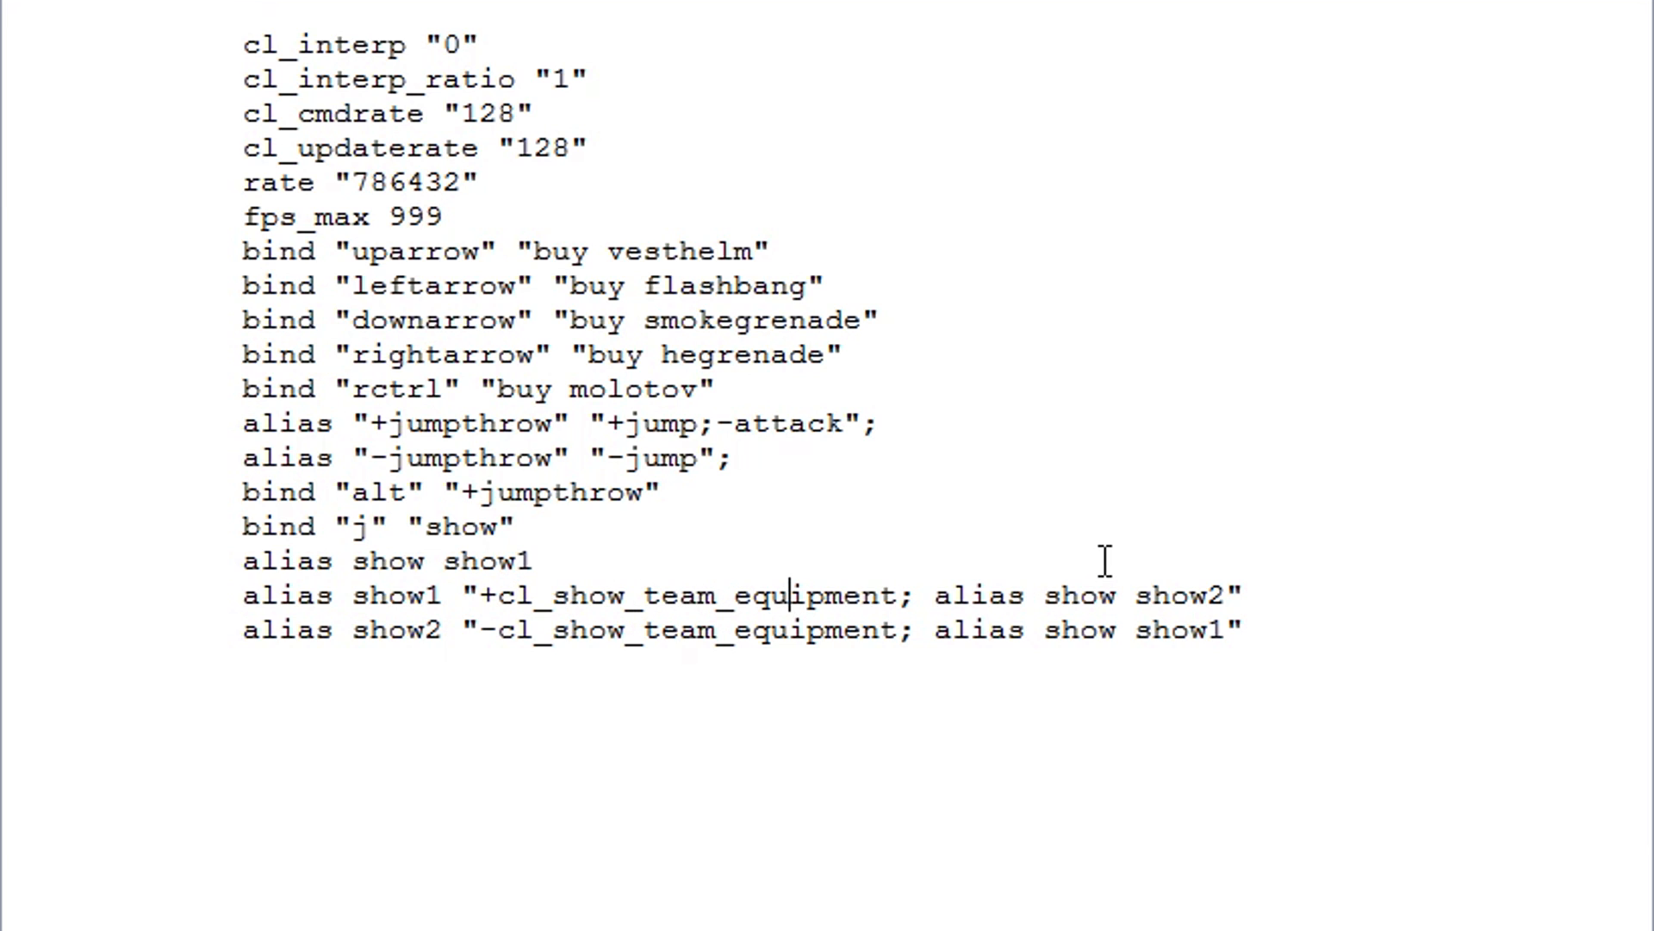
{"action": "left_click_drag", "start_coordinate": [243, 527], "coordinate": [1243, 631]}
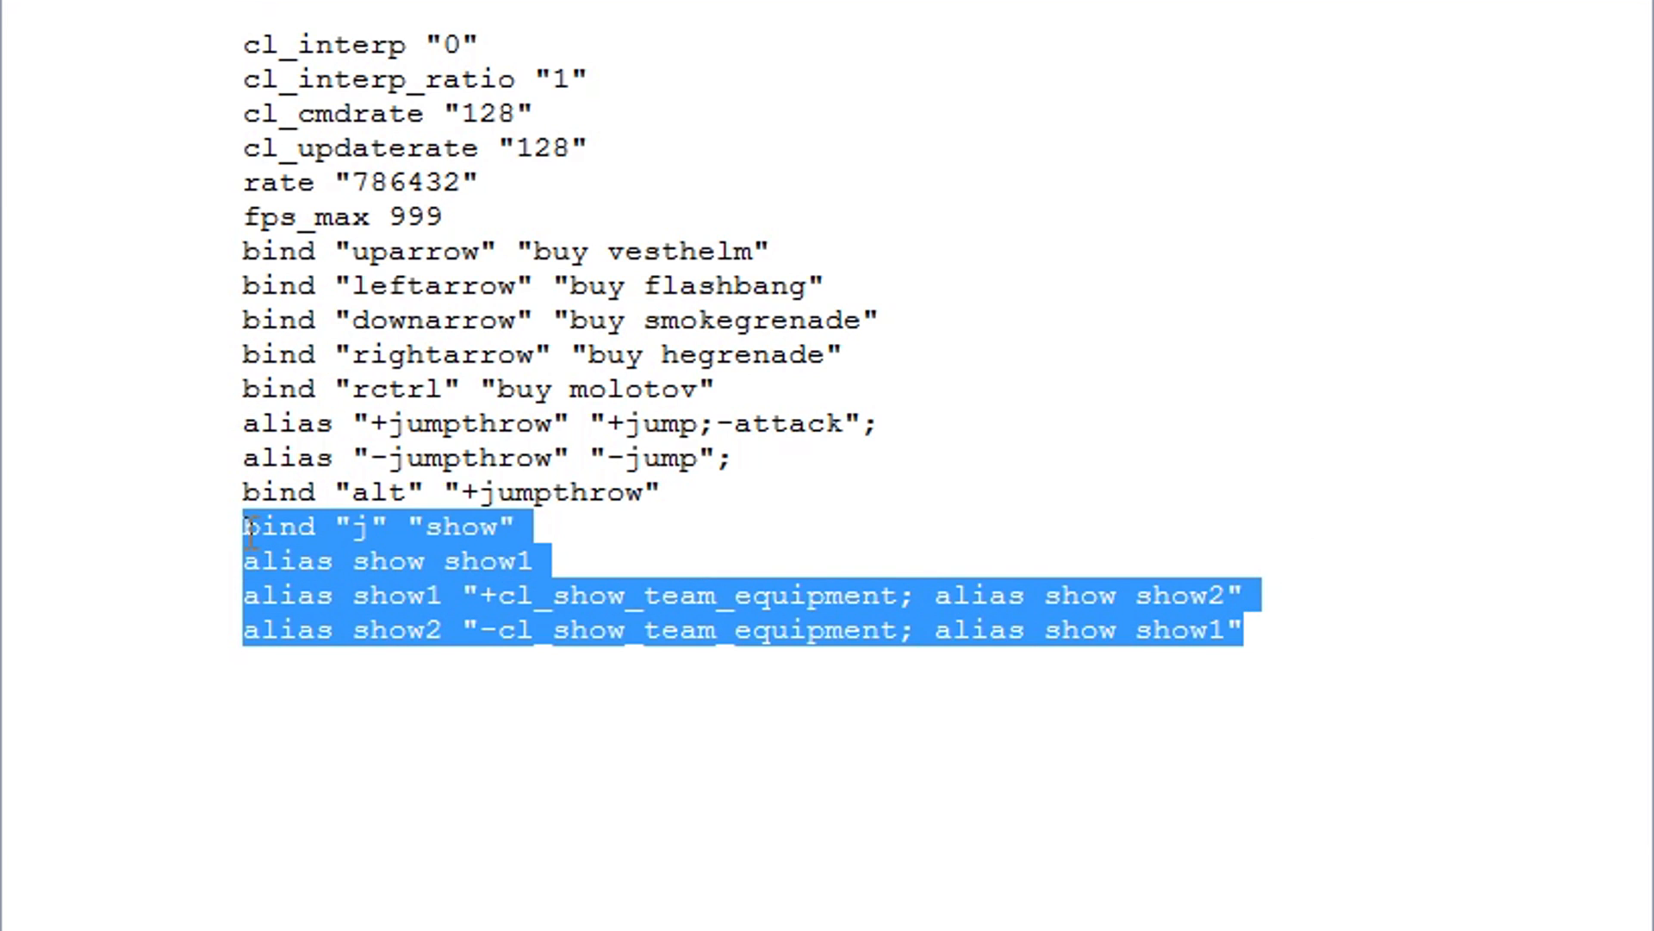
{"action": "left_click", "coordinate": [298, 527]}
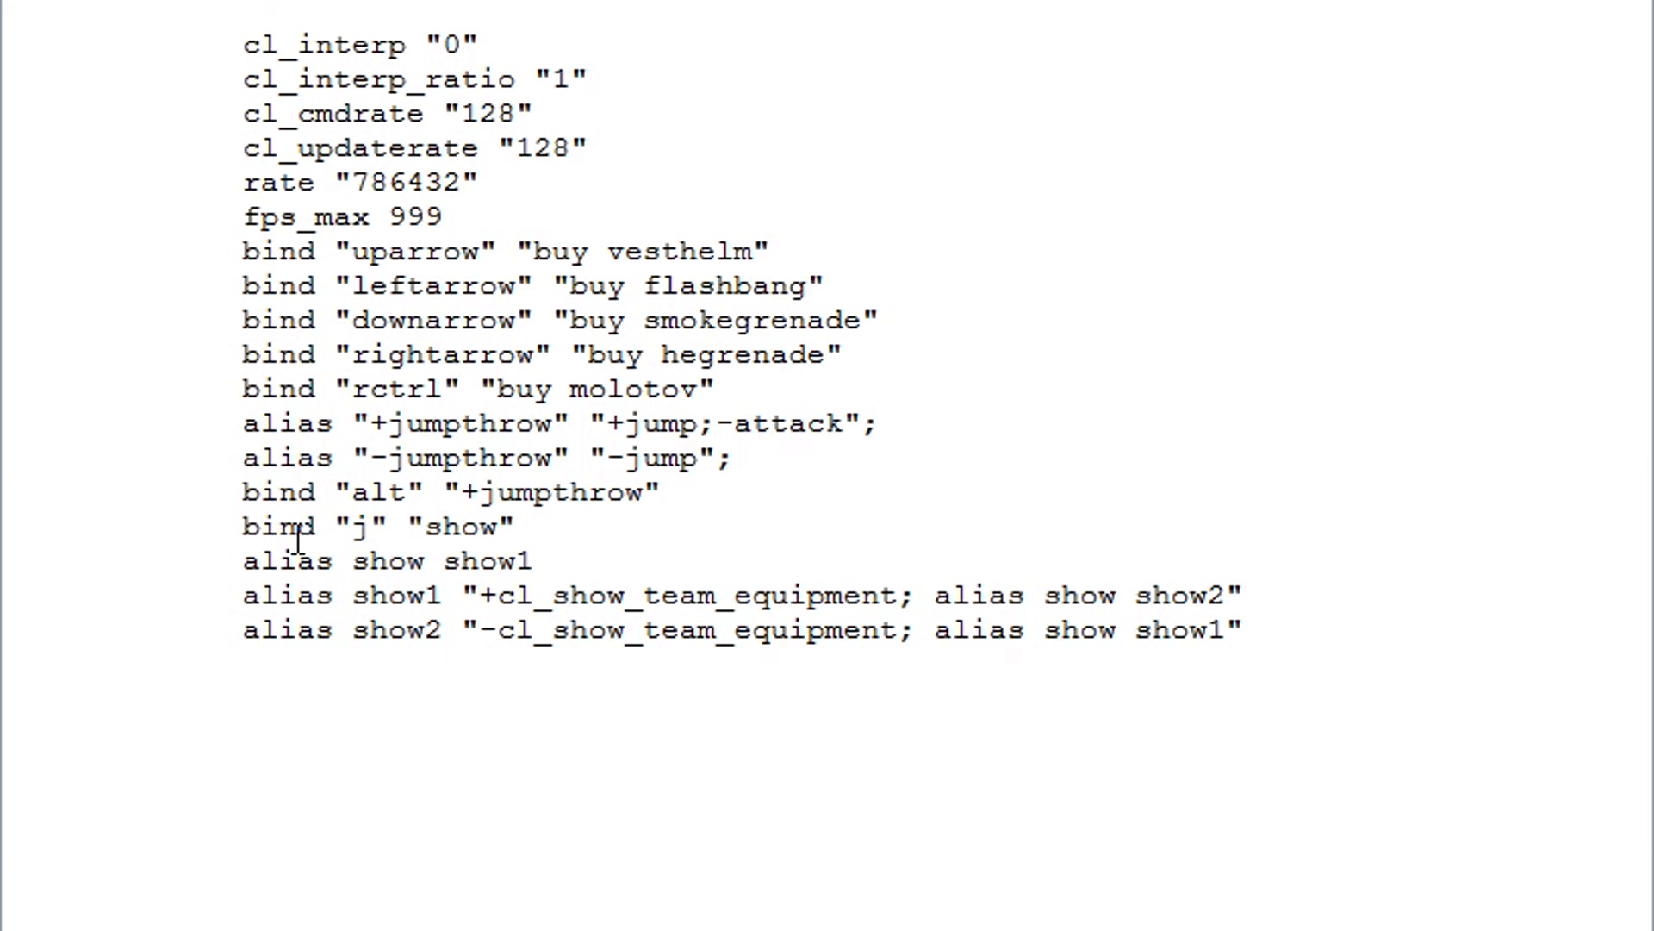
{"action": "mouse_move", "coordinate": [415, 570]}
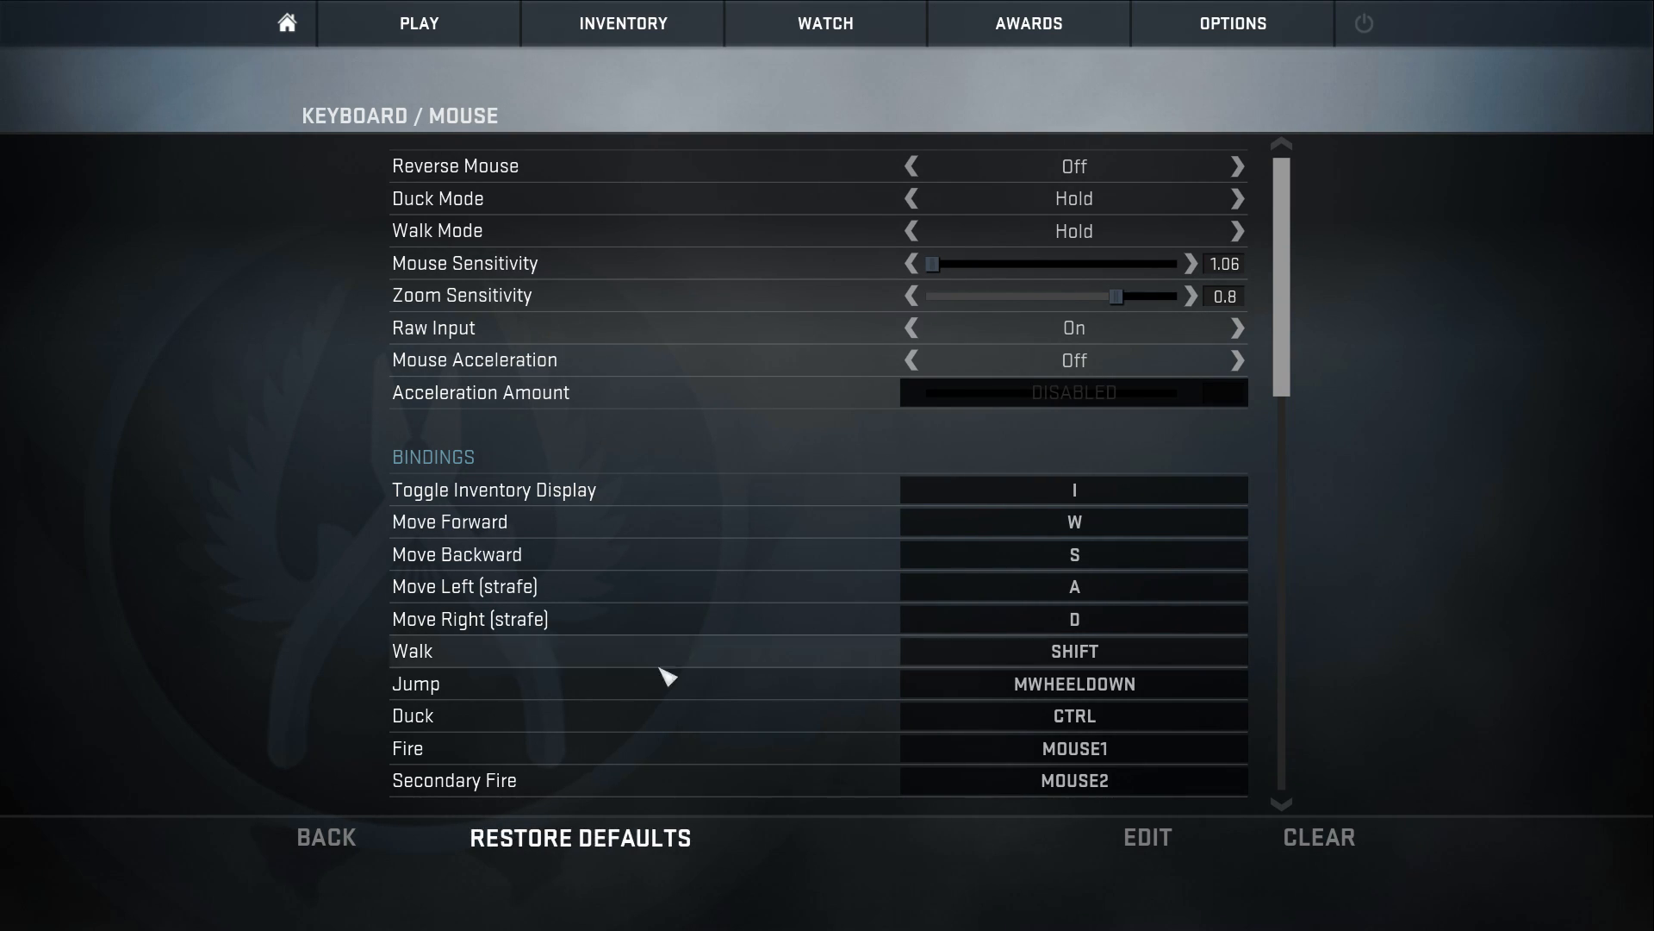
{"action": "mouse_move", "coordinate": [674, 259]}
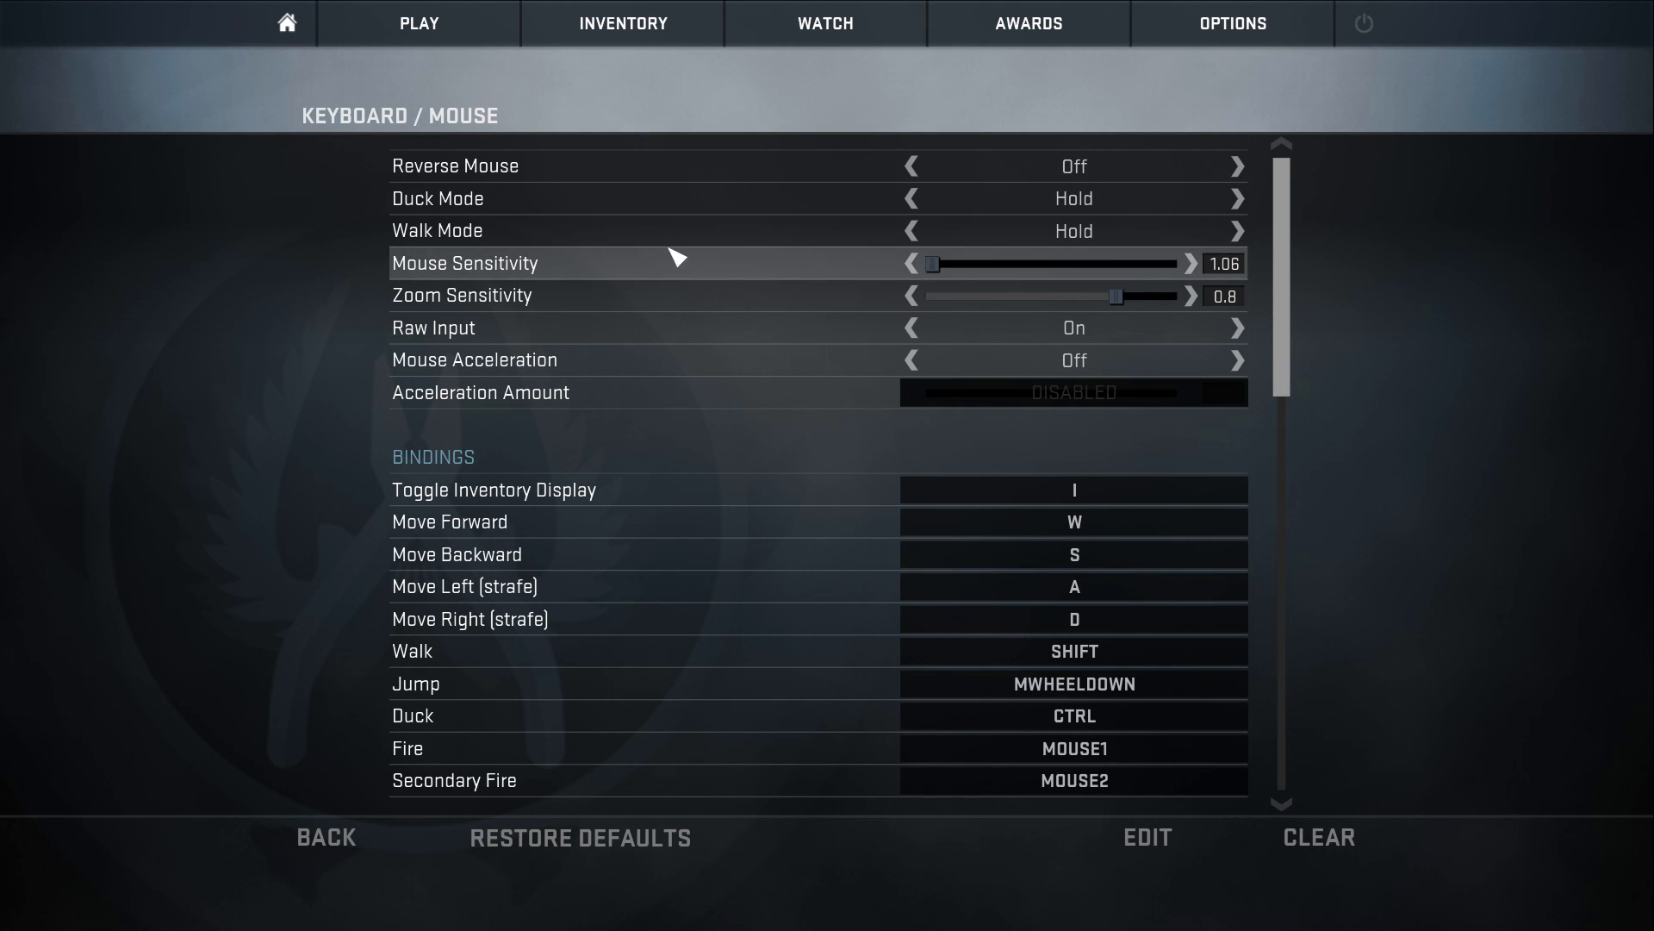
{"action": "mouse_move", "coordinate": [691, 328]}
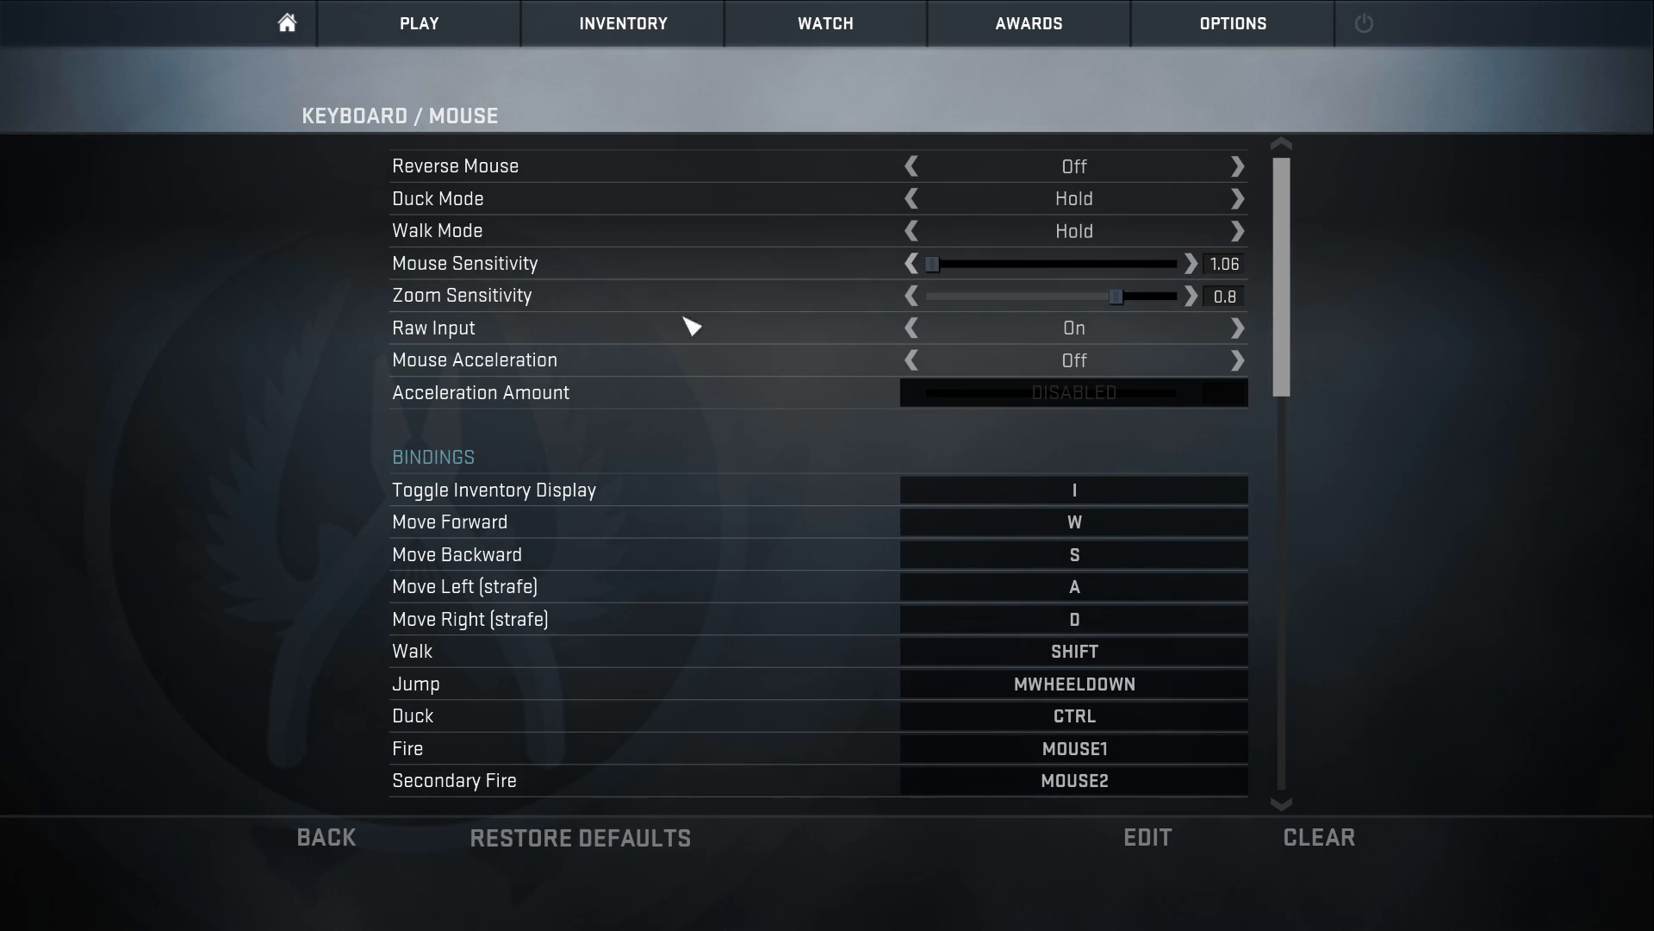
{"action": "mouse_move", "coordinate": [1224, 308]}
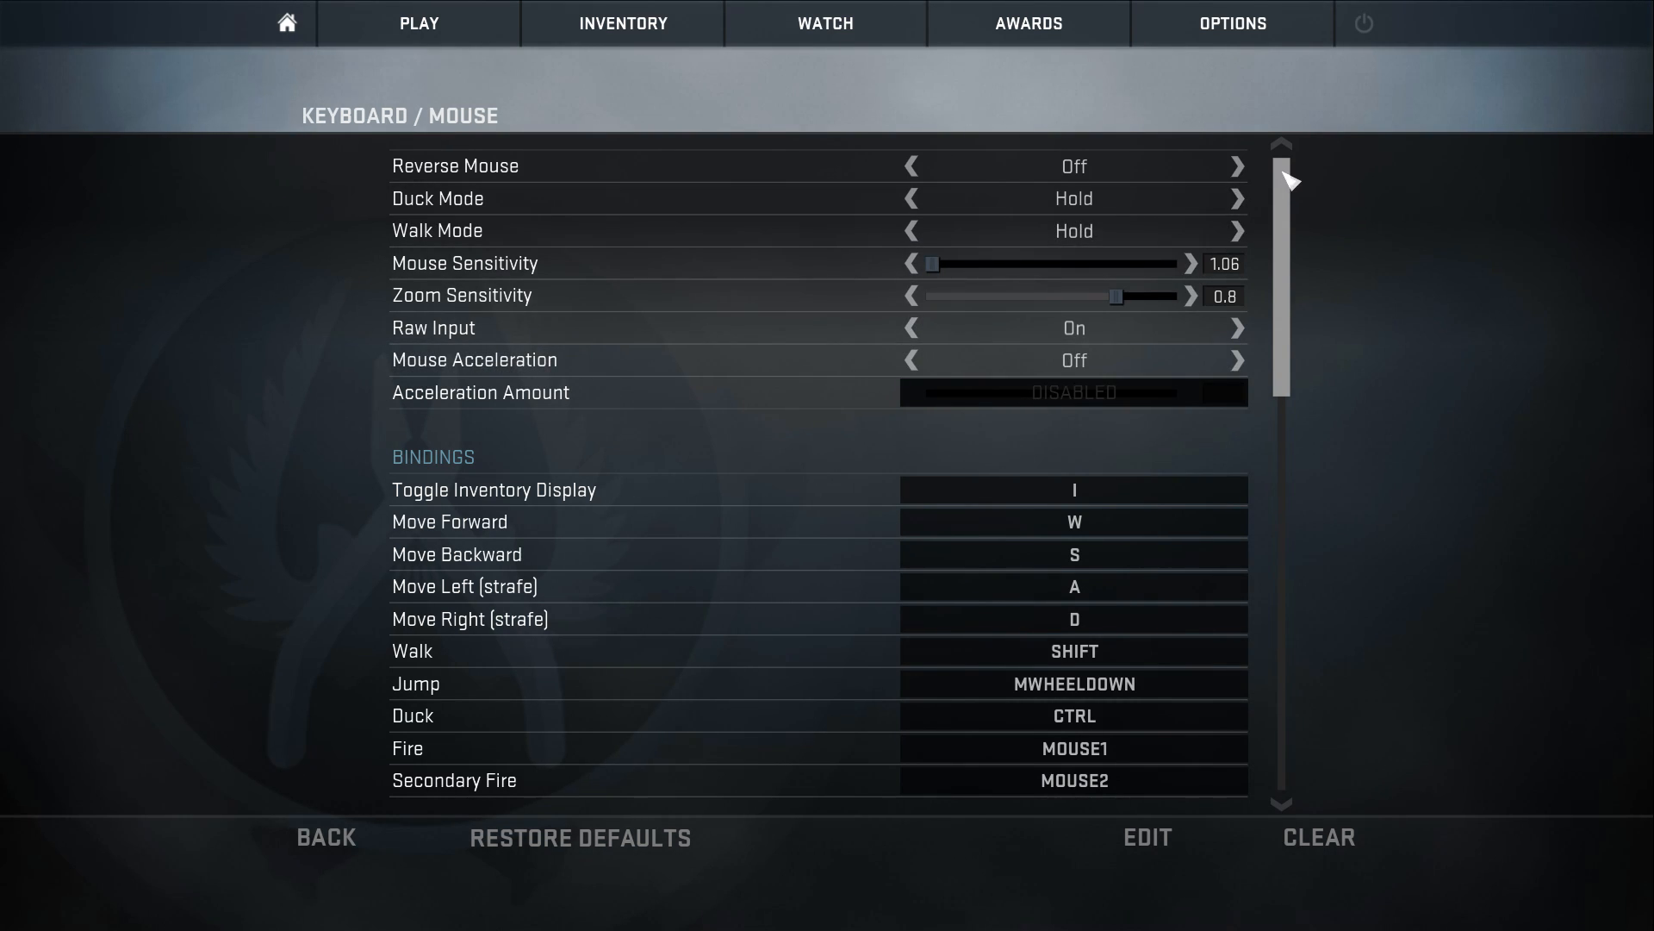
Step: Scroll the Keyboard/Mouse bindings list down to Show Team Equipment, then switch to Logitech Gaming Software
{"action": "scroll", "scroll_direction": "down", "scroll_amount": 3}
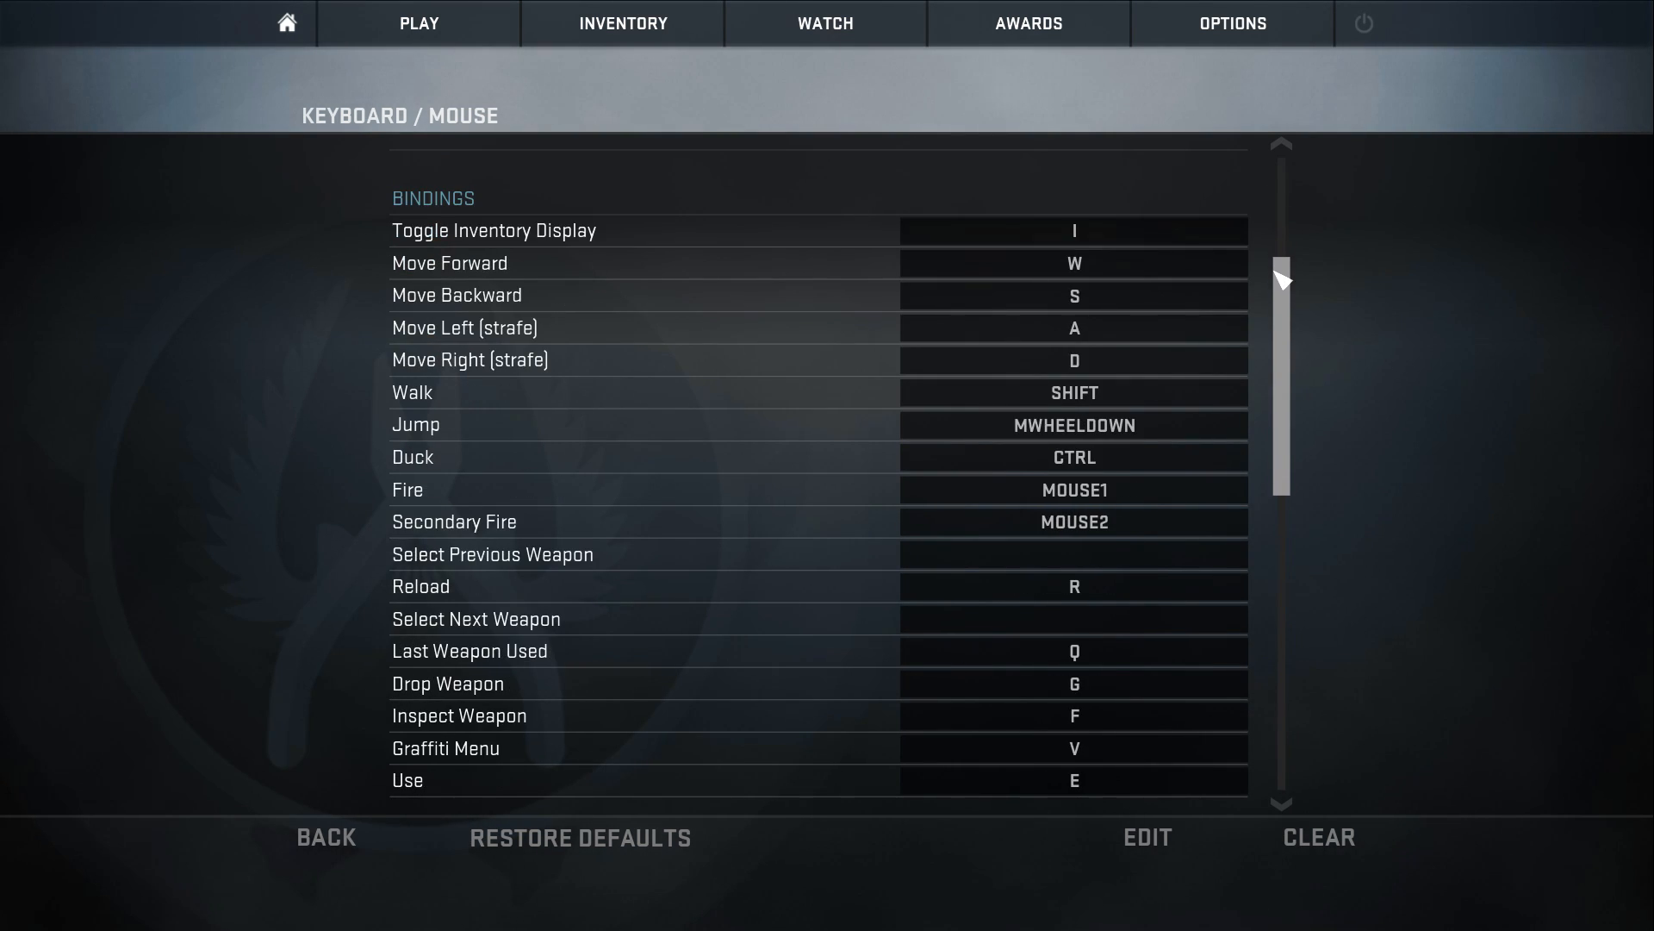
{"action": "scroll", "scroll_direction": "down", "scroll_amount": 3}
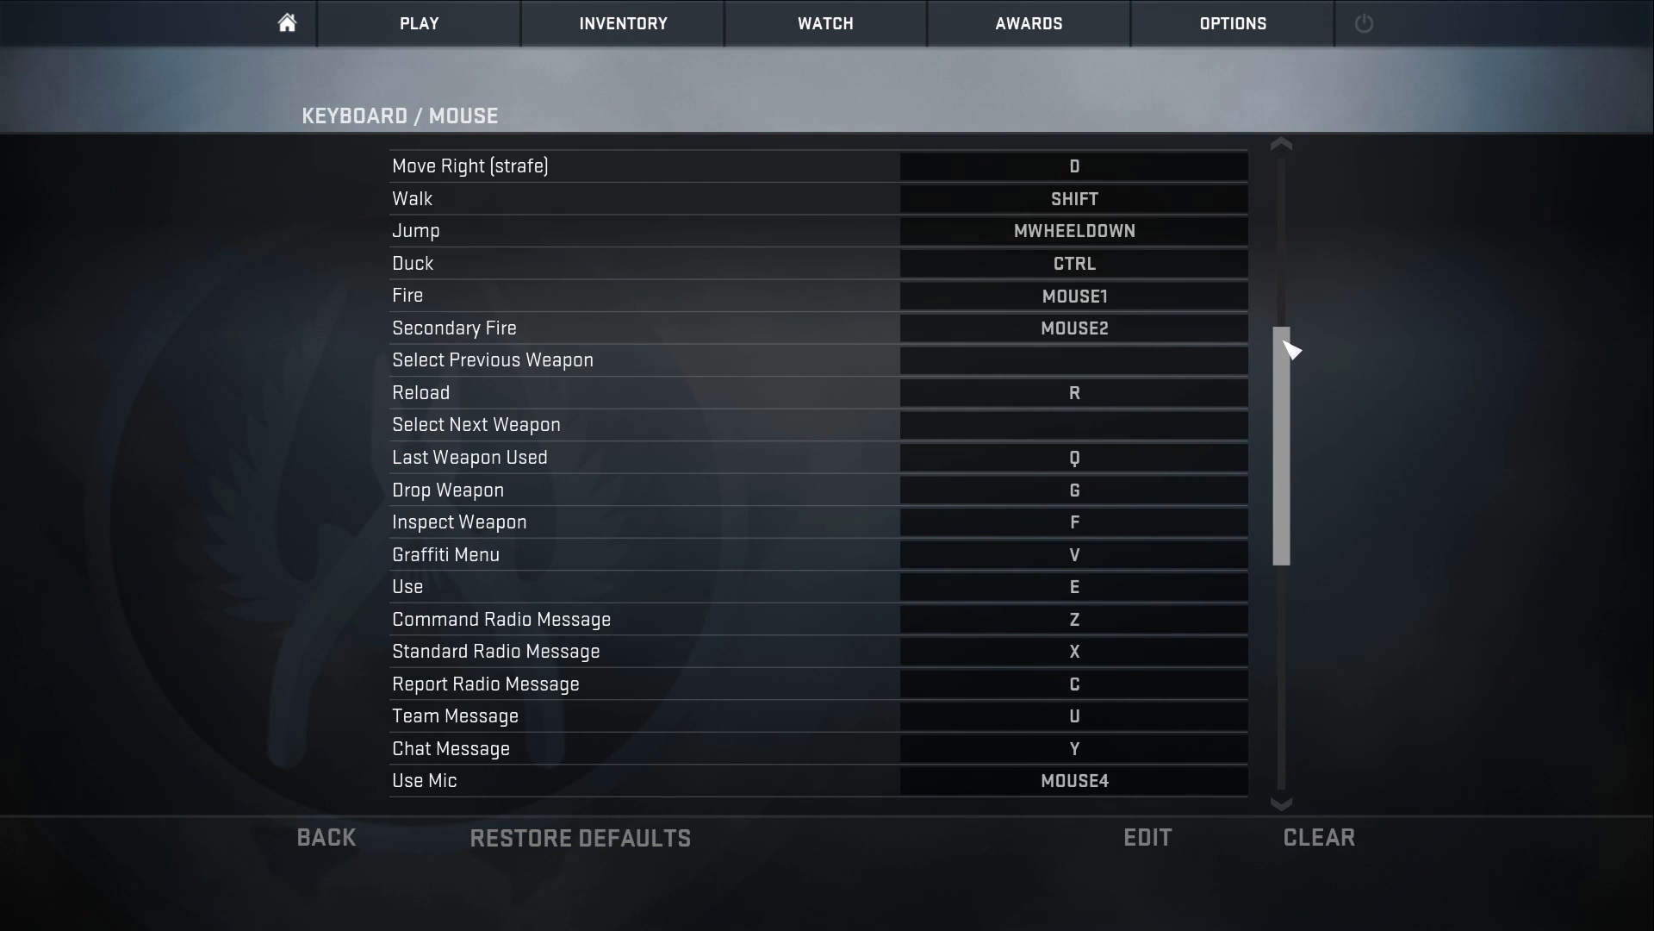
{"action": "scroll", "scroll_direction": "down", "scroll_amount": 3}
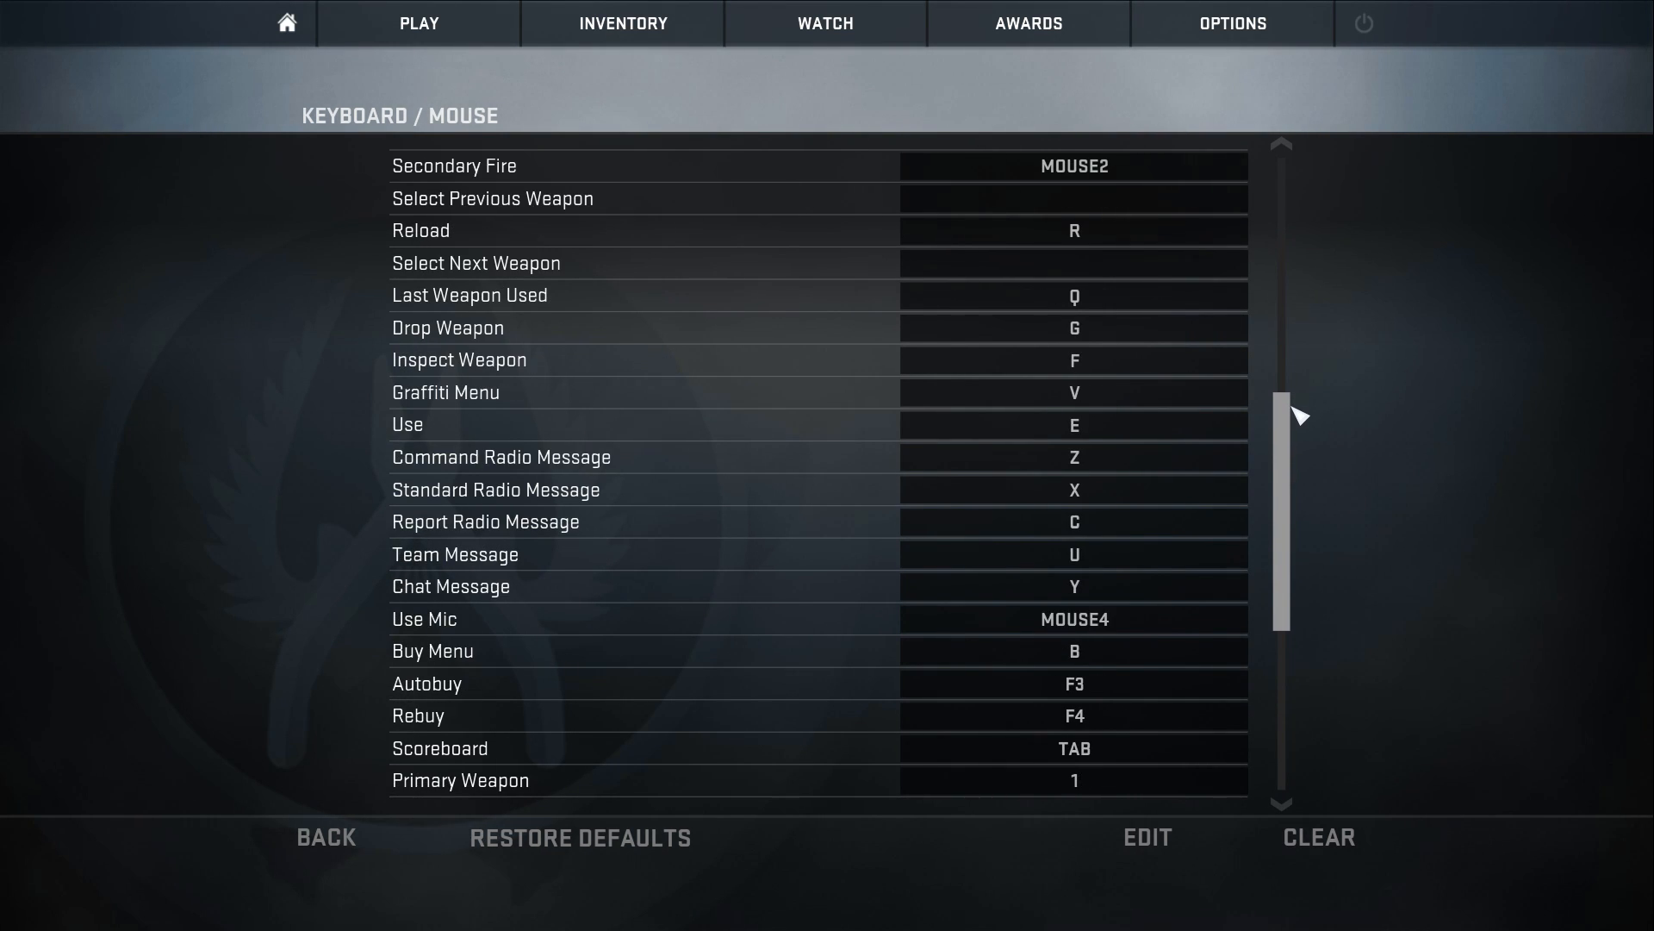
{"action": "scroll", "scroll_direction": "down", "scroll_amount": 3}
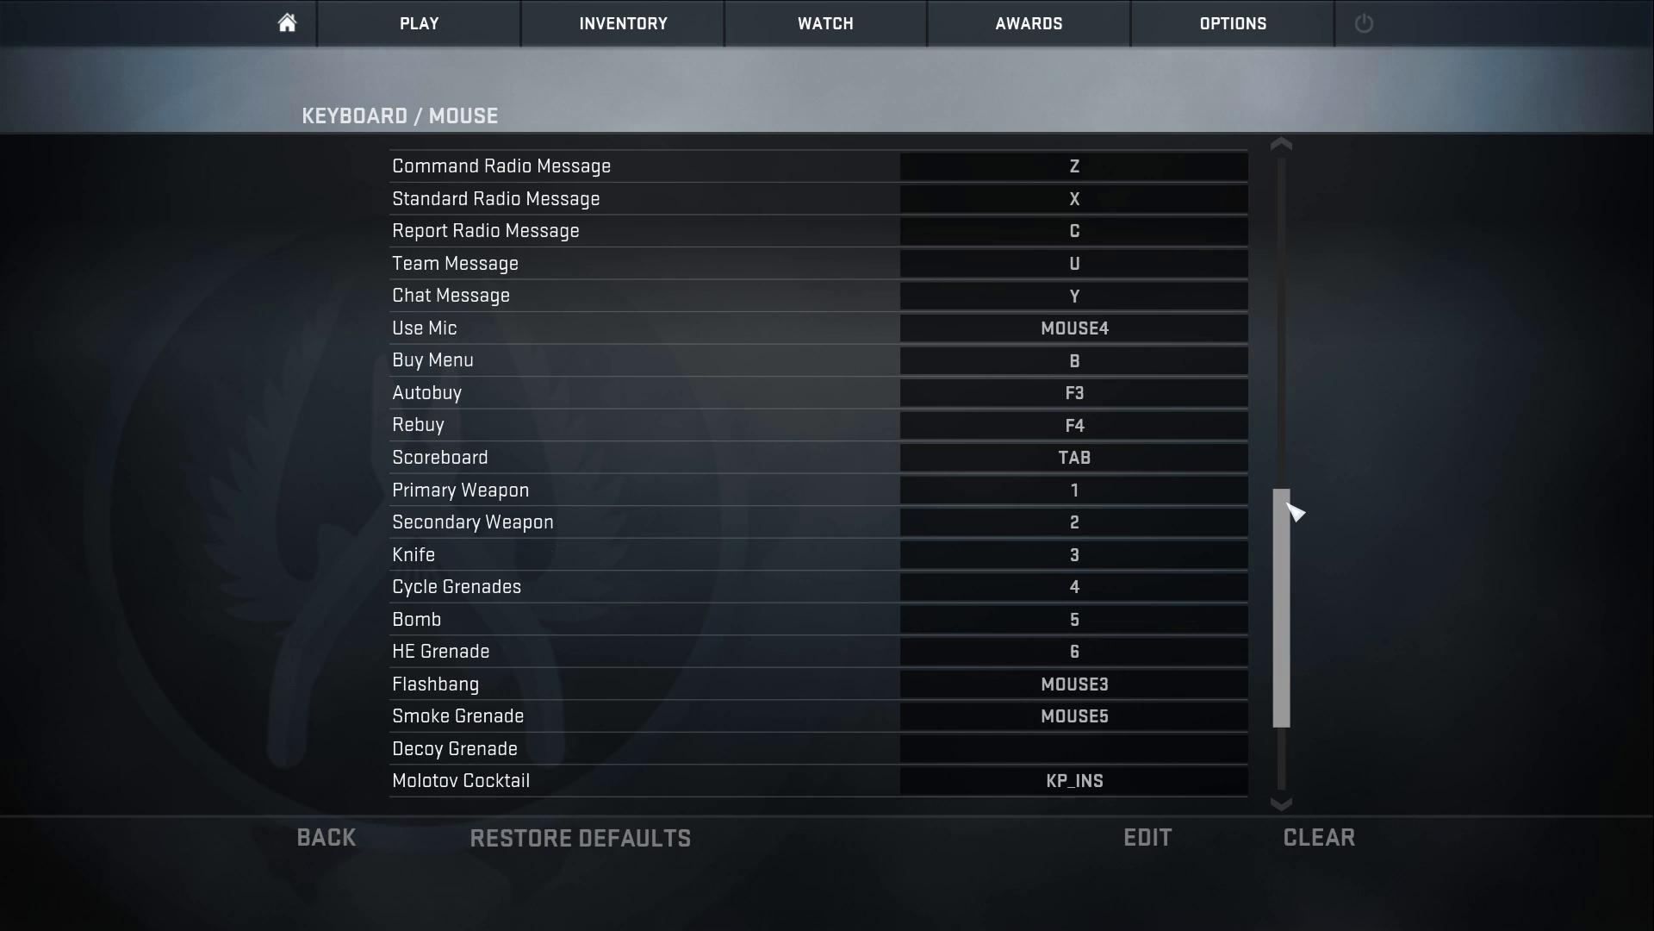
{"action": "scroll", "scroll_direction": "down", "scroll_amount": 3}
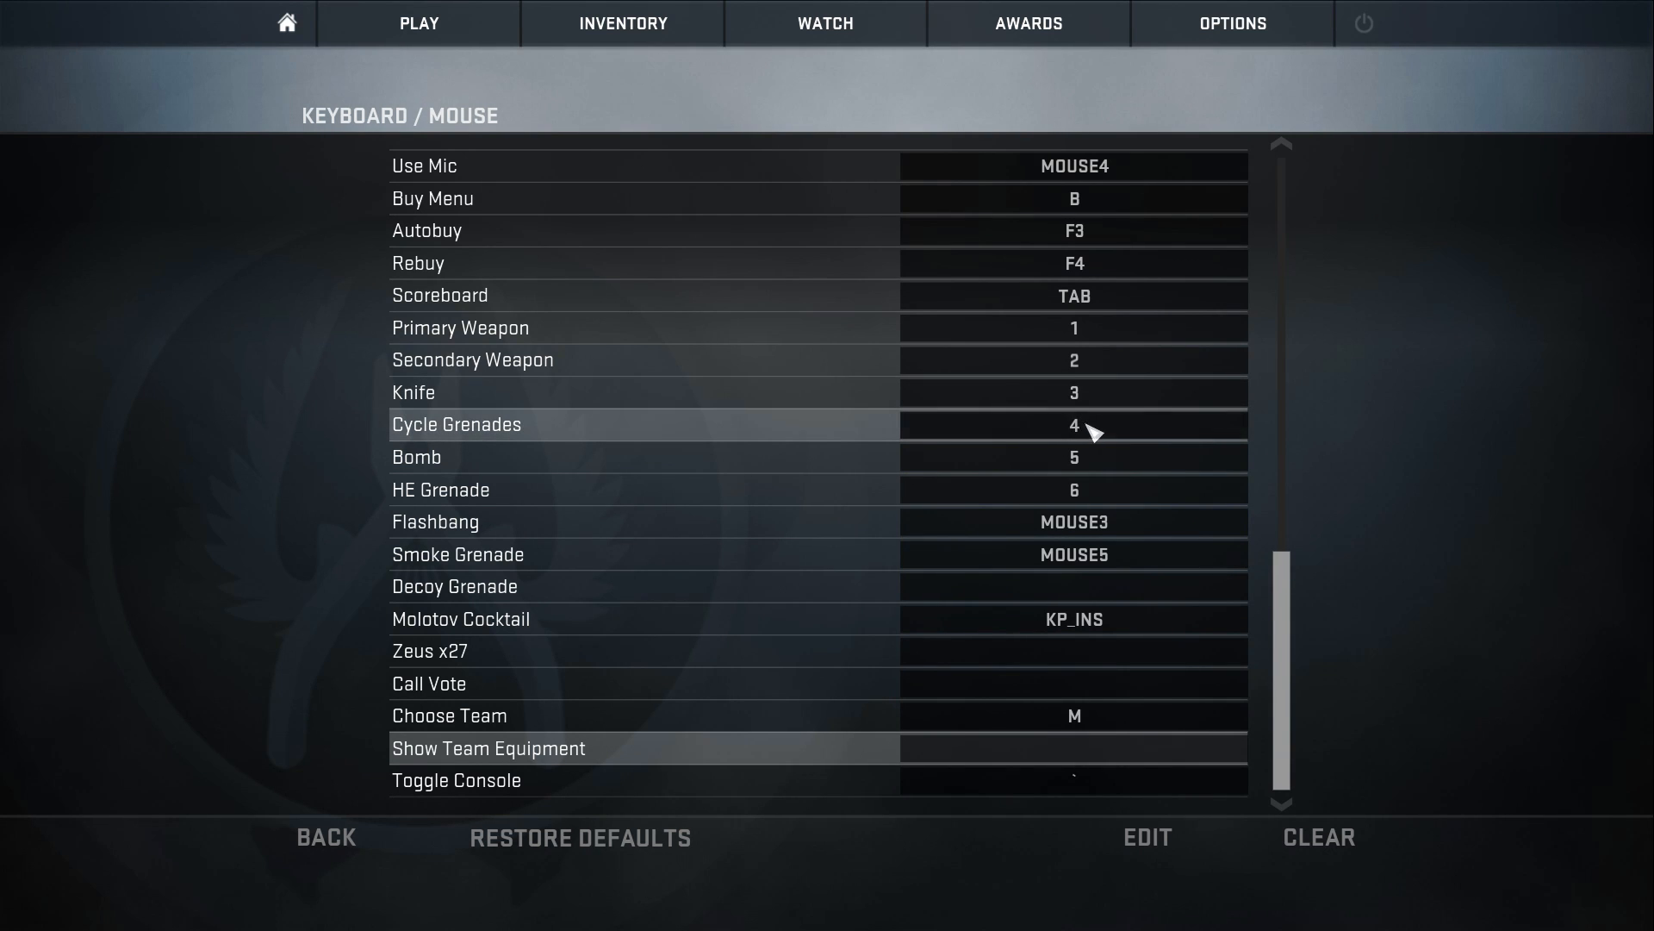
{"action": "left_click", "coordinate": [1072, 424]}
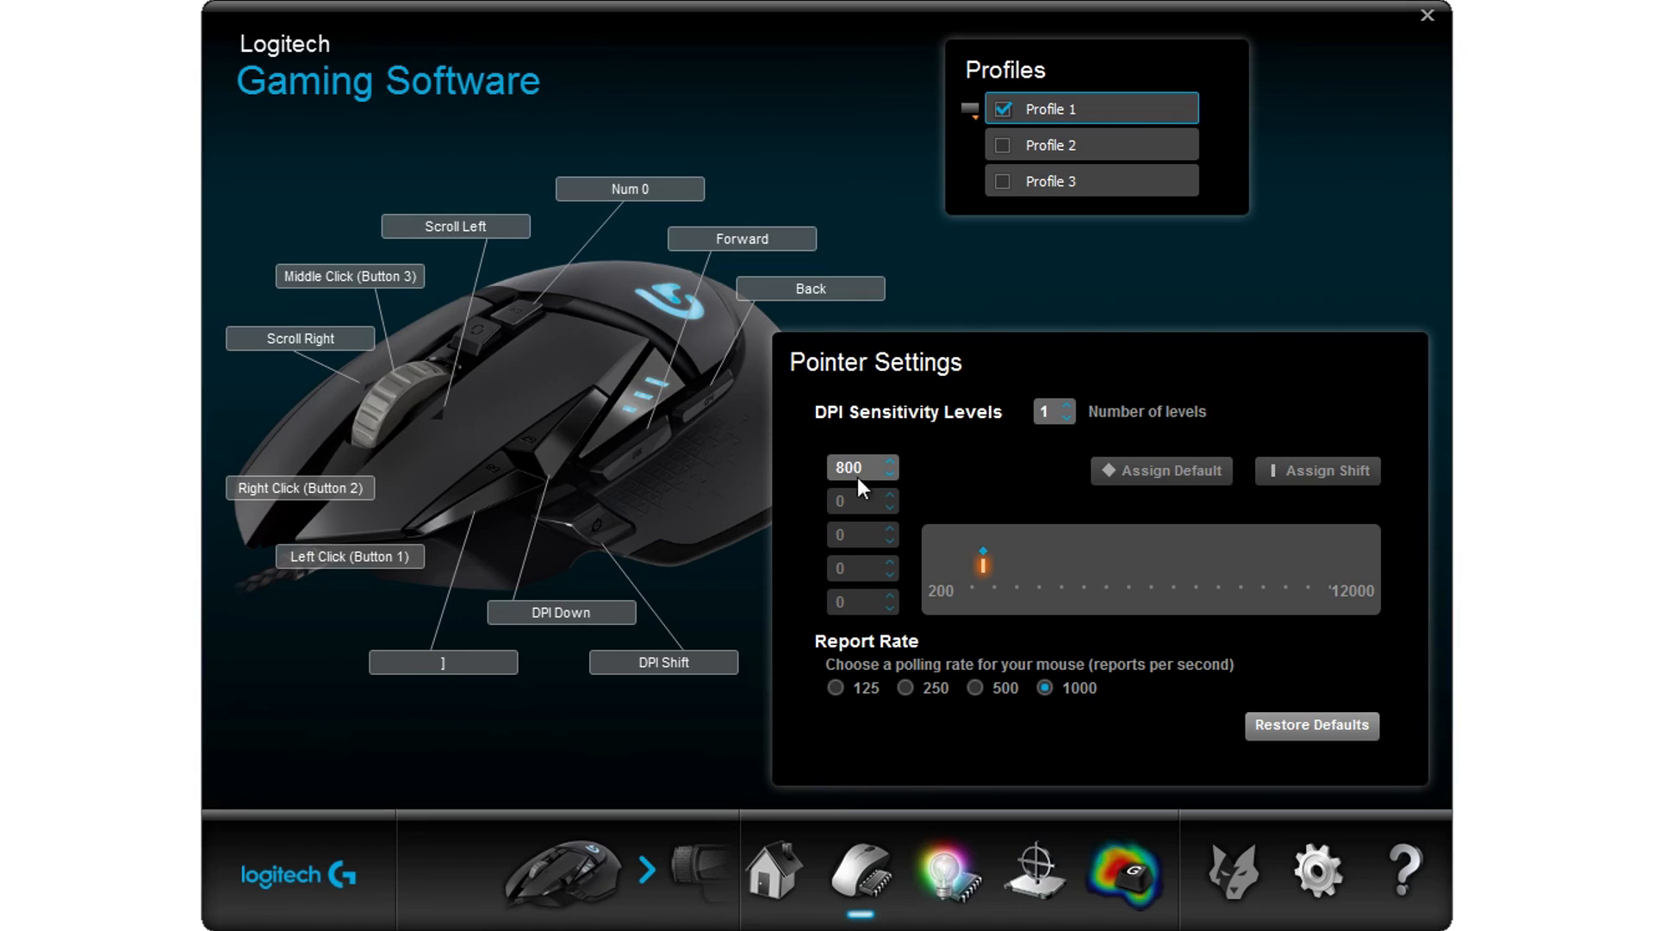
Step: Review the single 800 DPI level with 1000 reports-per-second rate in Pointer Settings
{"action": "left_click", "coordinate": [849, 467]}
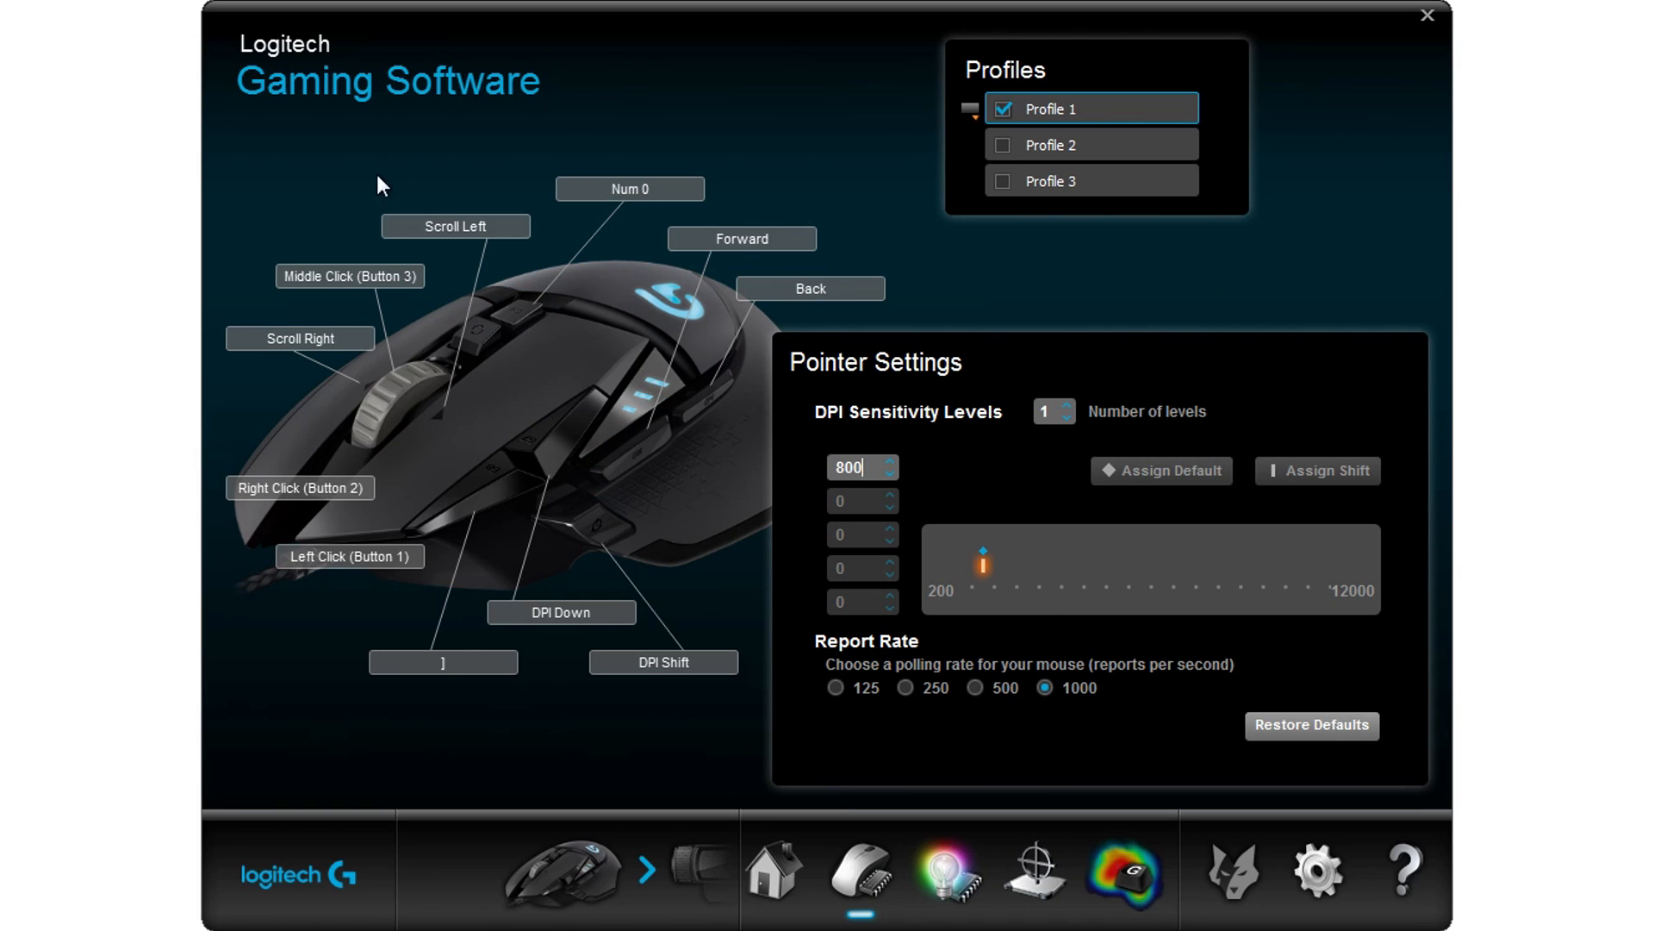
{"action": "mouse_move", "coordinate": [410, 398]}
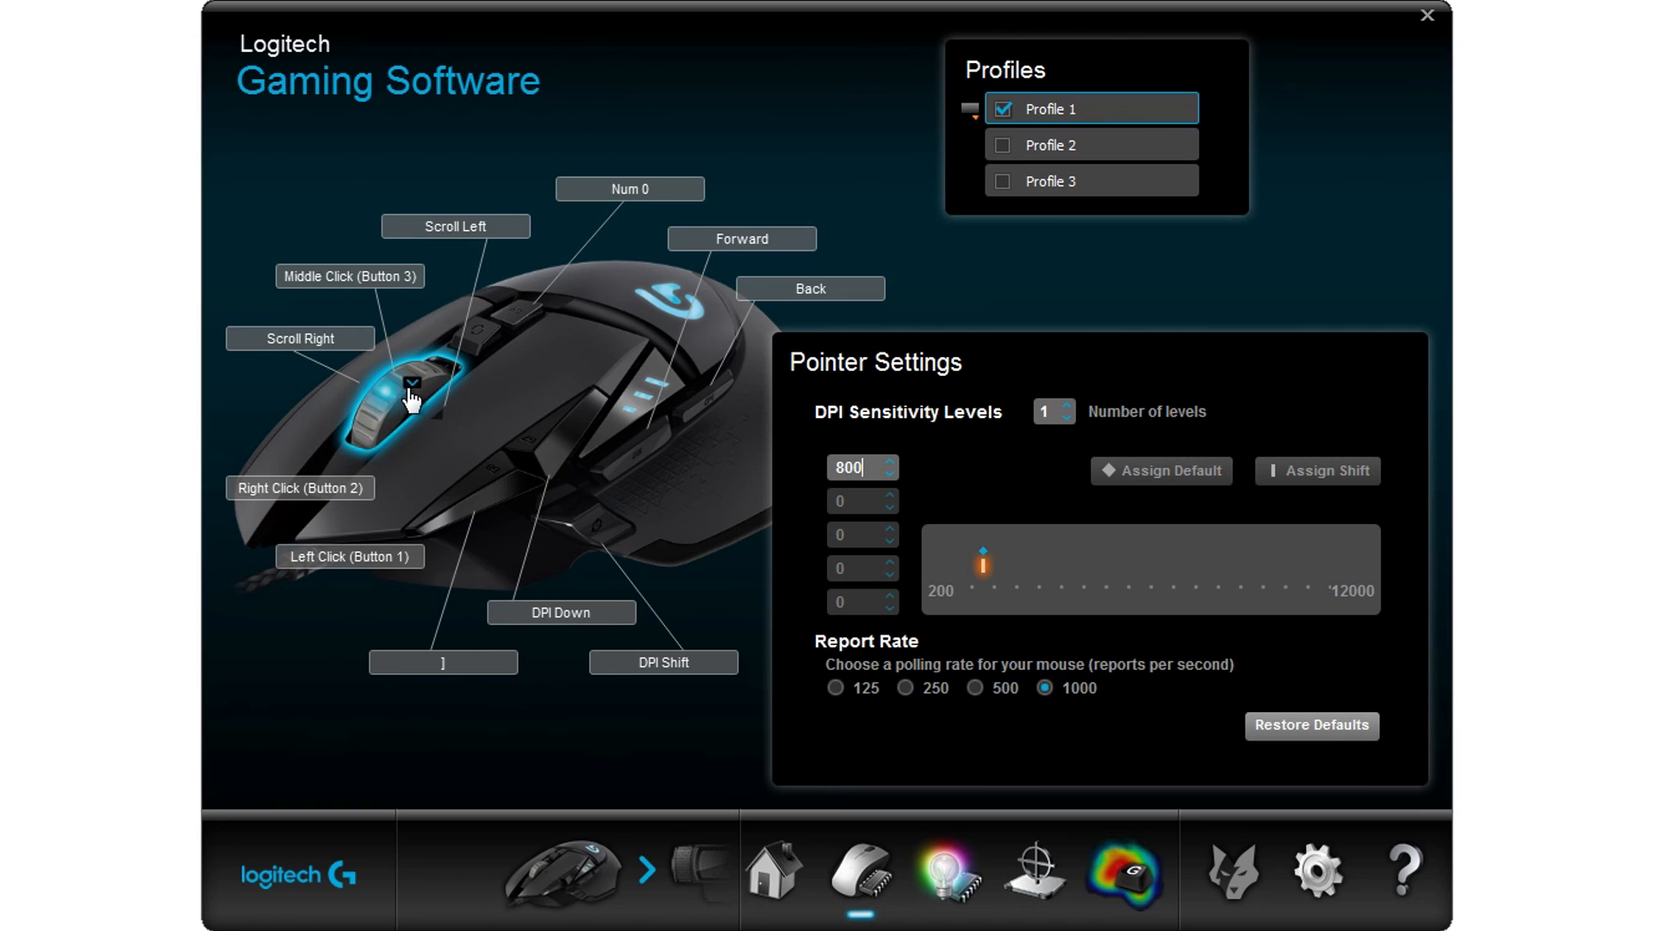
{"action": "mouse_move", "coordinate": [369, 289]}
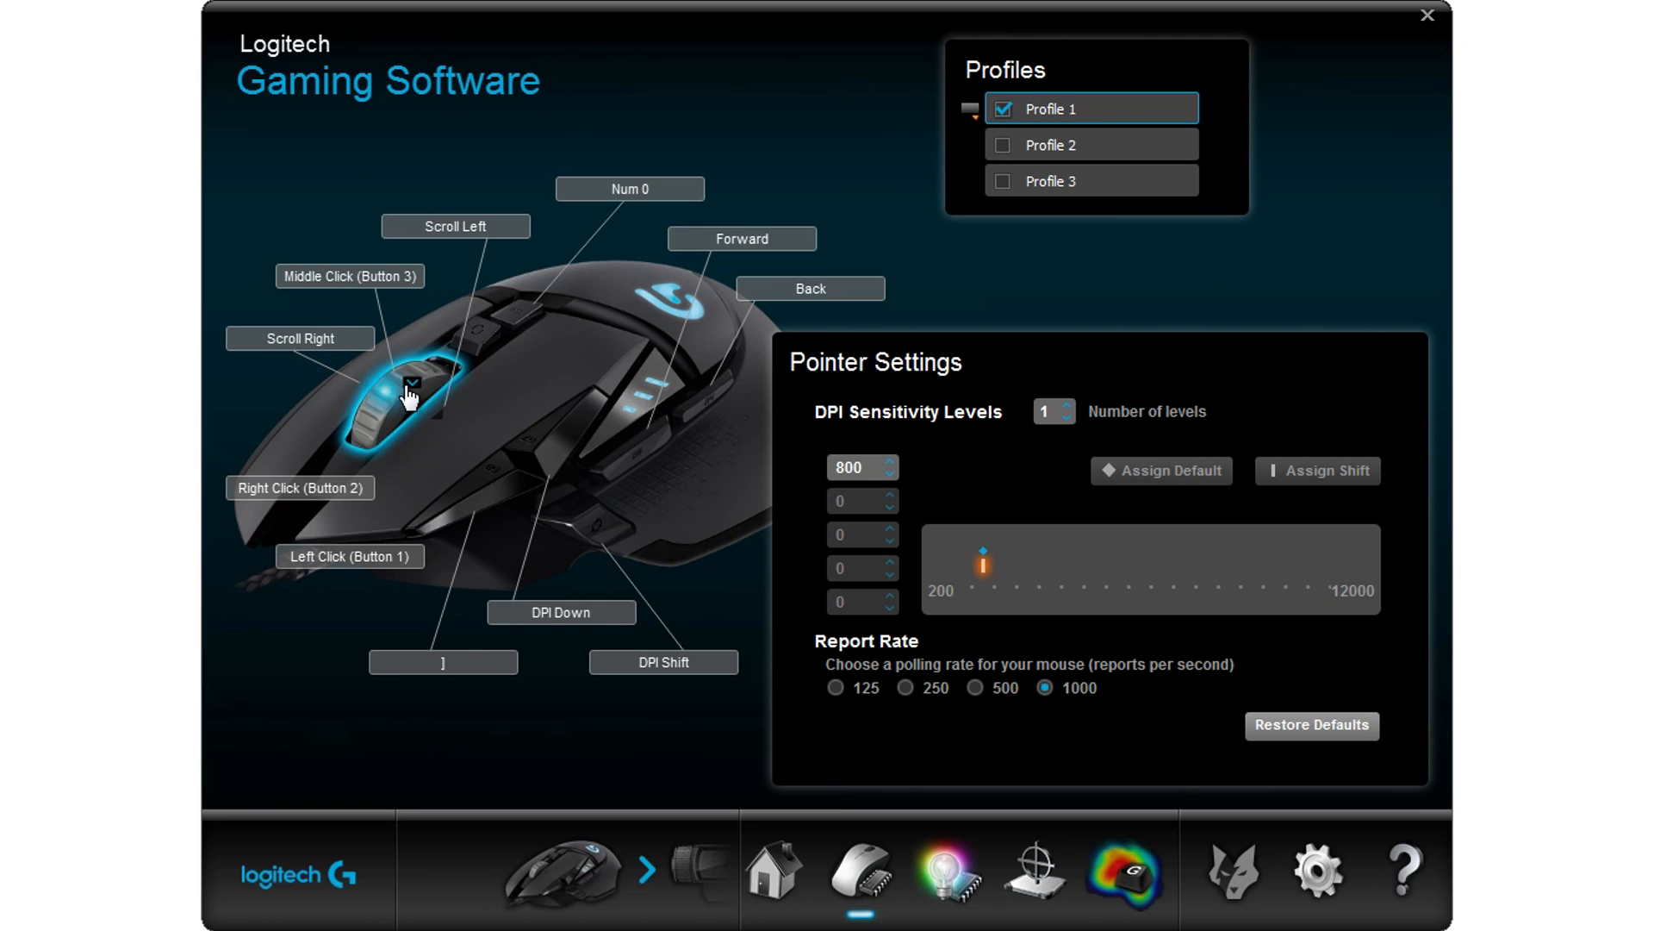
{"action": "mouse_move", "coordinate": [448, 377]}
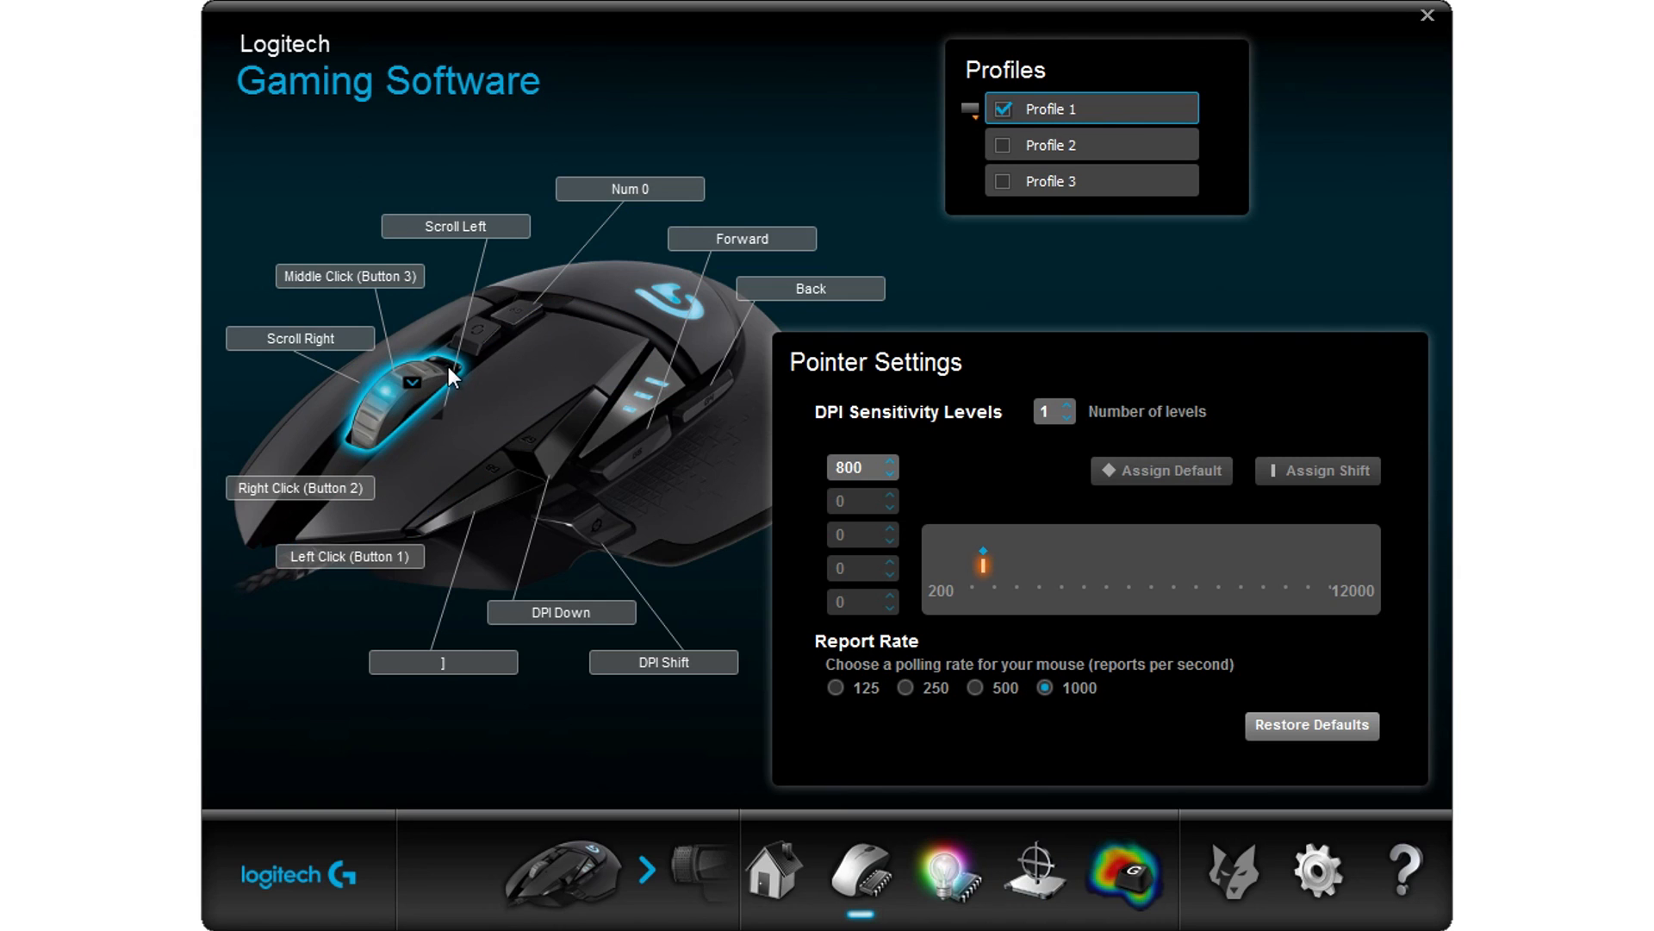
{"action": "mouse_move", "coordinate": [441, 364]}
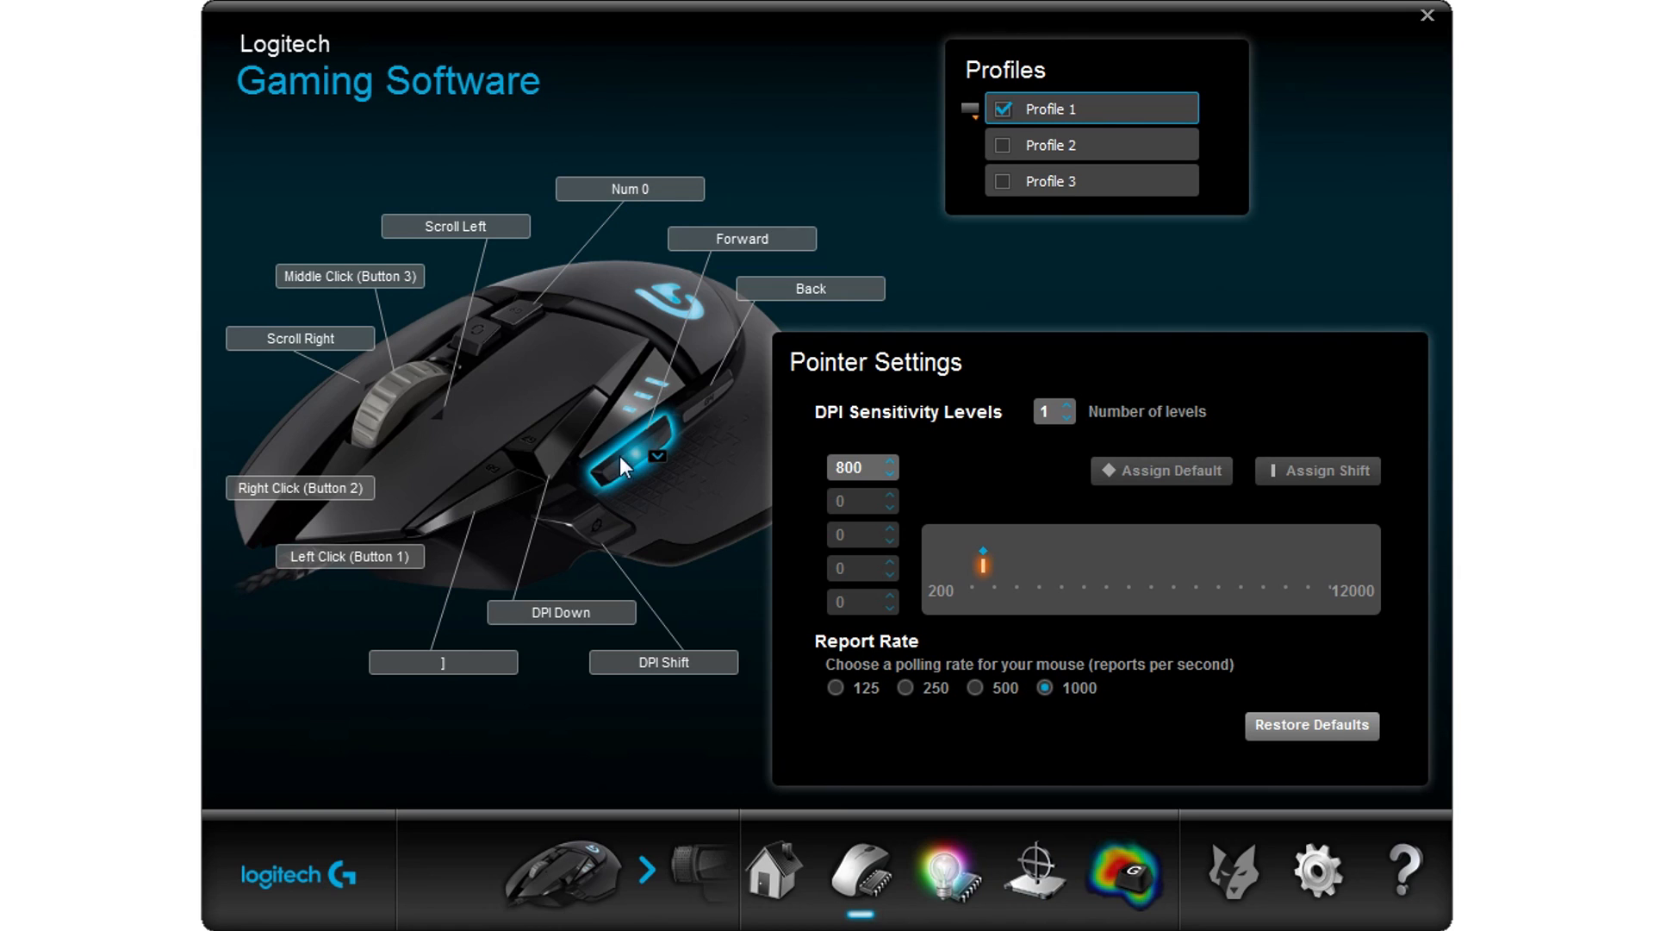
{"action": "mouse_move", "coordinate": [663, 448]}
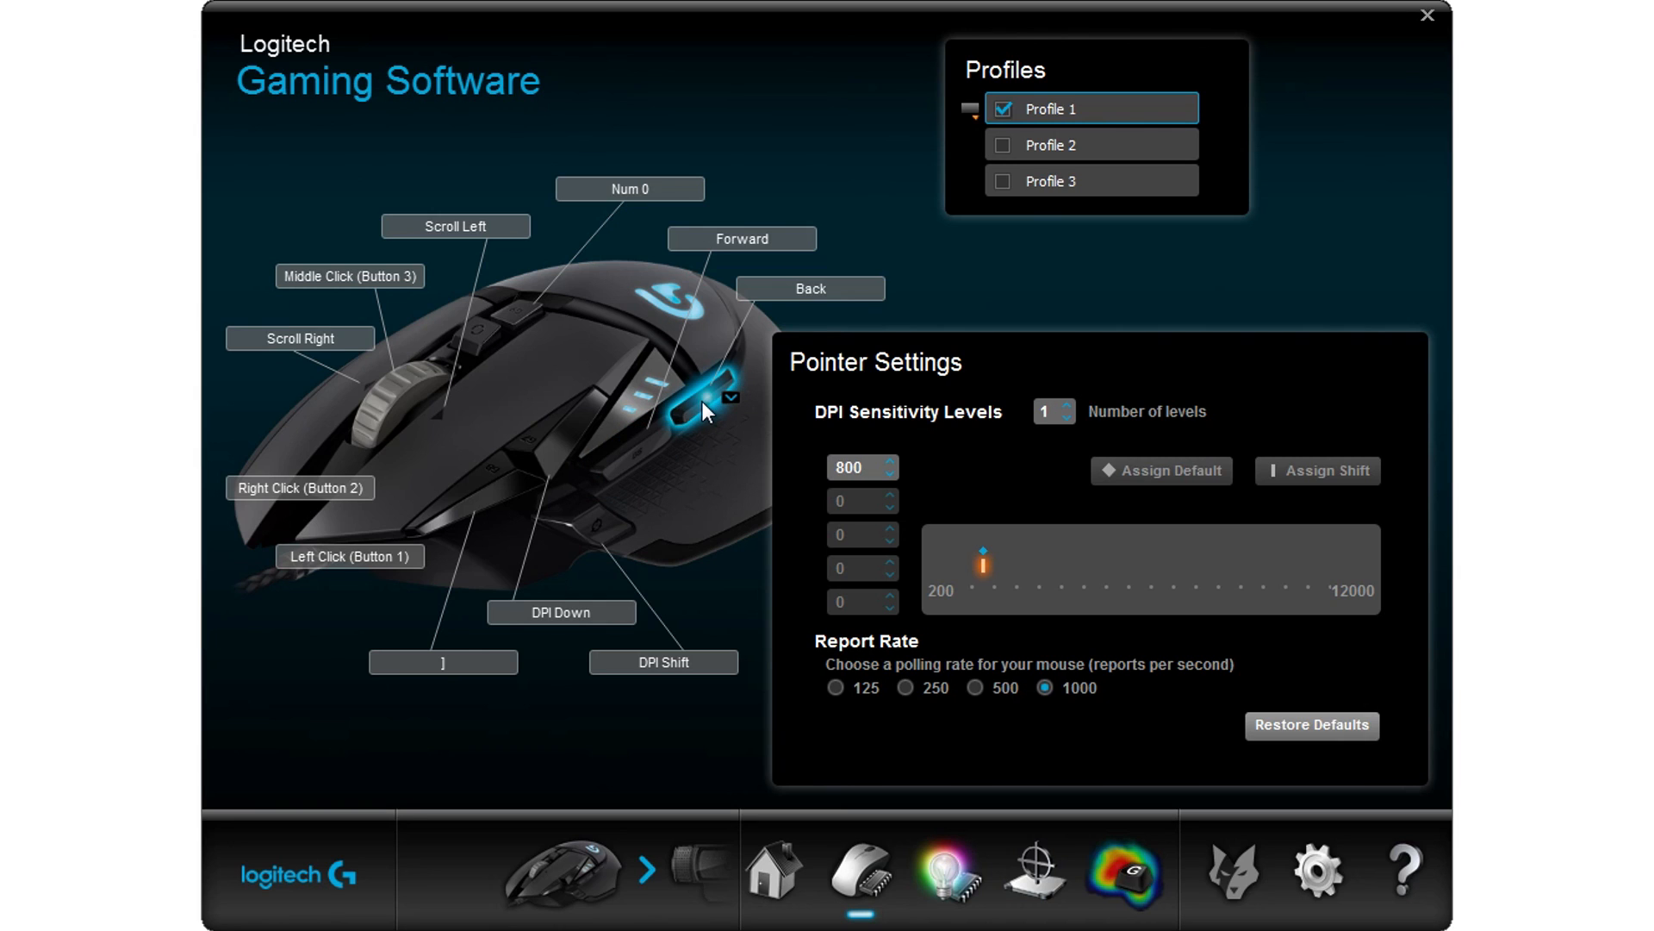
{"action": "left_click", "coordinate": [855, 467]}
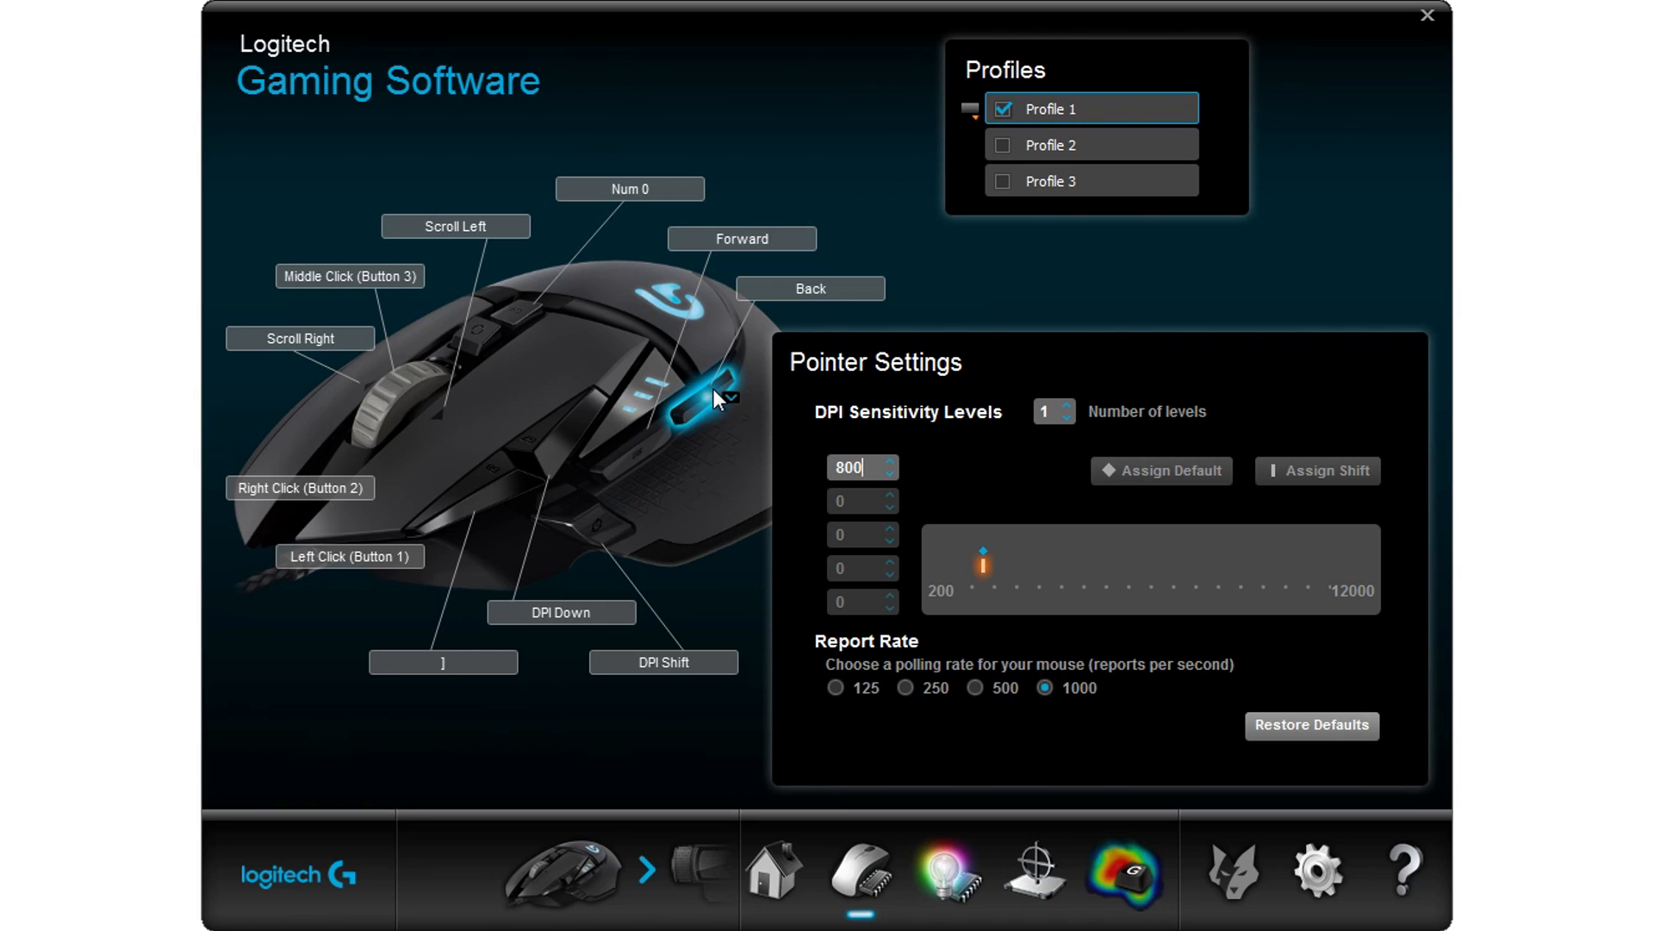
{"action": "mouse_move", "coordinate": [710, 369]}
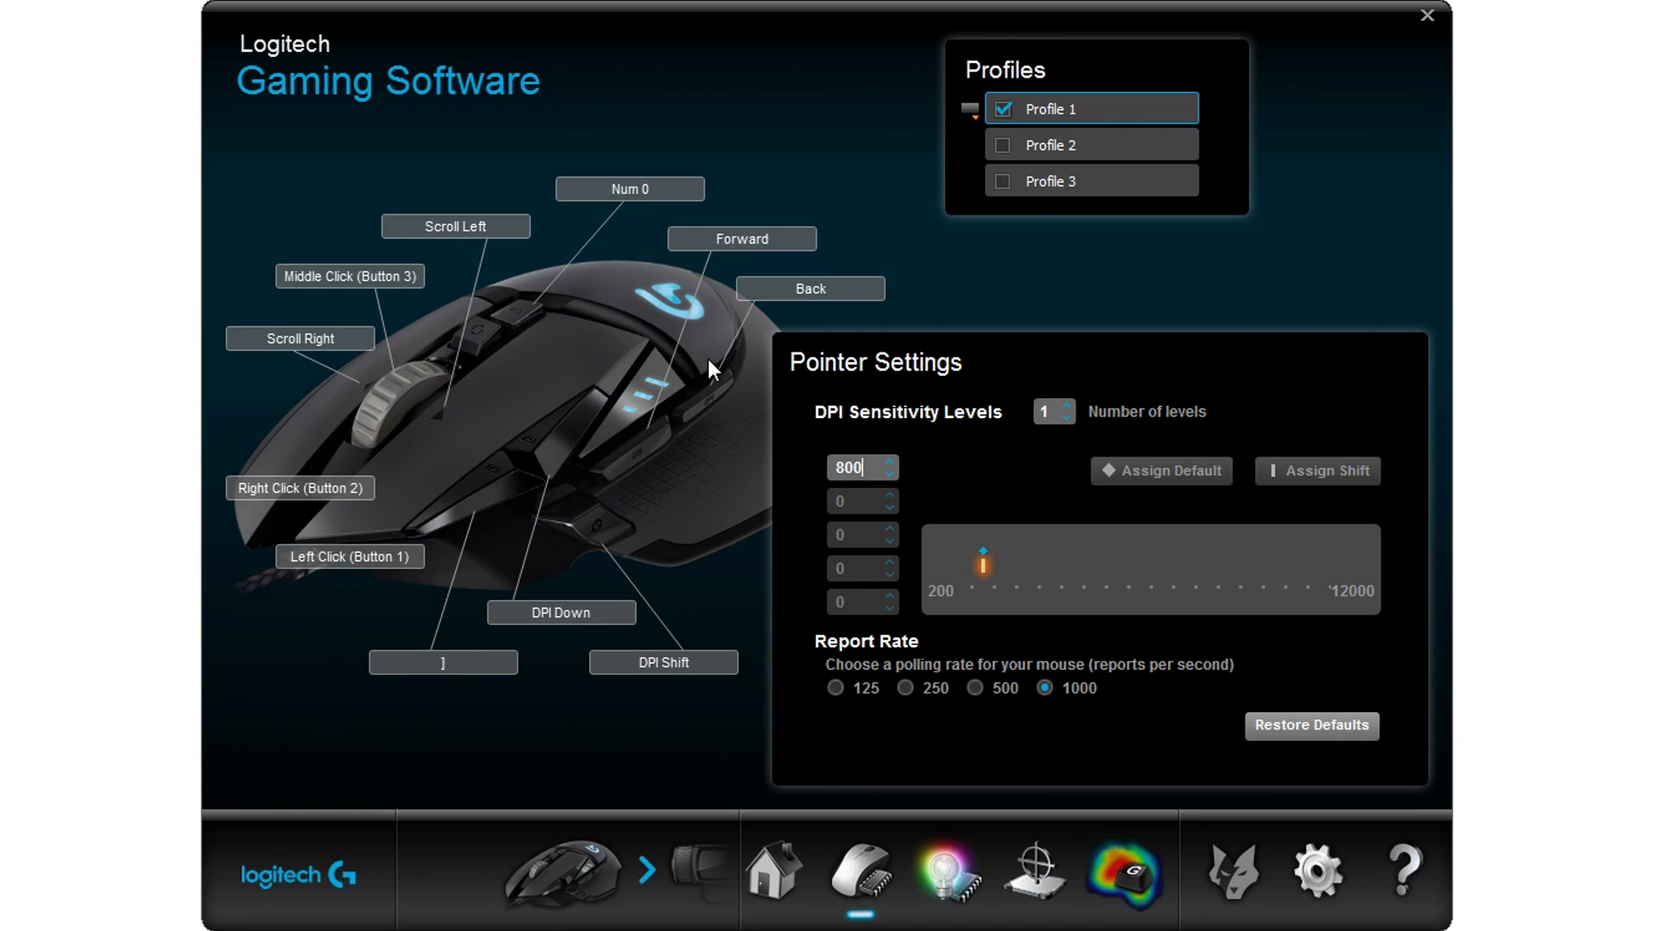
{"action": "mouse_move", "coordinate": [230, 424]}
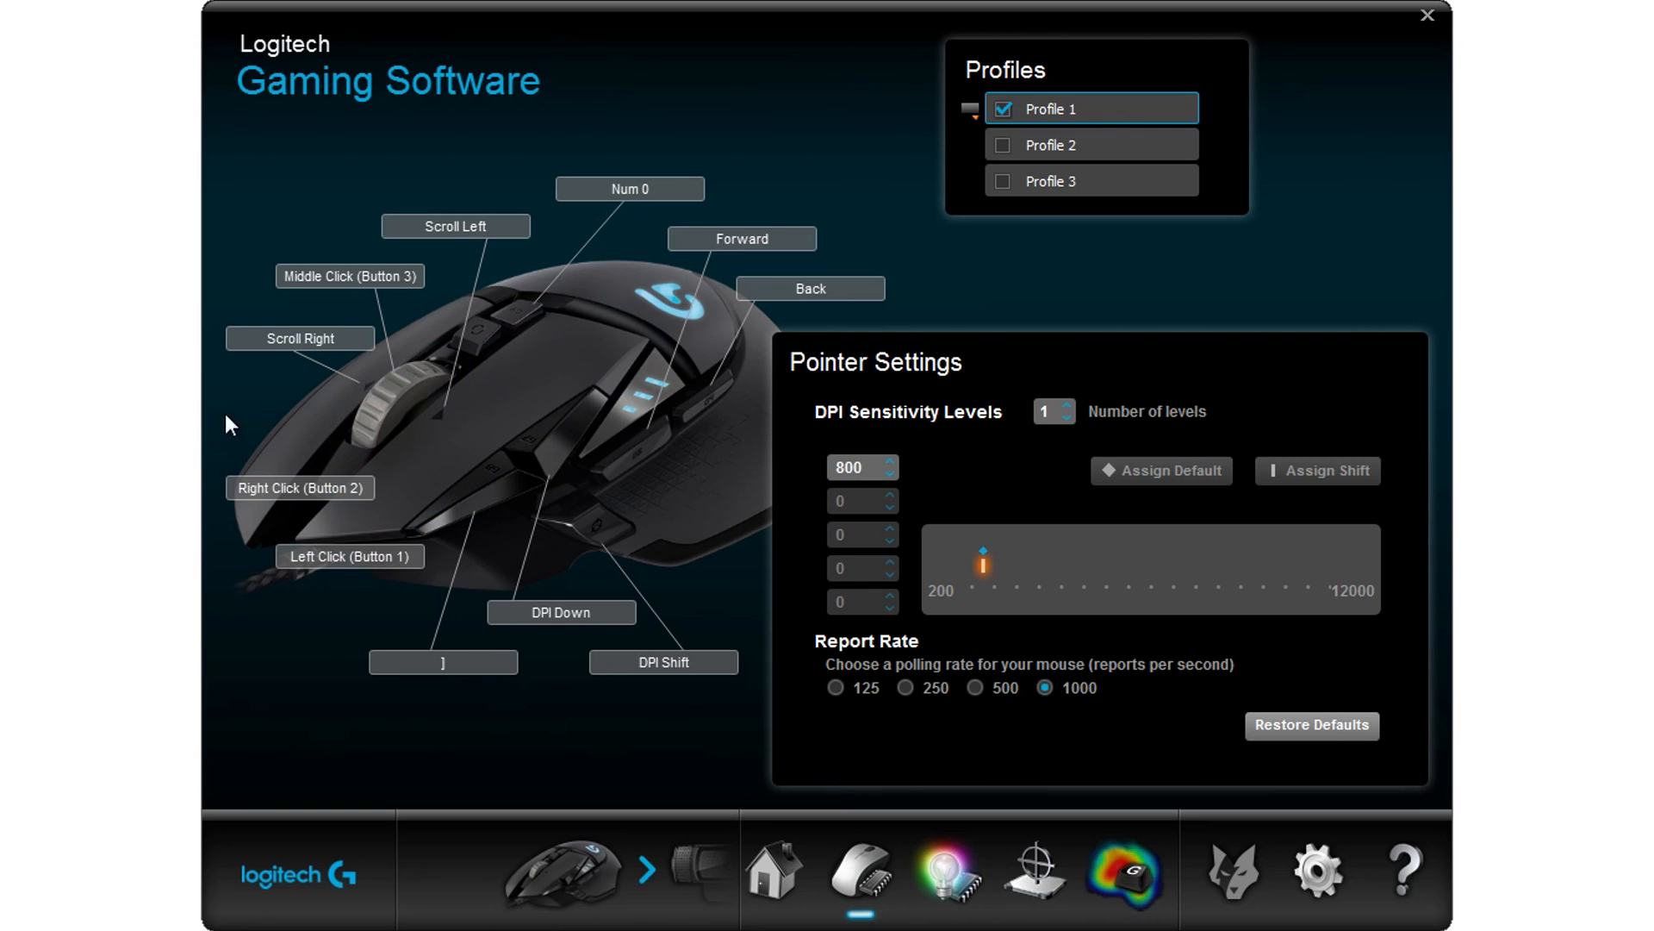
{"action": "mouse_move", "coordinate": [388, 421]}
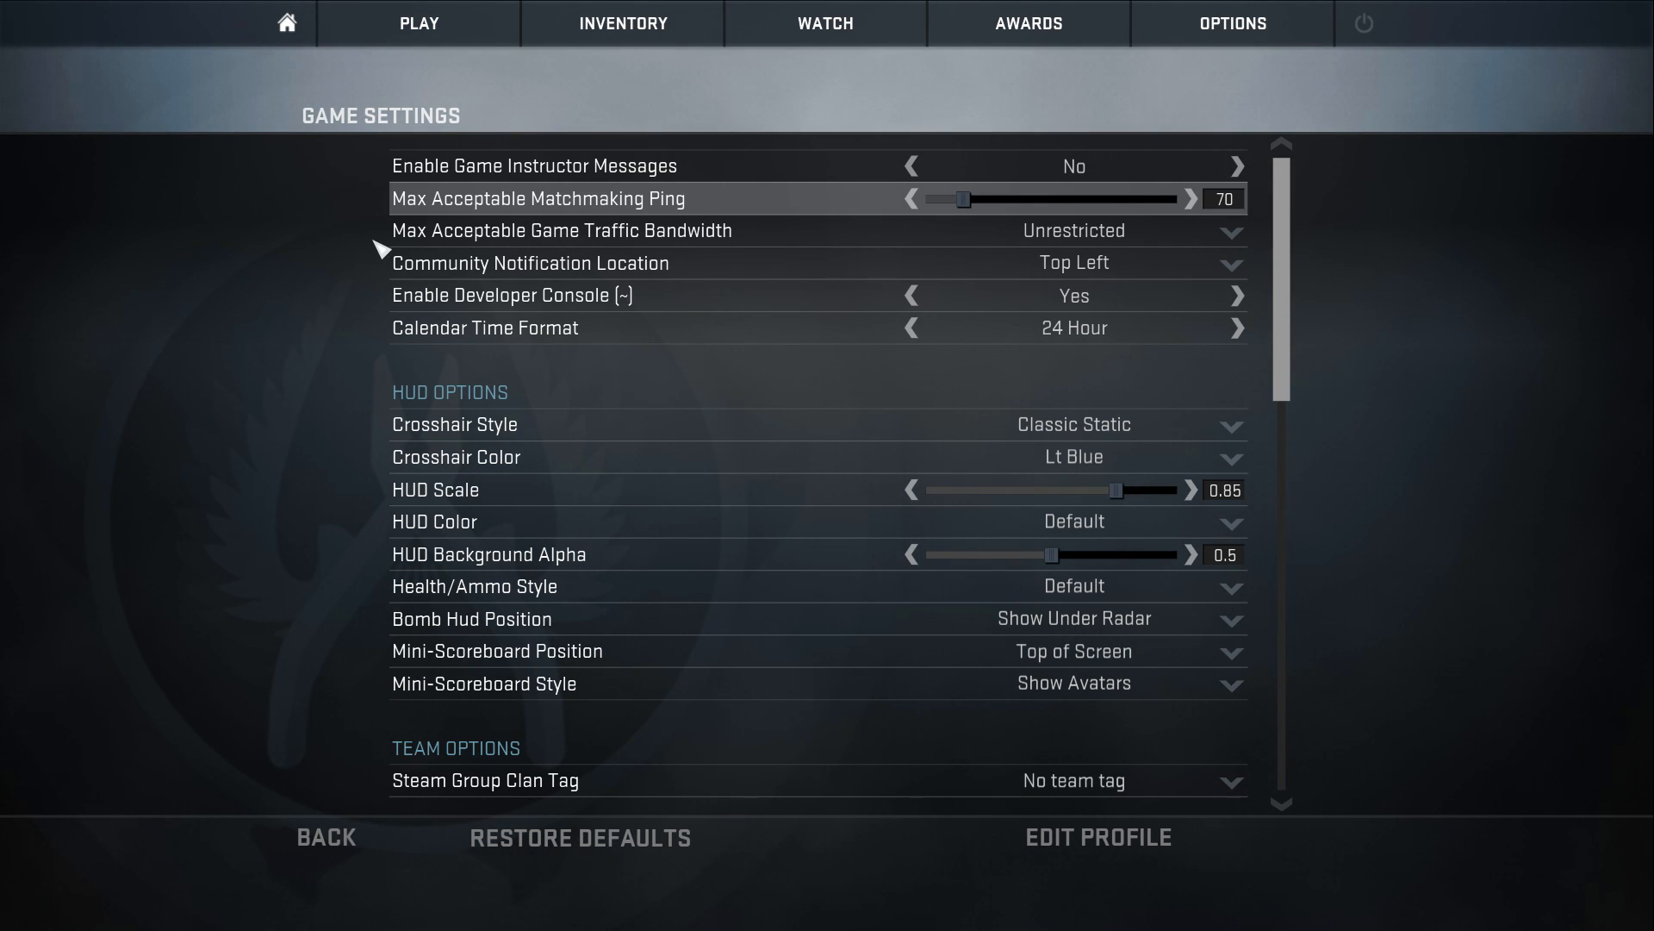
{"action": "mouse_move", "coordinate": [481, 300]}
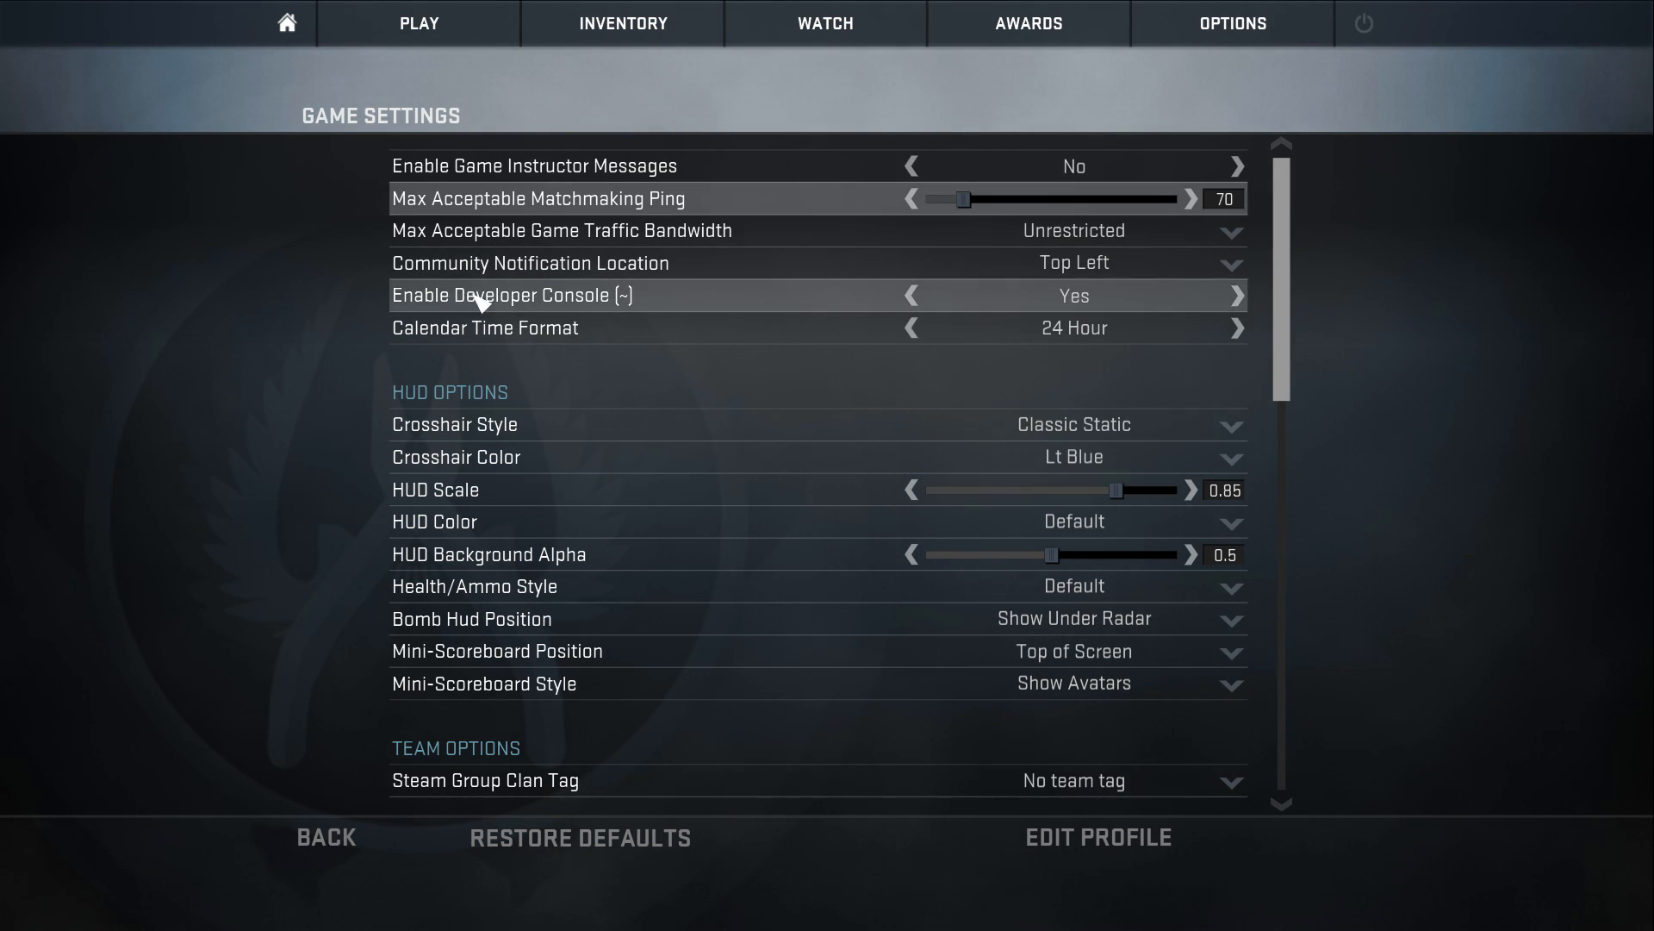
{"action": "mouse_move", "coordinate": [1296, 257]}
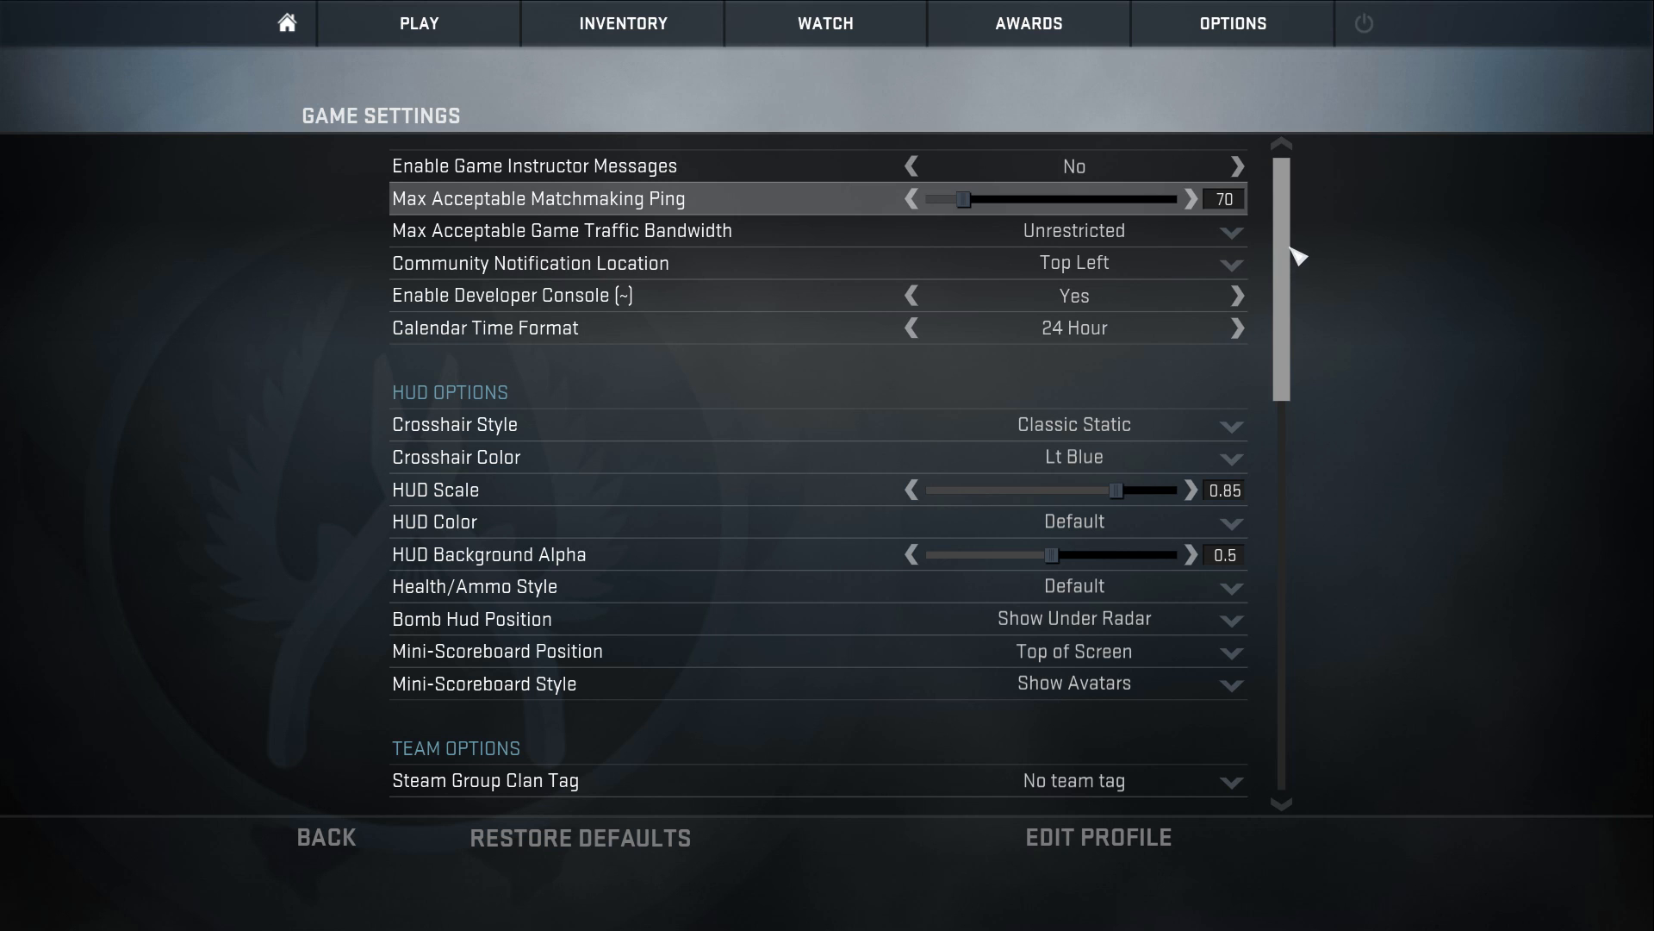
Step: Scroll through the Game Settings HUD options: Classic Static crosshair, Lt Blue color, HUD scale 0.85
{"action": "scroll", "scroll_direction": "down", "scroll_amount": 3}
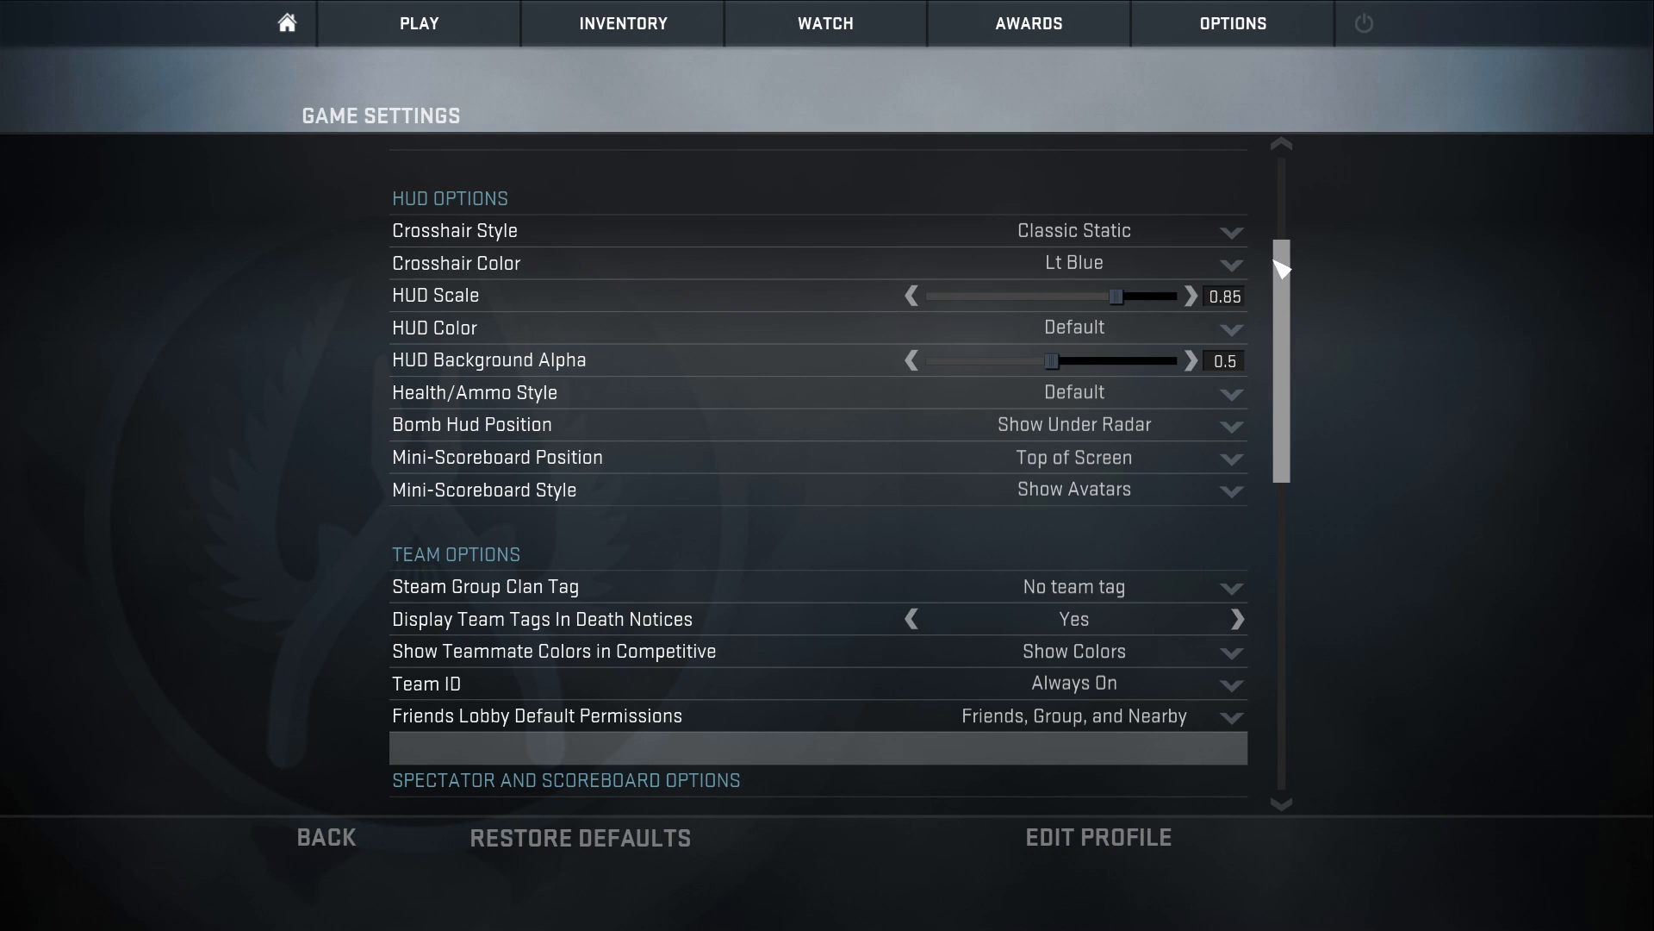
{"action": "scroll", "scroll_direction": "down", "scroll_amount": 3}
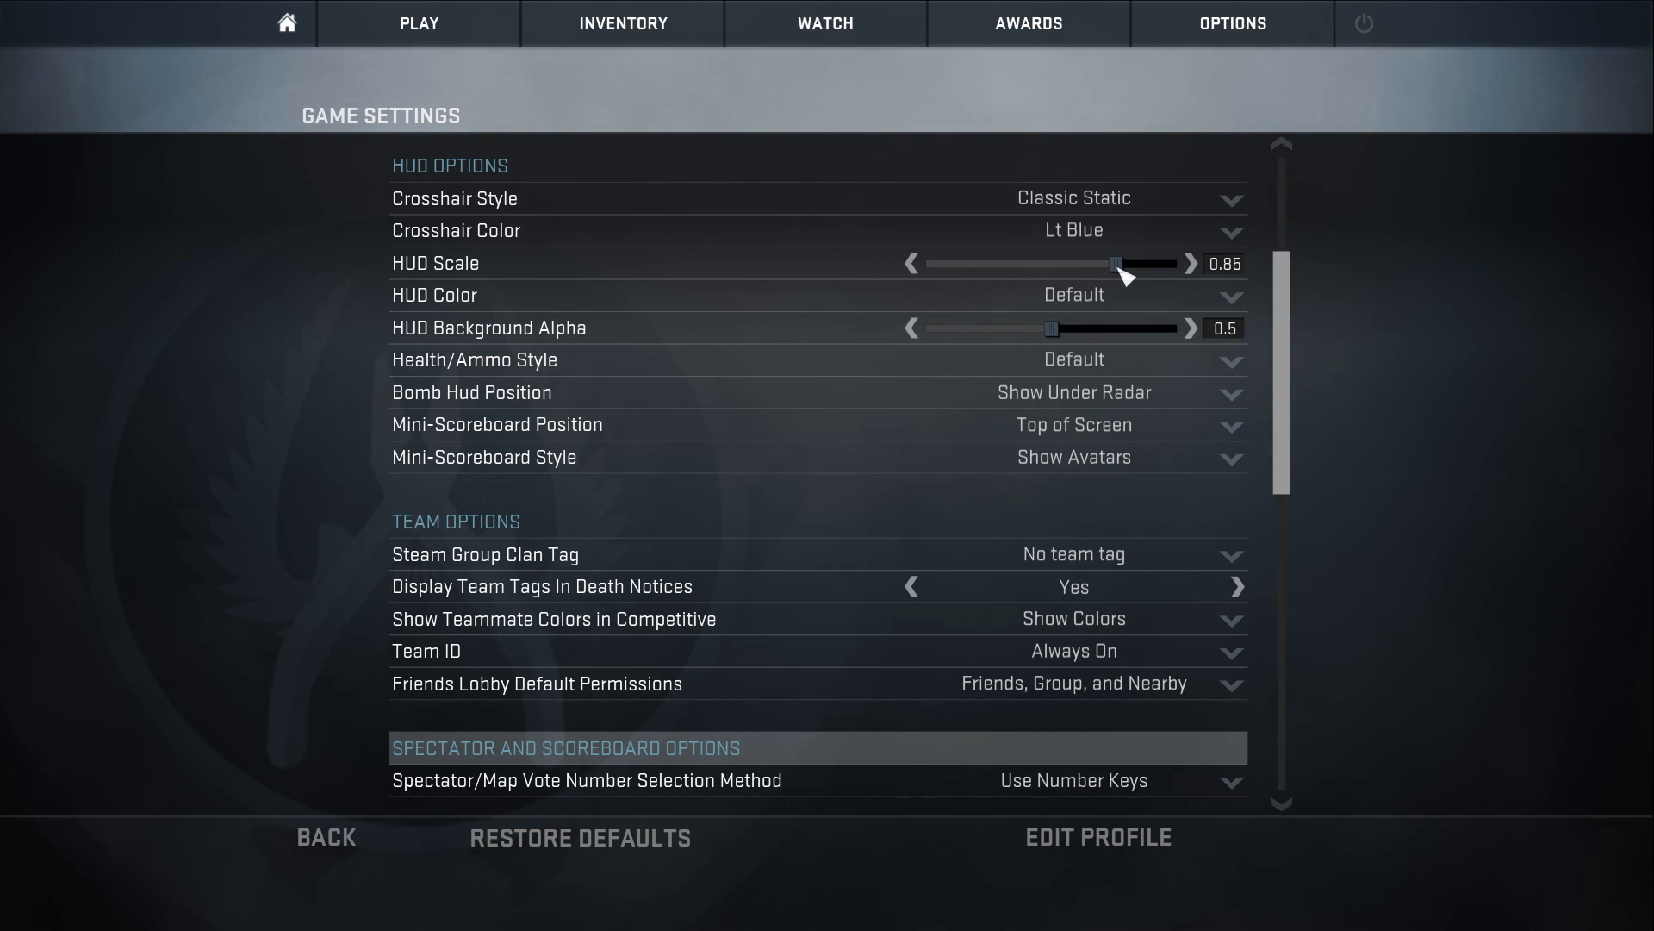
{"action": "mouse_move", "coordinate": [1296, 298]}
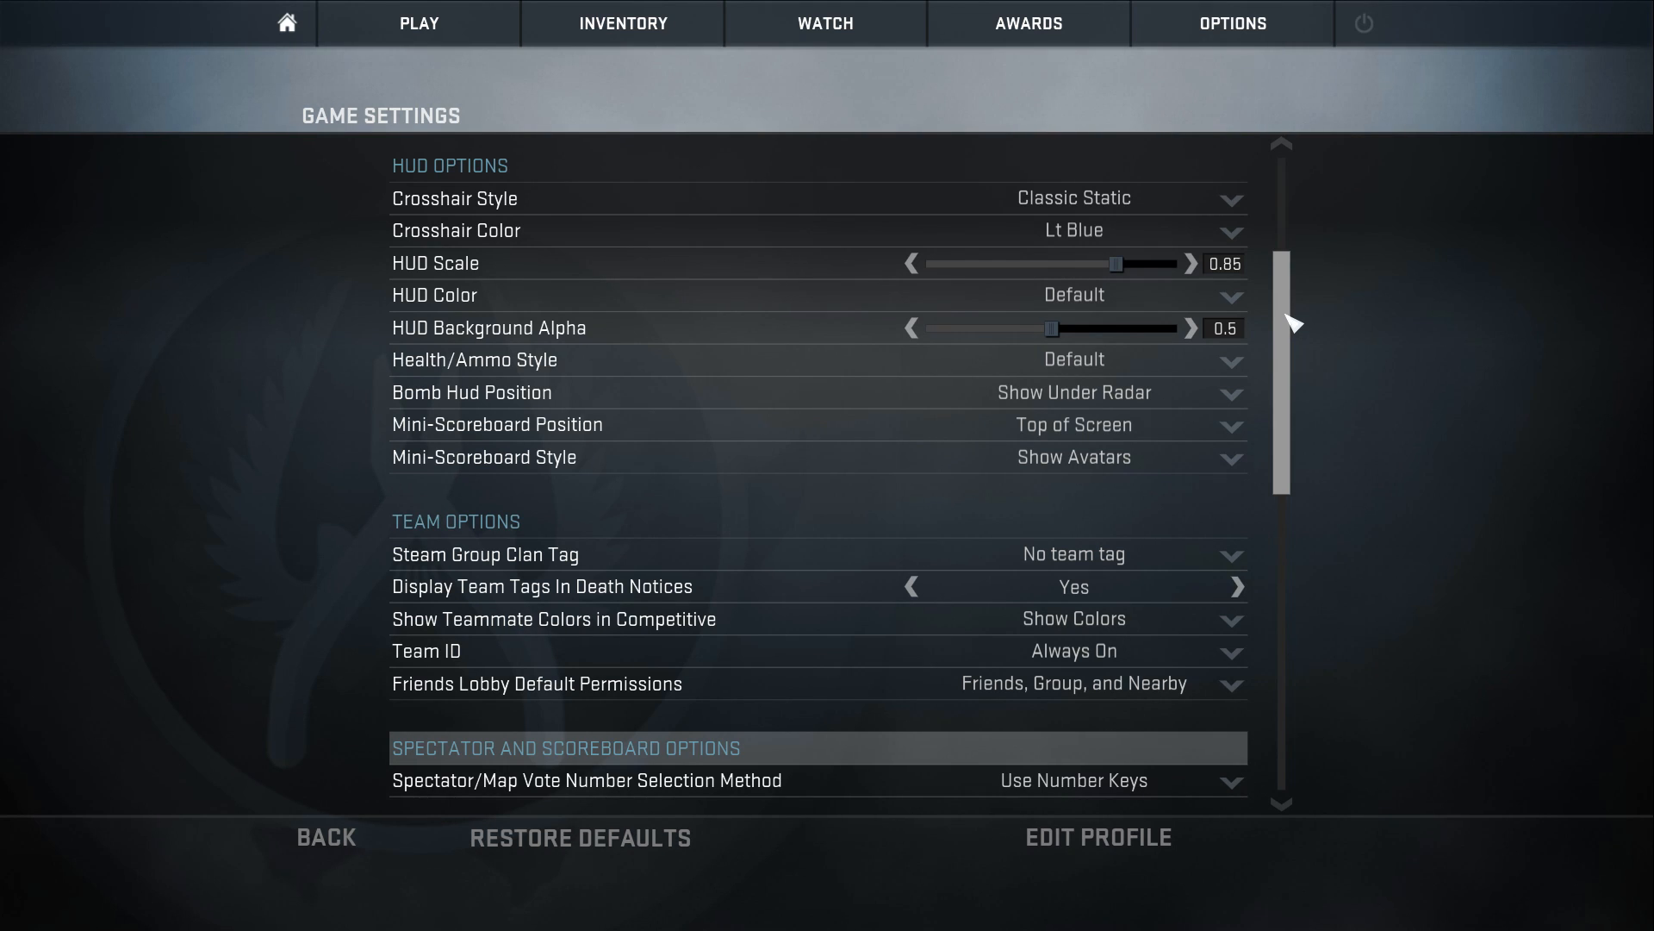
{"action": "scroll", "scroll_direction": "down", "scroll_amount": 3}
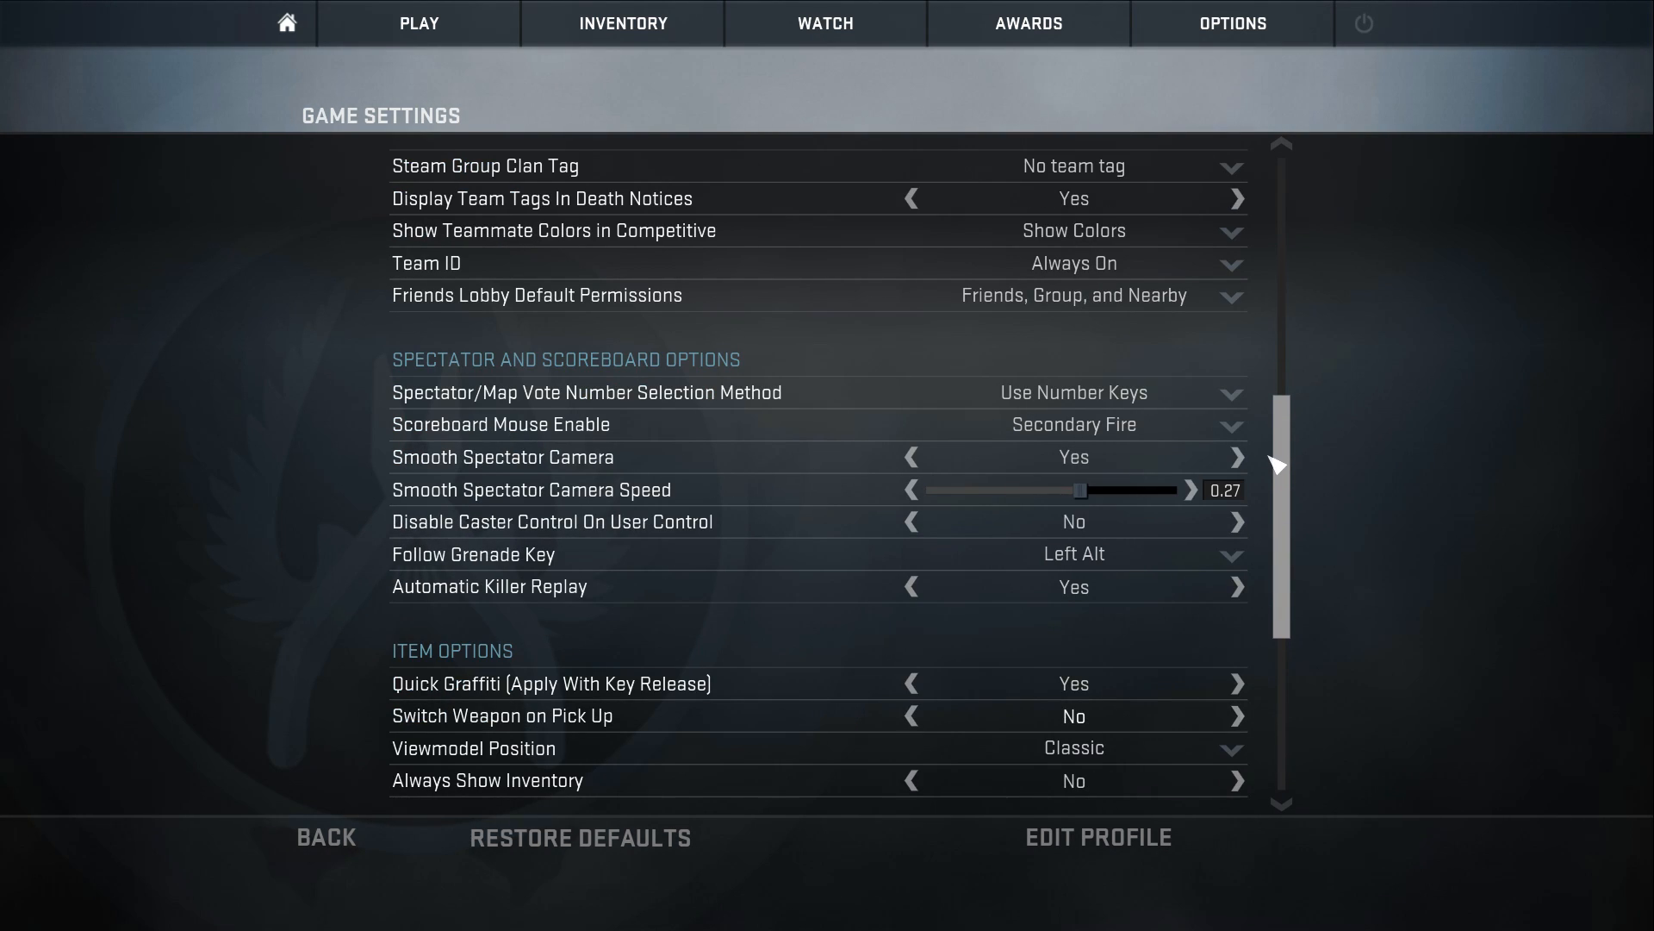
{"action": "scroll", "scroll_direction": "down", "scroll_amount": 3}
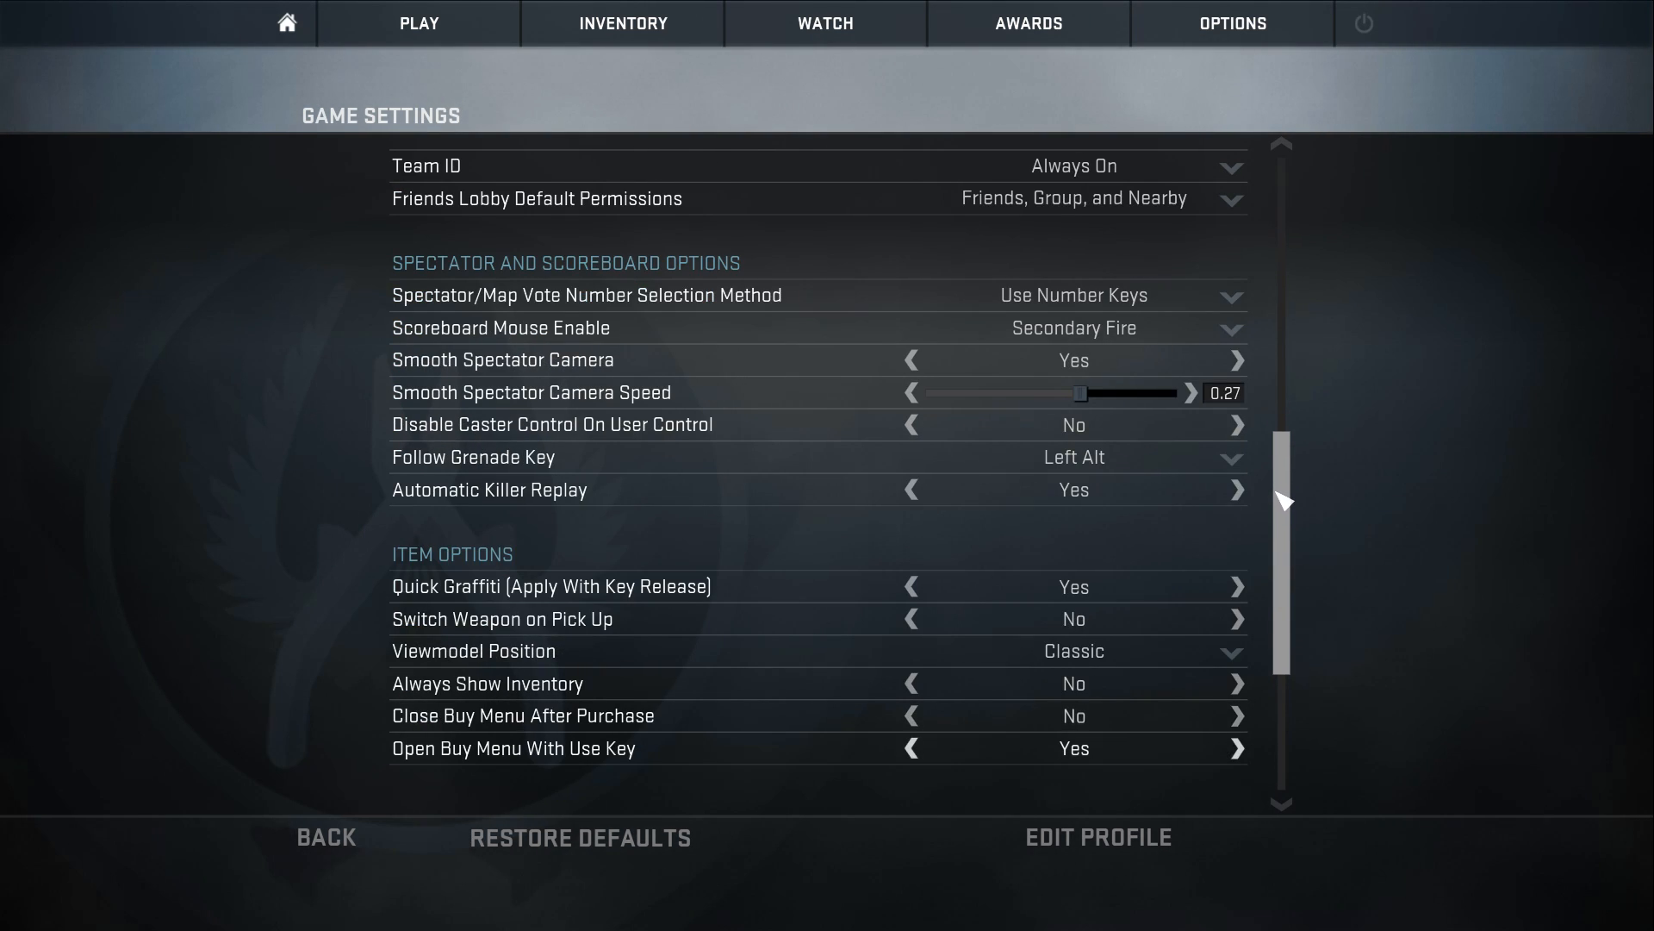
{"action": "scroll", "scroll_direction": "down", "scroll_amount": 3}
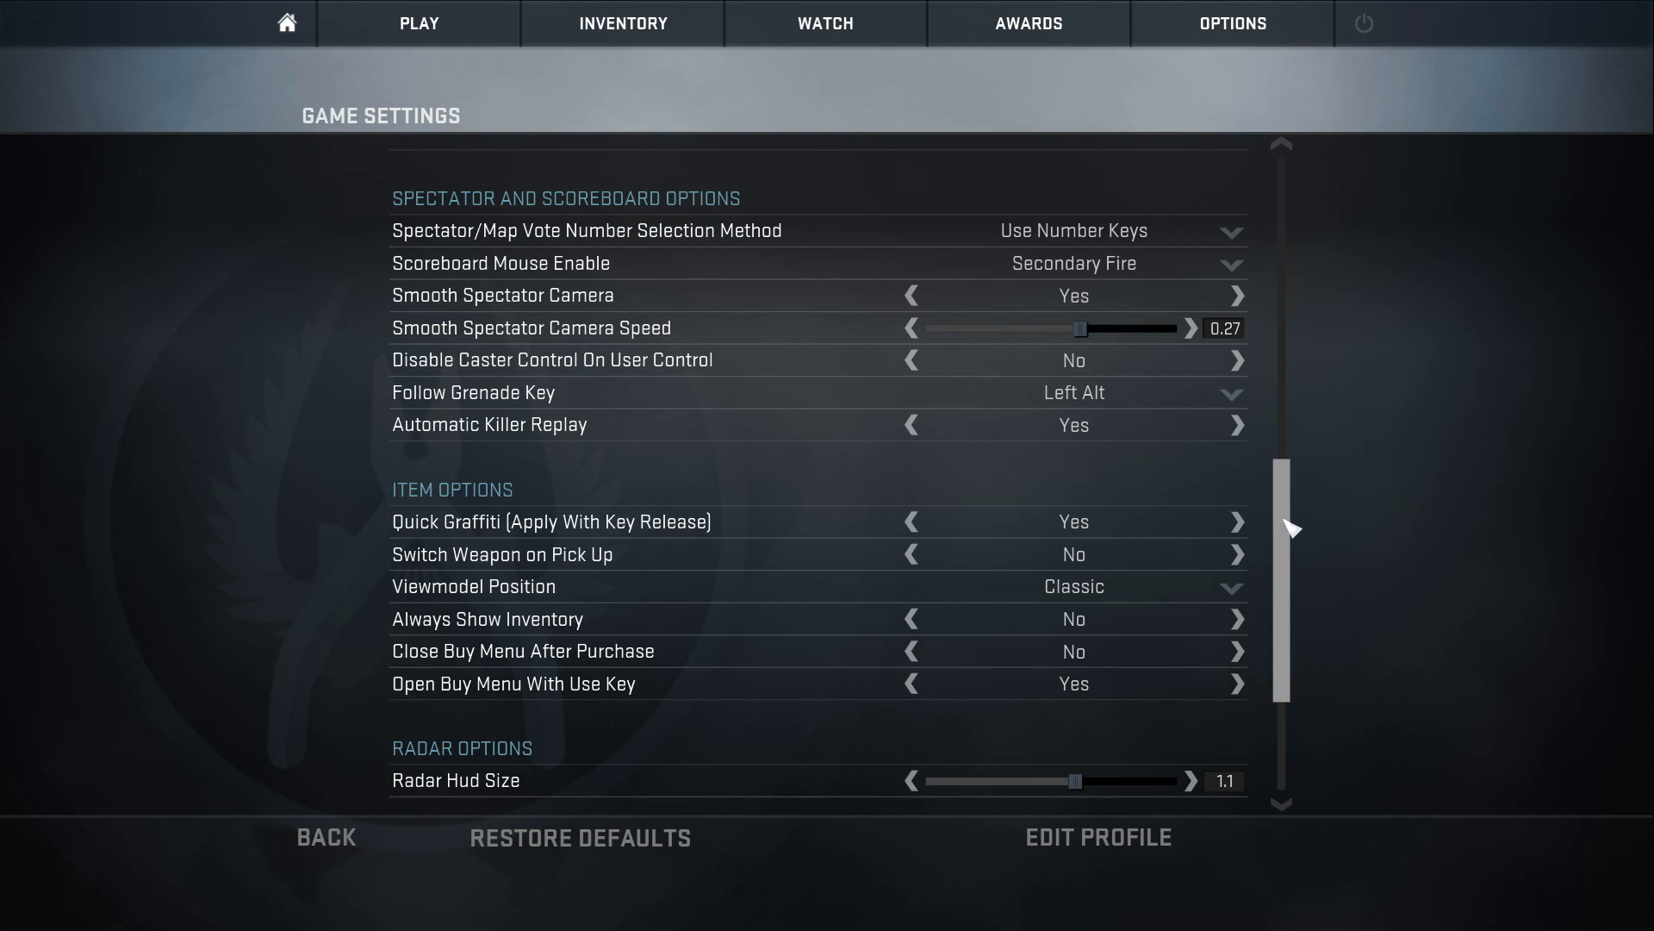
{"action": "scroll", "scroll_direction": "down", "scroll_amount": 3}
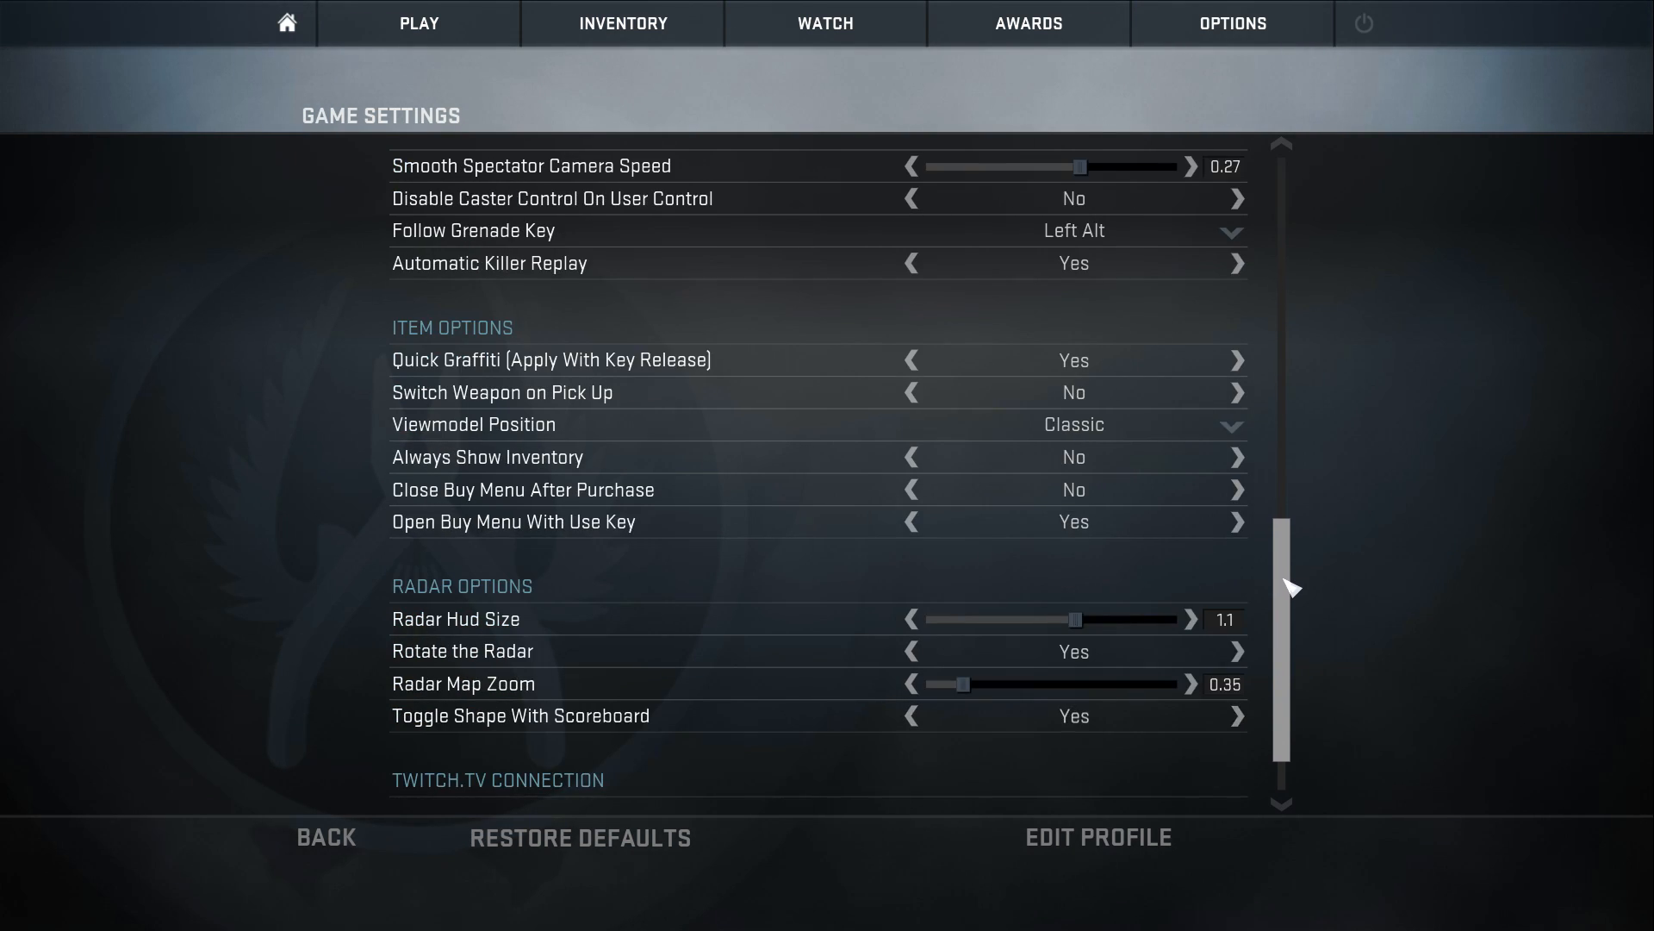
{"action": "scroll", "scroll_direction": "down", "scroll_amount": 3}
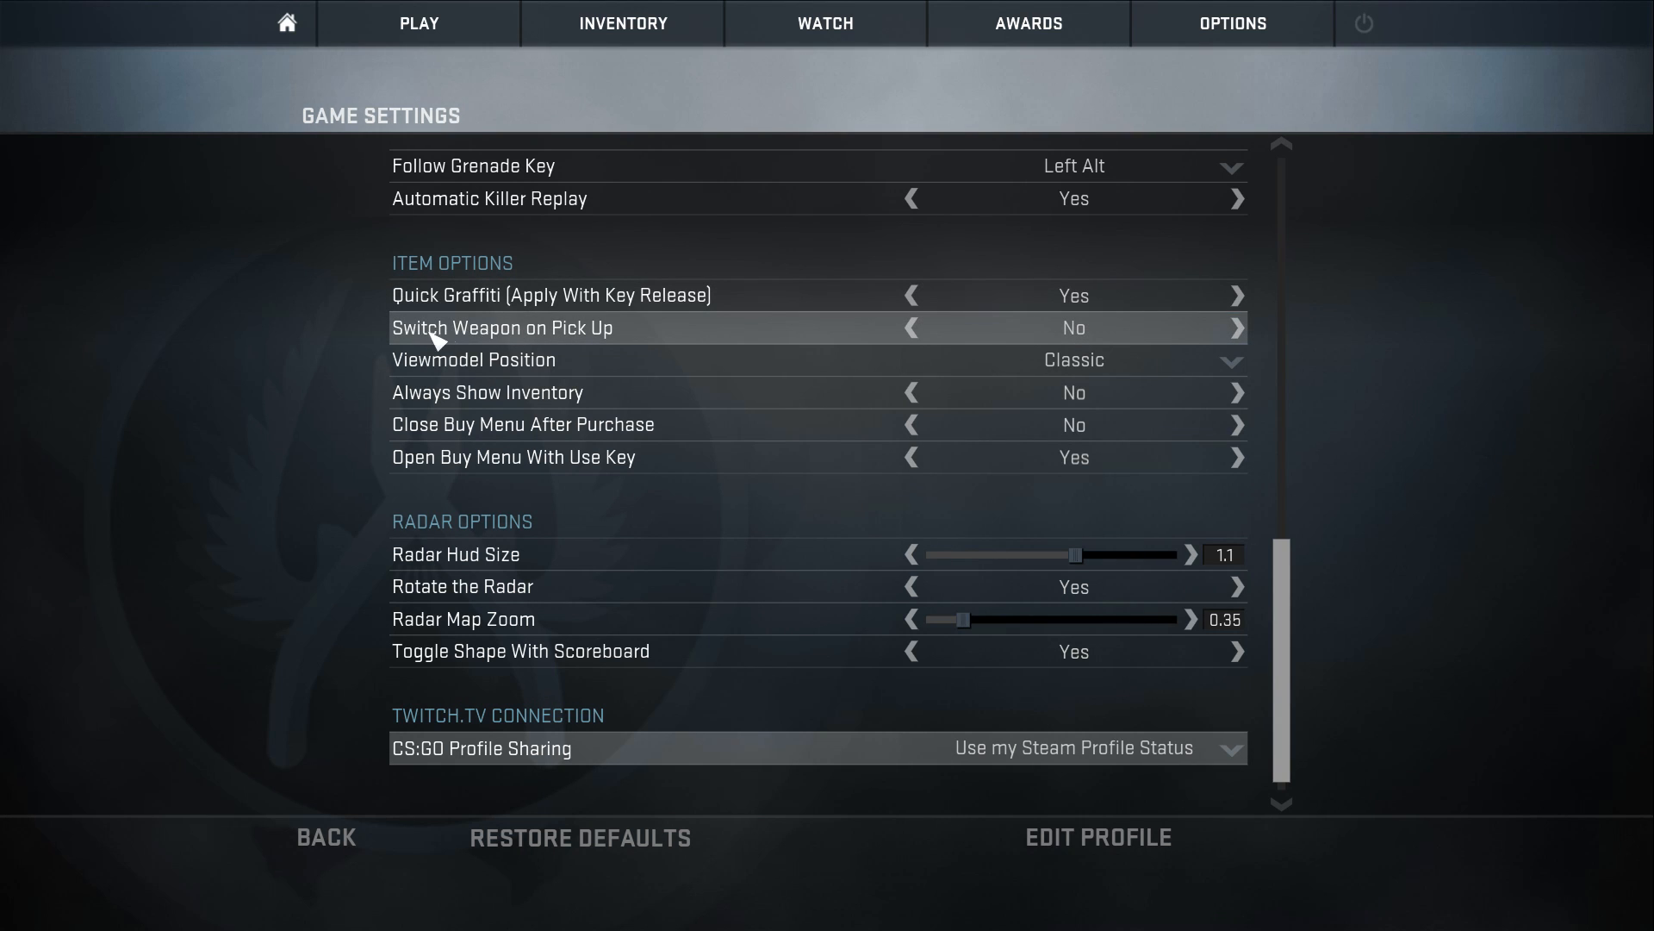
{"action": "mouse_move", "coordinate": [1079, 336]}
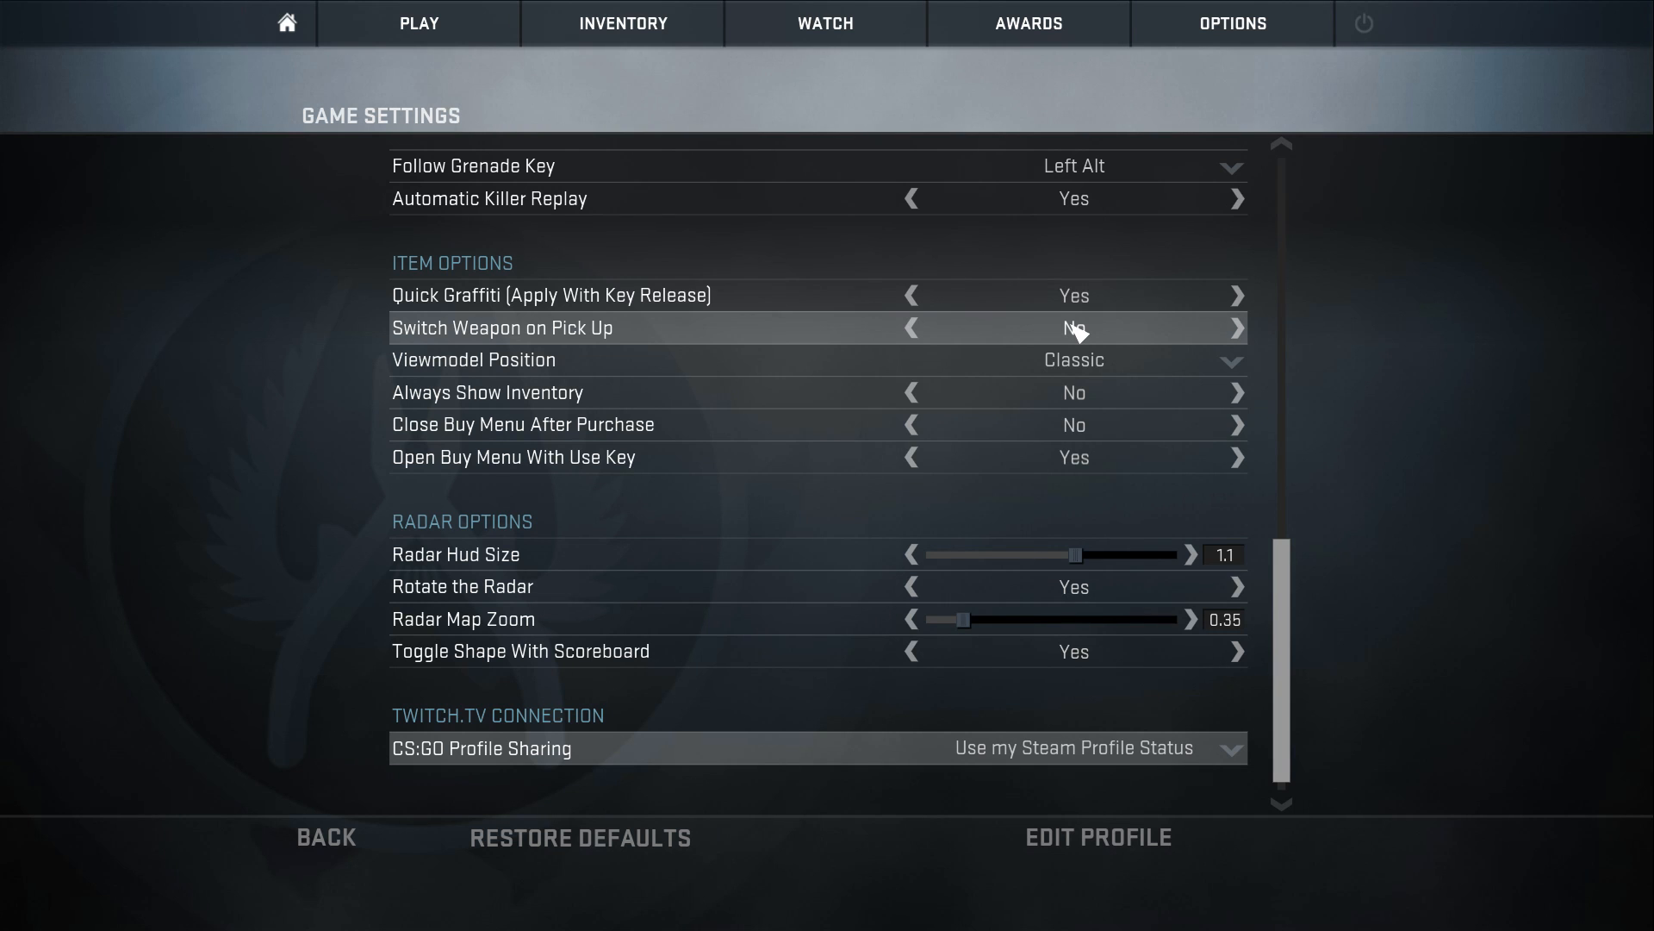
{"action": "scroll", "scroll_direction": "down", "scroll_amount": 3}
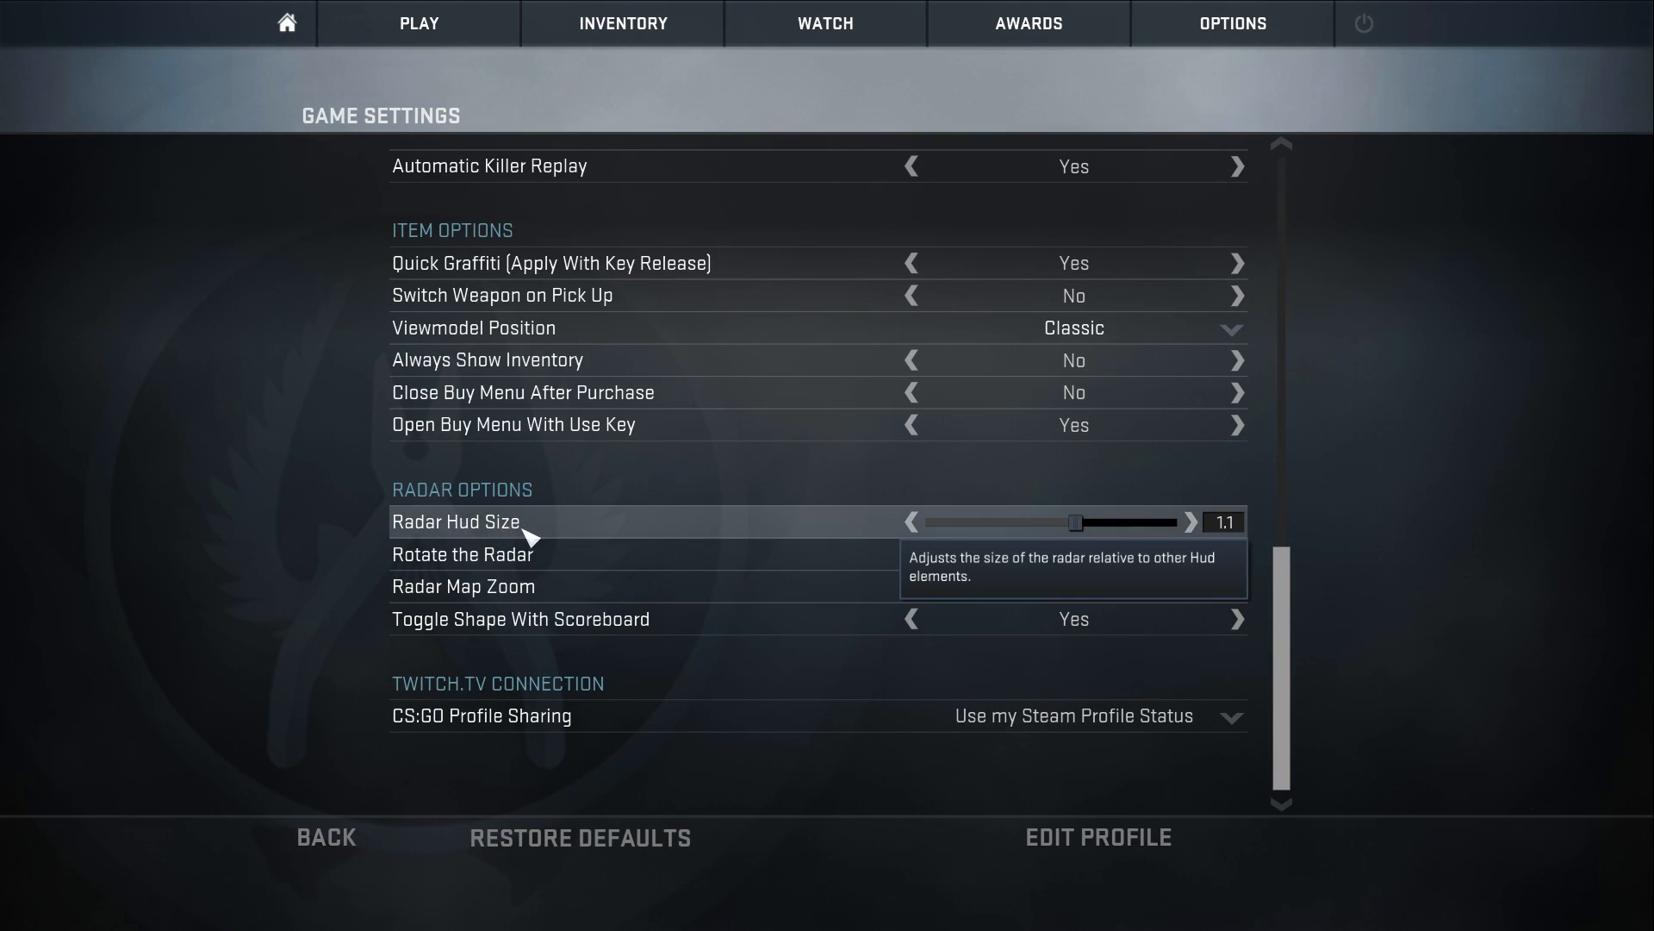
{"action": "mouse_move", "coordinate": [687, 553]}
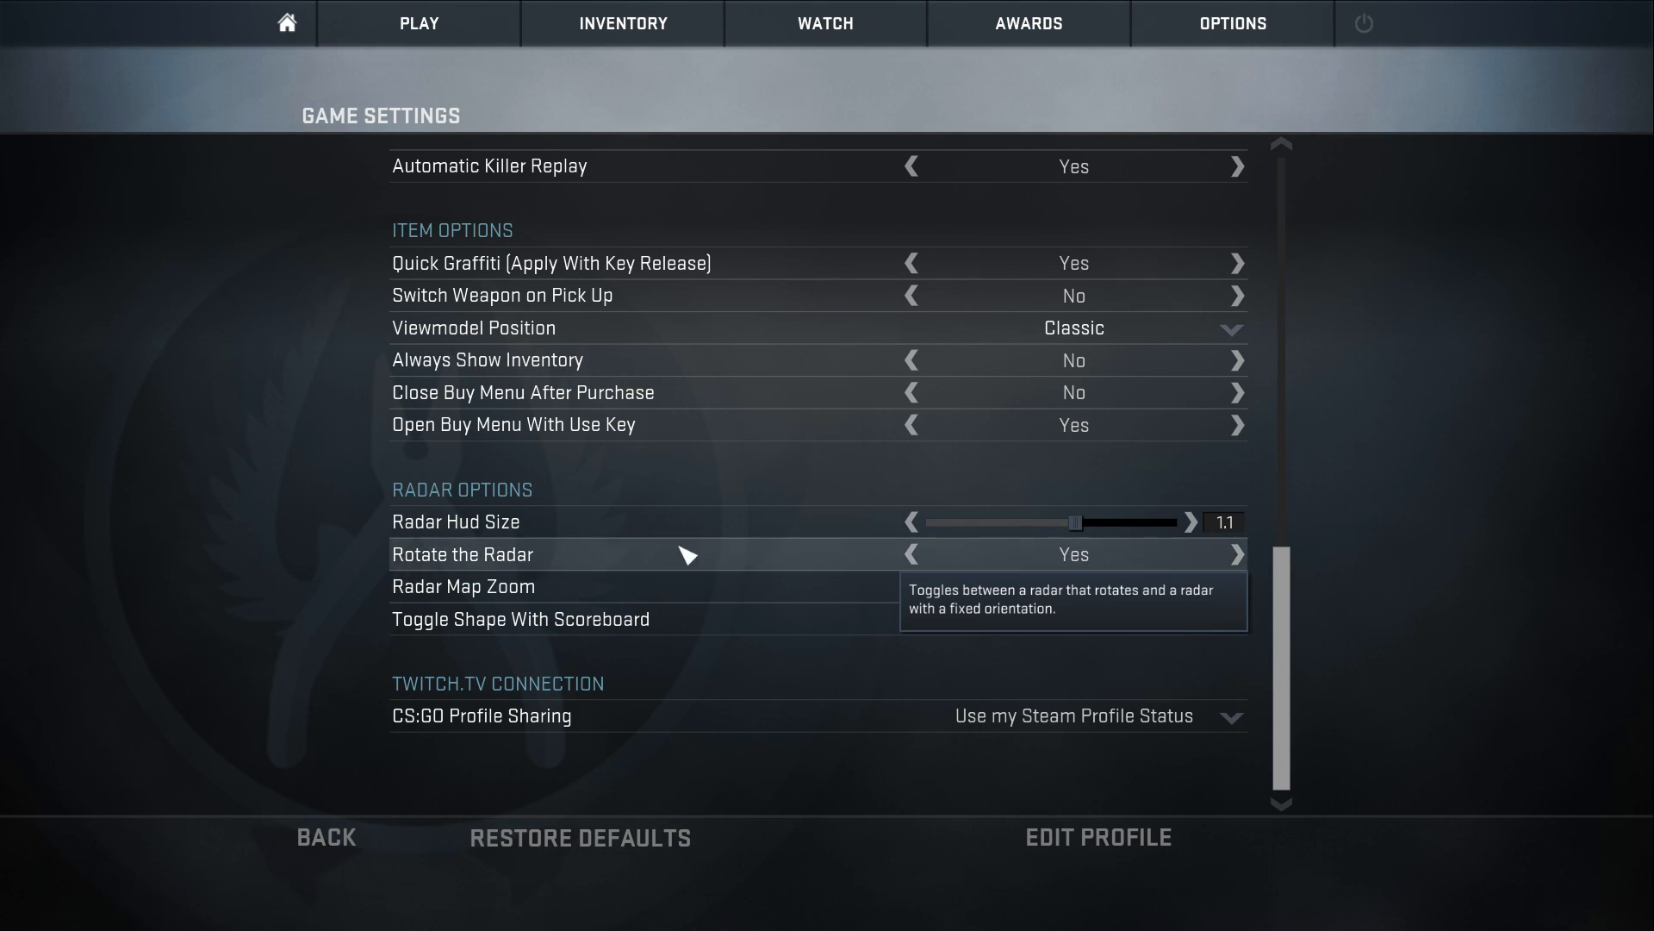
{"action": "mouse_move", "coordinate": [455, 600]}
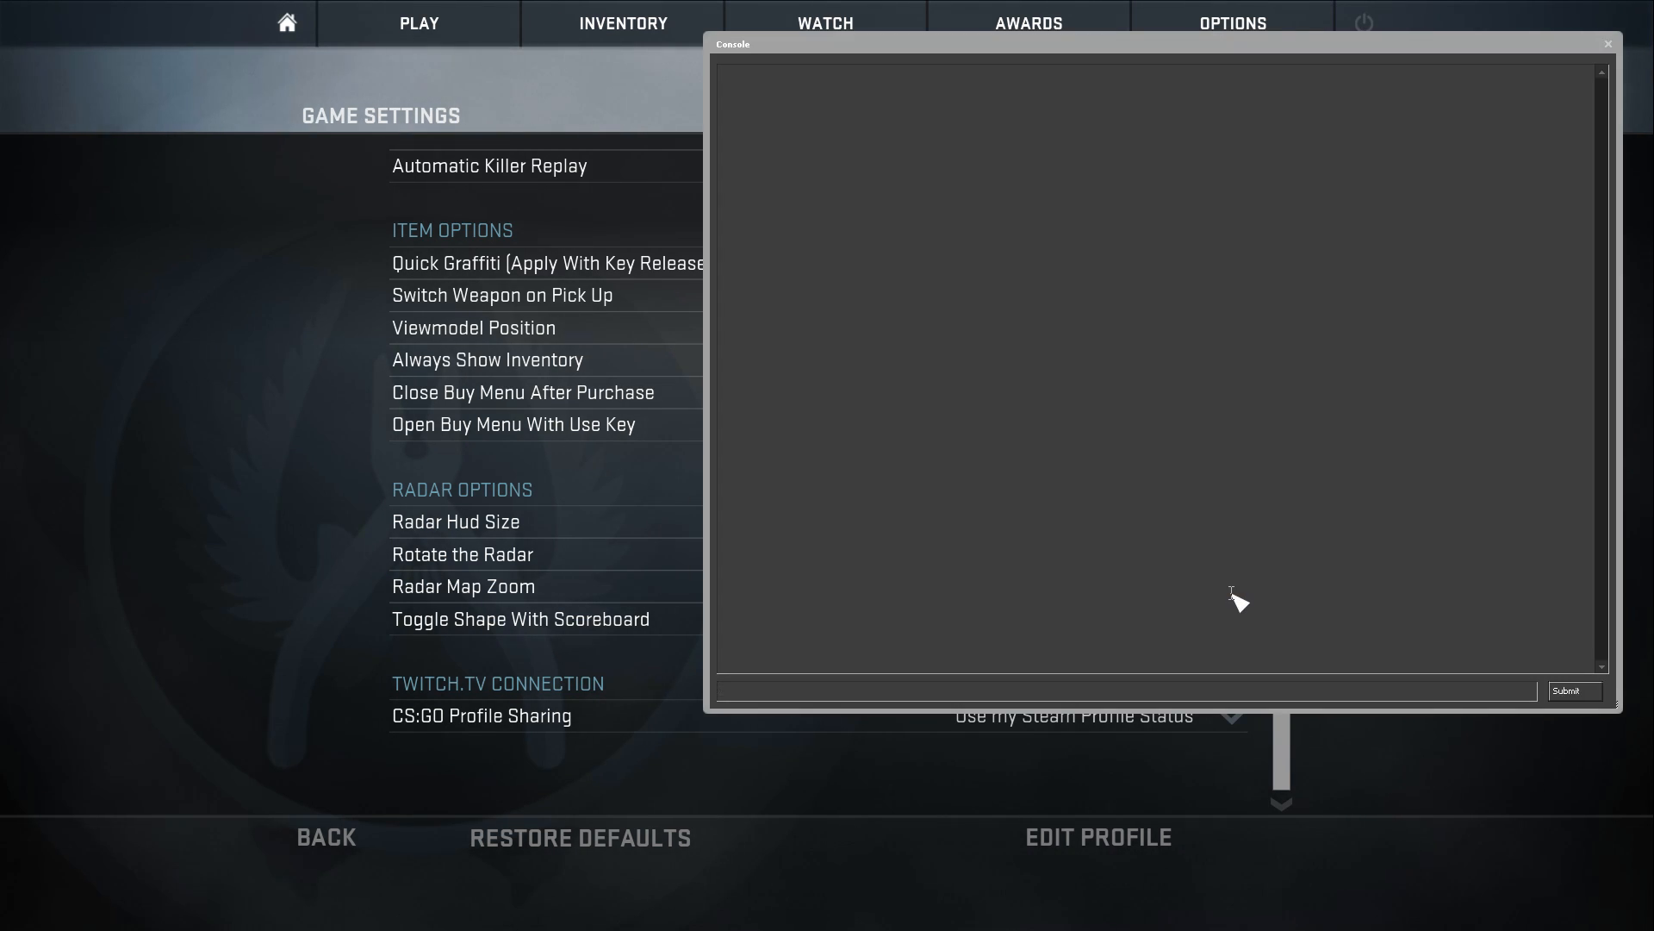
Step: Enter cl_radar_always_centered in the developer console
{"action": "type", "text": "cl_radar_always_centered"}
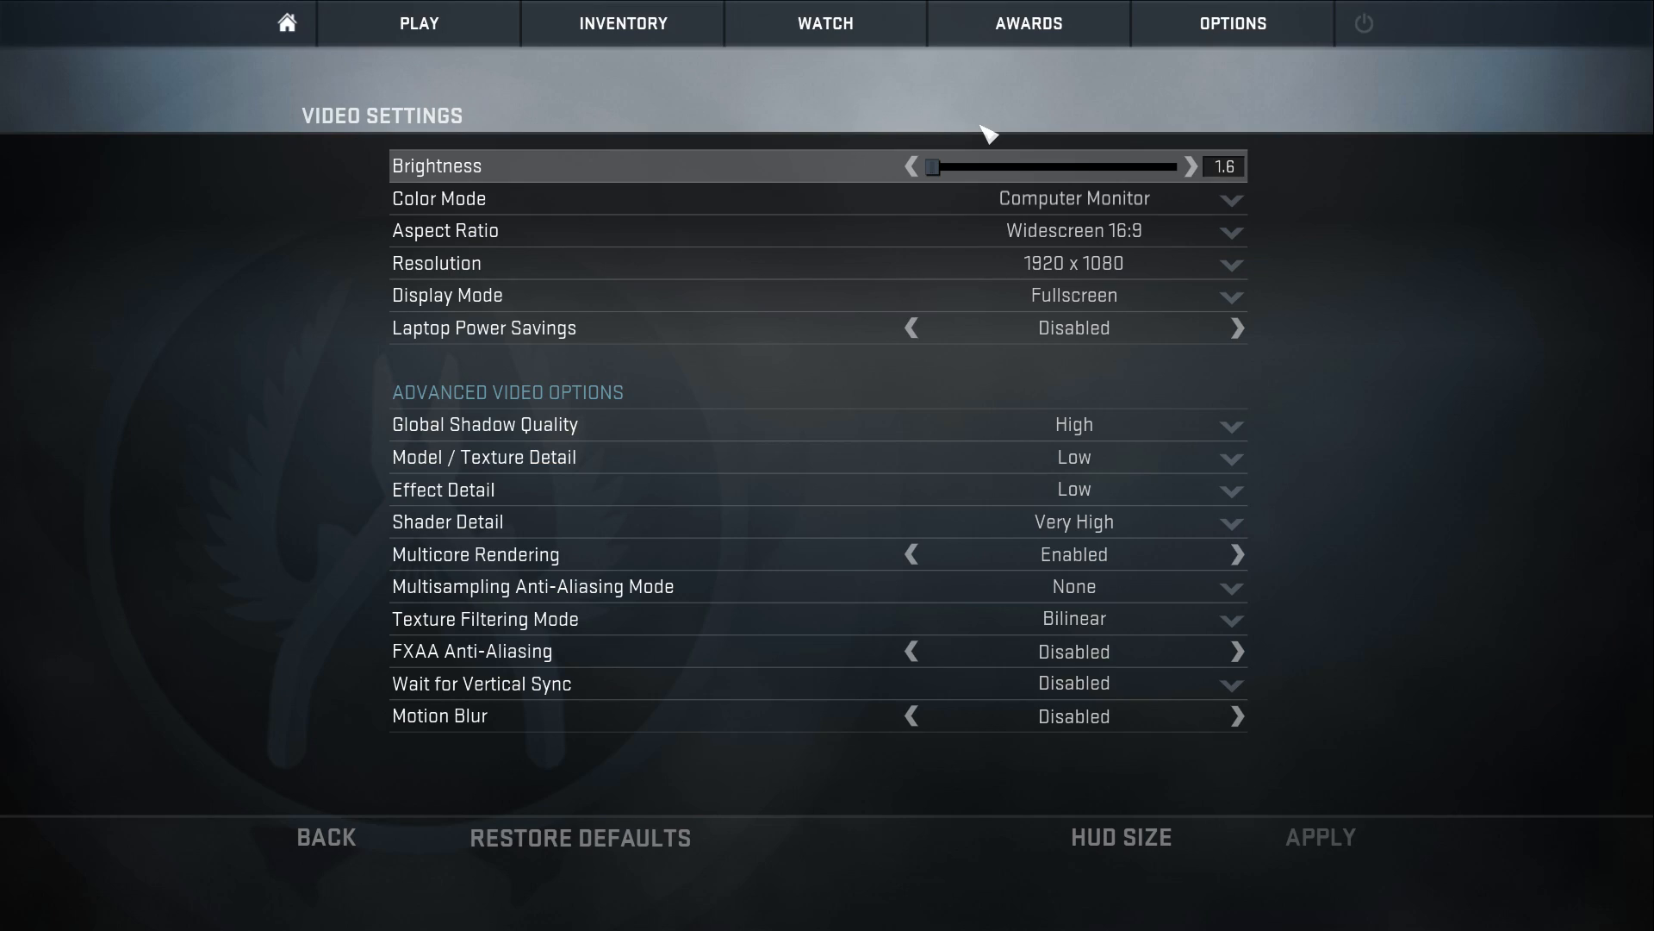
{"action": "mouse_move", "coordinate": [974, 134]}
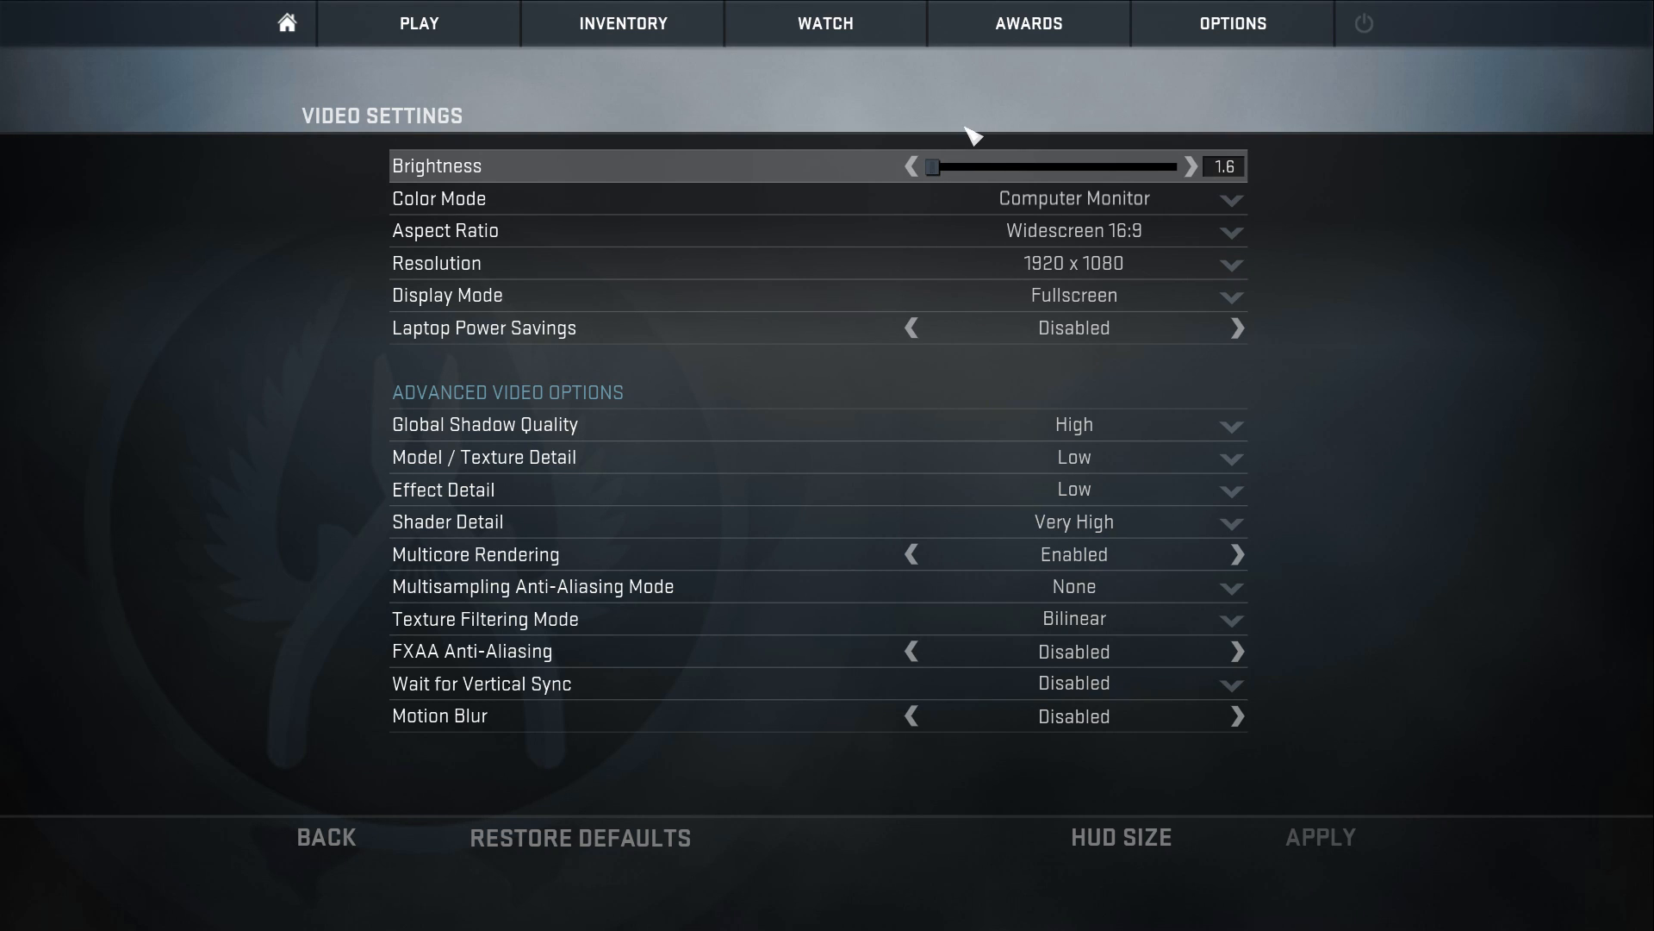
Step: Nudge the Brightness slider and return it to 1.6
{"action": "left_click_drag", "start_coordinate": [930, 165], "coordinate": [940, 166]}
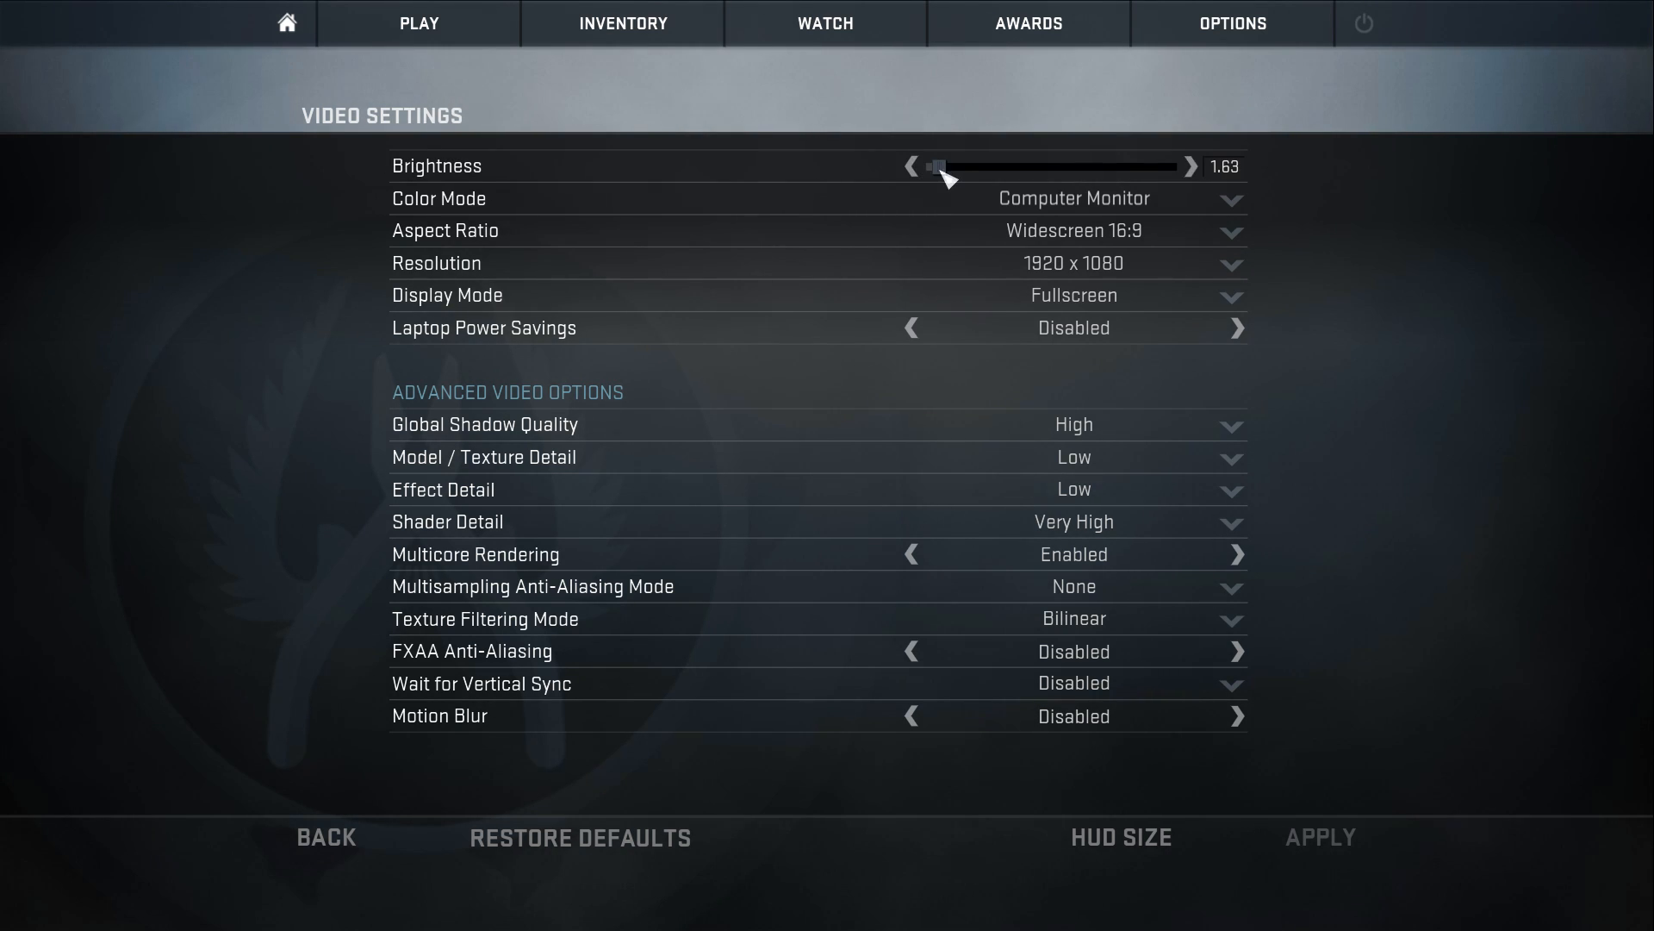
{"action": "left_click", "coordinate": [910, 165]}
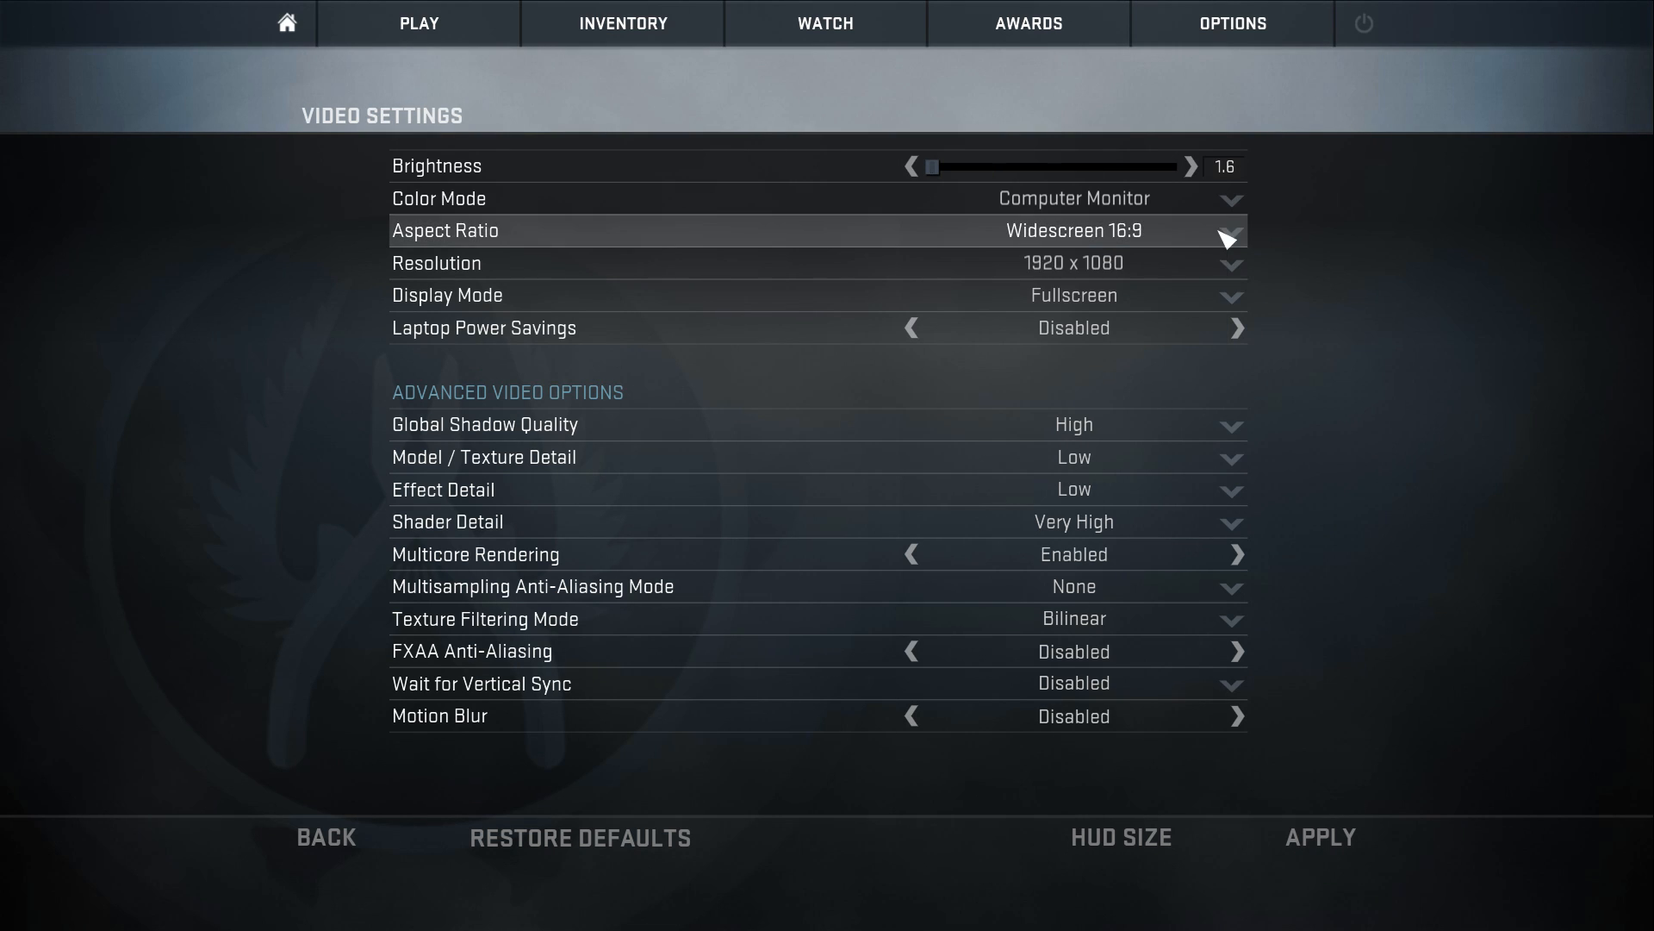
Step: Try Widescreen 16:10 and Normal 4:3 aspect ratios, then return to Widescreen 16:9 at 1920x1080
{"action": "left_click", "coordinate": [1227, 229]}
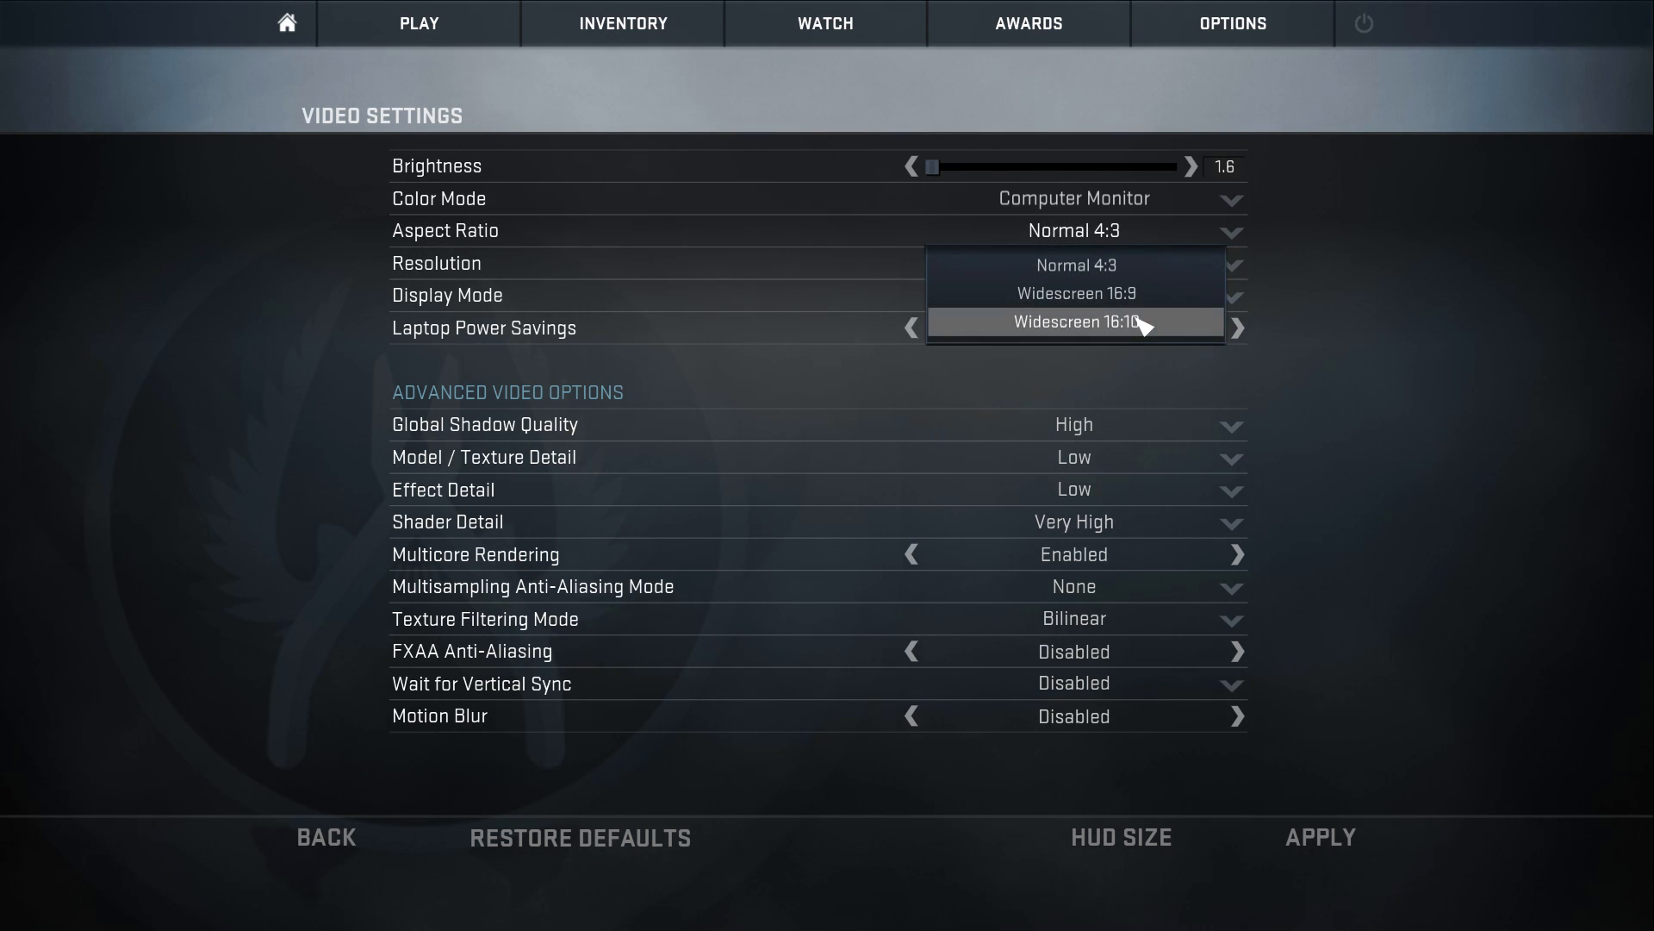
{"action": "left_click", "coordinate": [1074, 323]}
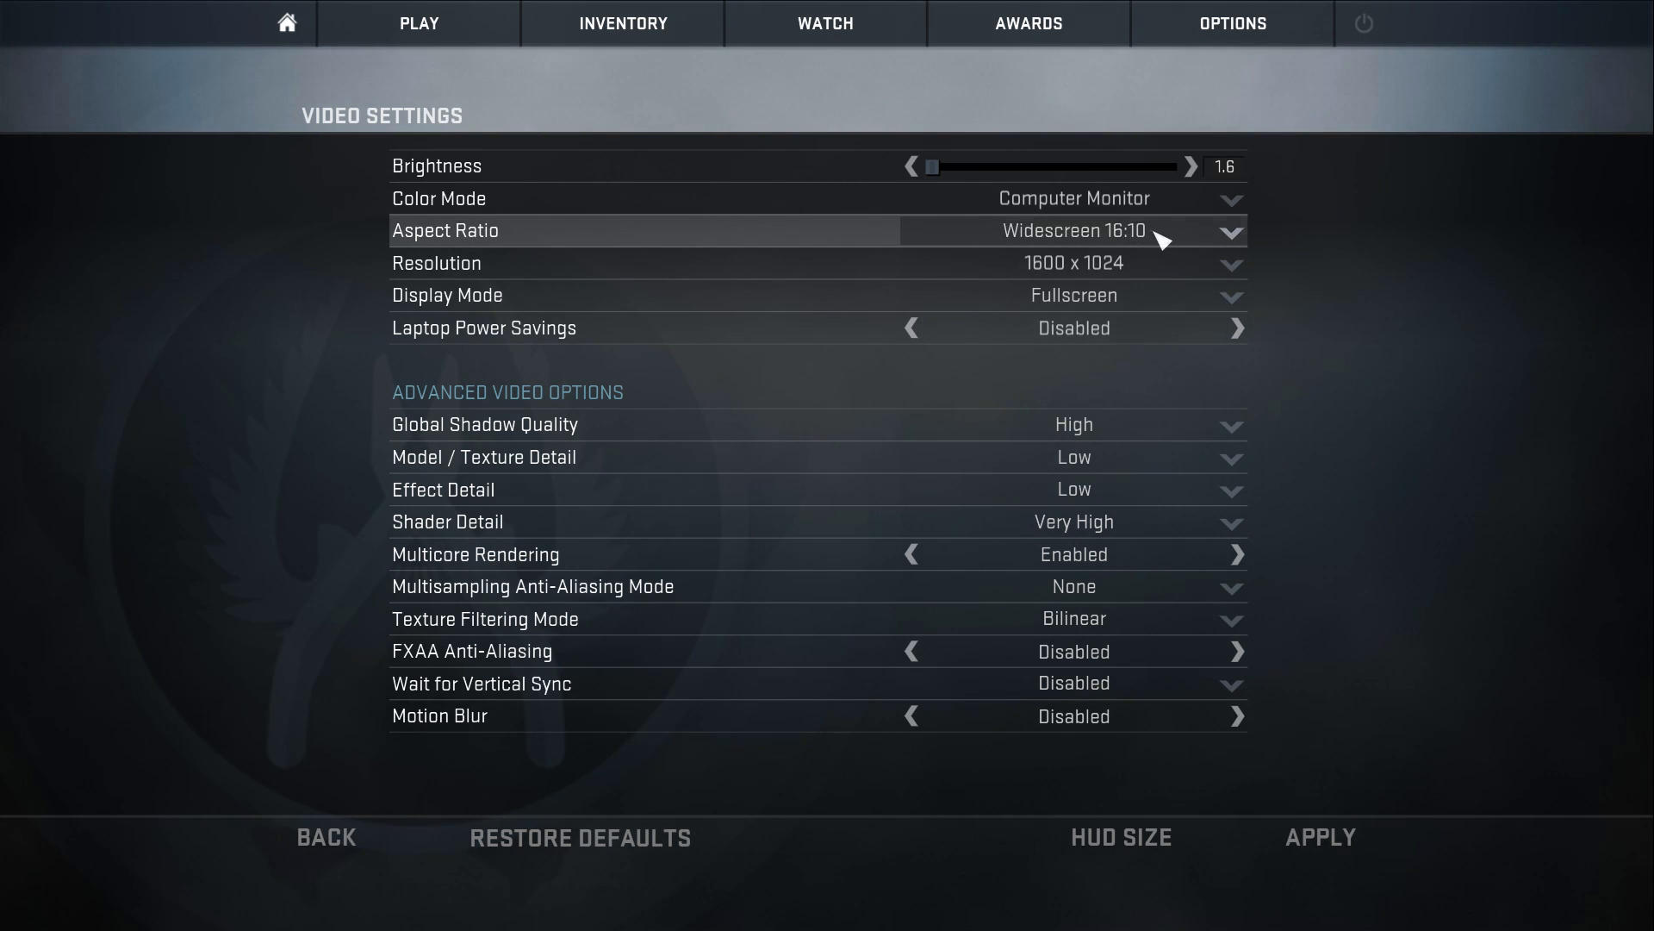
{"action": "left_click", "coordinate": [1226, 229]}
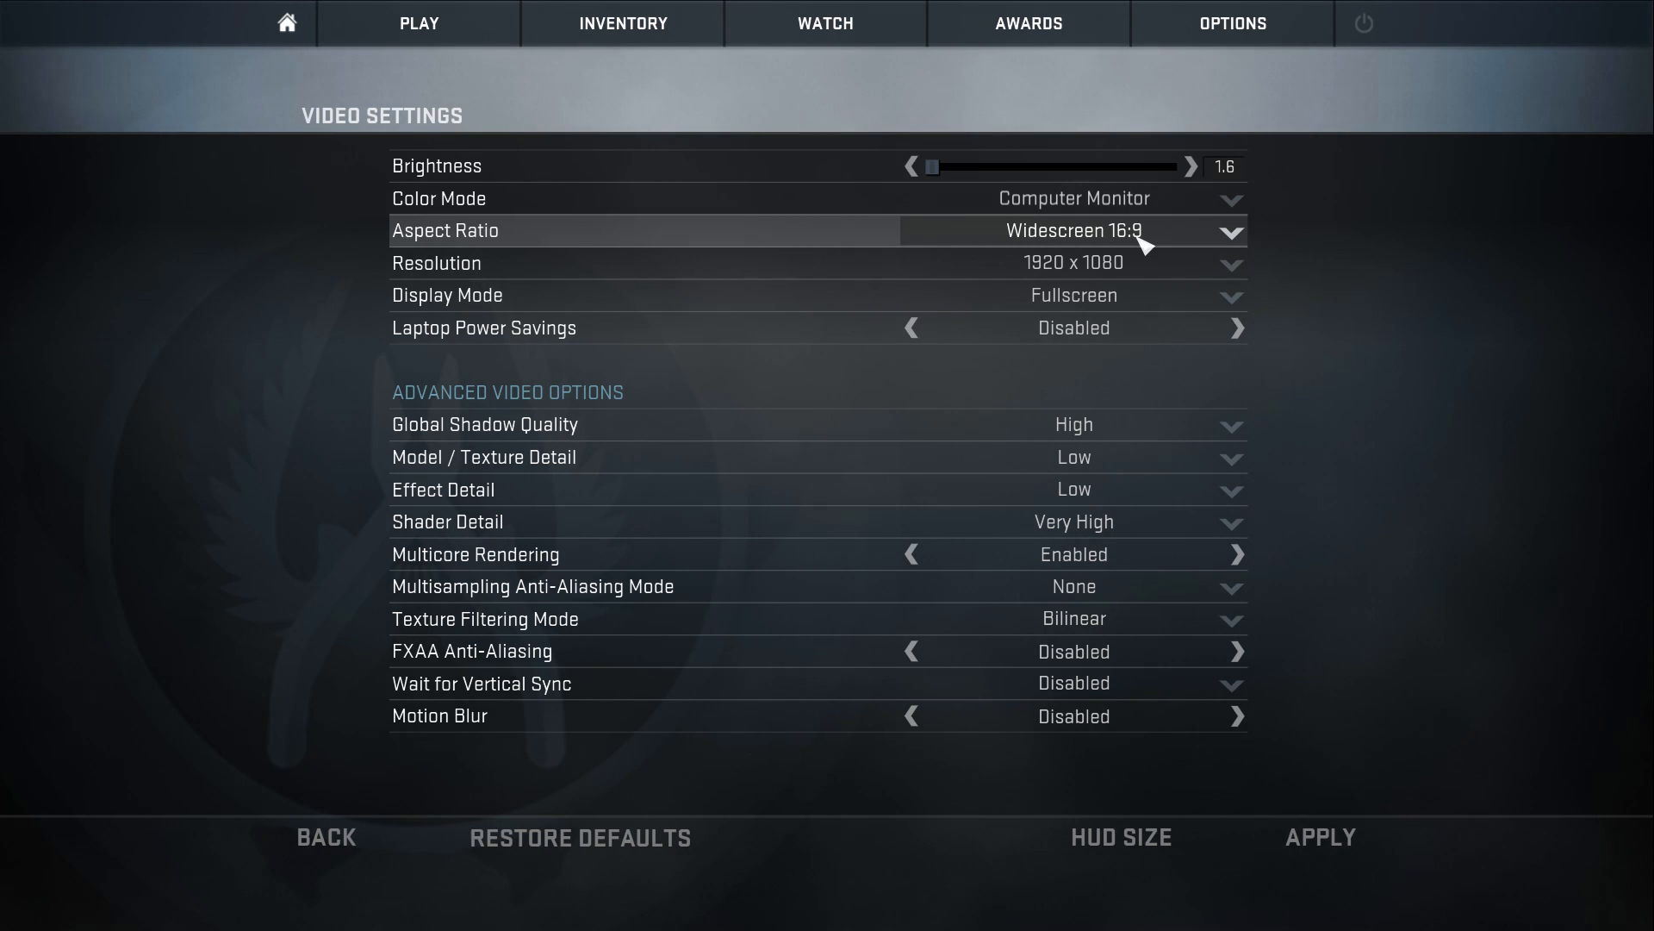
{"action": "left_click", "coordinate": [1227, 231]}
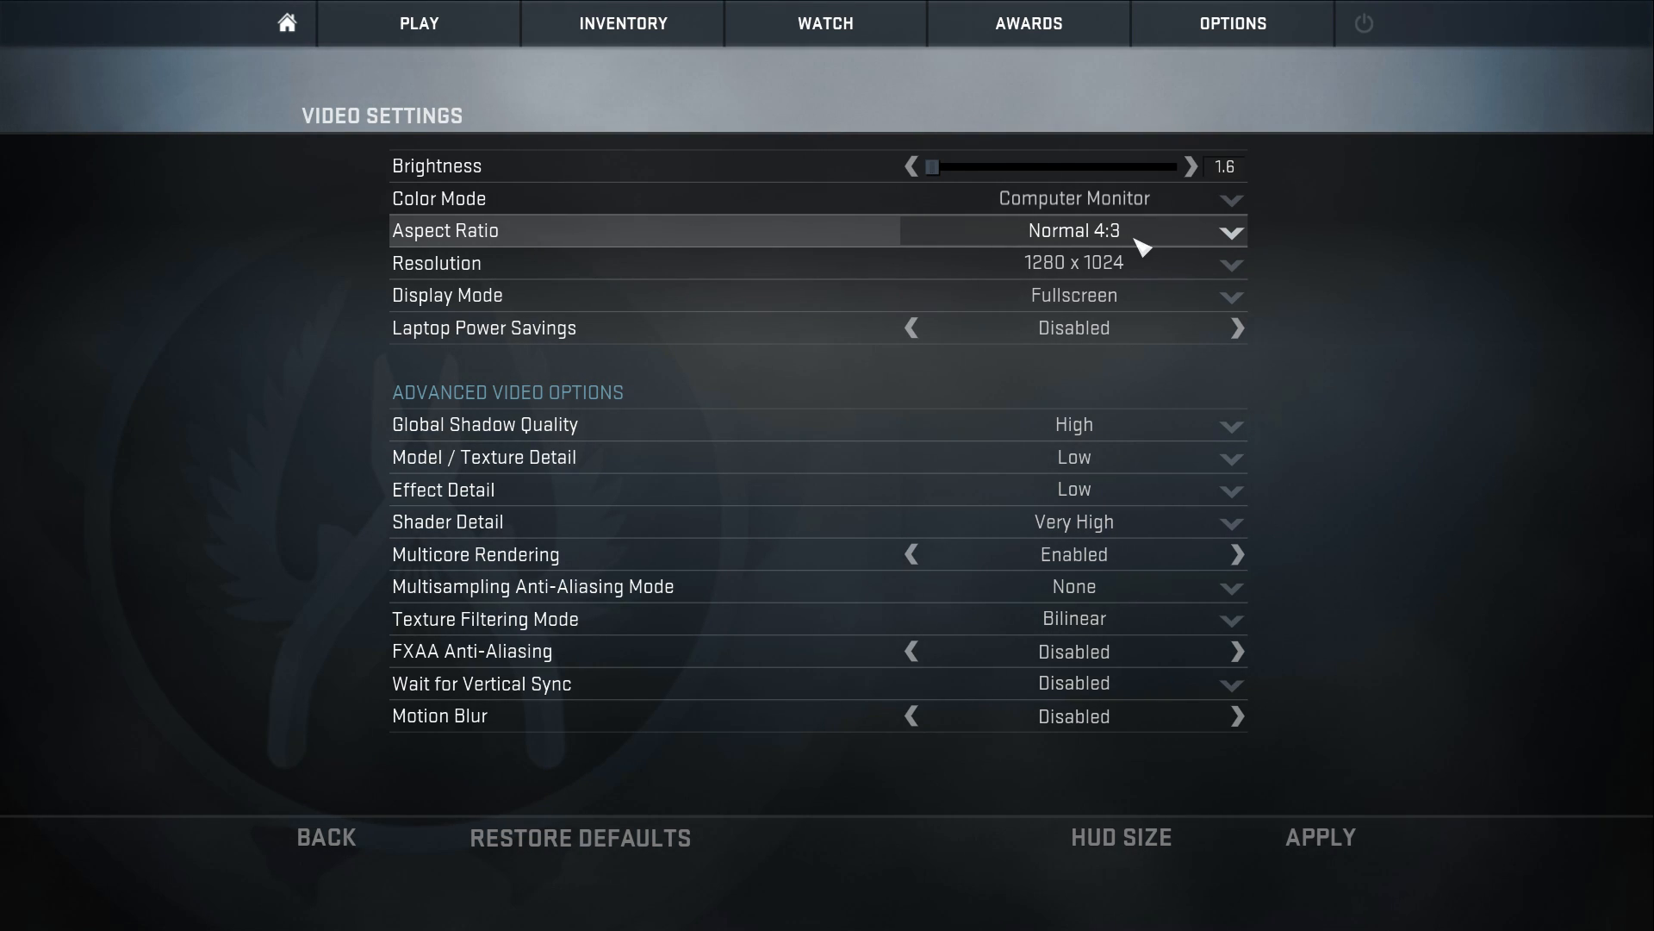
{"action": "left_click", "coordinate": [1229, 229]}
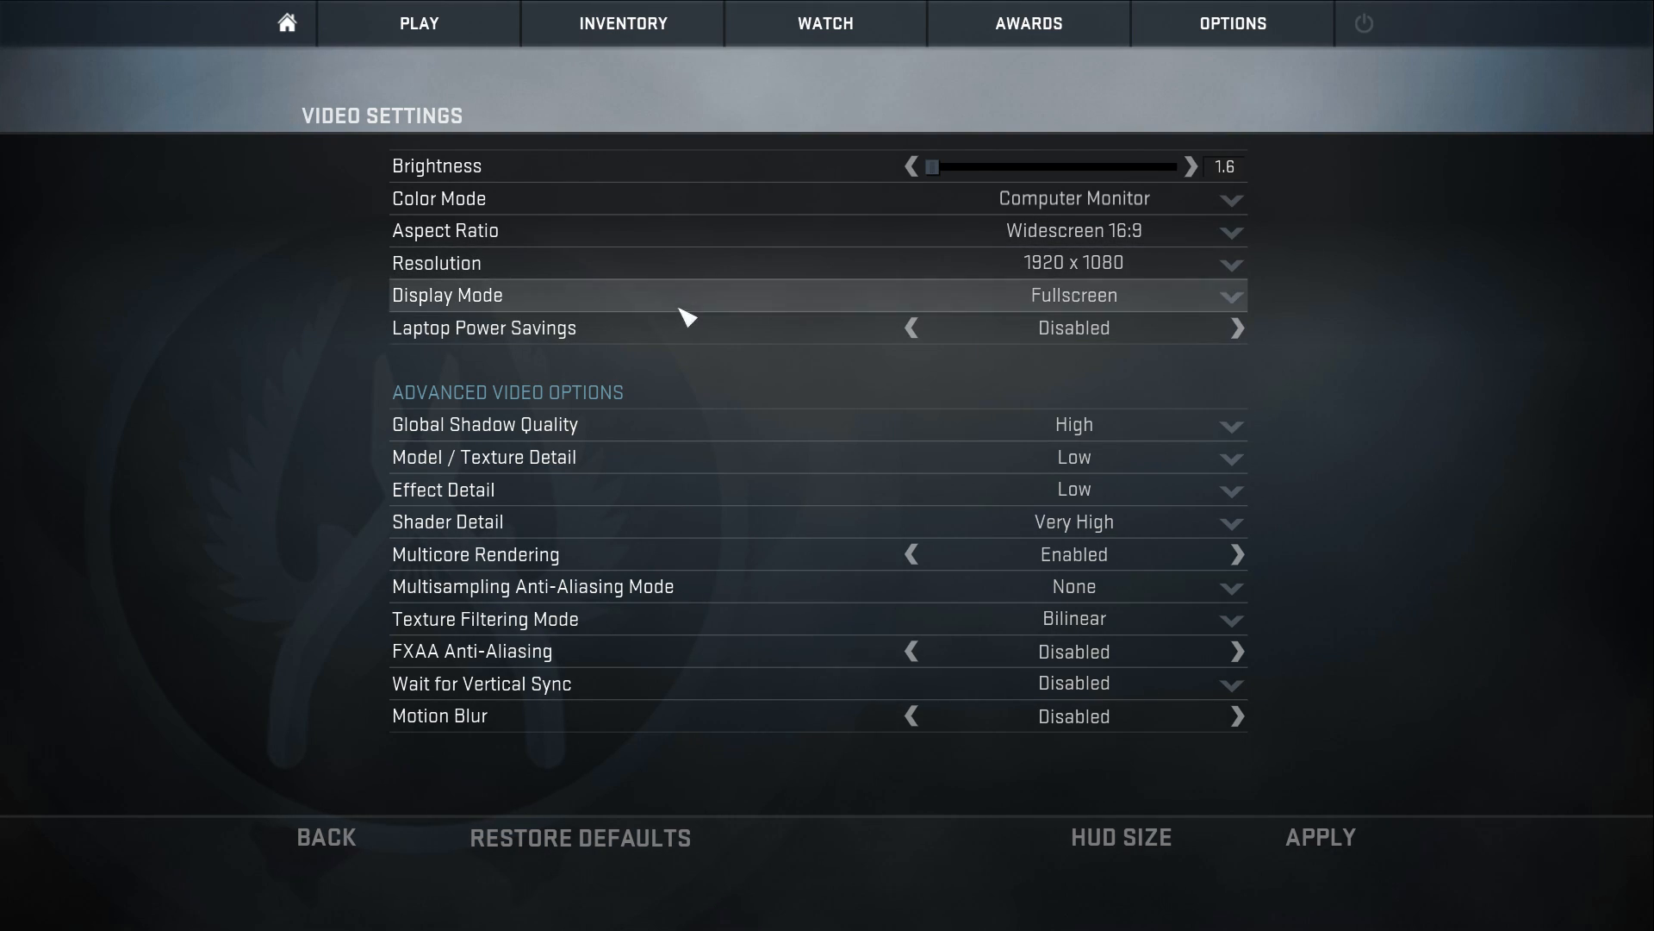
{"action": "mouse_move", "coordinate": [1186, 333]}
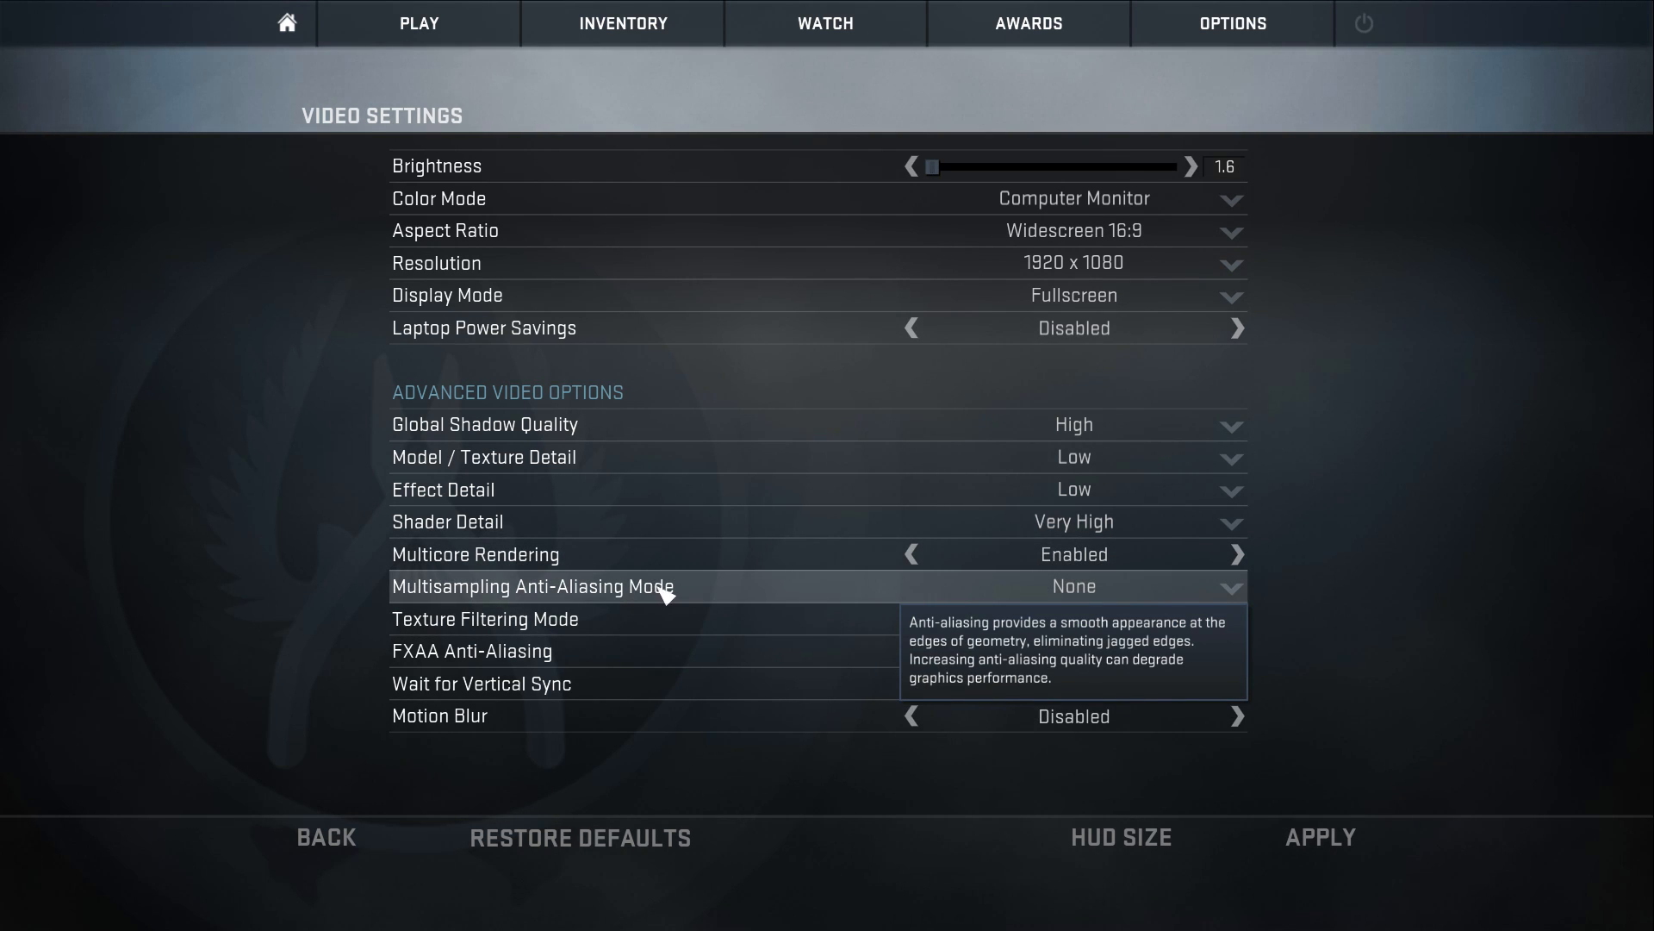
{"action": "mouse_move", "coordinate": [865, 636]}
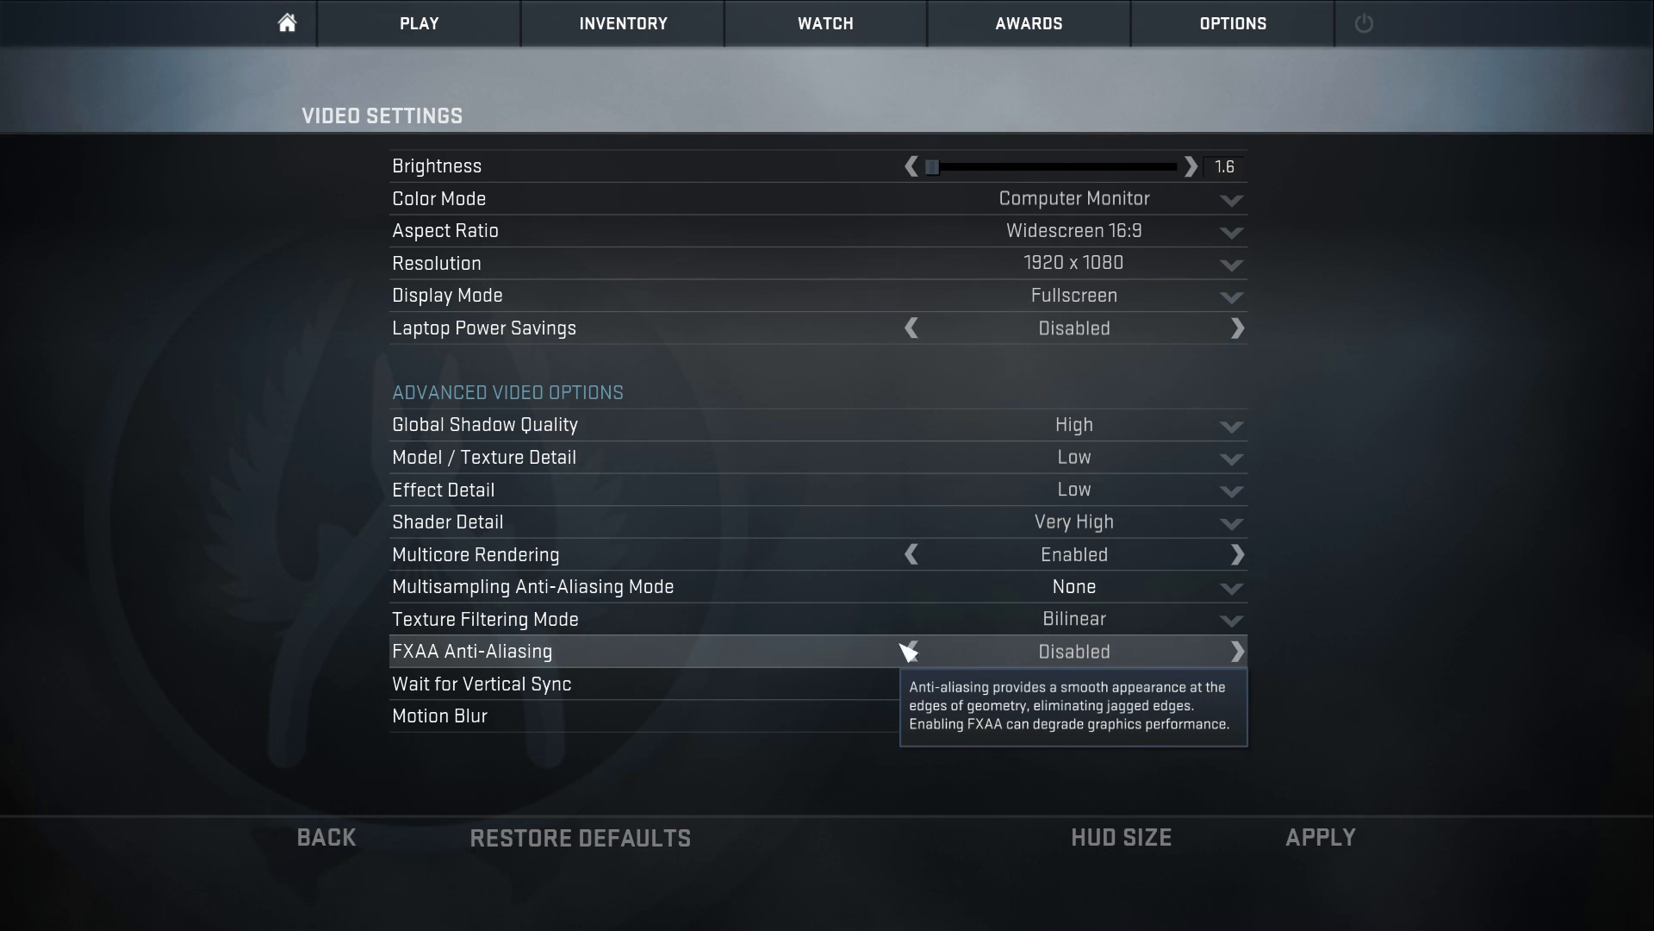
{"action": "mouse_move", "coordinate": [1474, 627]}
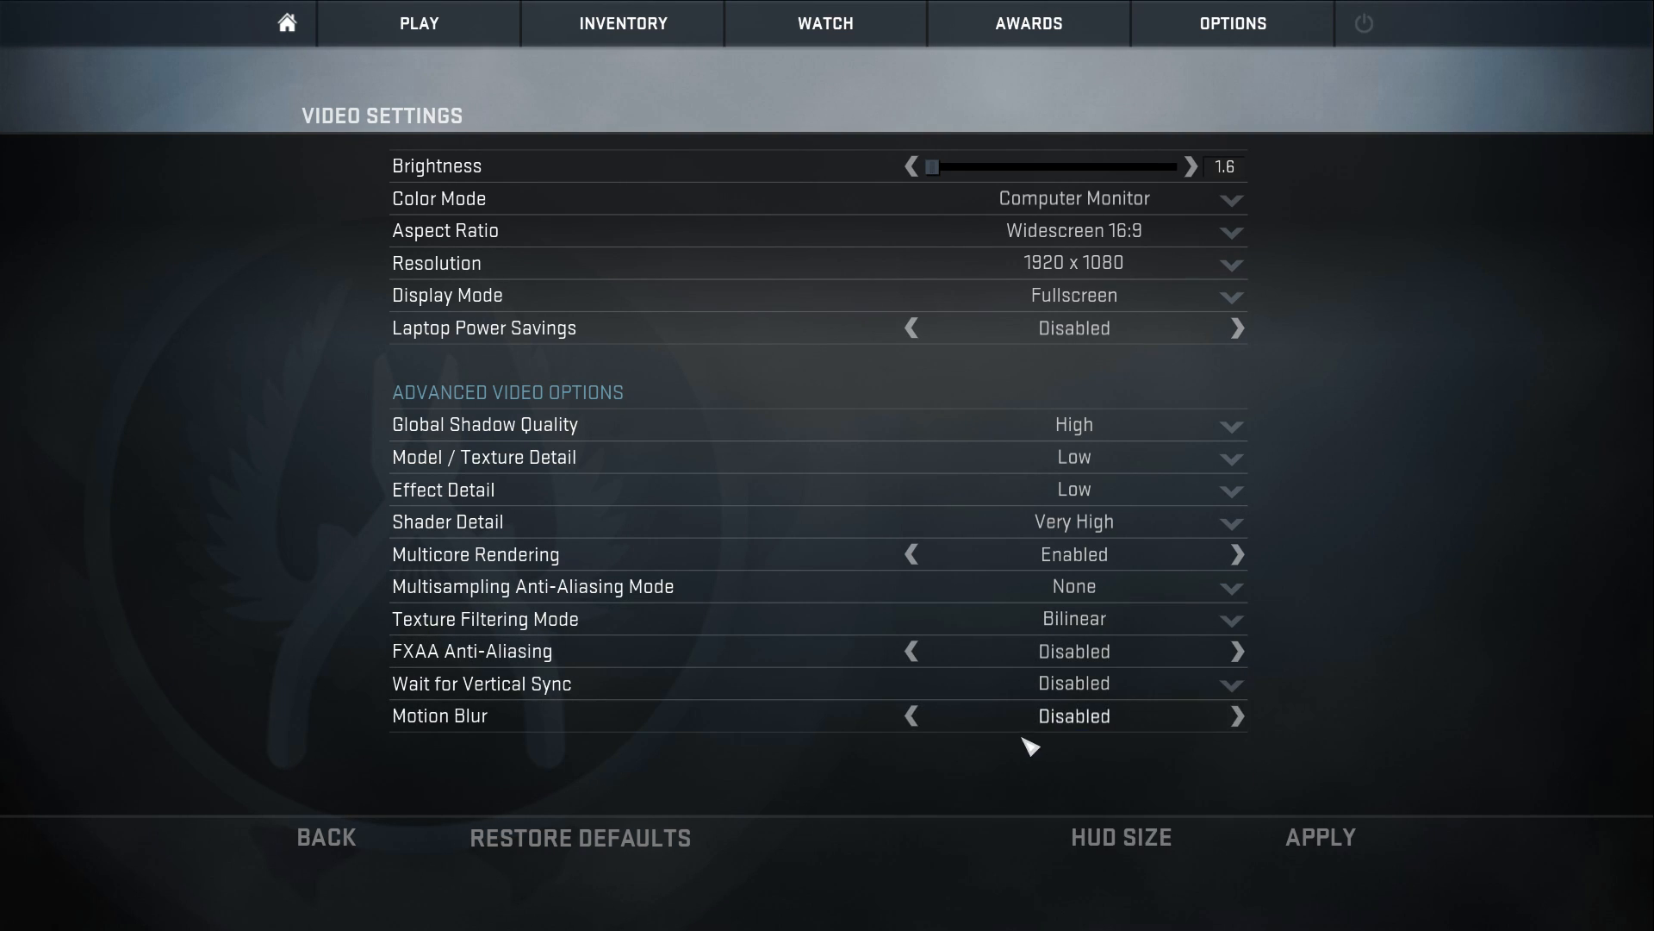
{"action": "mouse_move", "coordinate": [1367, 558]}
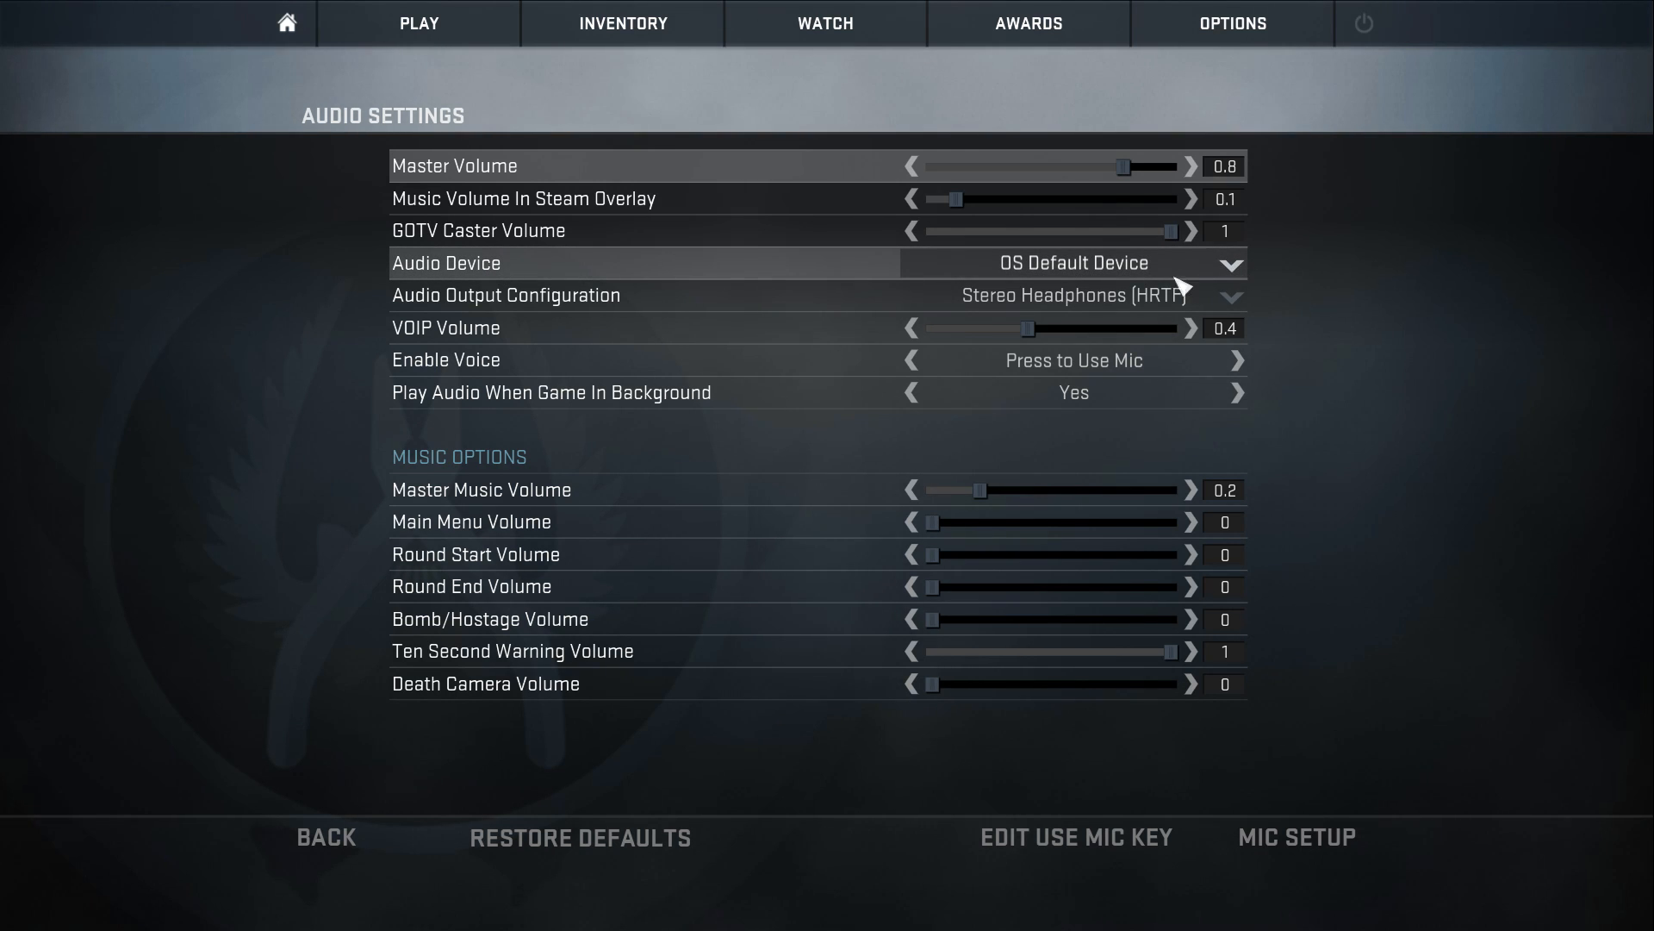
{"action": "mouse_move", "coordinate": [1259, 276]}
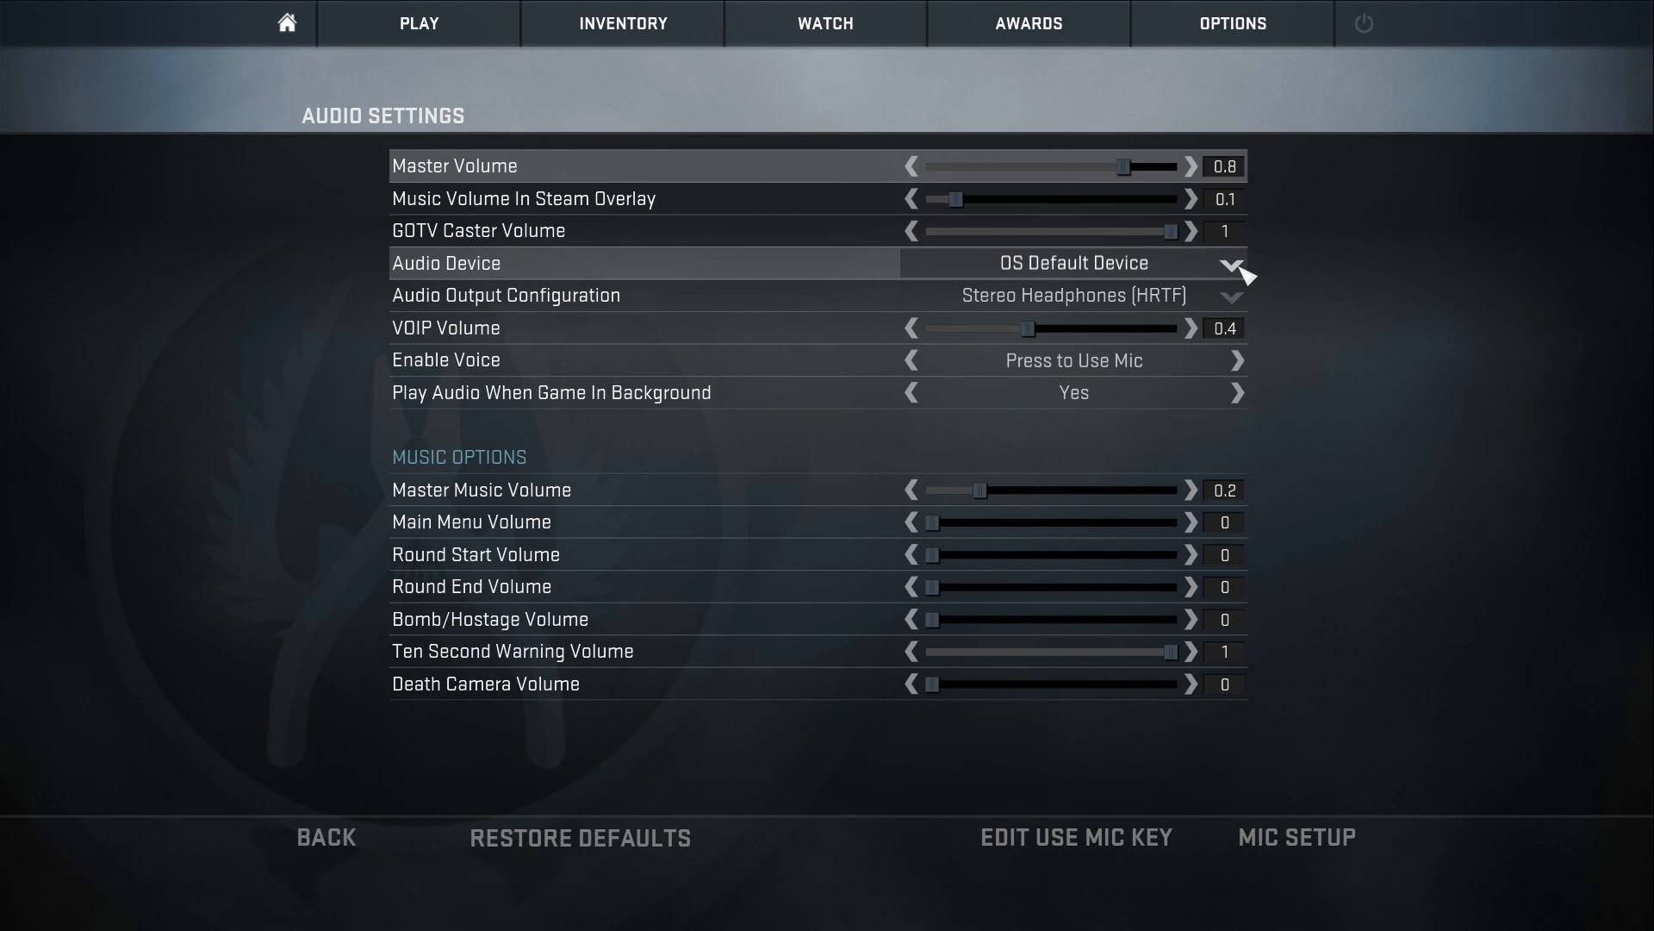
{"action": "mouse_move", "coordinate": [1074, 295]}
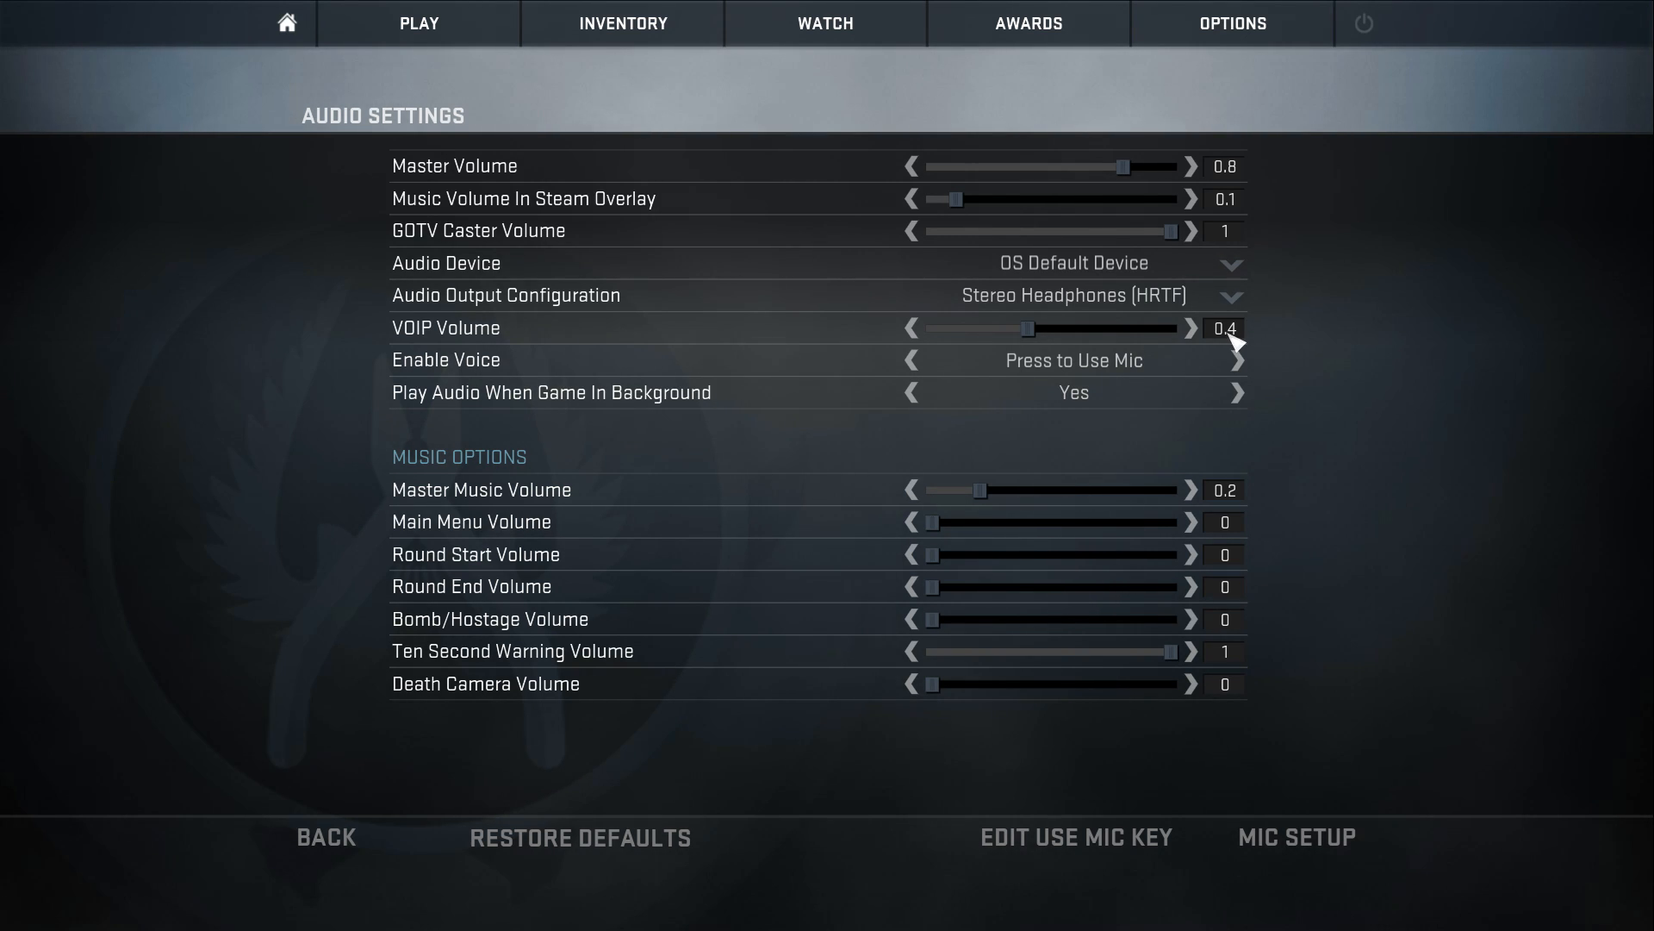
{"action": "mouse_move", "coordinate": [445, 327]}
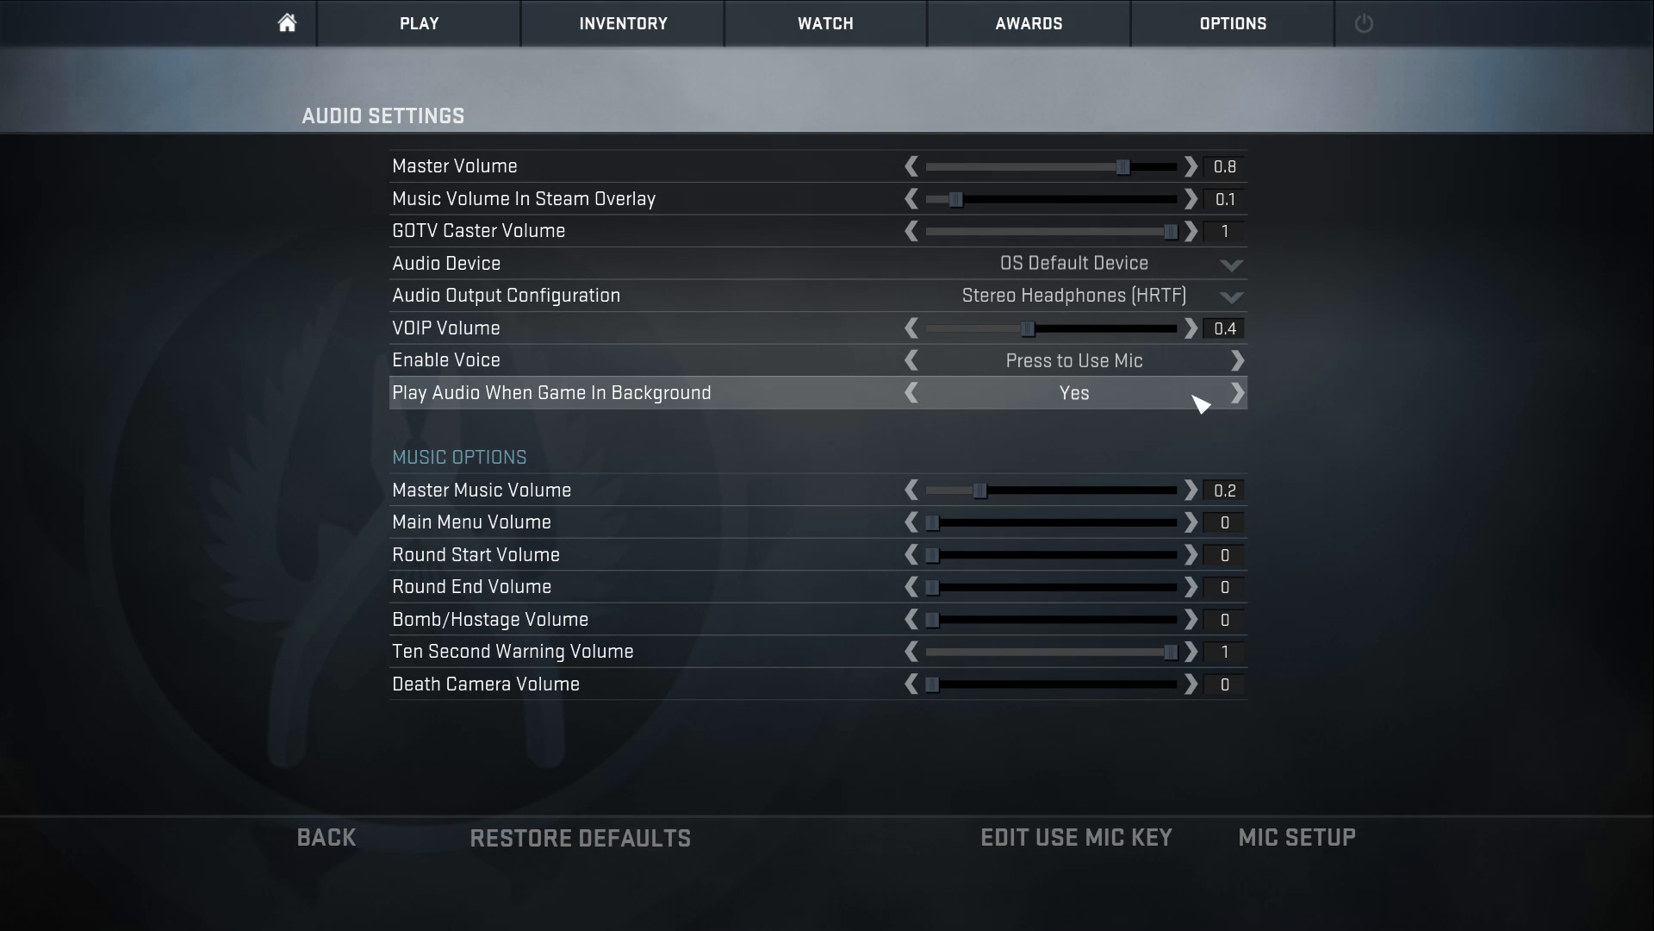
{"action": "mouse_move", "coordinate": [476, 407]}
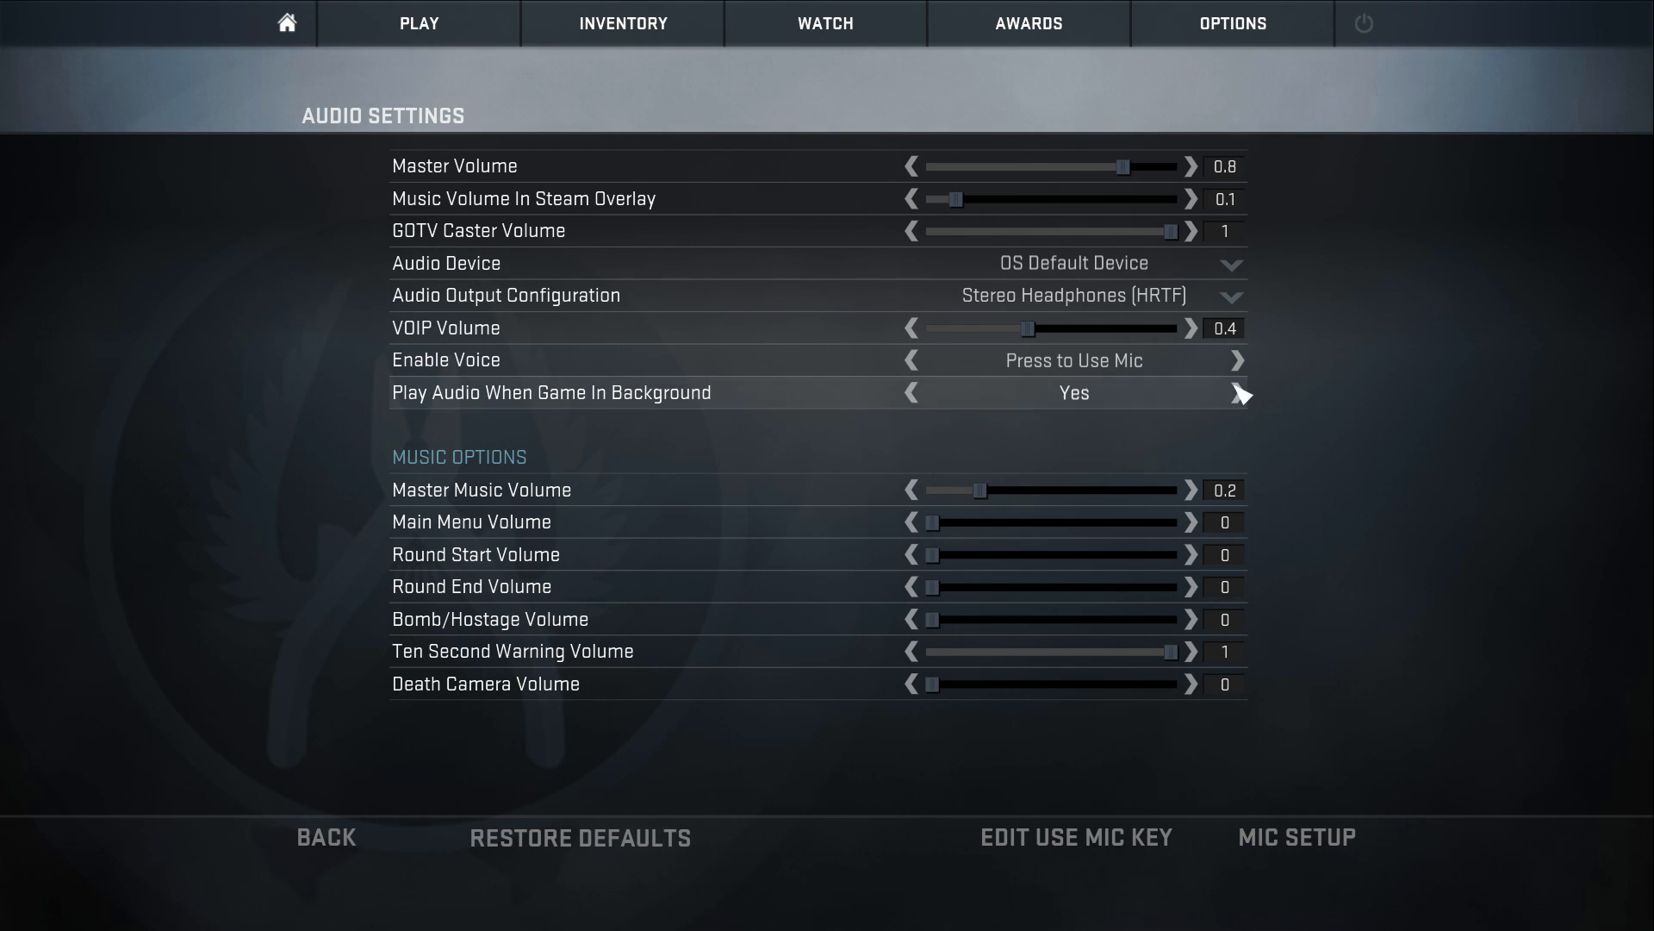
{"action": "mouse_move", "coordinate": [548, 502]}
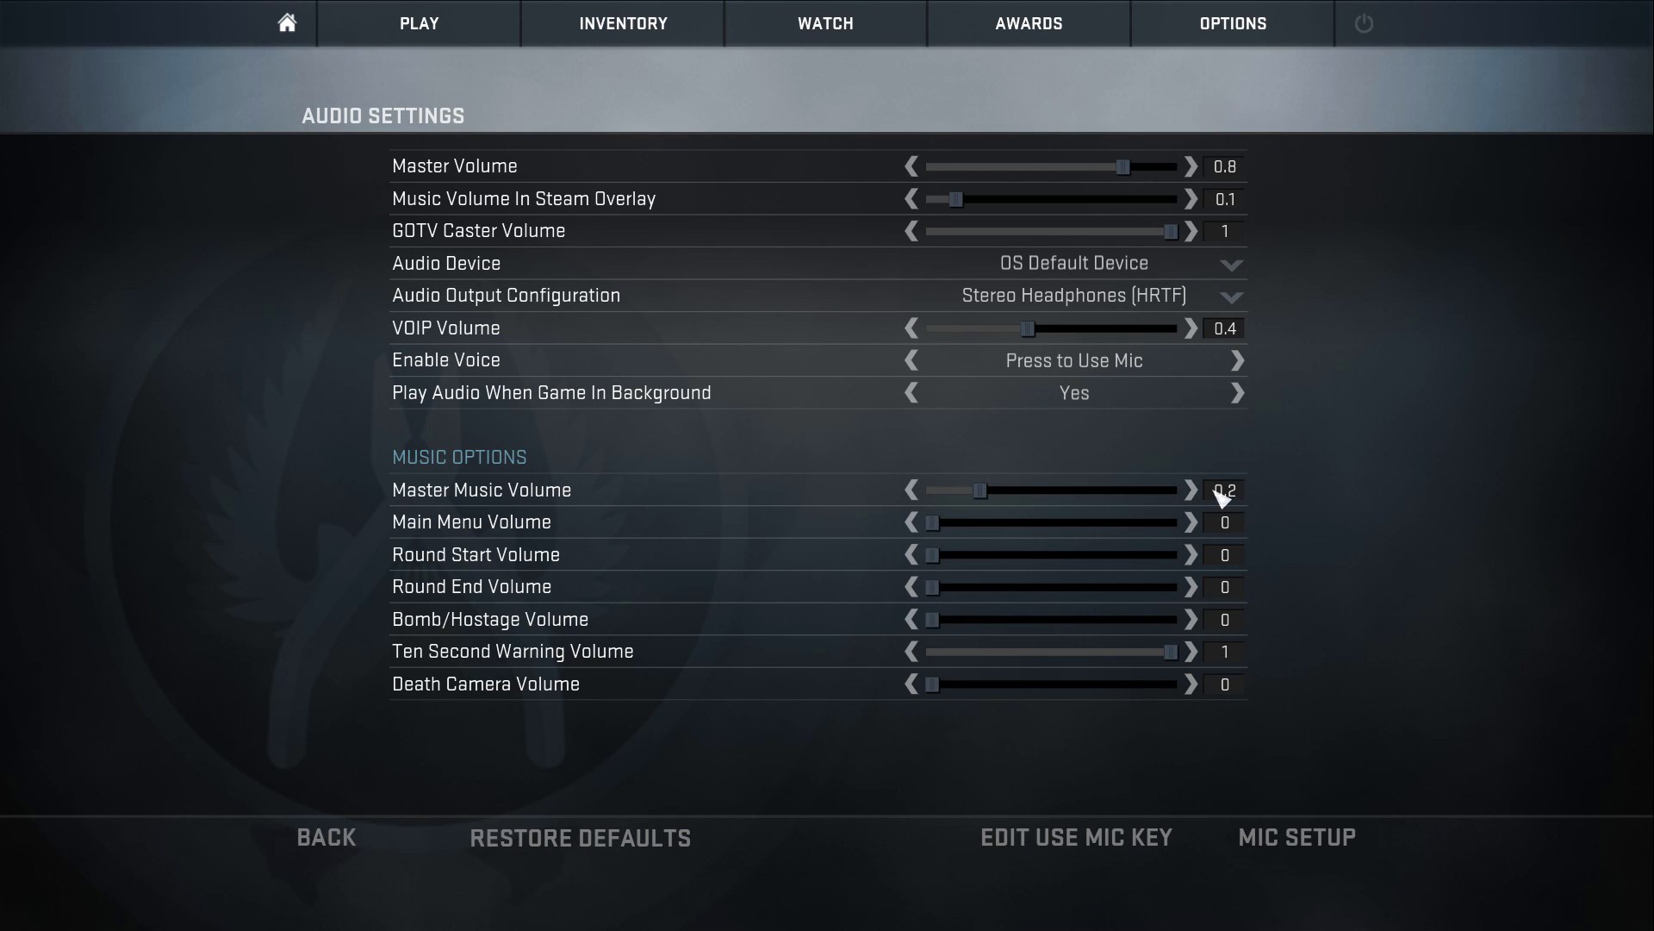
{"action": "mouse_move", "coordinate": [423, 662]}
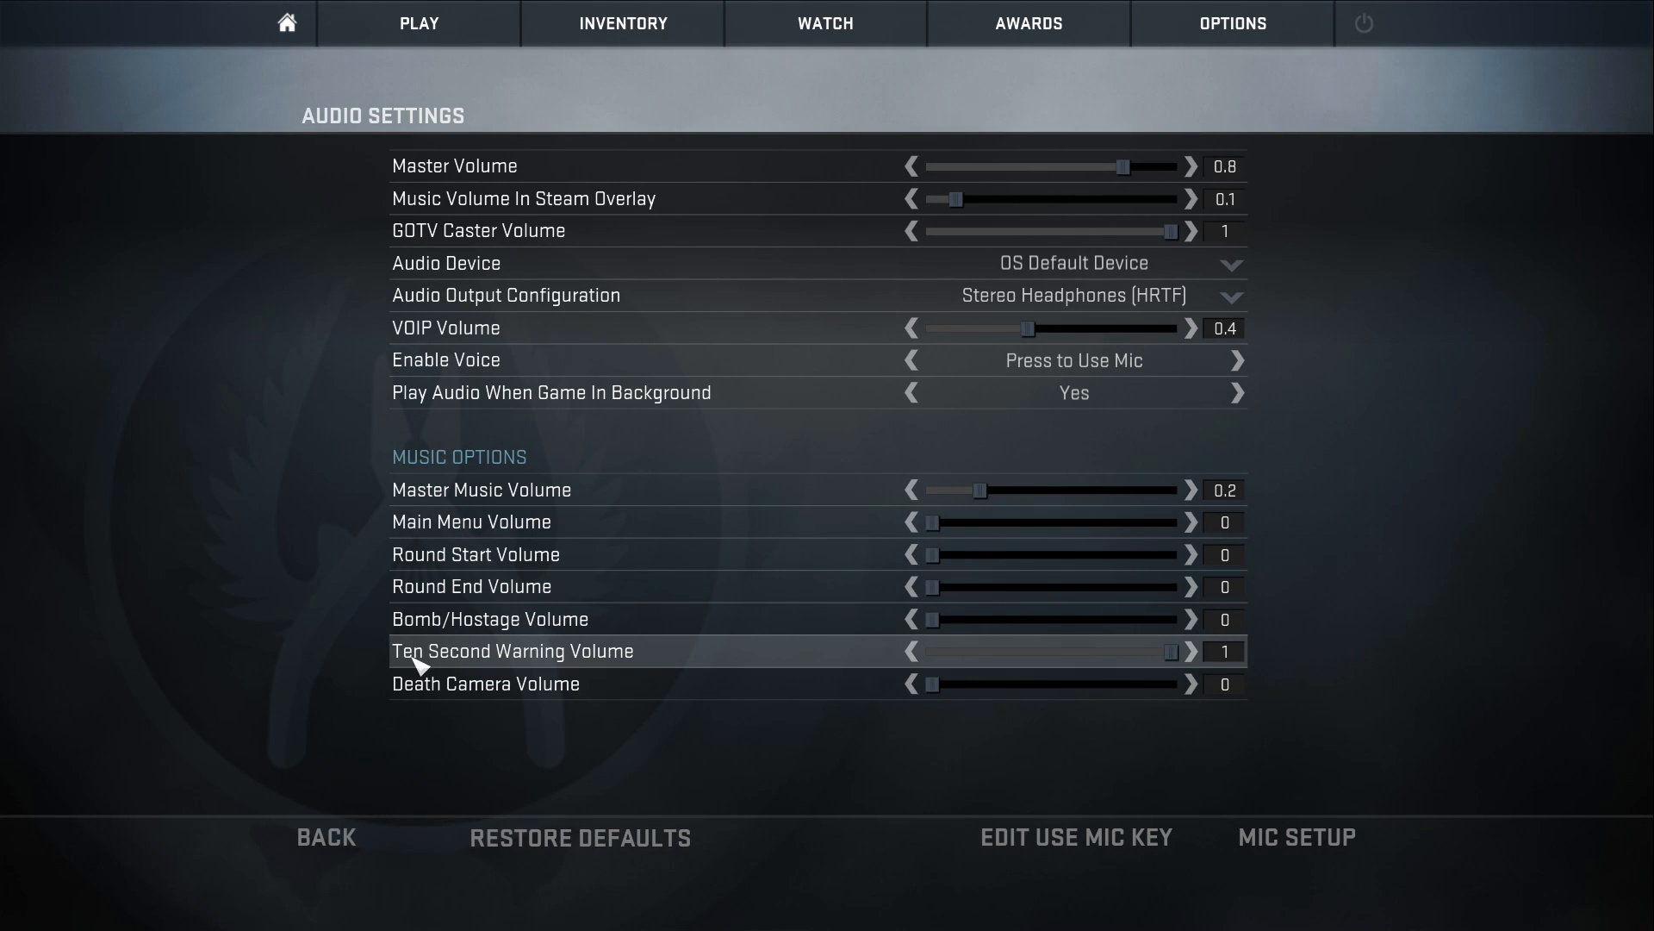
{"action": "mouse_move", "coordinate": [602, 660]}
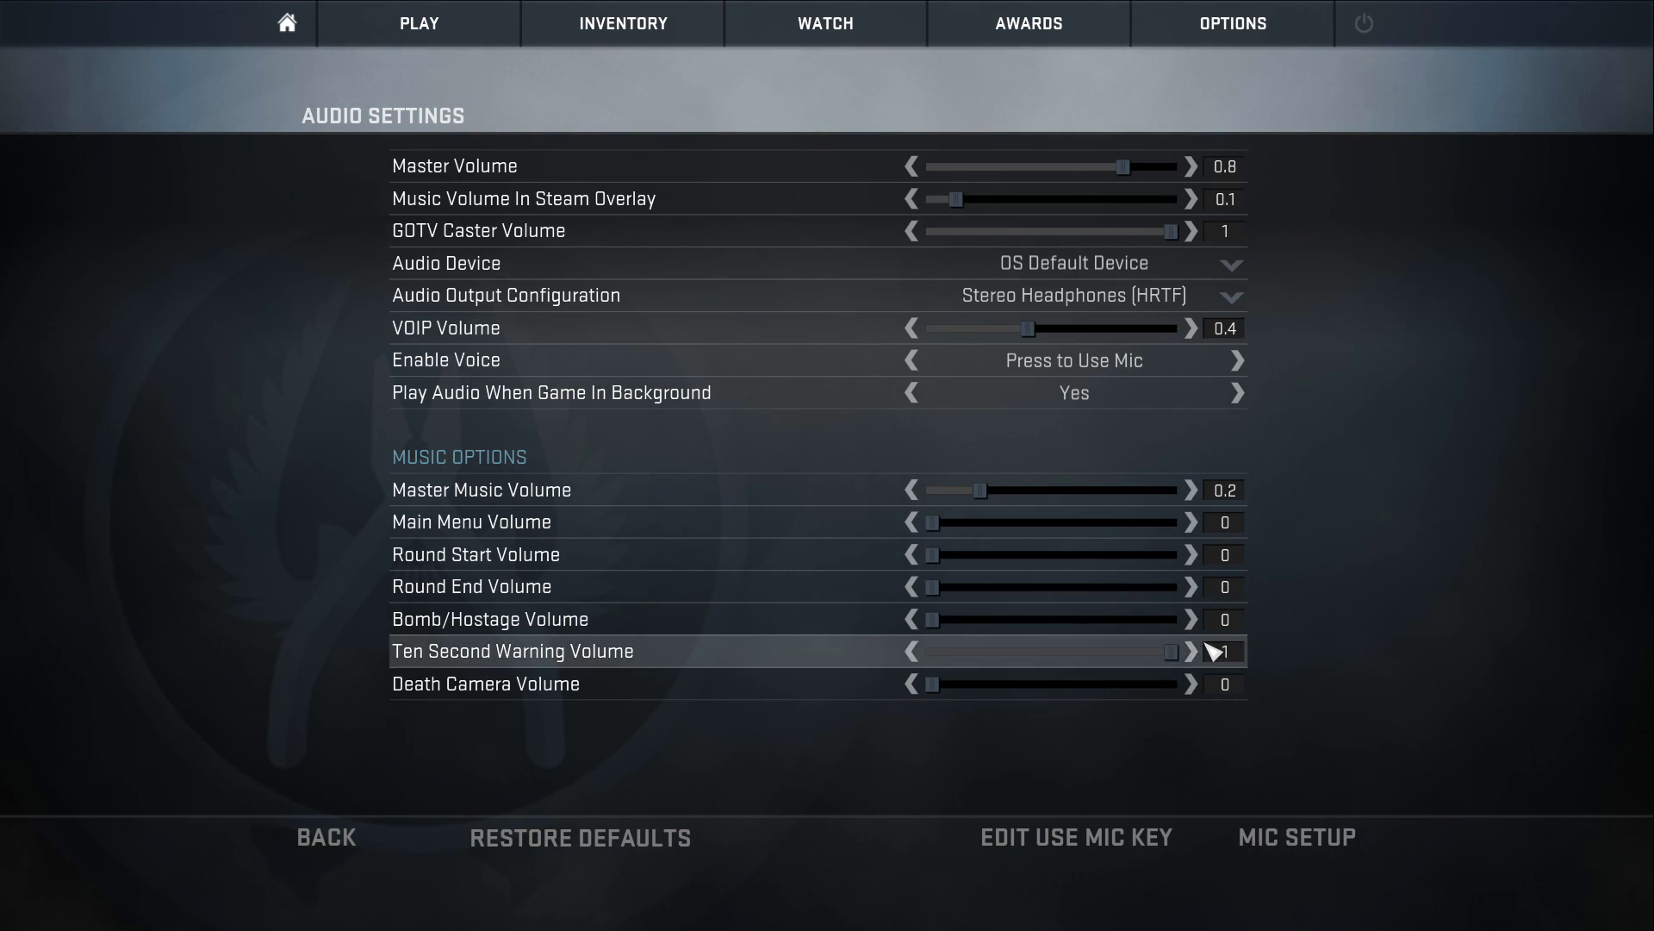
{"action": "left_click", "coordinate": [1191, 651]}
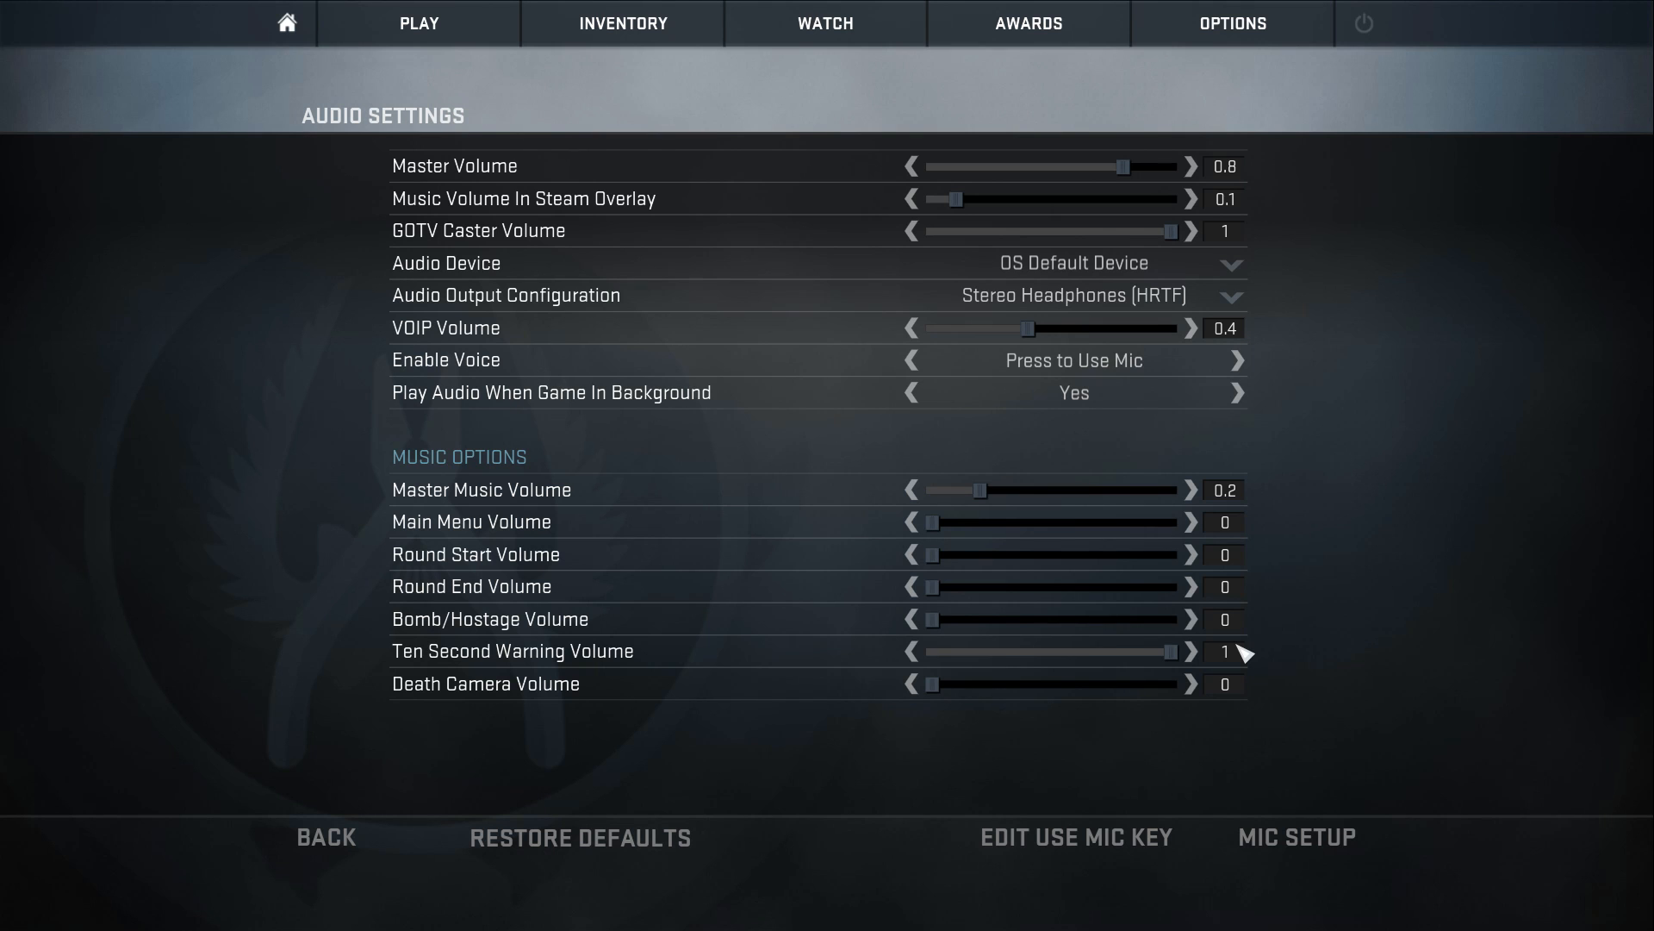
{"action": "mouse_move", "coordinate": [685, 658]}
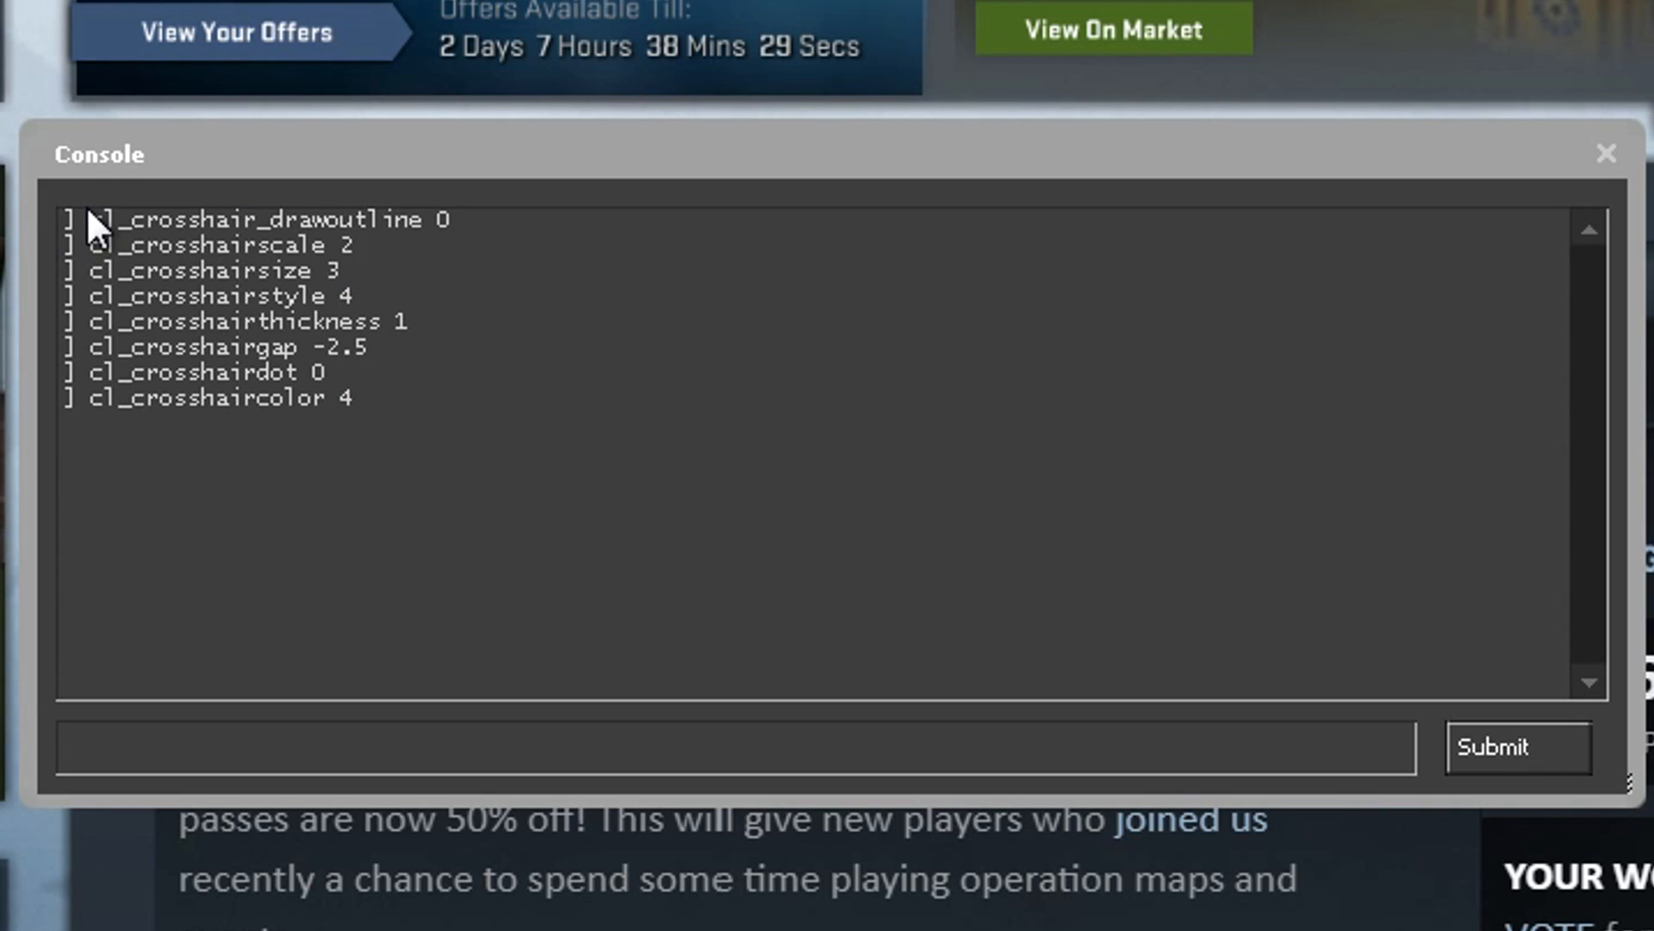
Step: Highlight the cl_crosshair commands in the console: outline 0, scale 2, size 3, style 4, gap -2.5, color 4
{"action": "left_click_drag", "start_coordinate": [94, 221], "coordinate": [448, 221]}
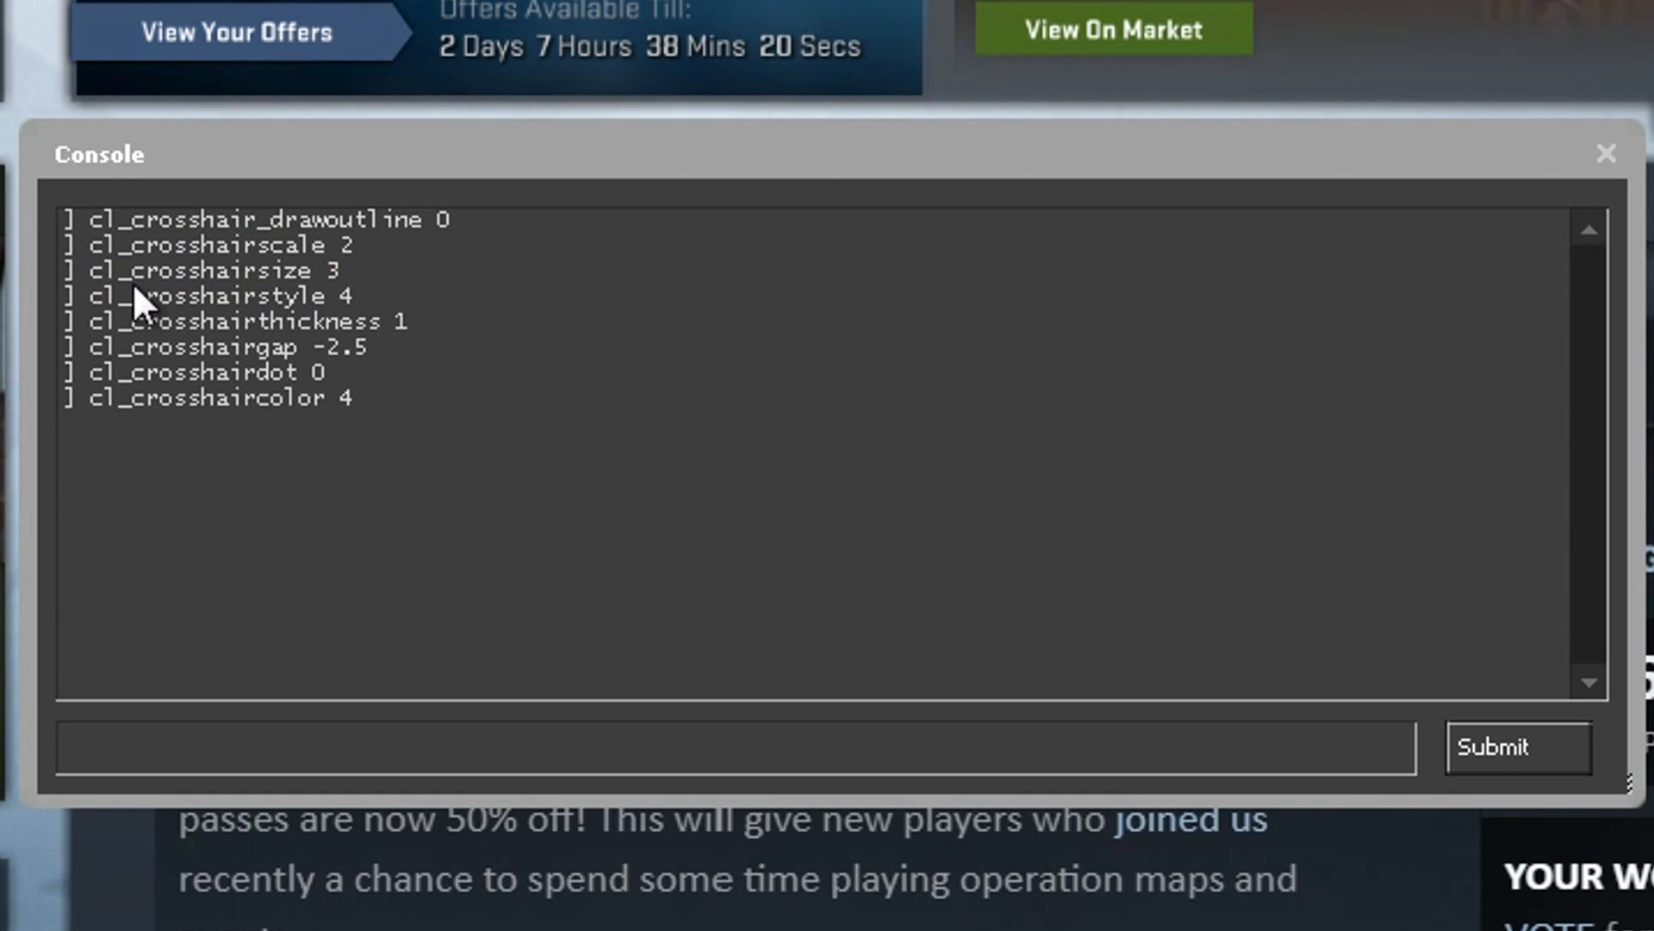
{"action": "mouse_move", "coordinate": [343, 307]}
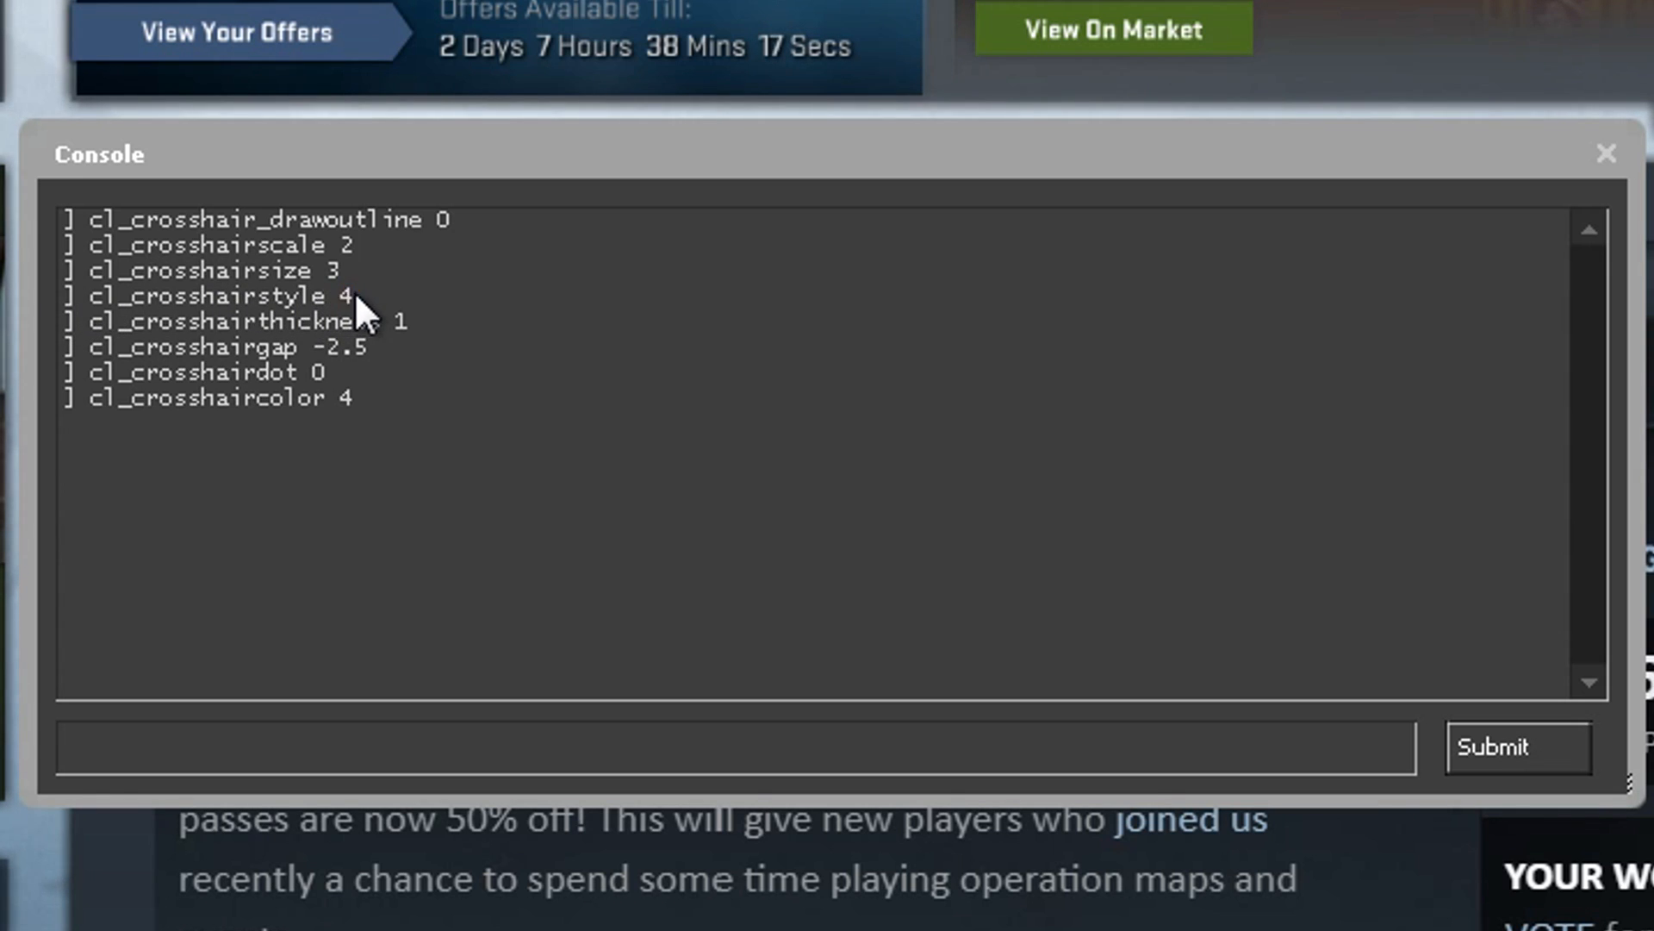
{"action": "mouse_move", "coordinate": [206, 327]}
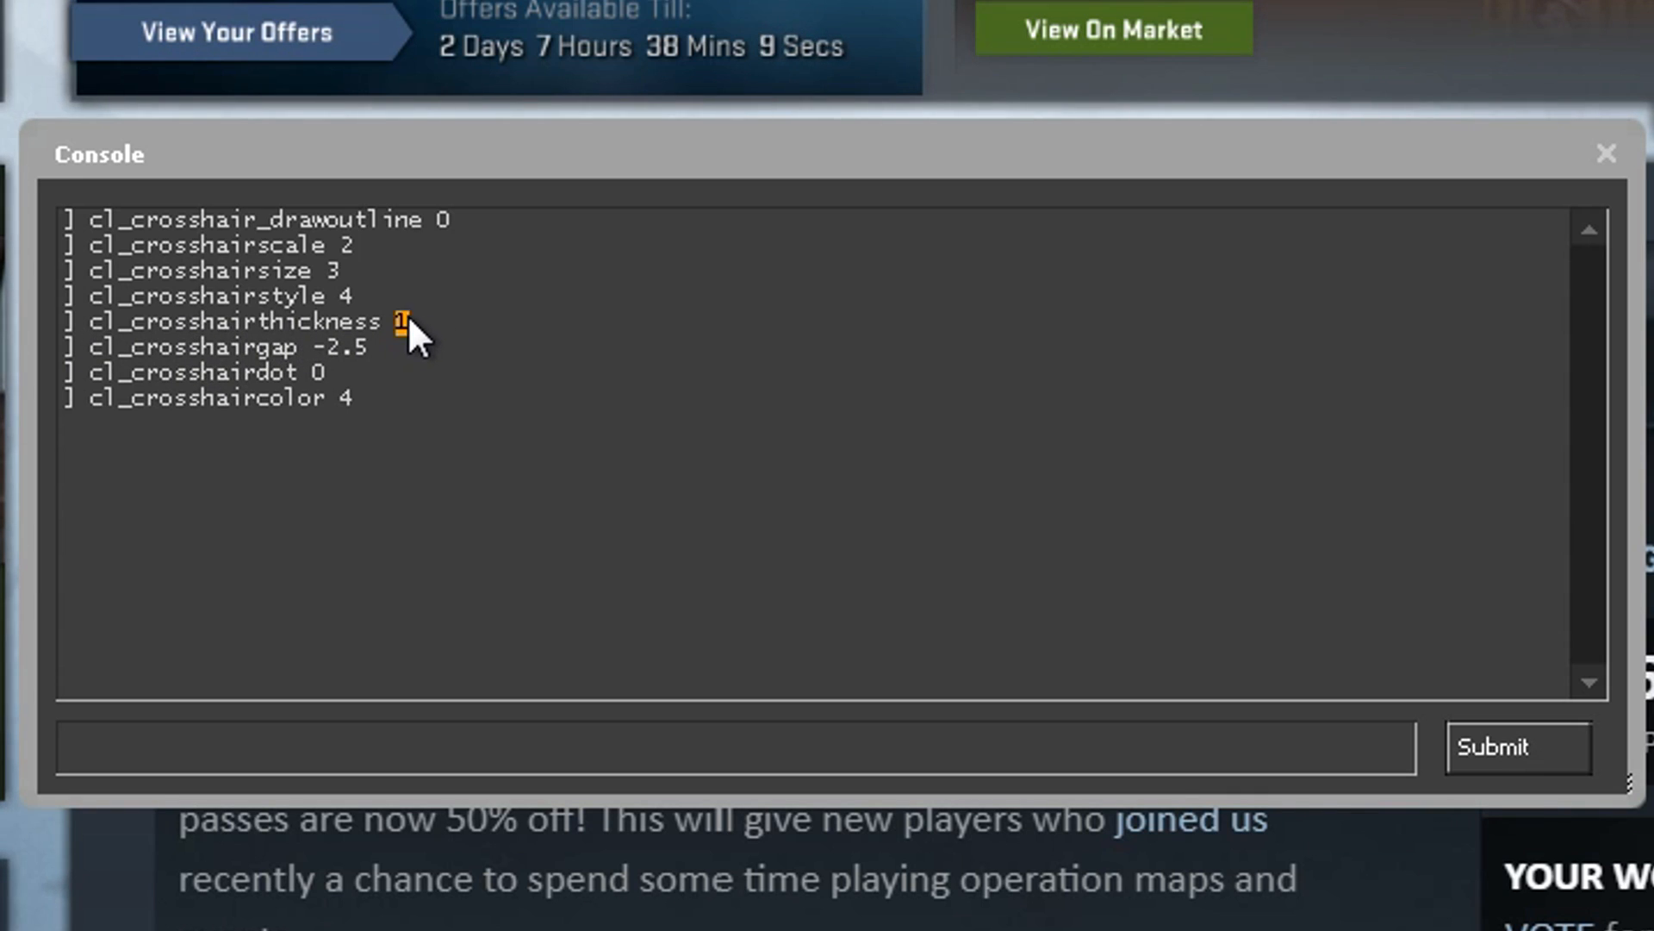
{"action": "mouse_move", "coordinate": [374, 364]}
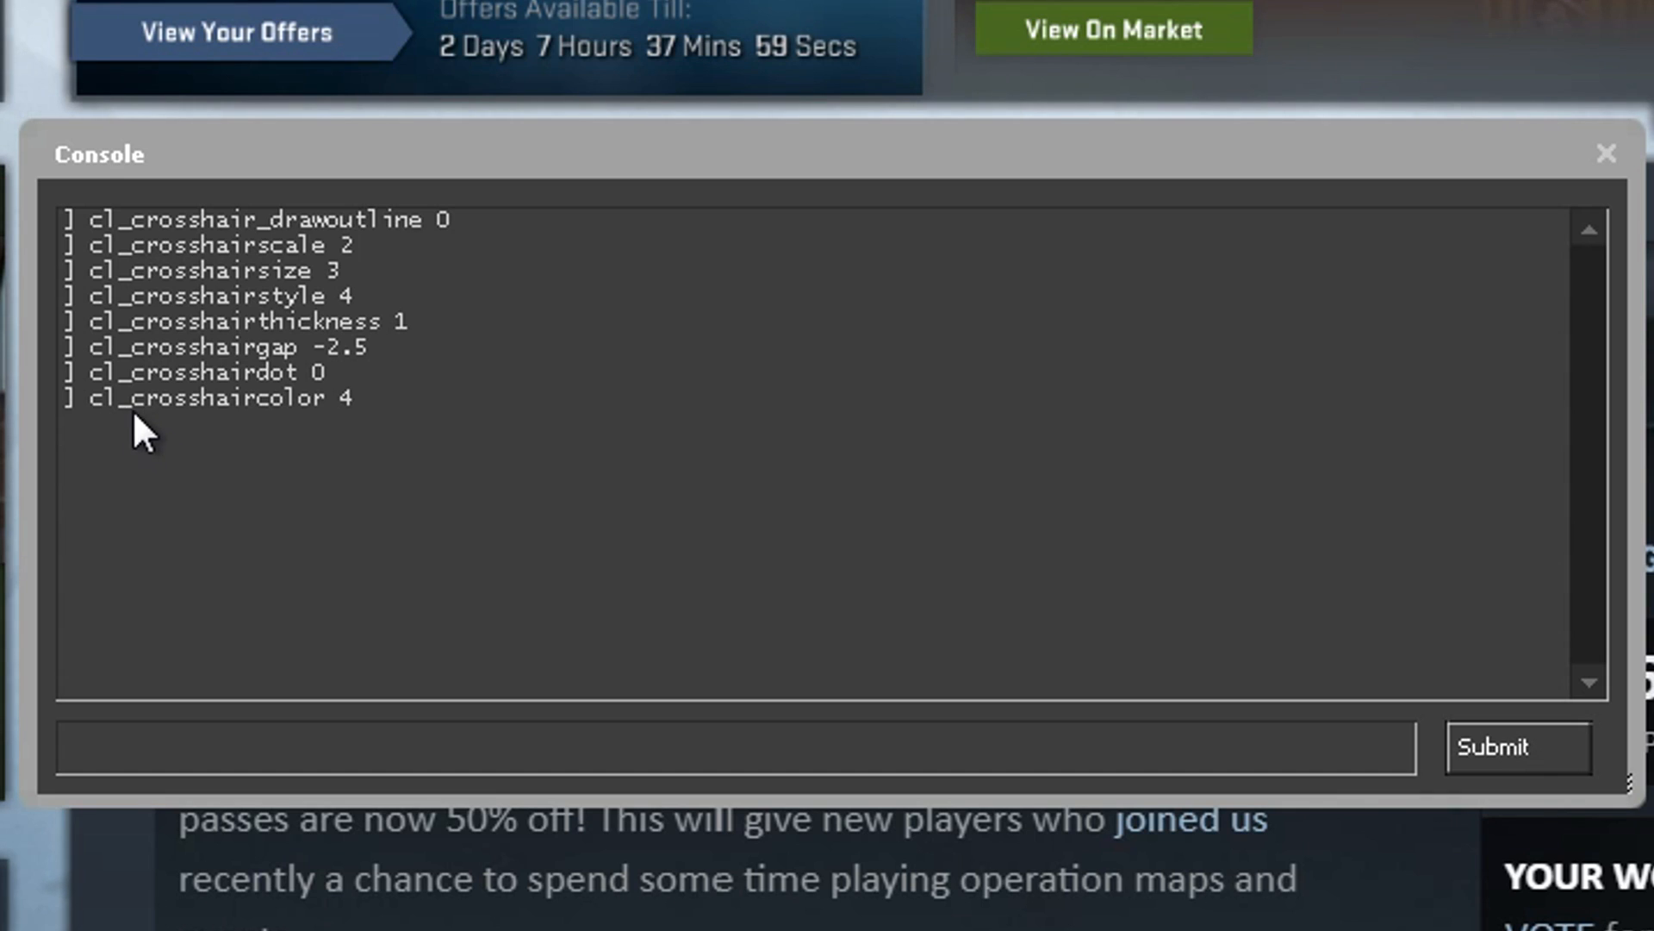
{"action": "mouse_move", "coordinate": [348, 422]}
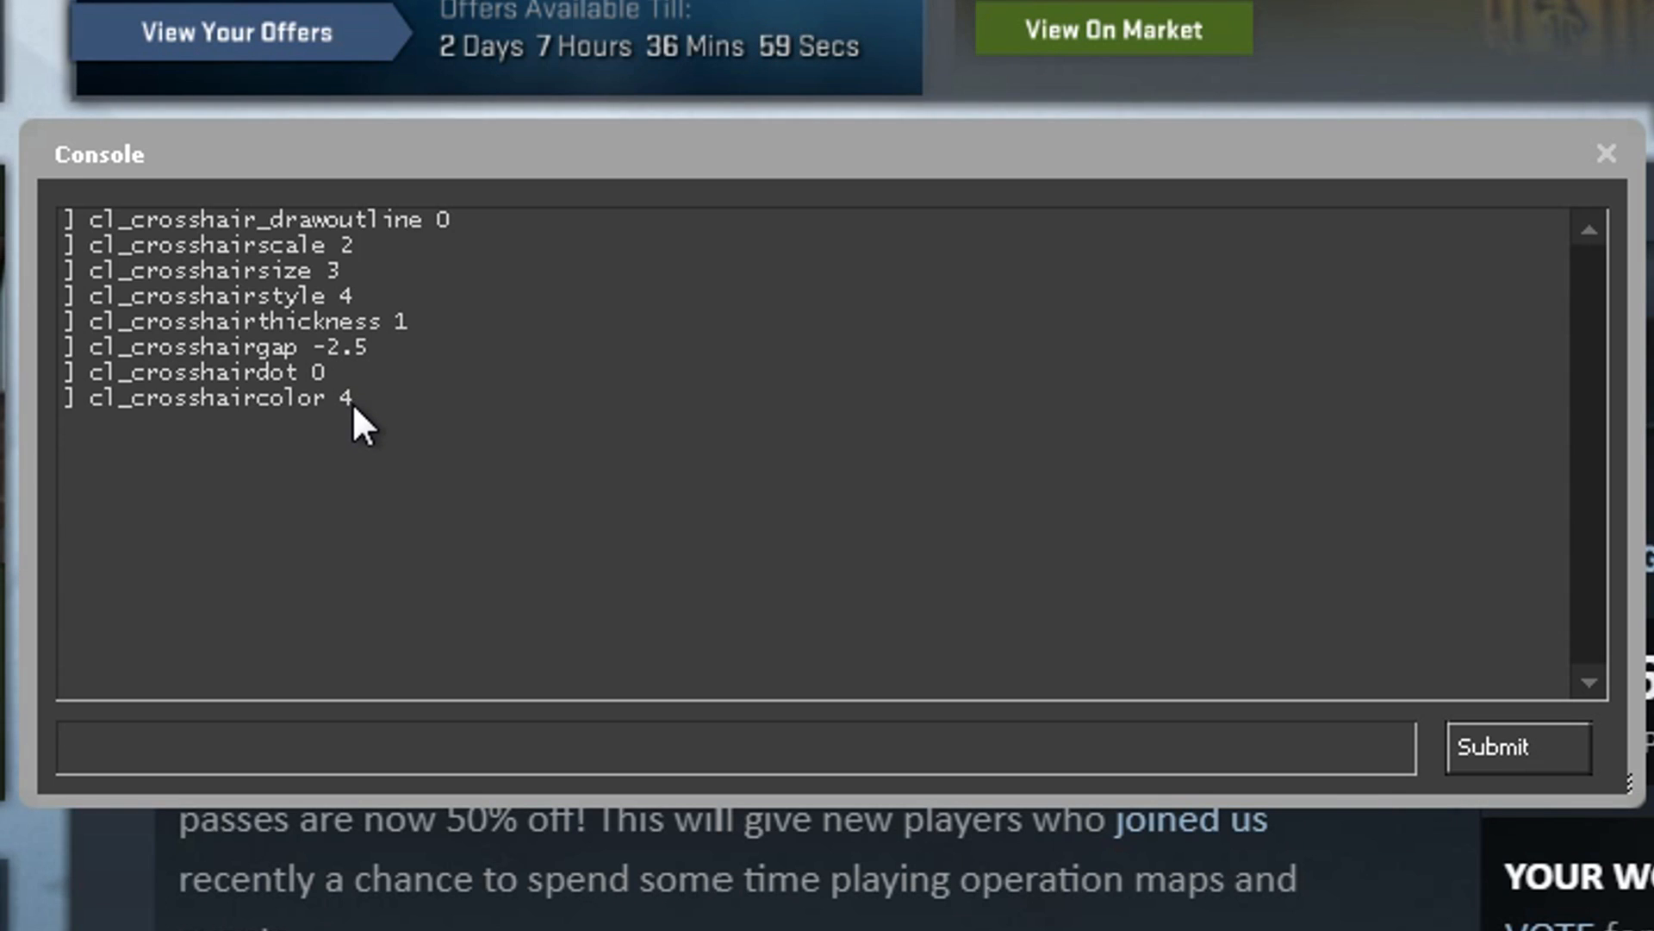
{"action": "mouse_move", "coordinate": [84, 243]}
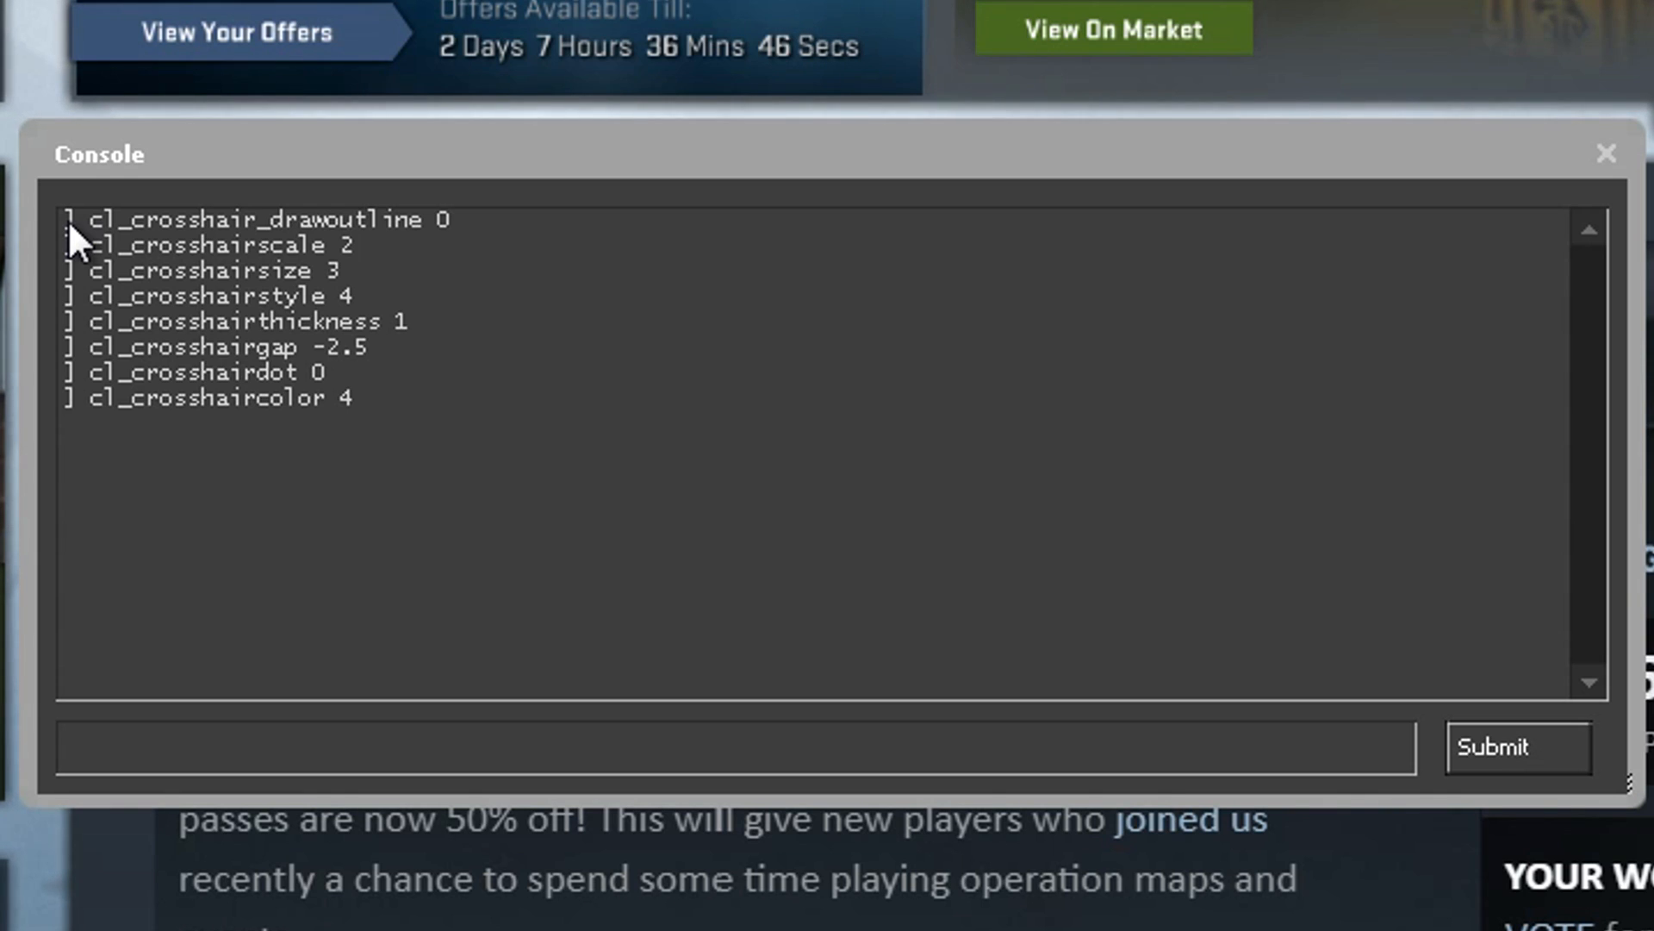
{"action": "mouse_move", "coordinate": [327, 728]}
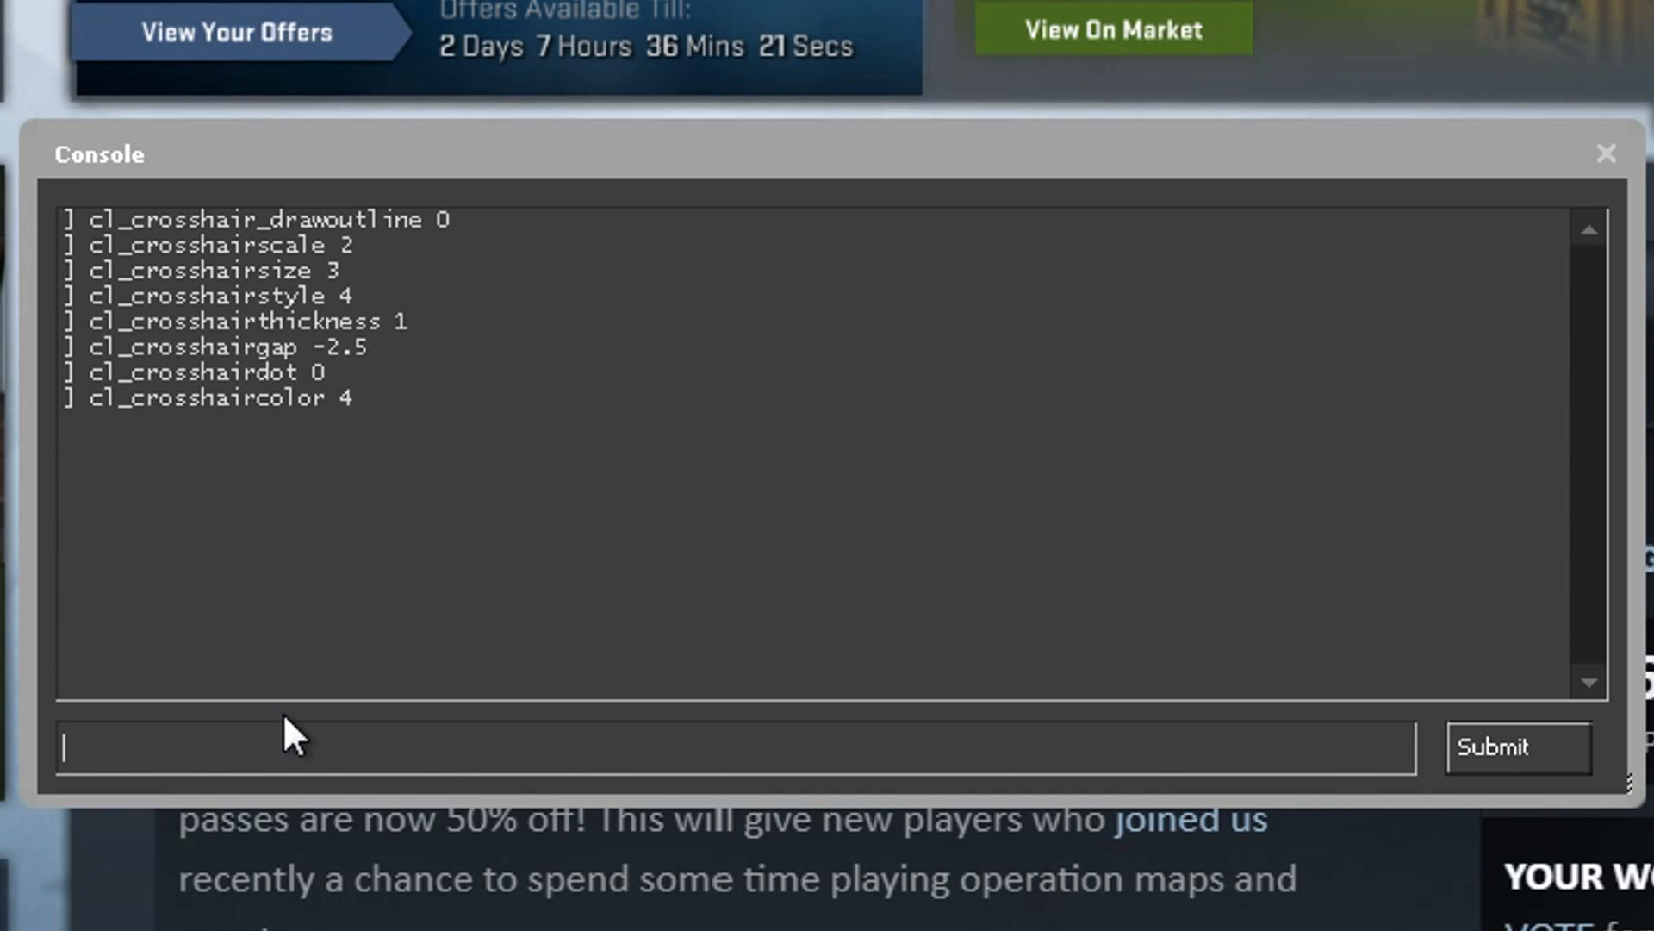
Step: Enter an r_cleardecals key bind in the console input line
{"action": "type", "text": "r"}
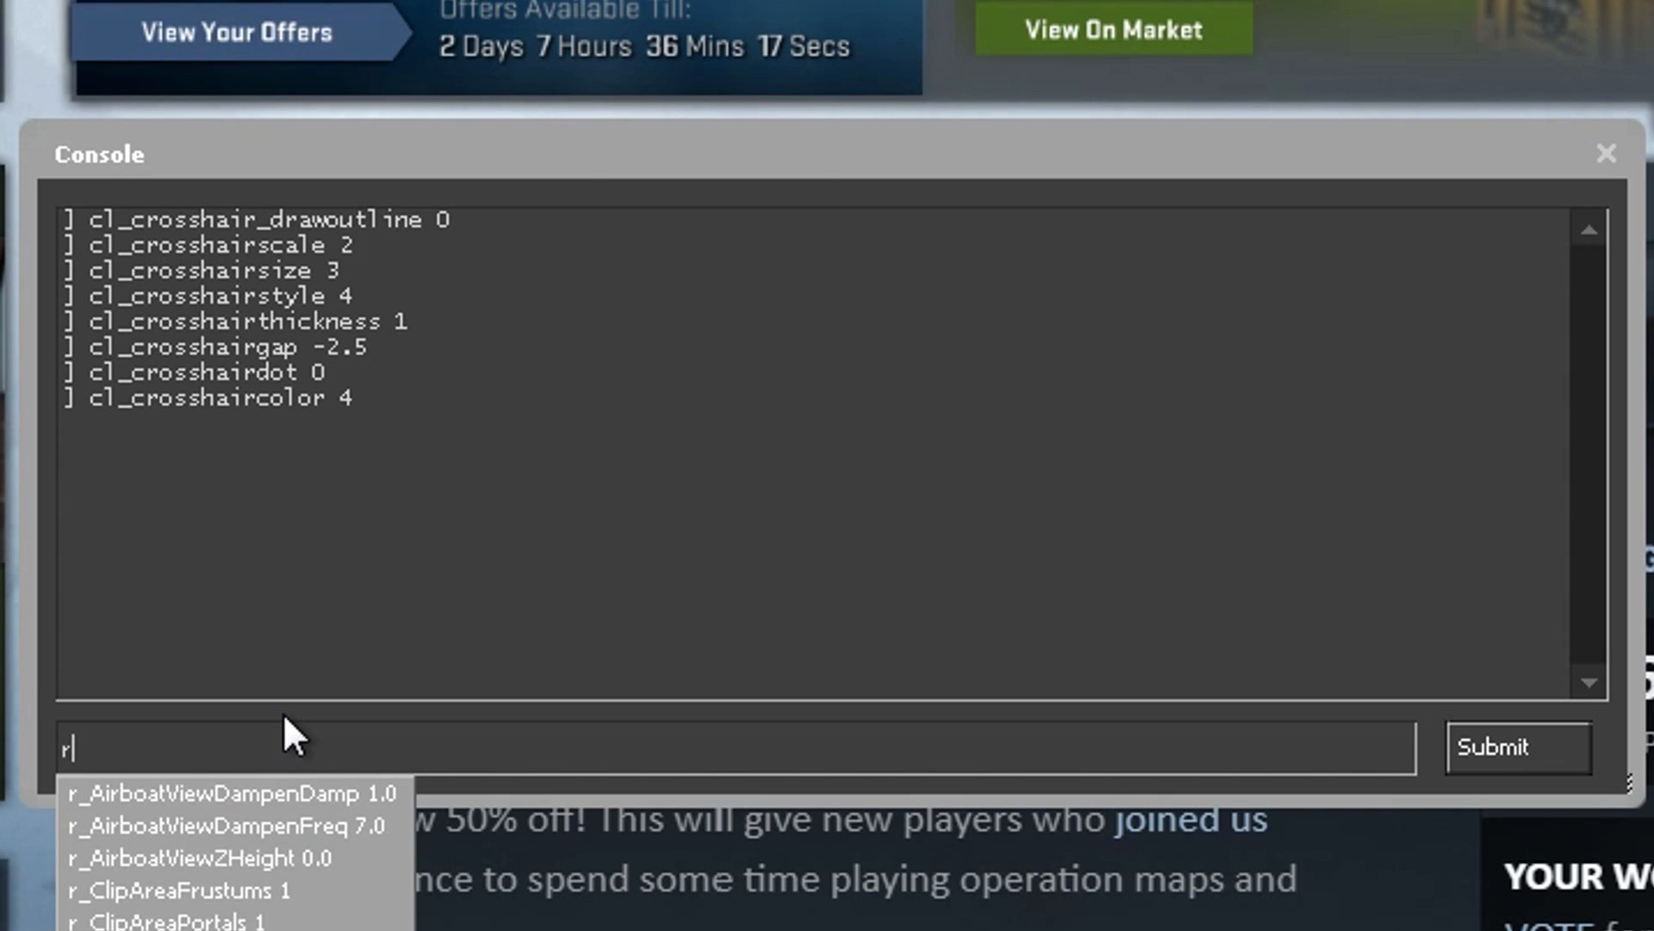
{"action": "type", "text": "_cleardecals"}
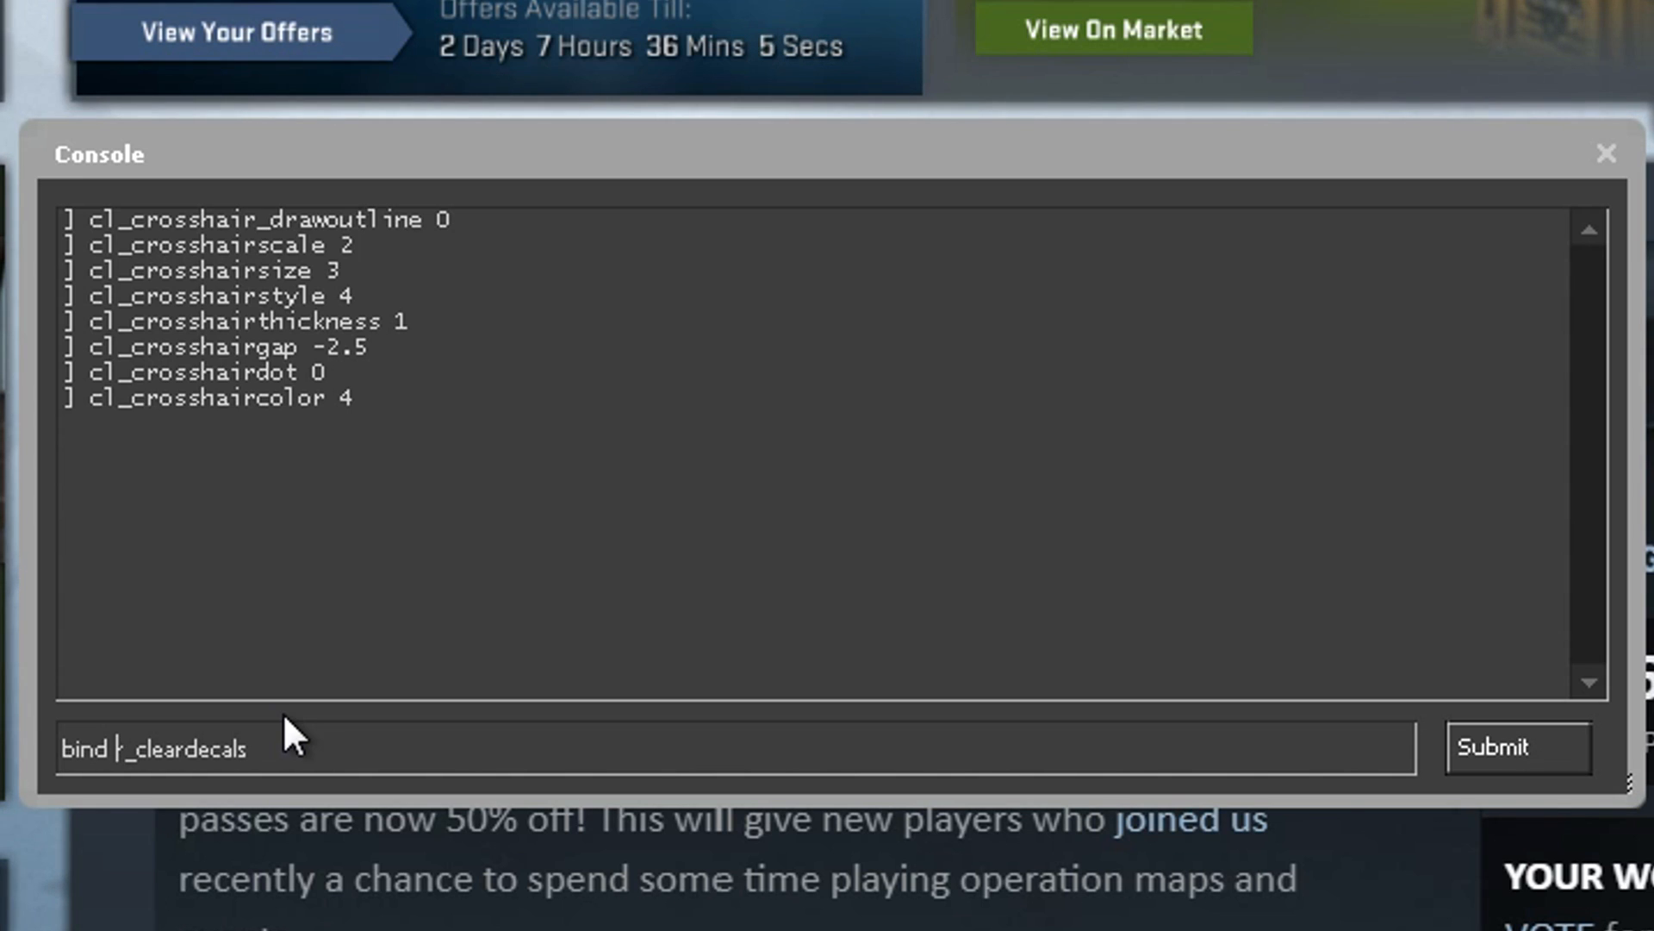
{"action": "type", "text": "h"}
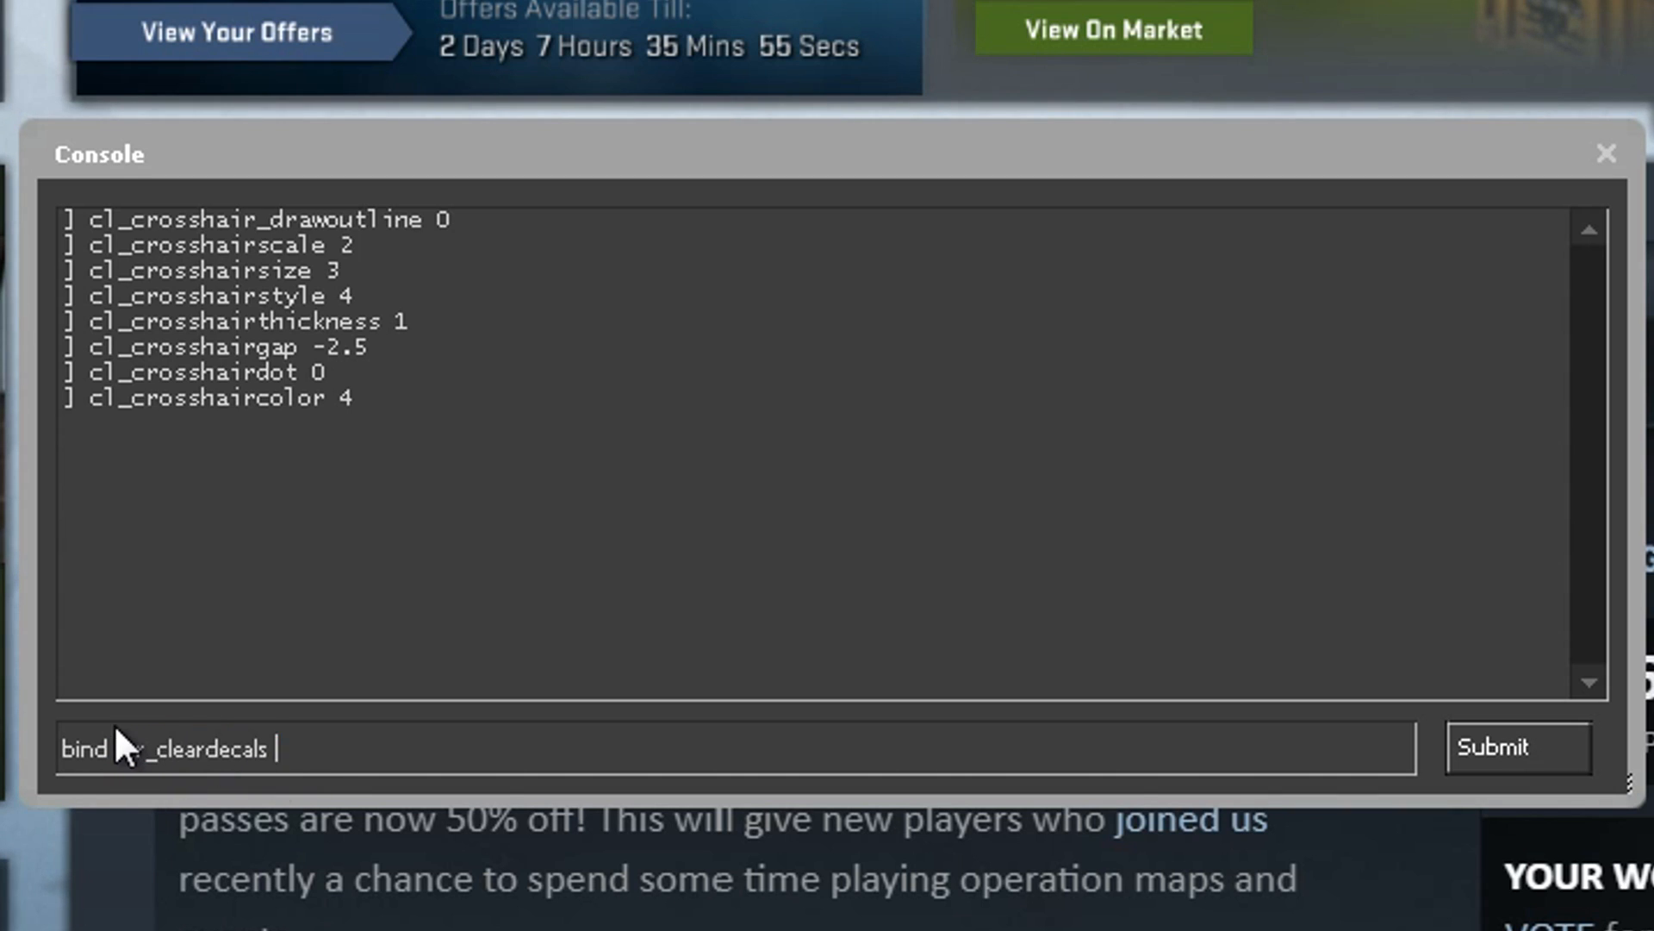
{"action": "type", "text": "h"}
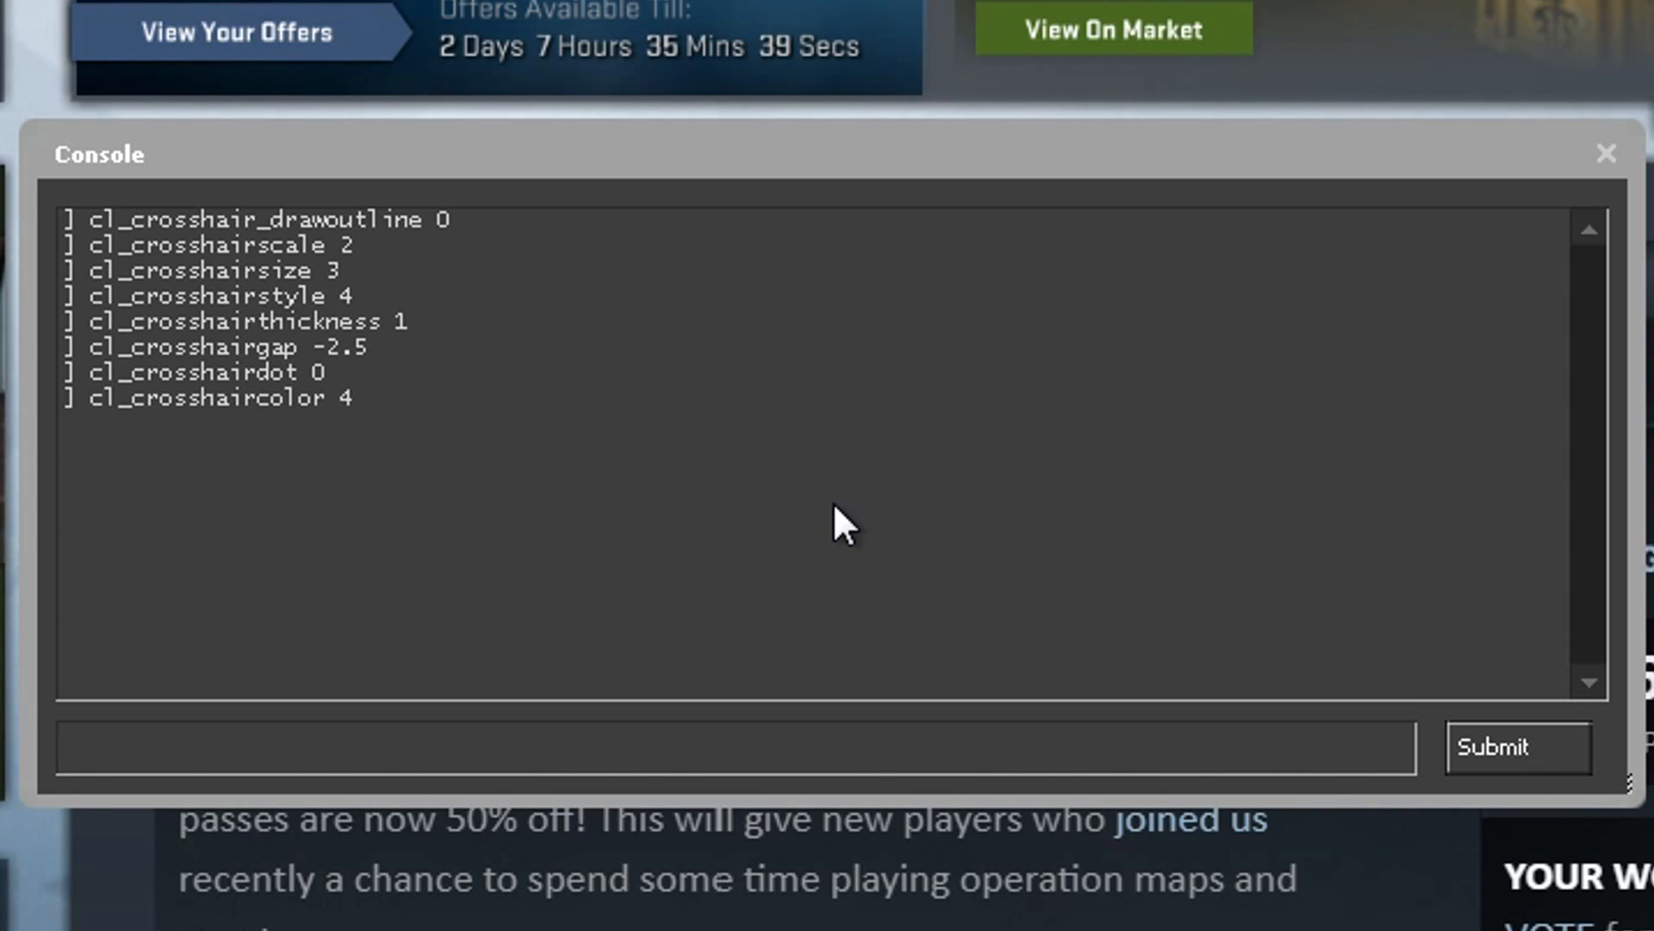
{"action": "left_click", "coordinate": [734, 746]}
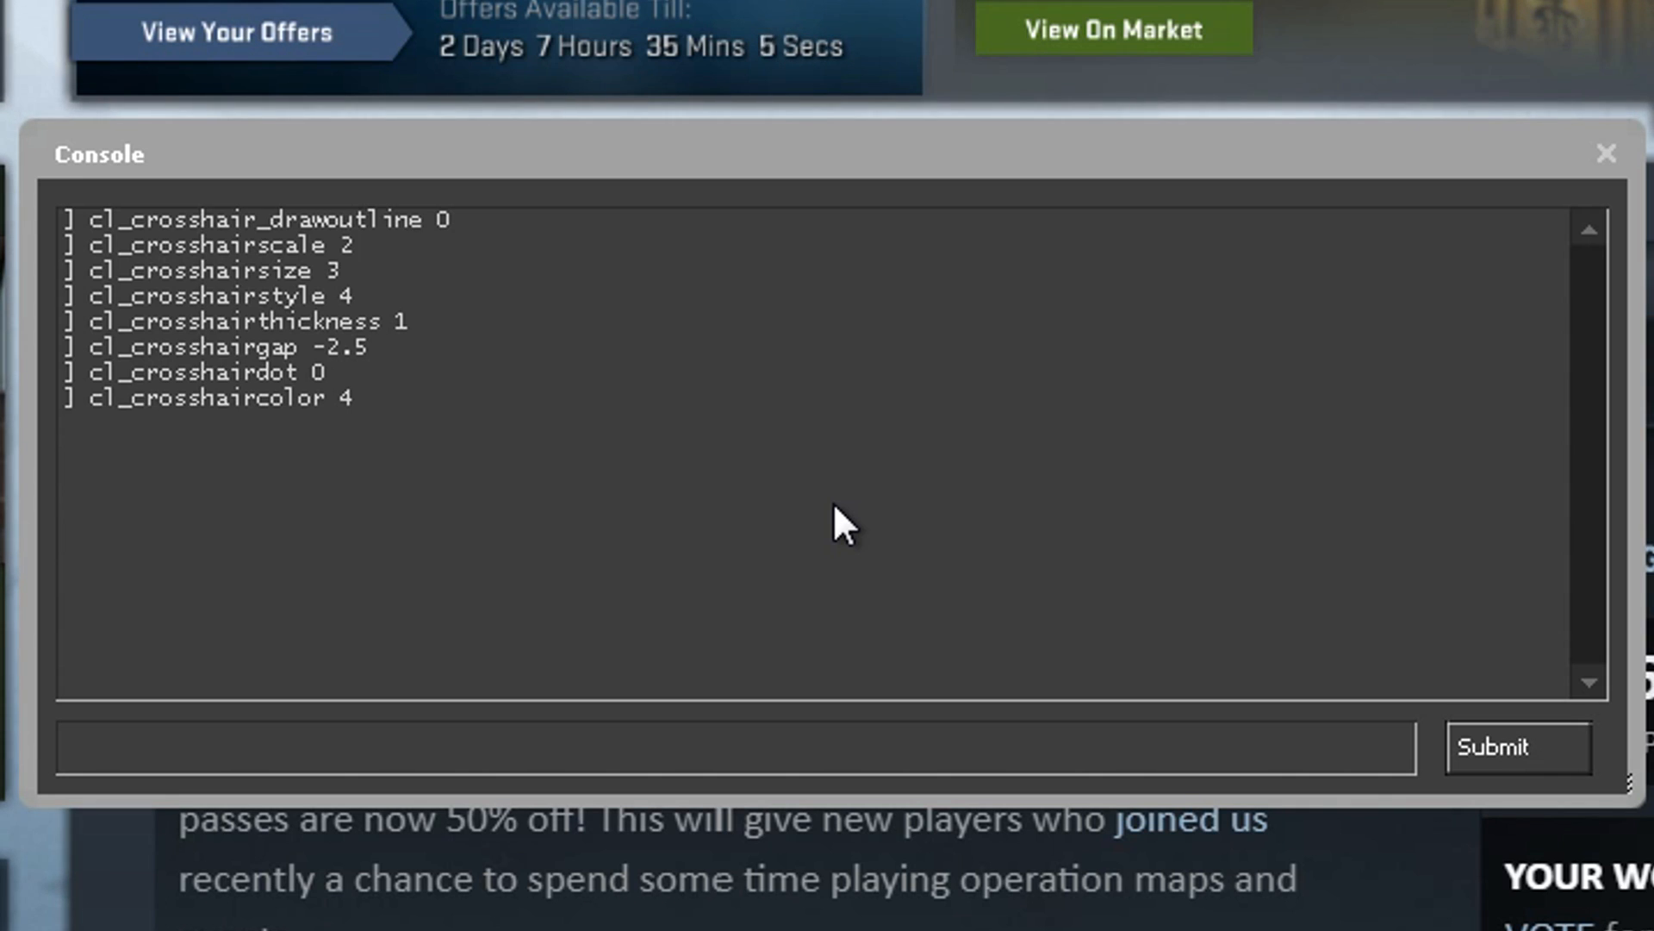
{"action": "left_click", "coordinate": [734, 746]}
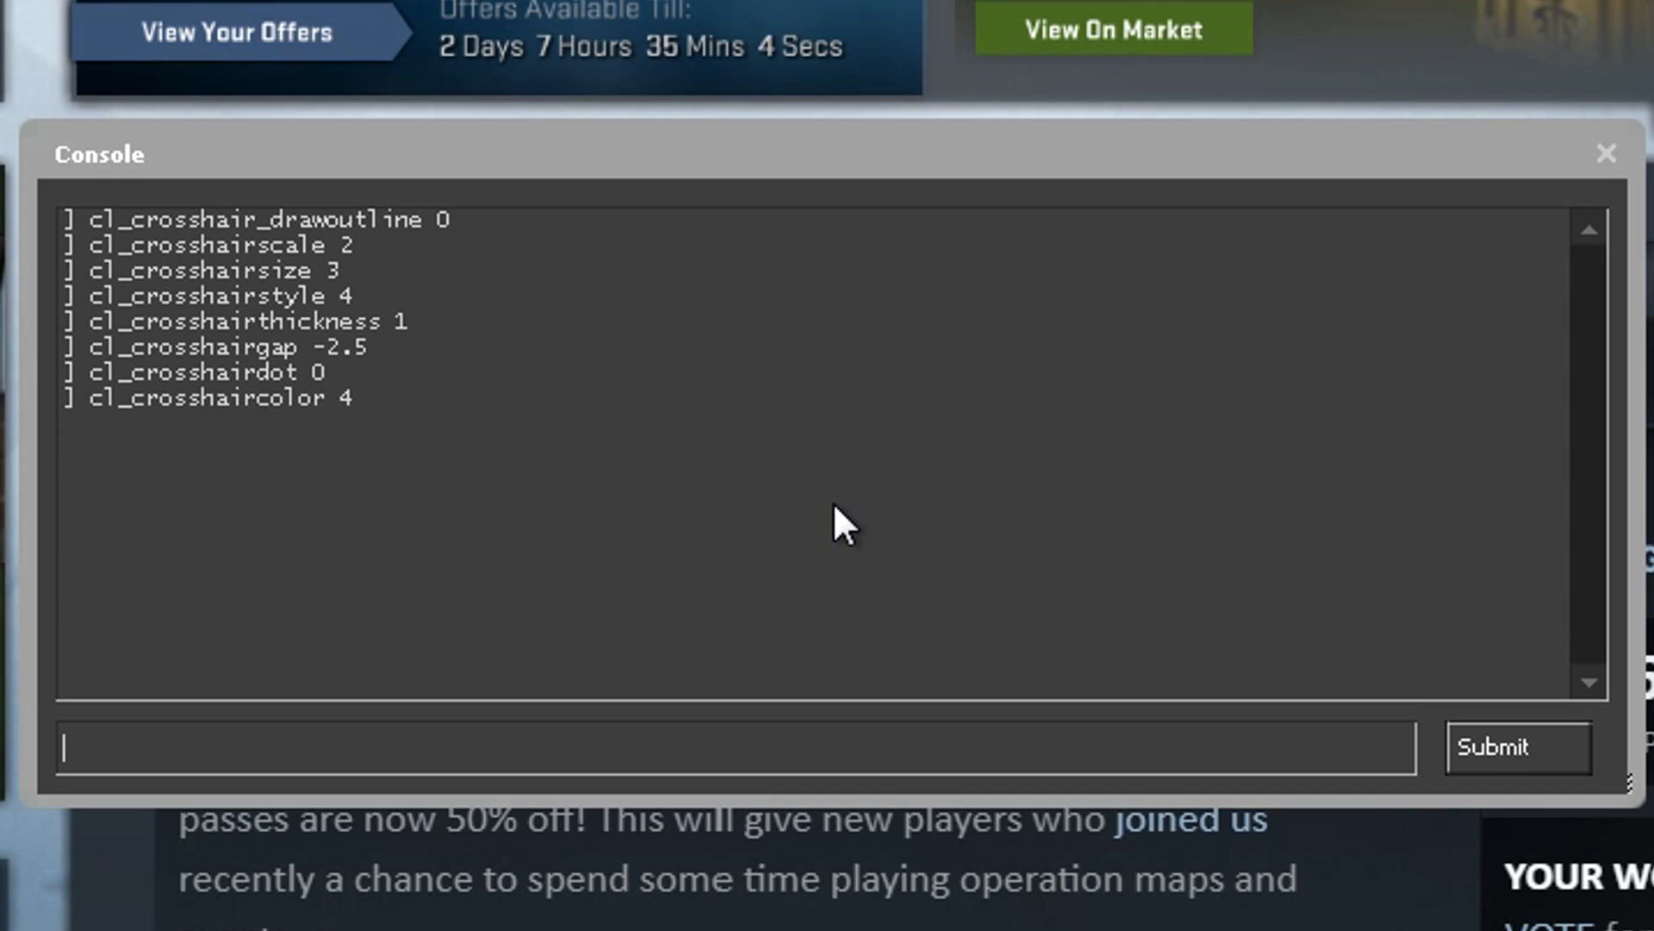